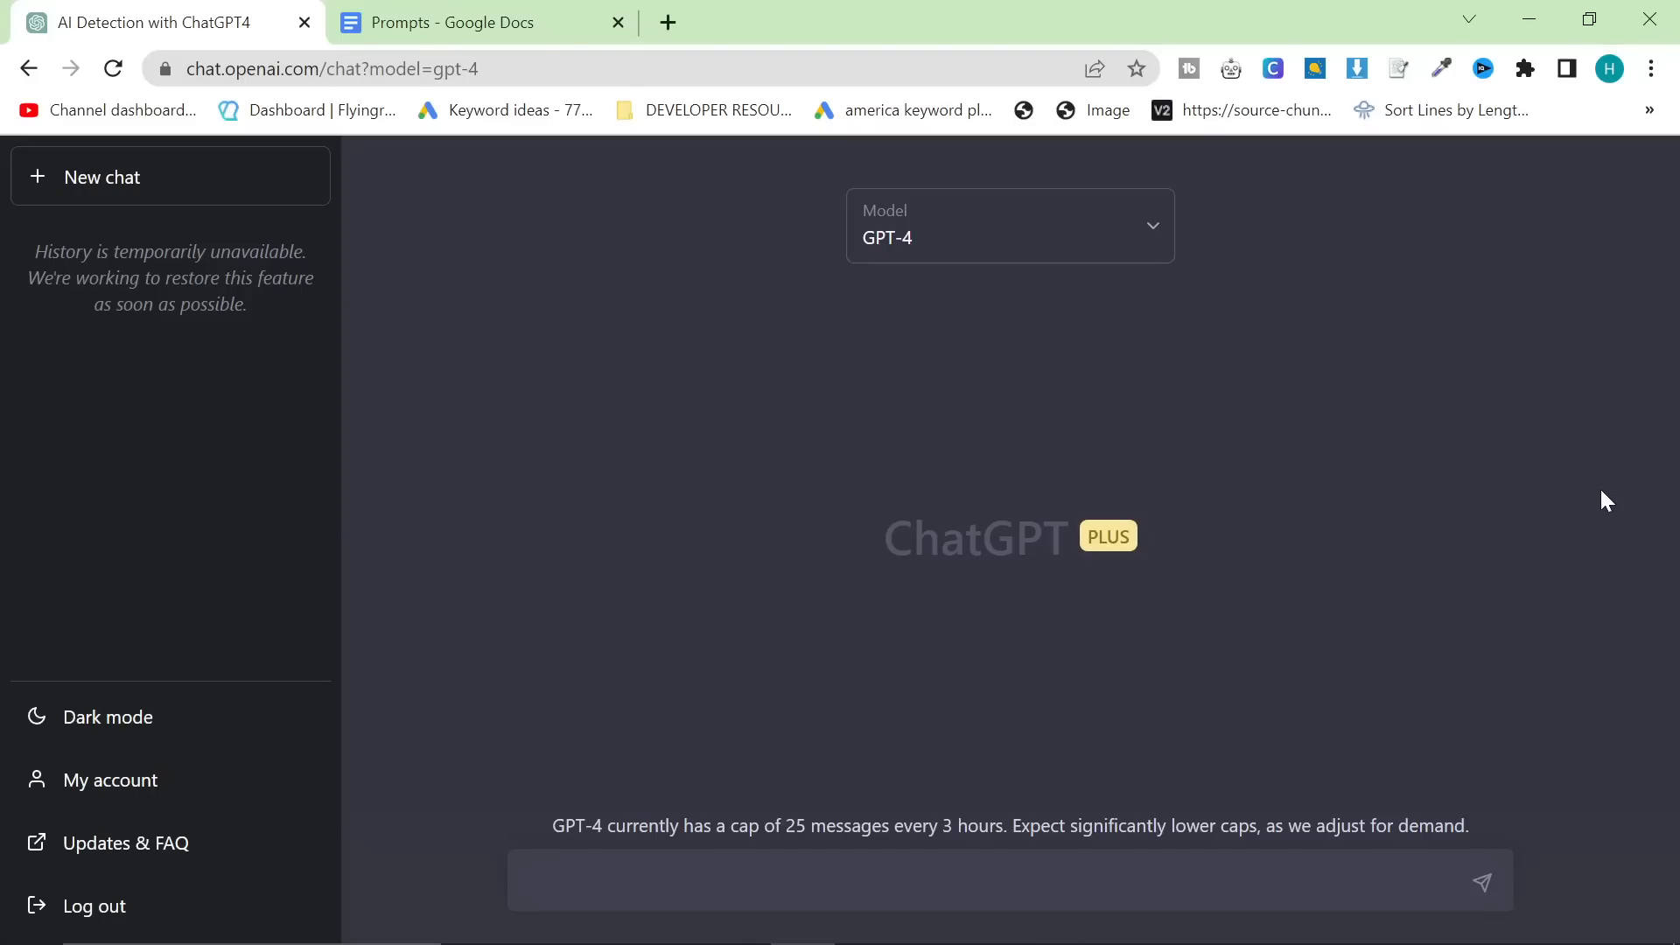
pyautogui.moveTo(788, 273)
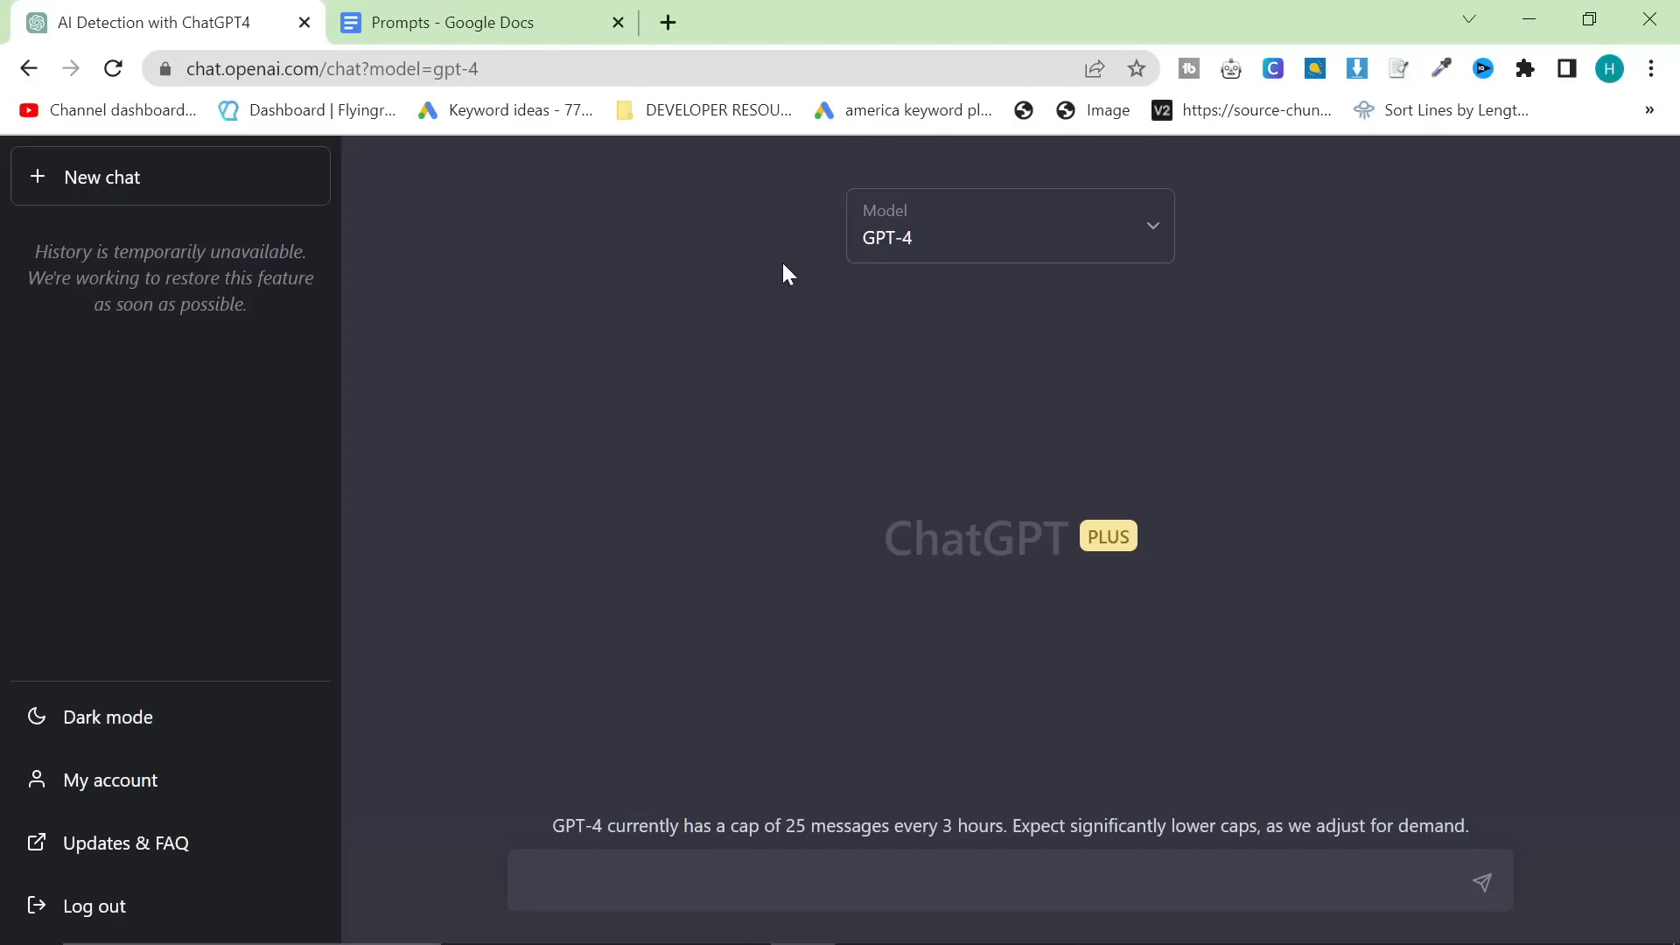
pyautogui.moveTo(1026, 669)
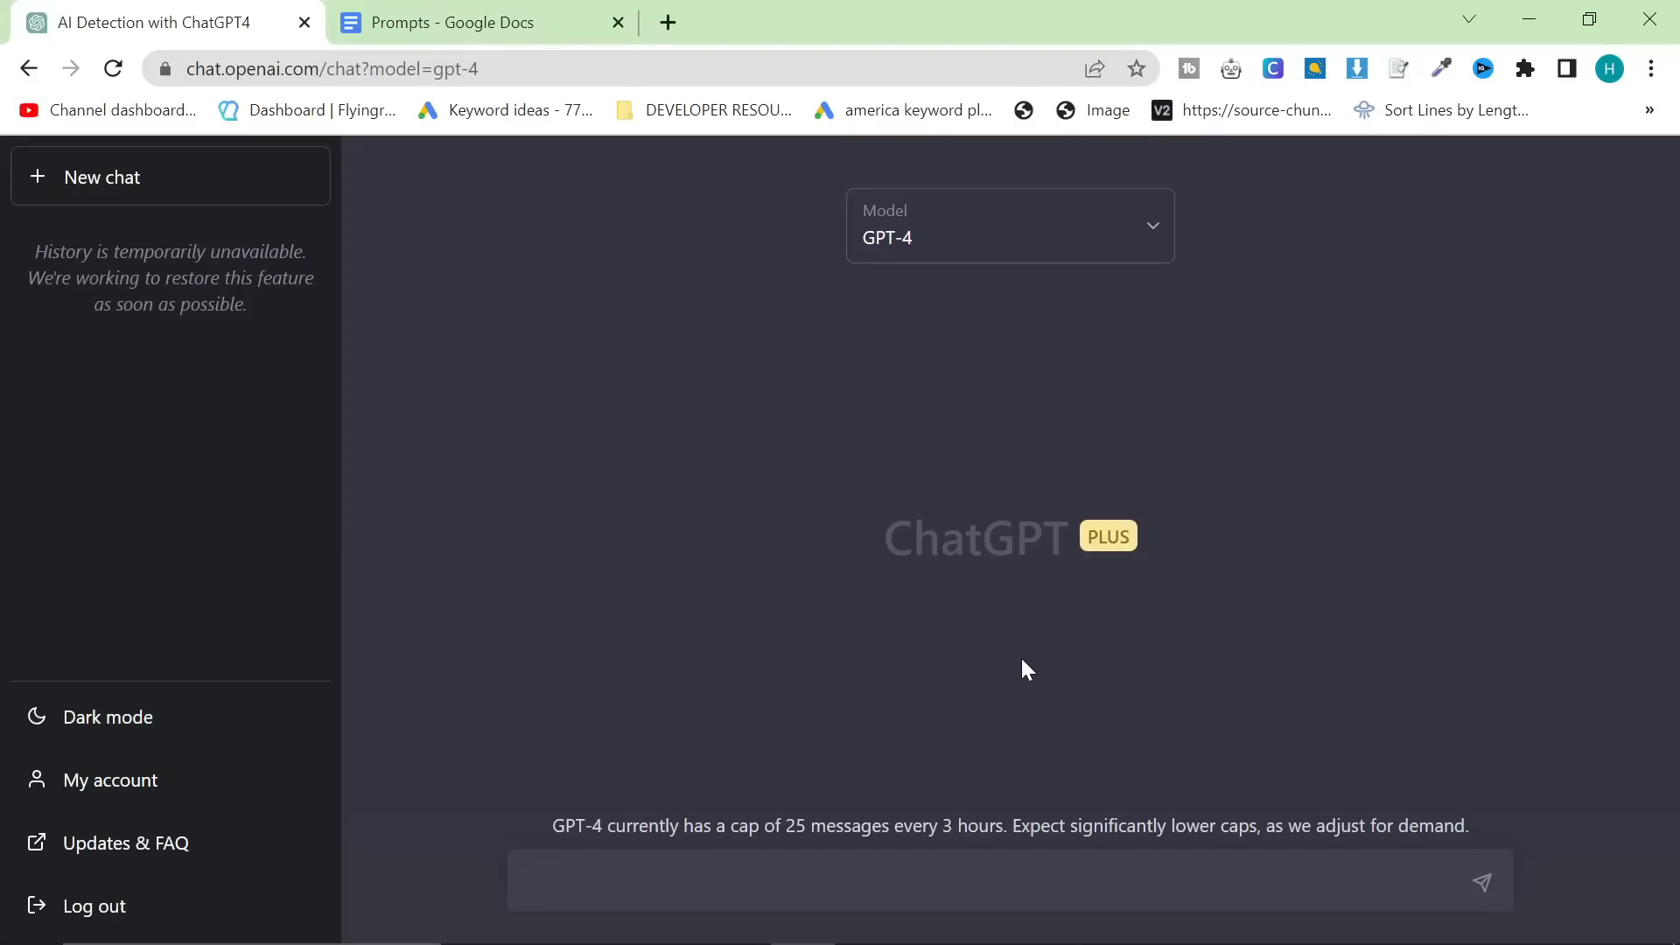
pyautogui.moveTo(1209, 500)
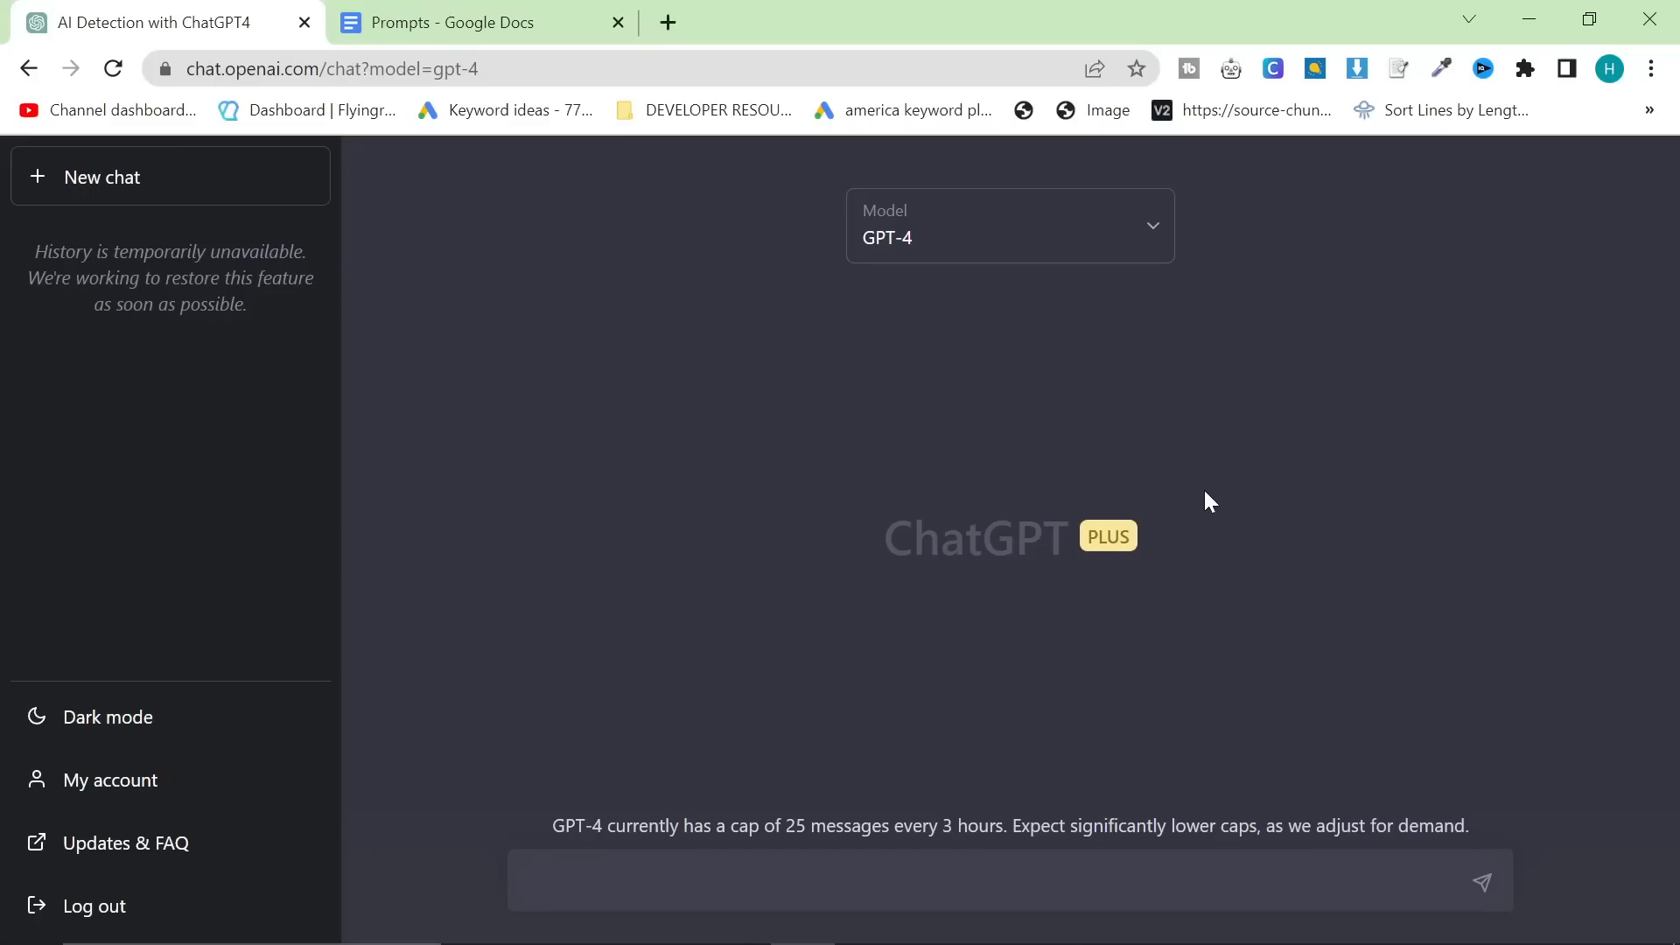
pyautogui.moveTo(1155, 271)
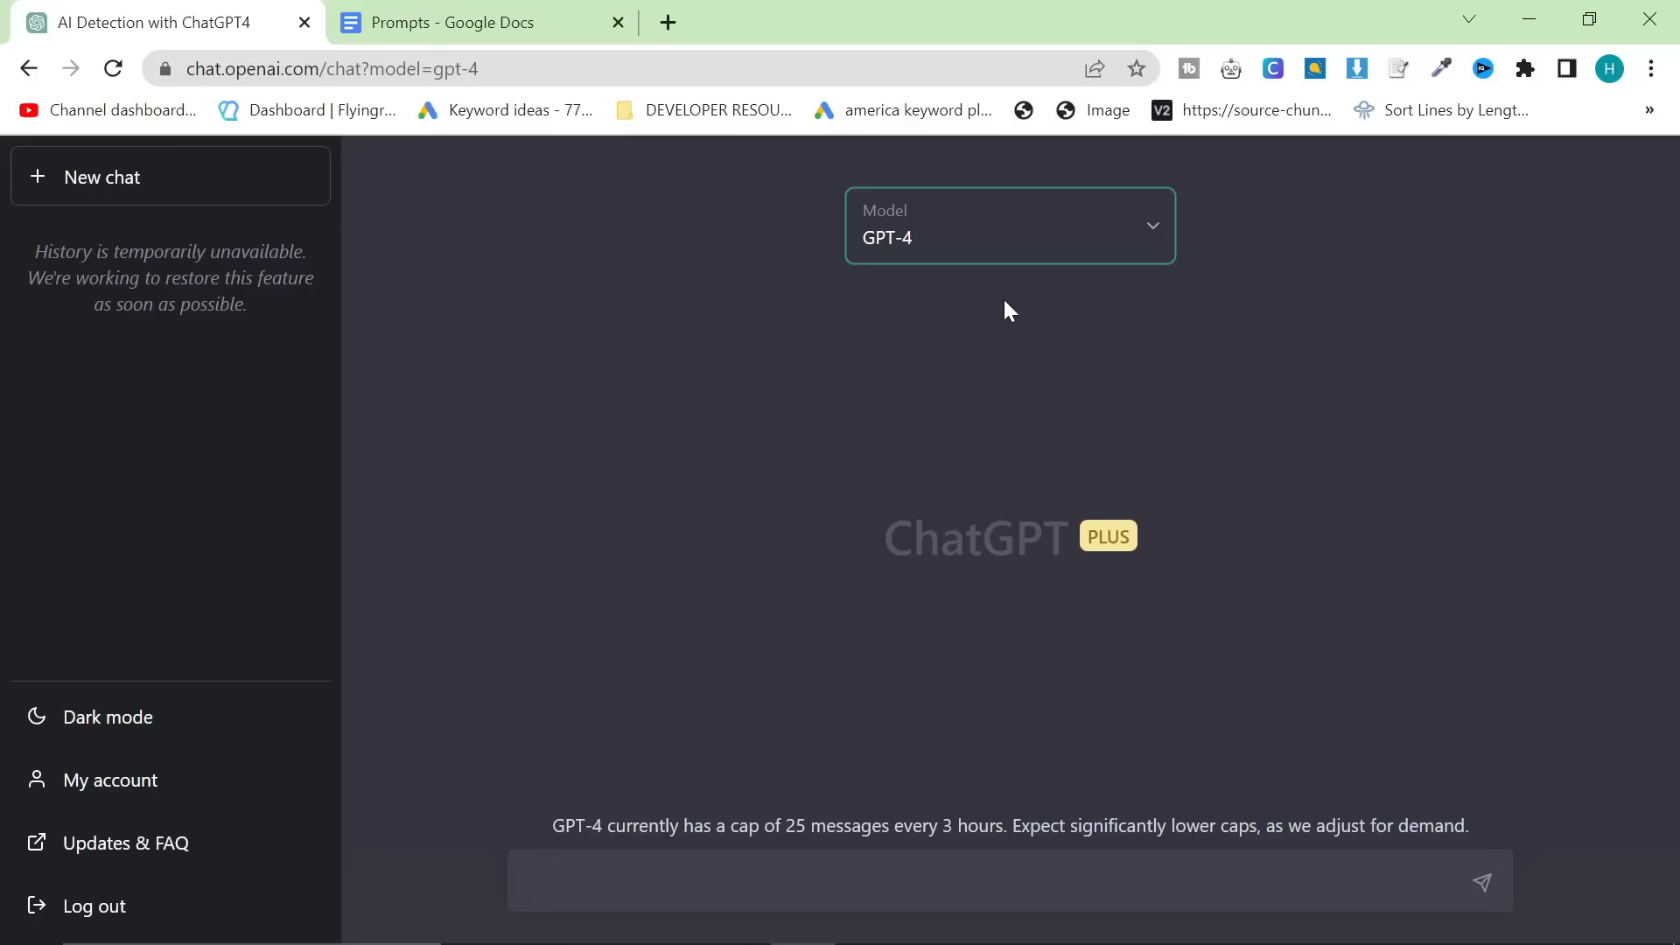
# - Confirm GPT-4 as the model for the new chat from the model list
pyautogui.click(1008, 225)
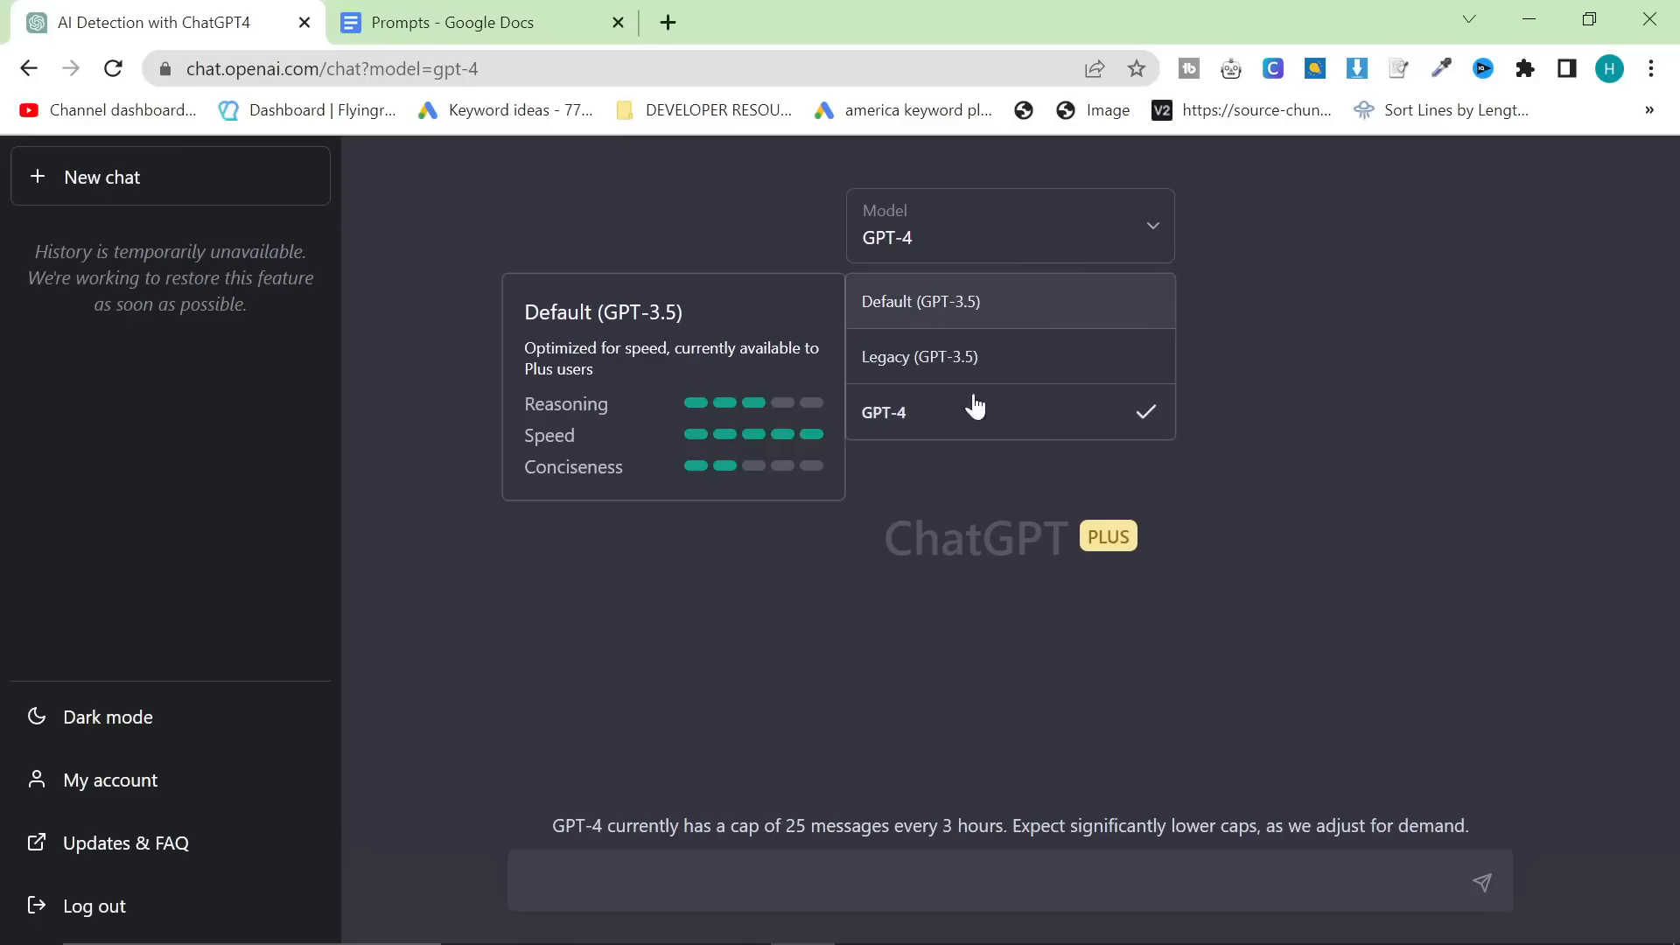
pyautogui.click(883, 412)
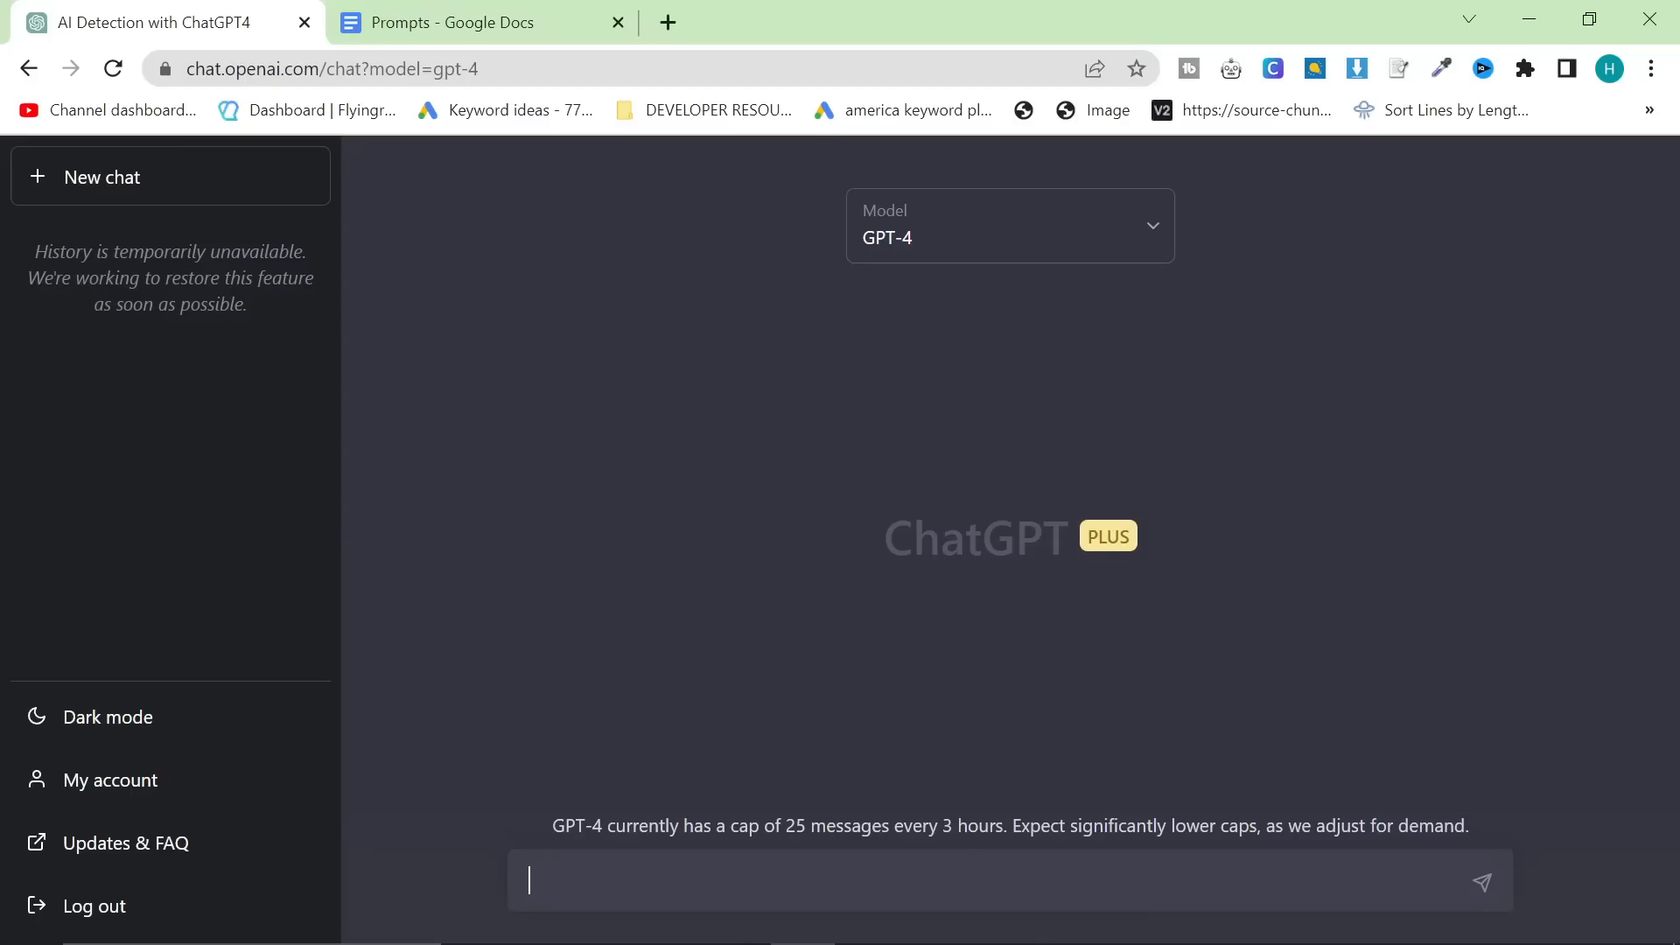
pyautogui.moveTo(1061, 619)
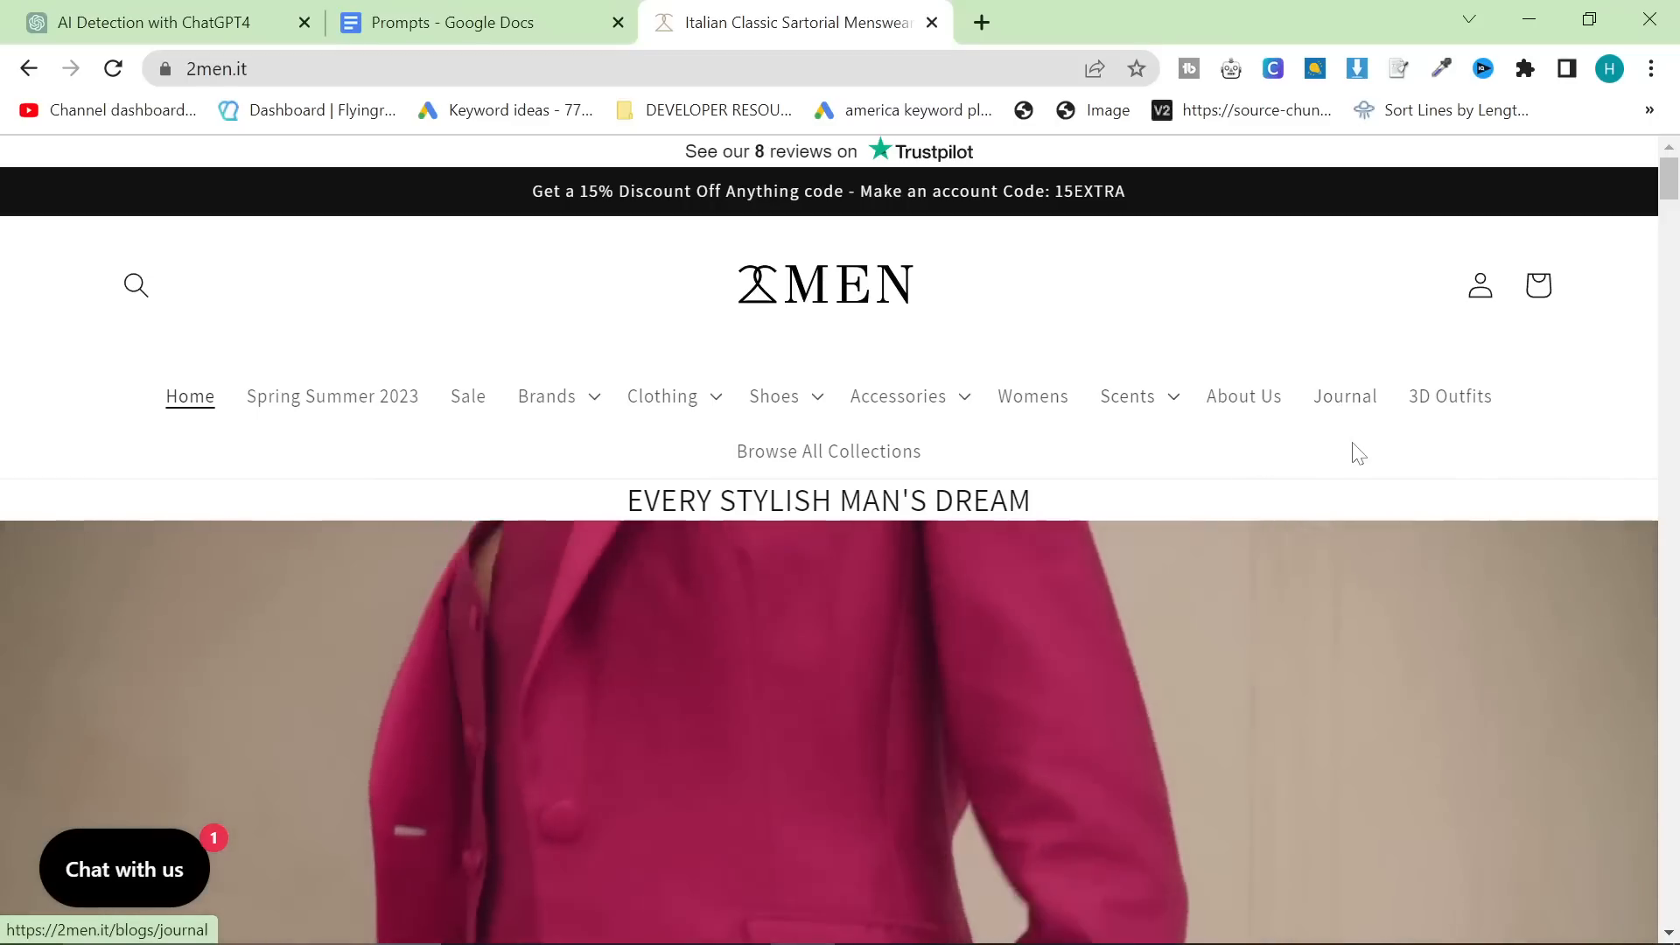
# - Browse the 2Men Journal and the Summer Wedding Outfits article's Italian brand product sections
pyautogui.click(1344, 396)
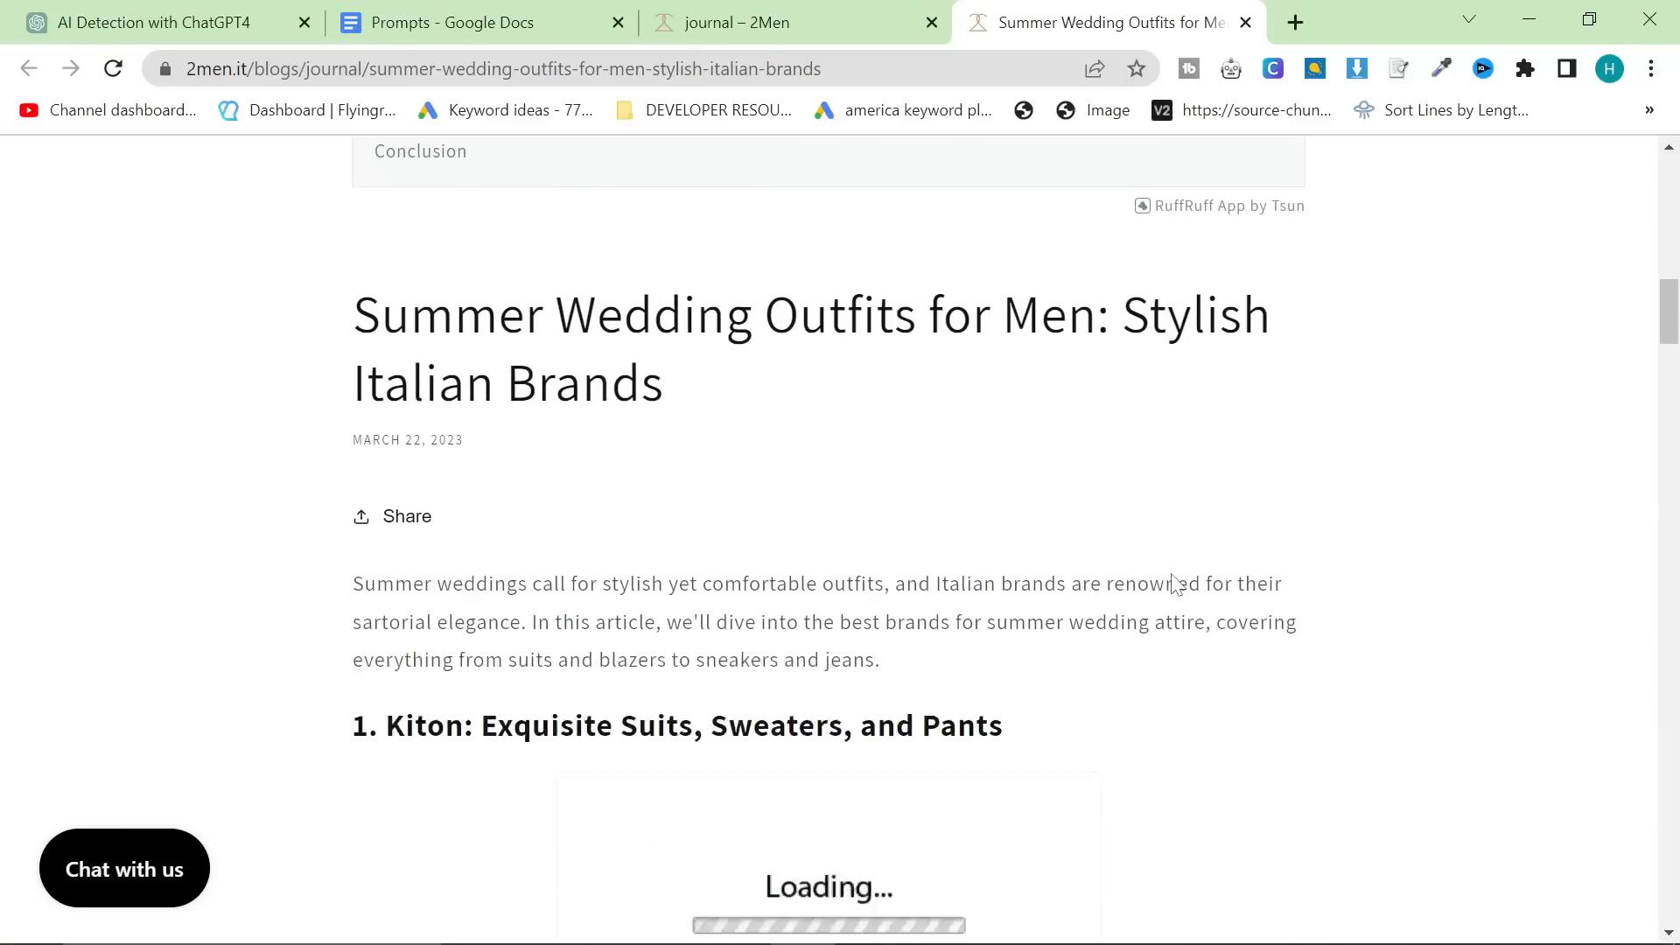
pyautogui.scroll(-3)
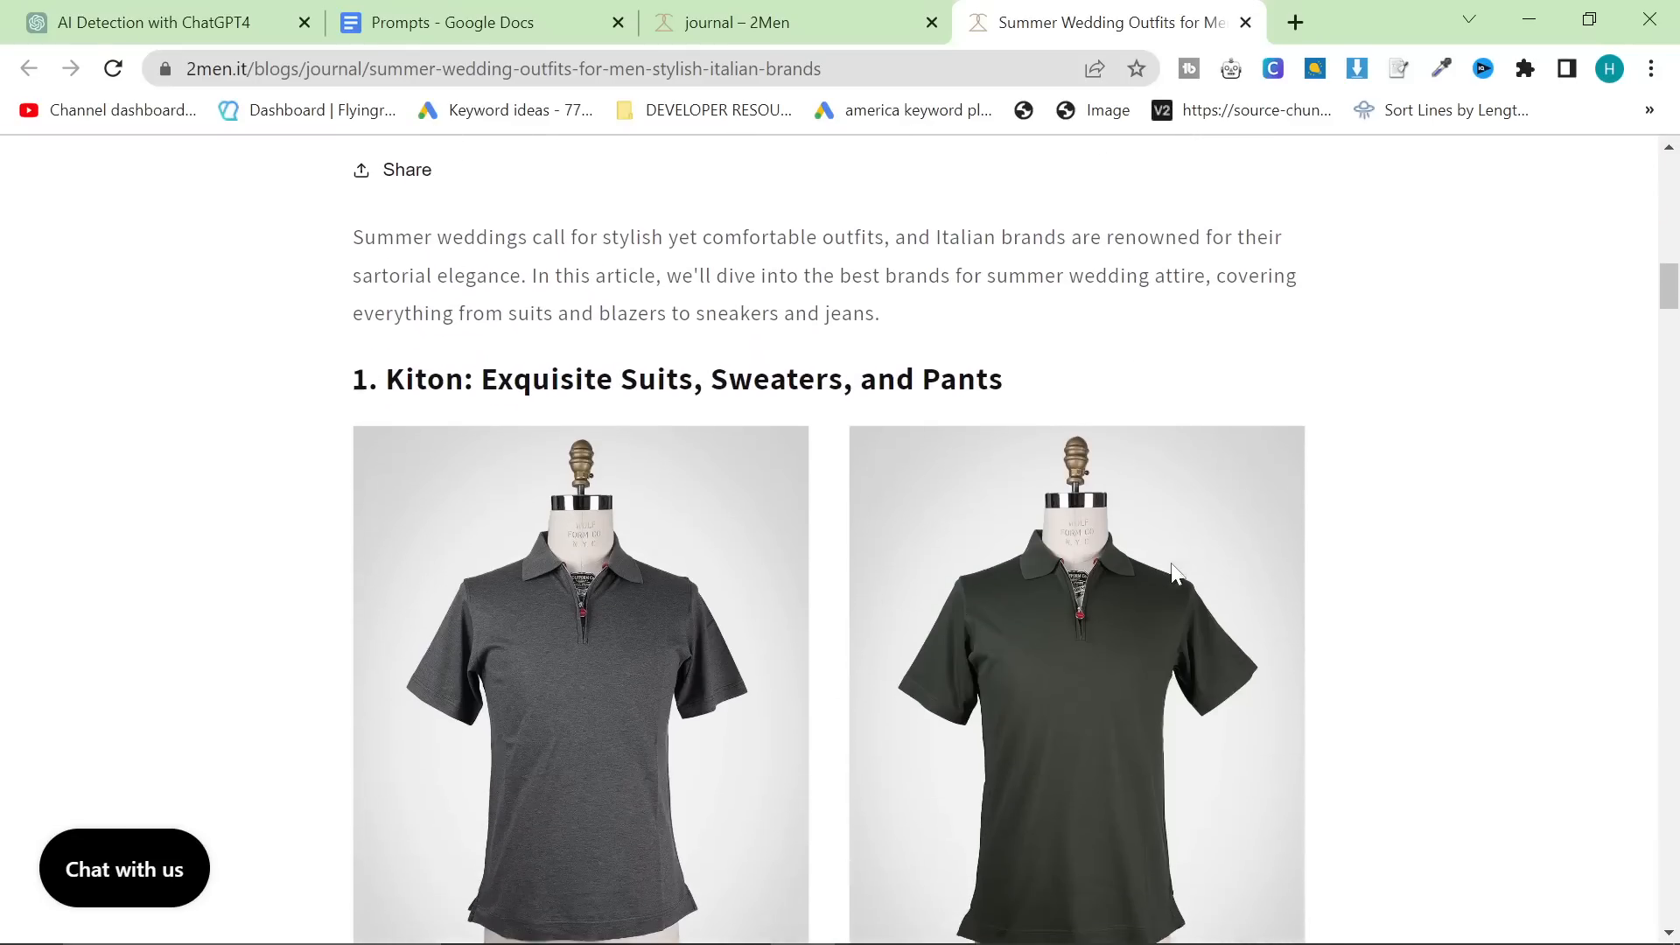
pyautogui.scroll(-3)
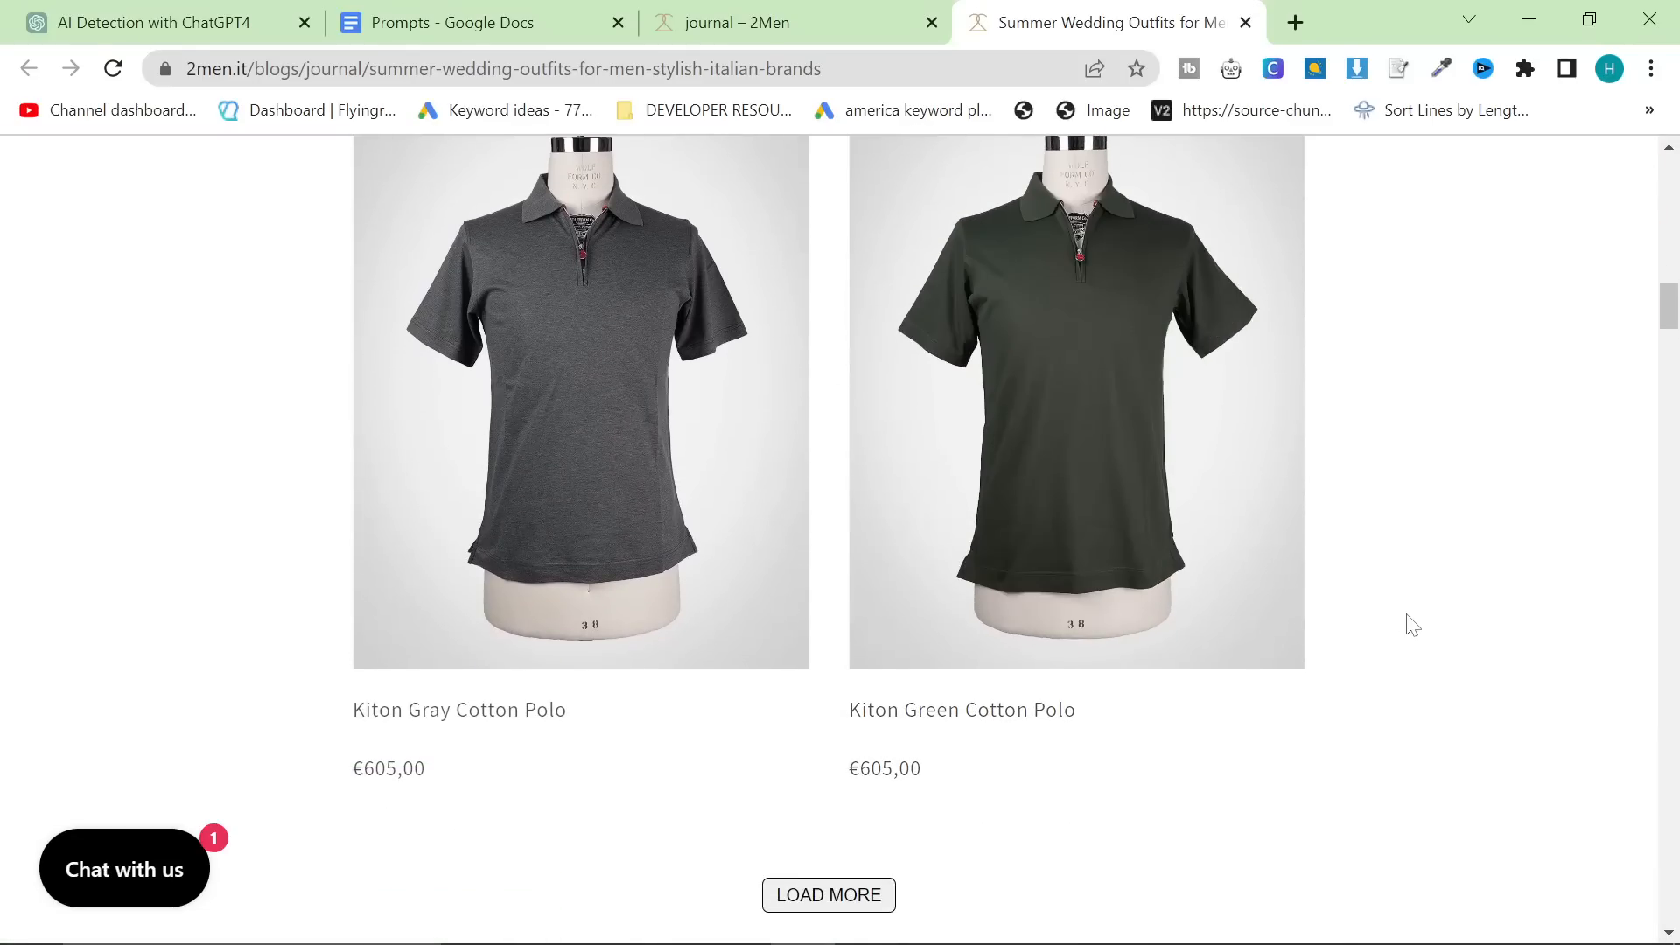
pyautogui.scroll(-3)
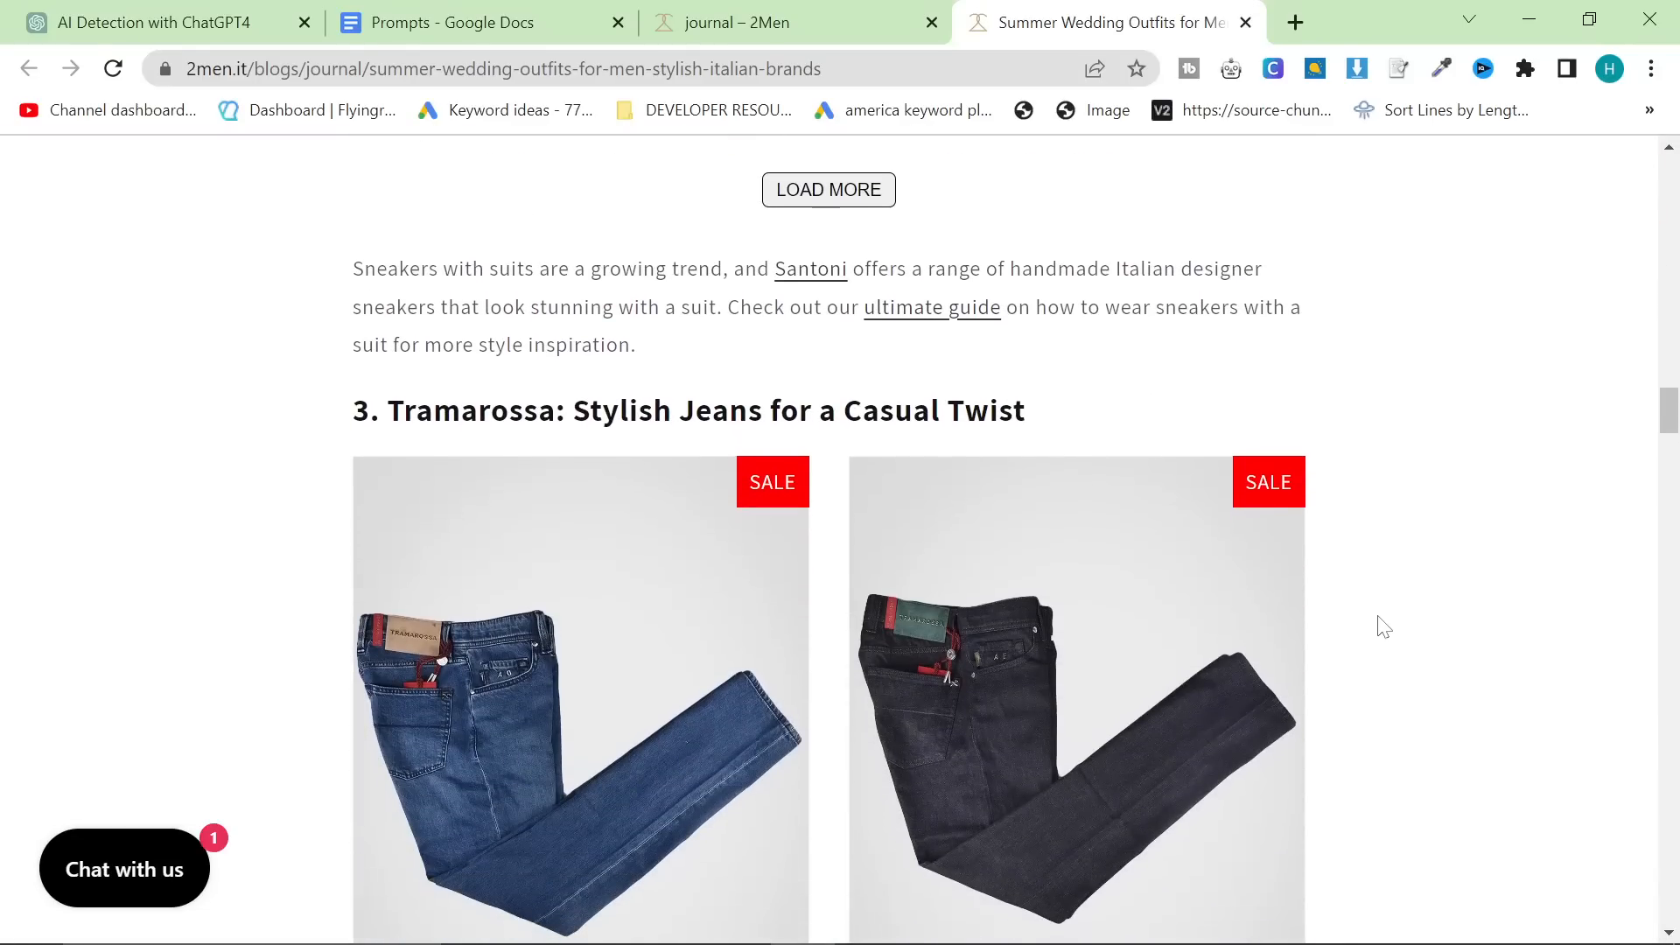
pyautogui.scroll(3)
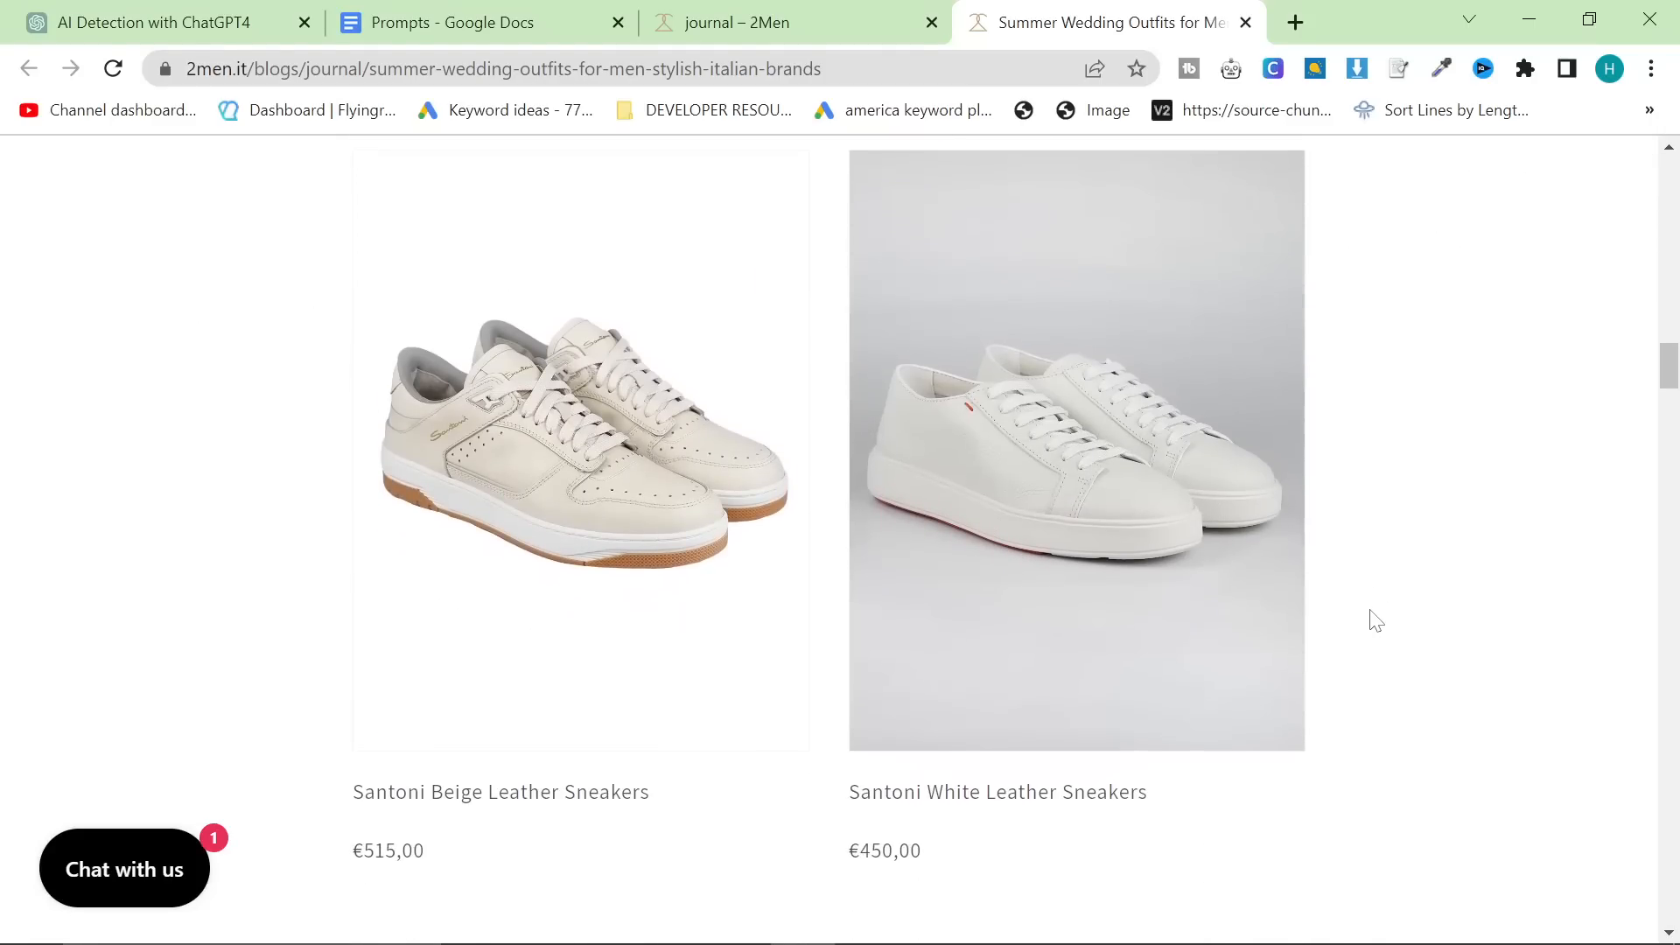
pyautogui.scroll(3)
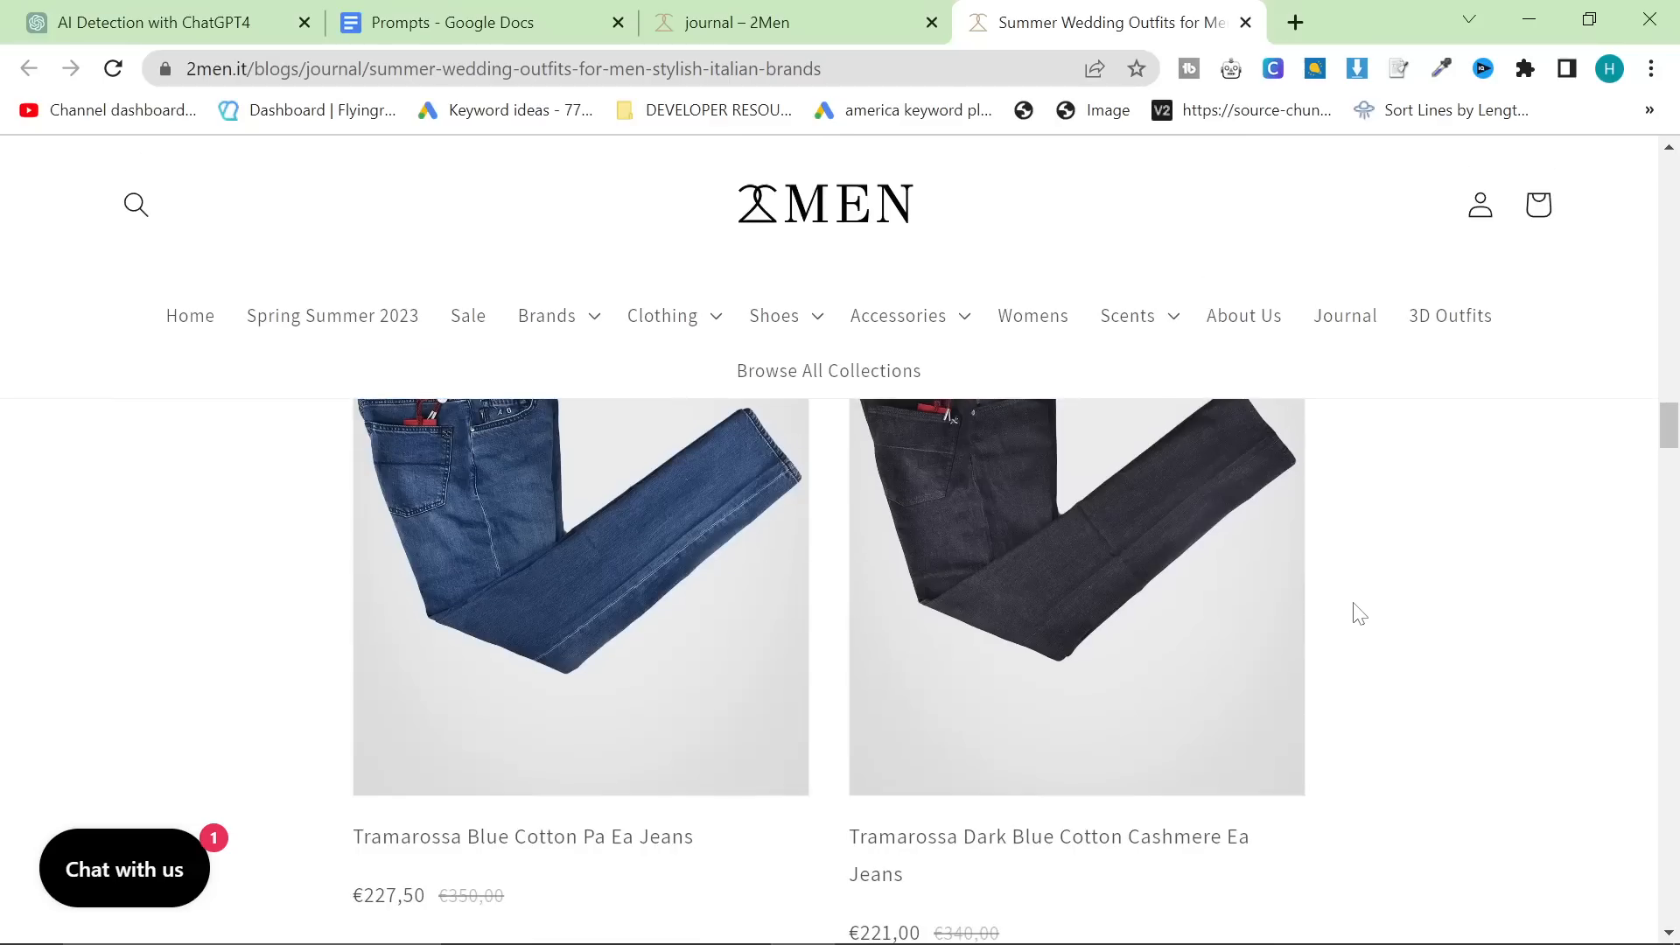
pyautogui.scroll(-3)
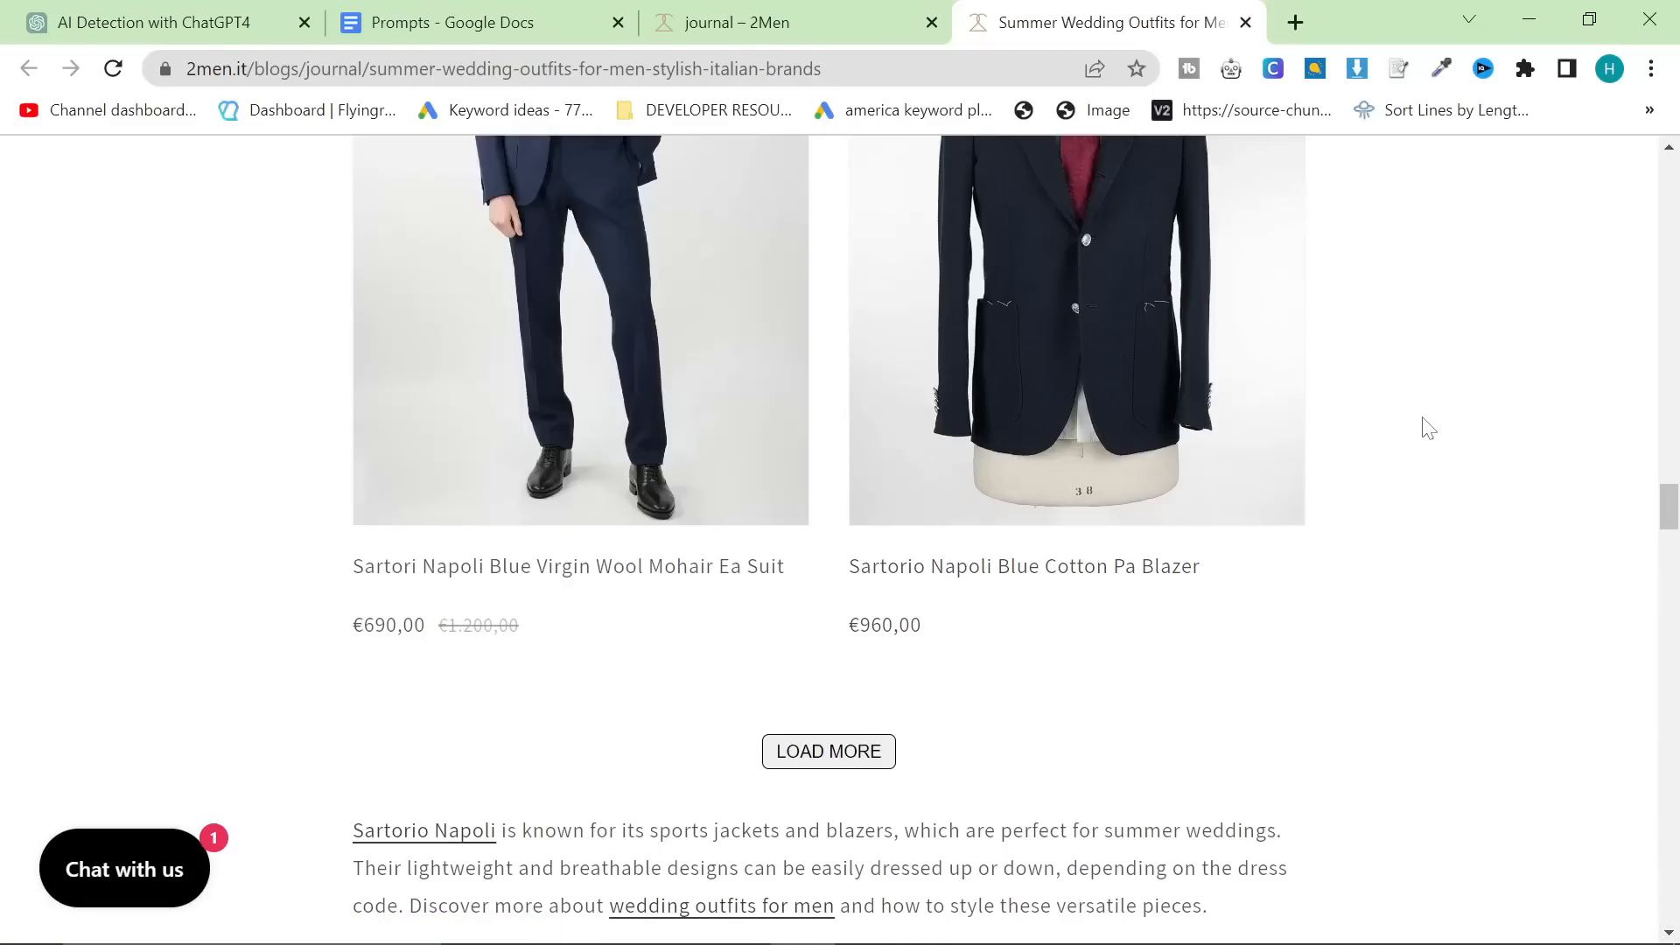
pyautogui.moveTo(1422, 467)
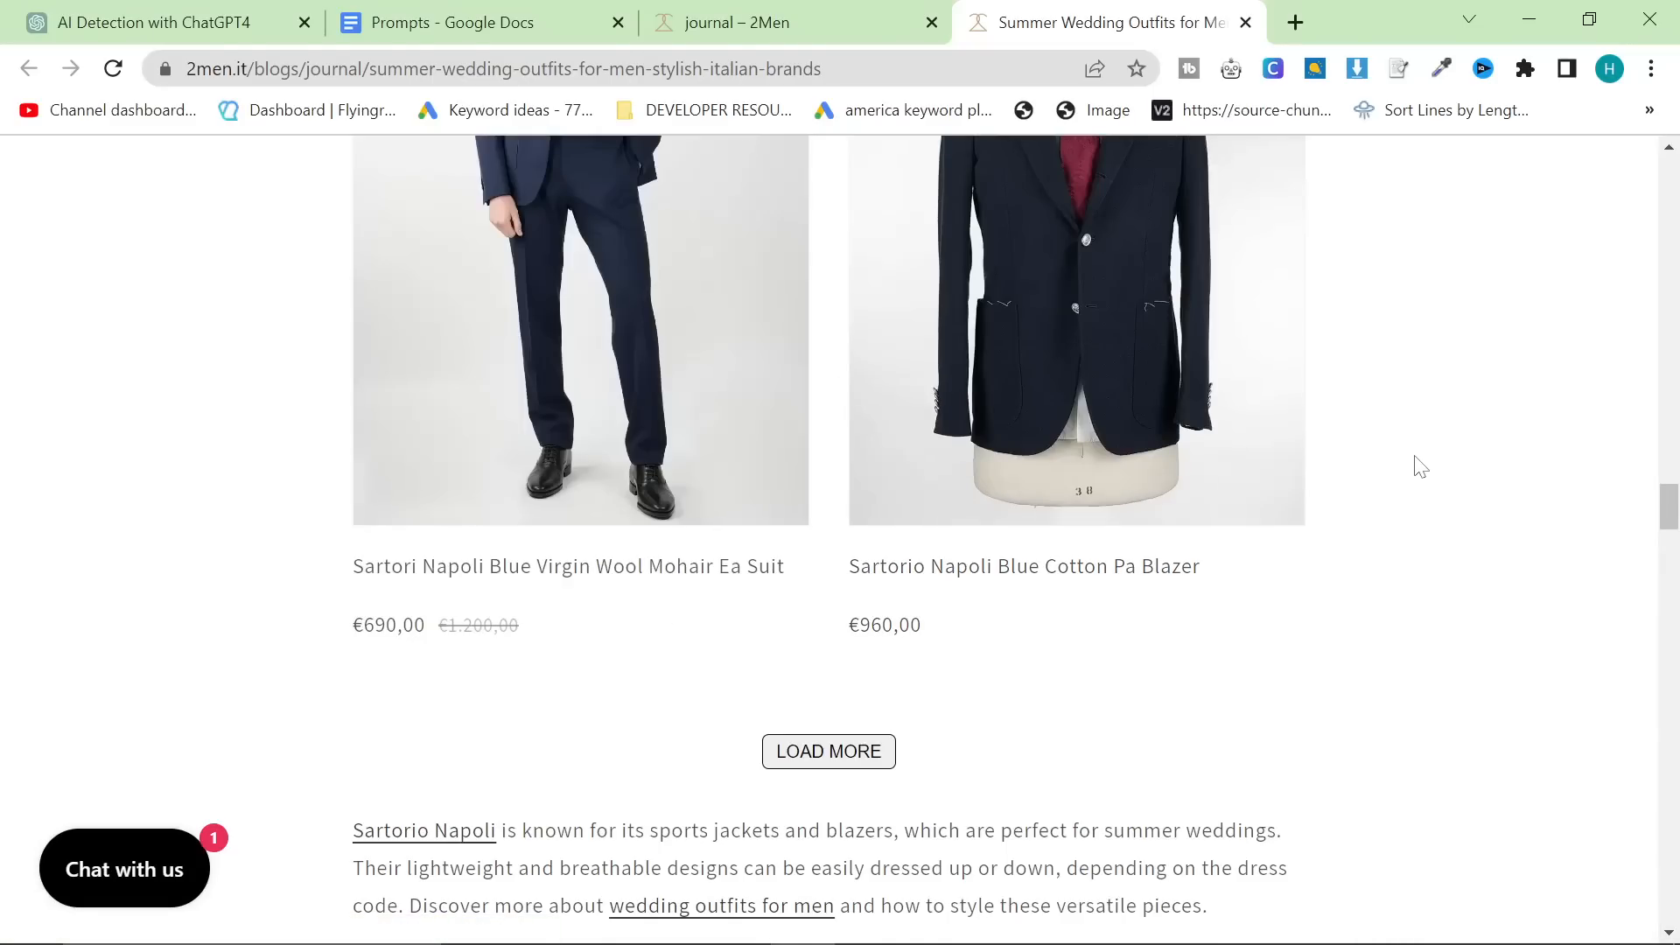
pyautogui.moveTo(673, 195)
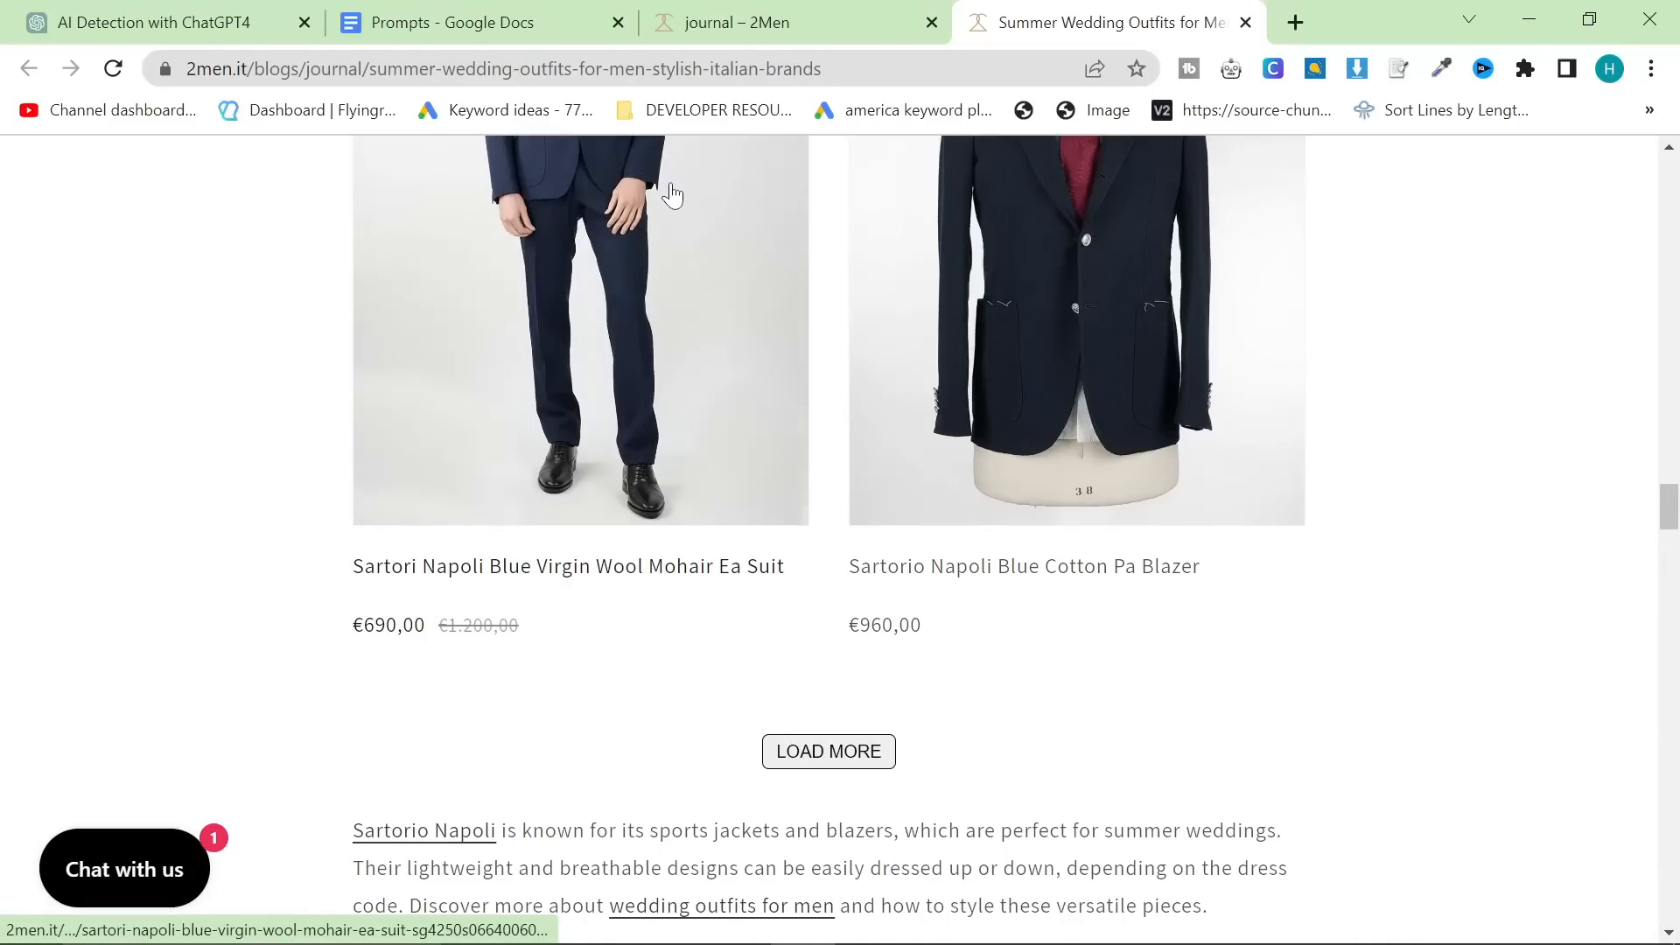
pyautogui.moveTo(700, 176)
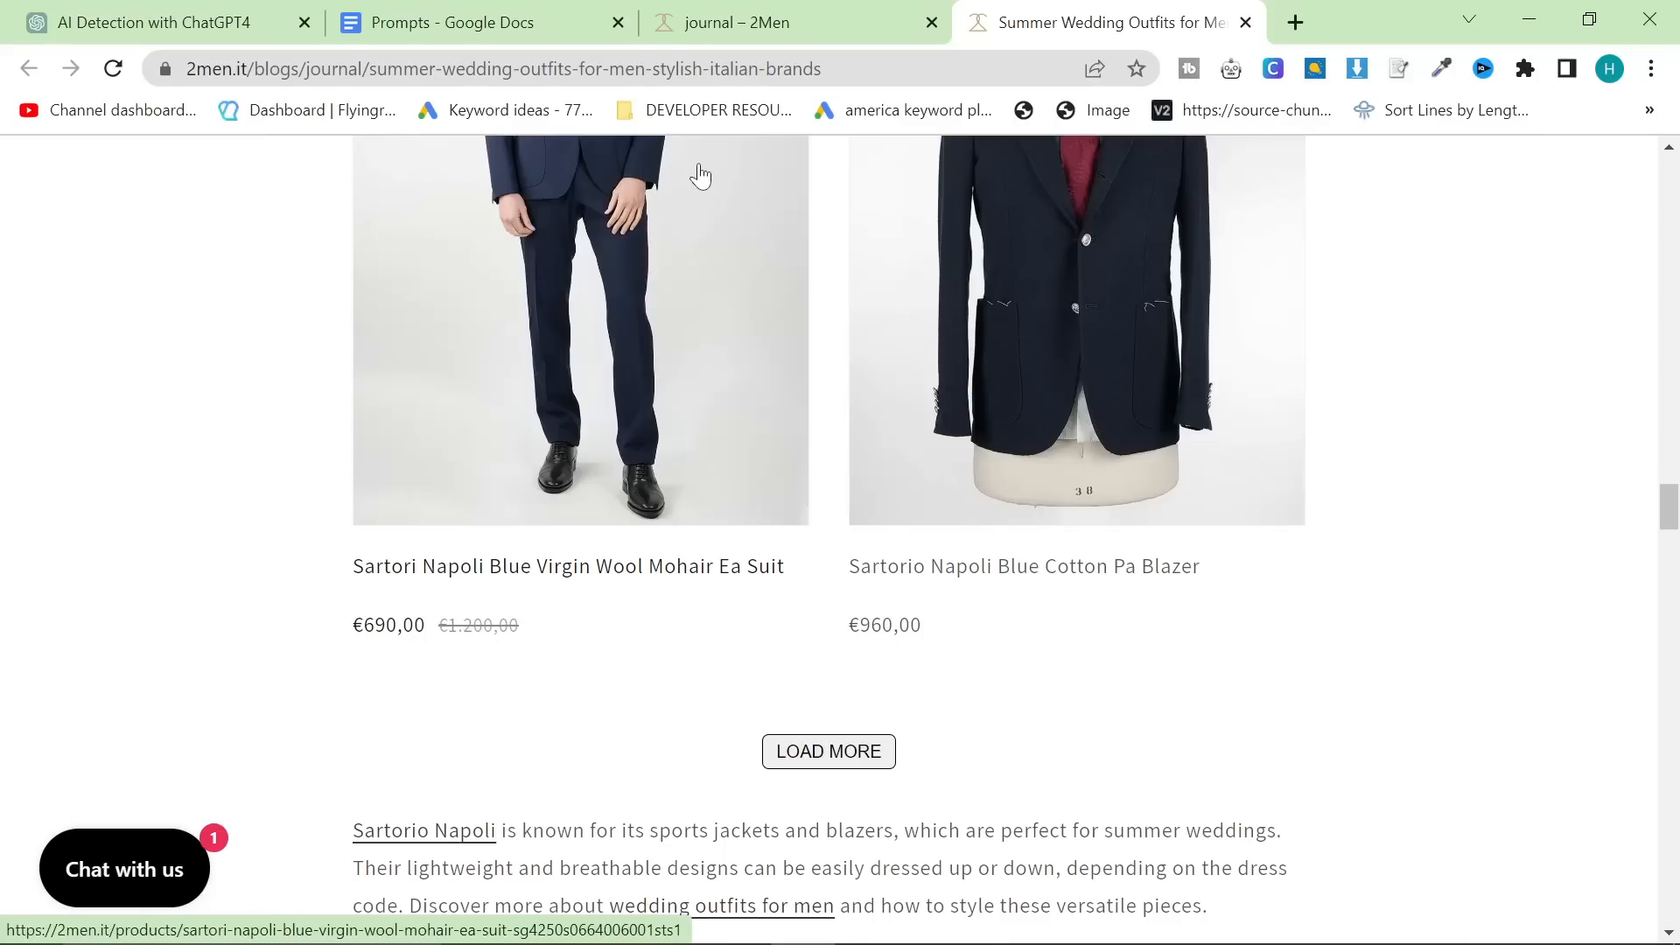
pyautogui.moveTo(805, 210)
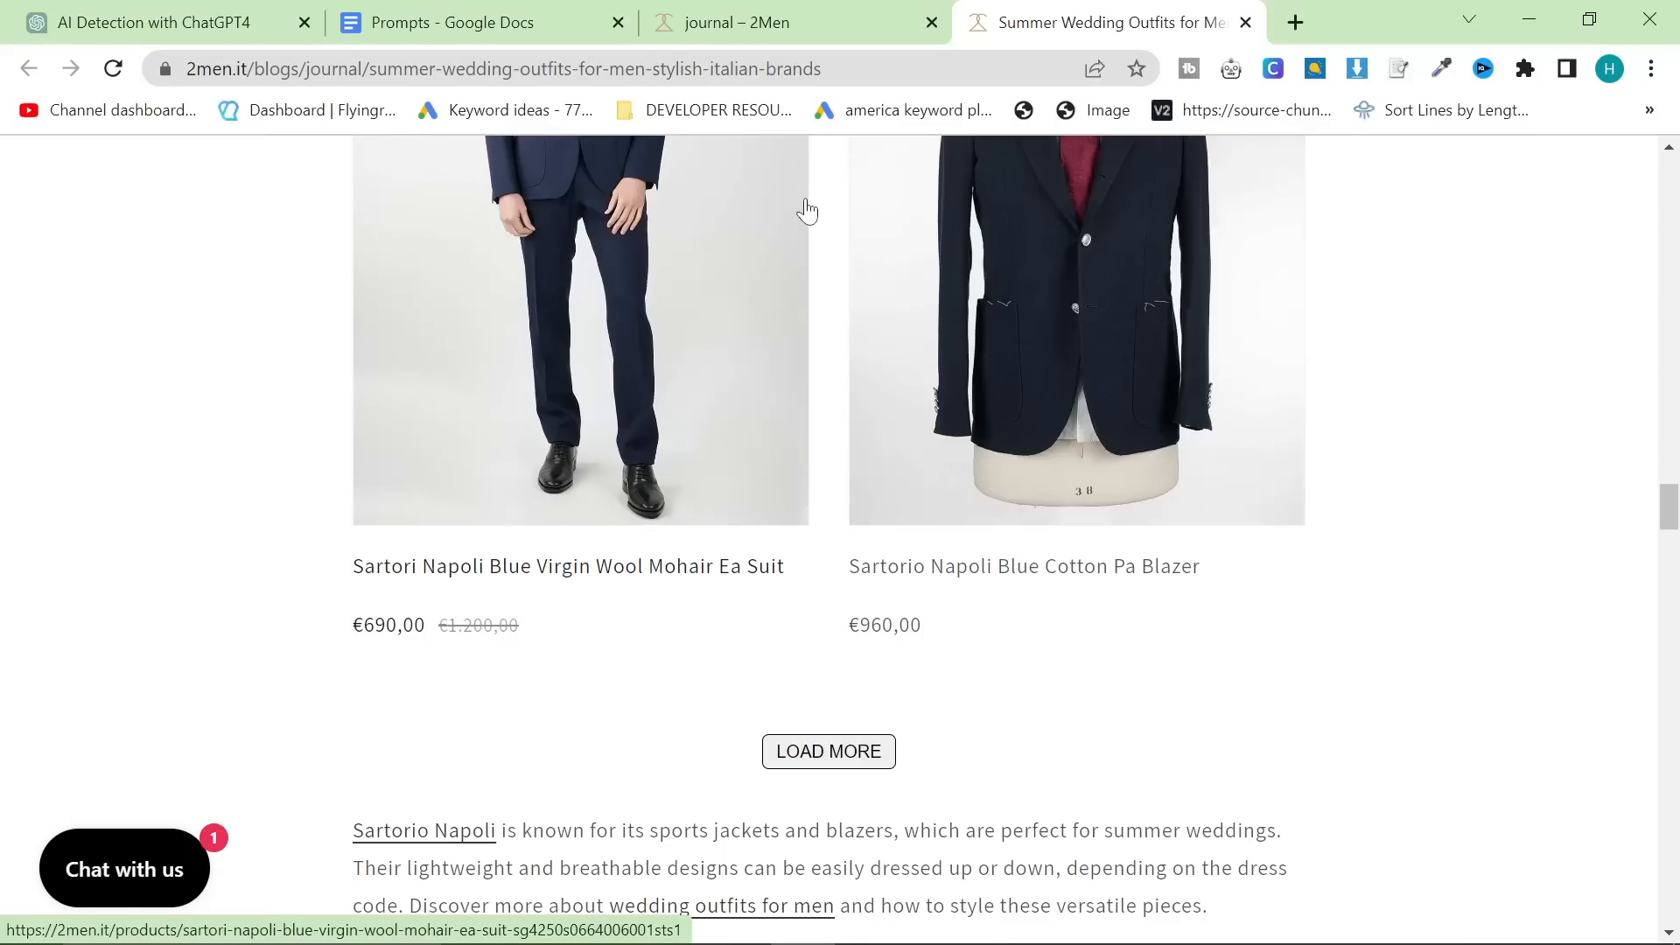
pyautogui.moveTo(1134, 525)
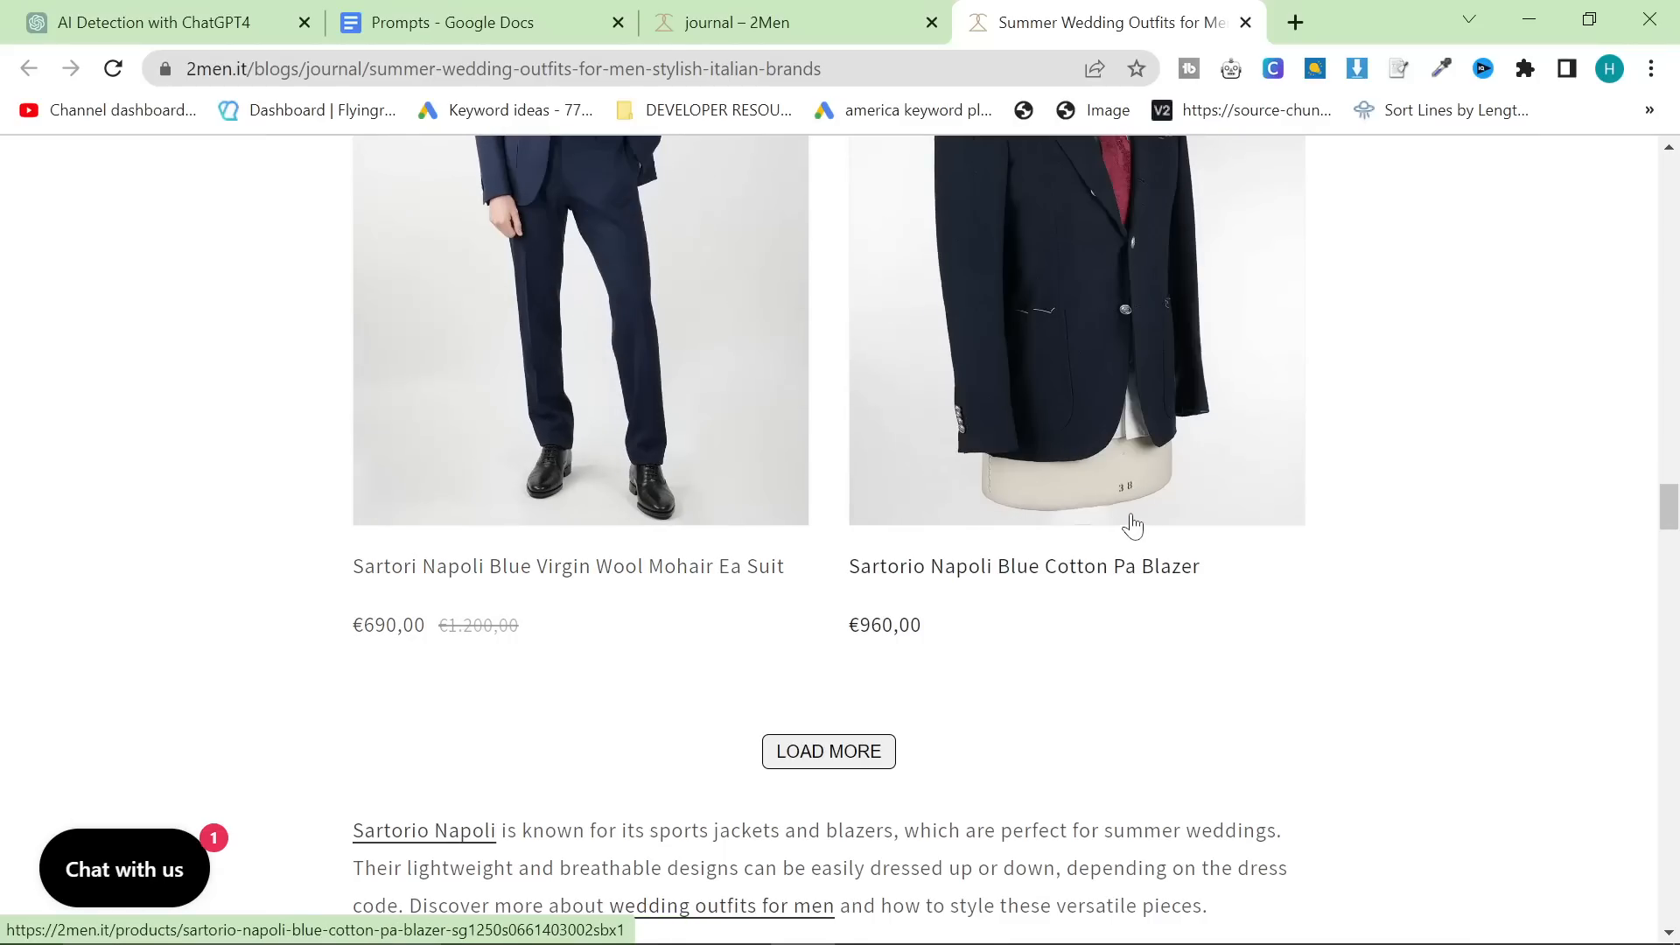
# - Search Google for 'adsense ai content' to check whether AdSense accepts AI content
pyautogui.click(1355, 21)
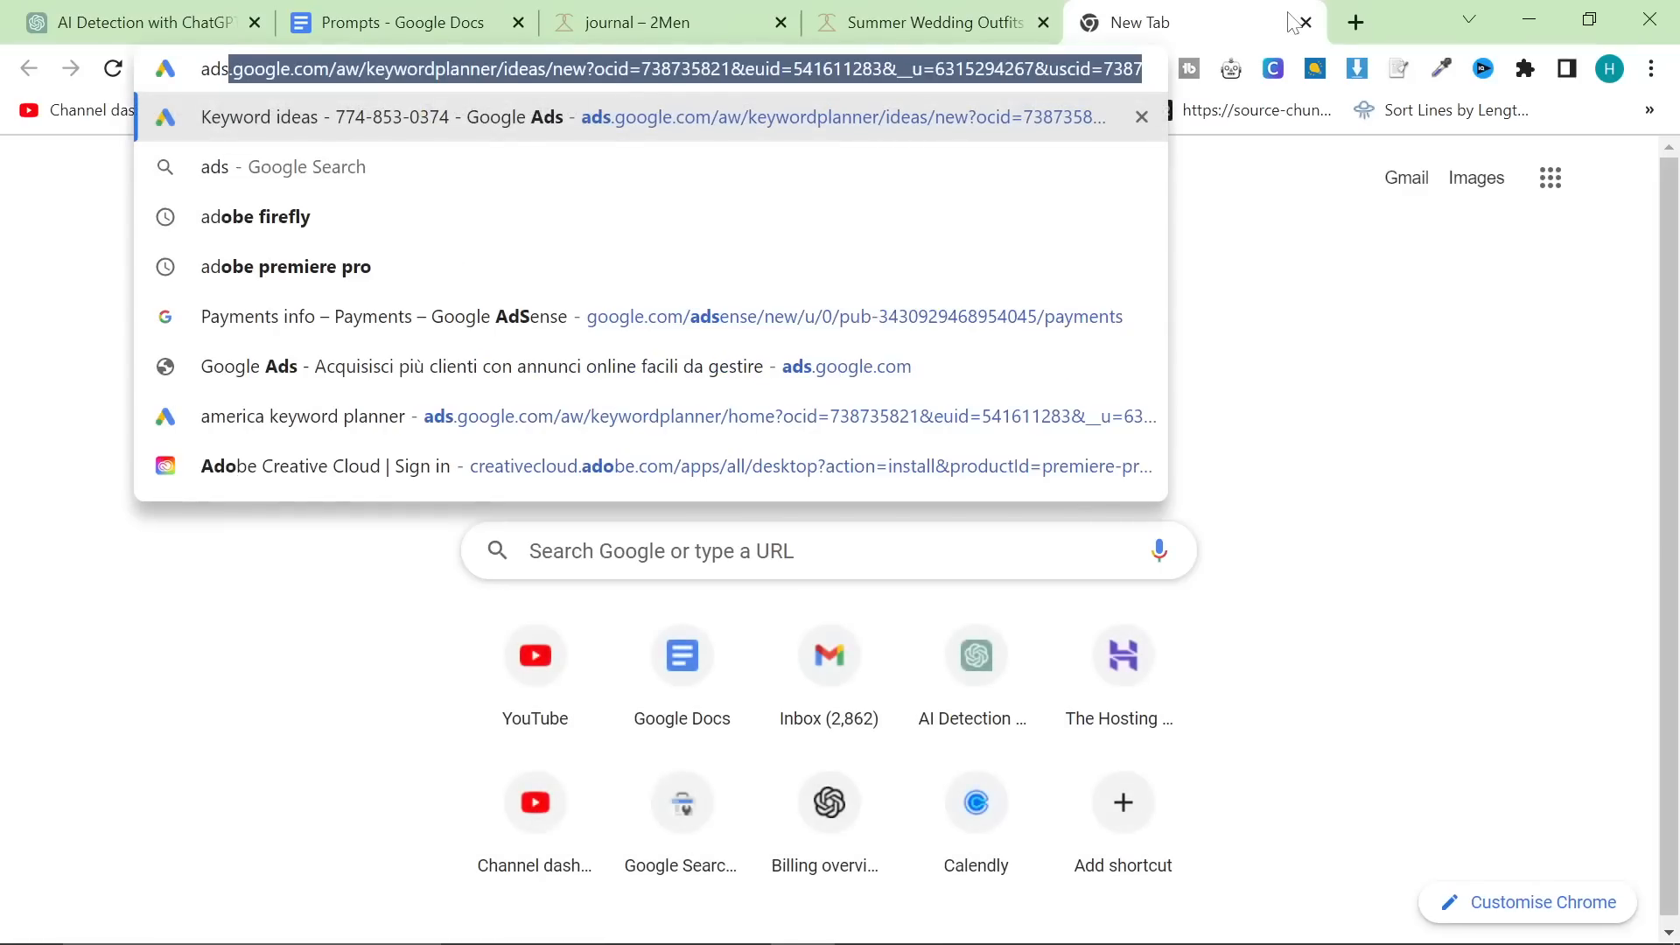
pyautogui.write('adsense ai content')
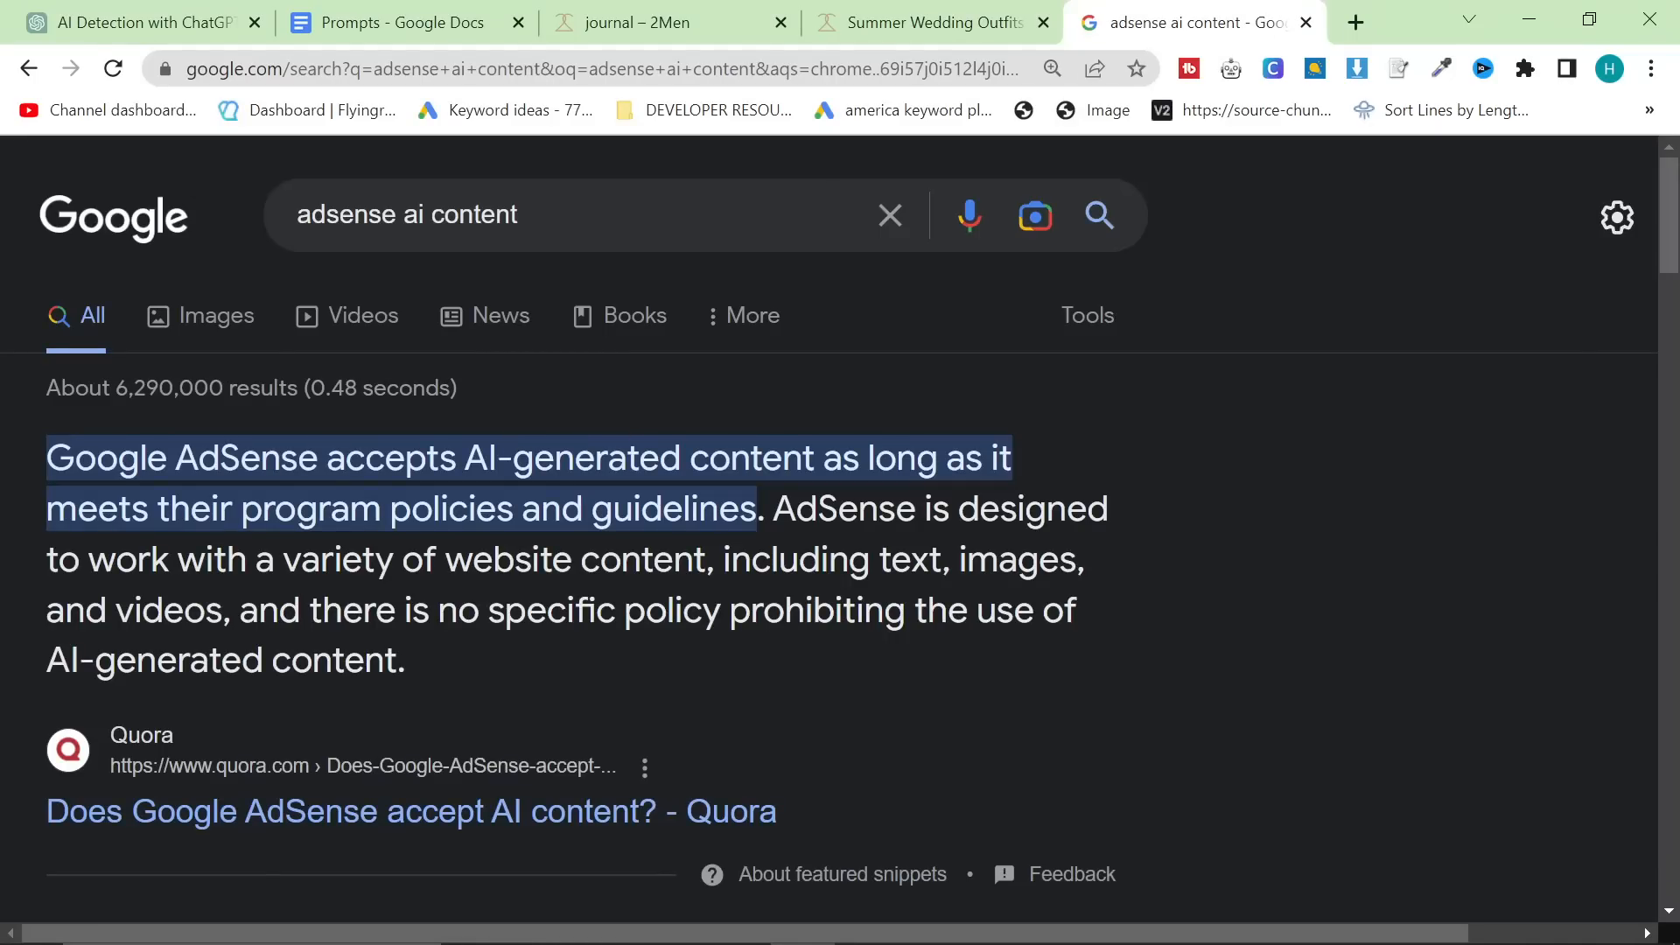
pyautogui.moveTo(1208, 543)
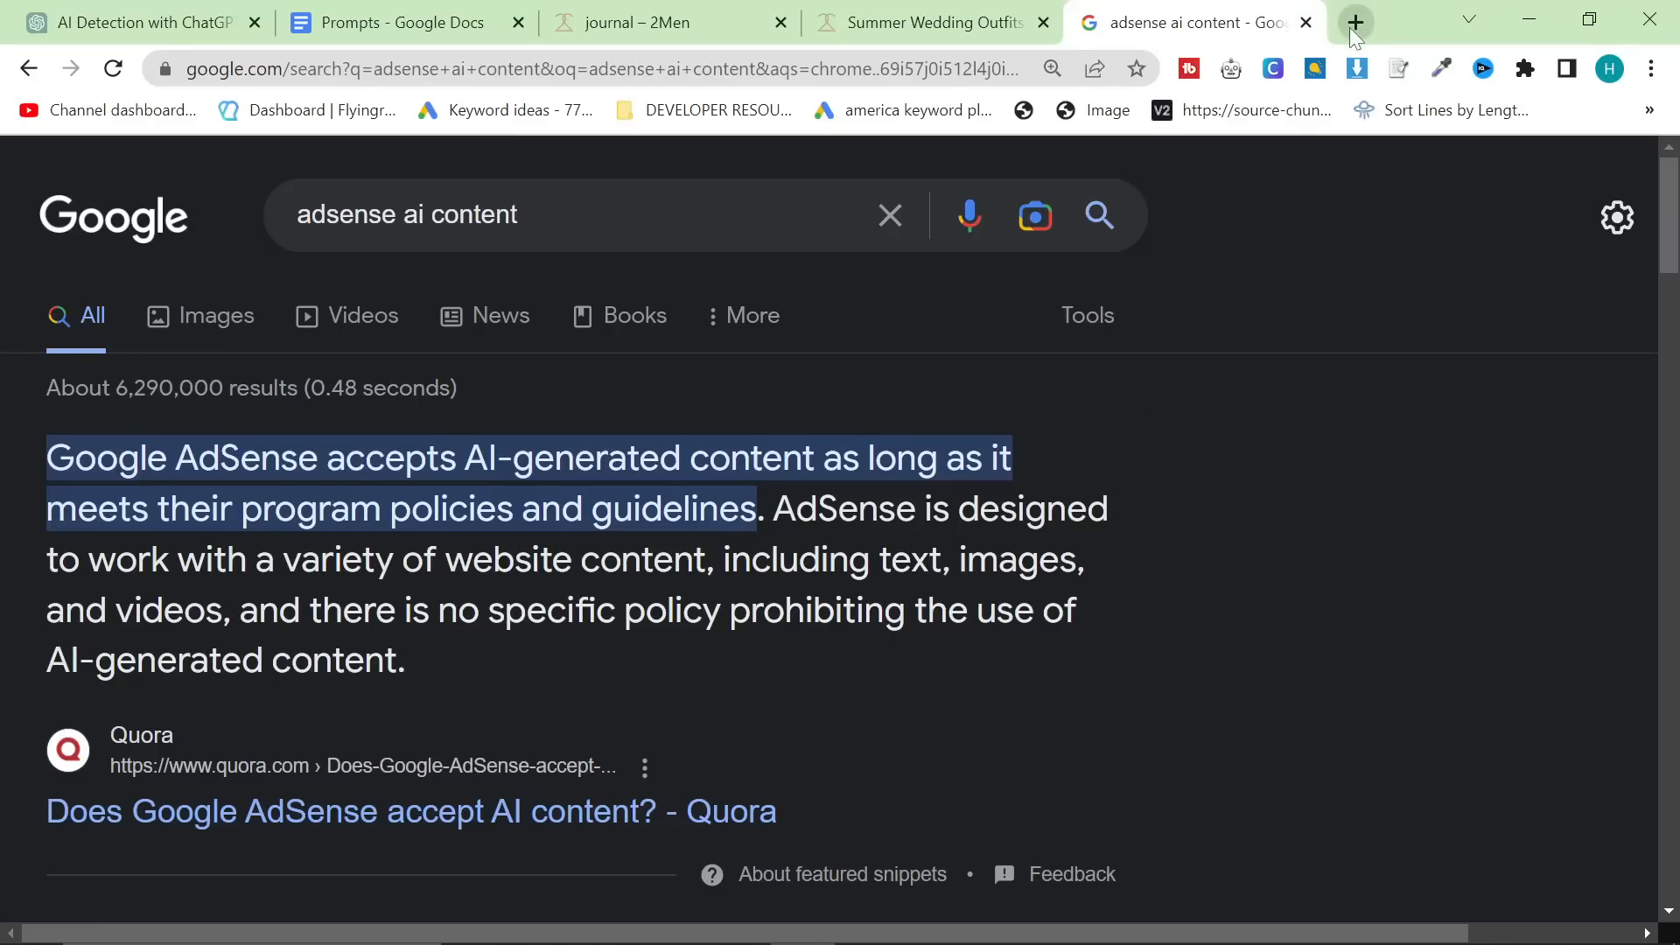
# - Search Google for 'contentatscale content detect' to find the Content at Scale detector
pyautogui.click(1355, 21)
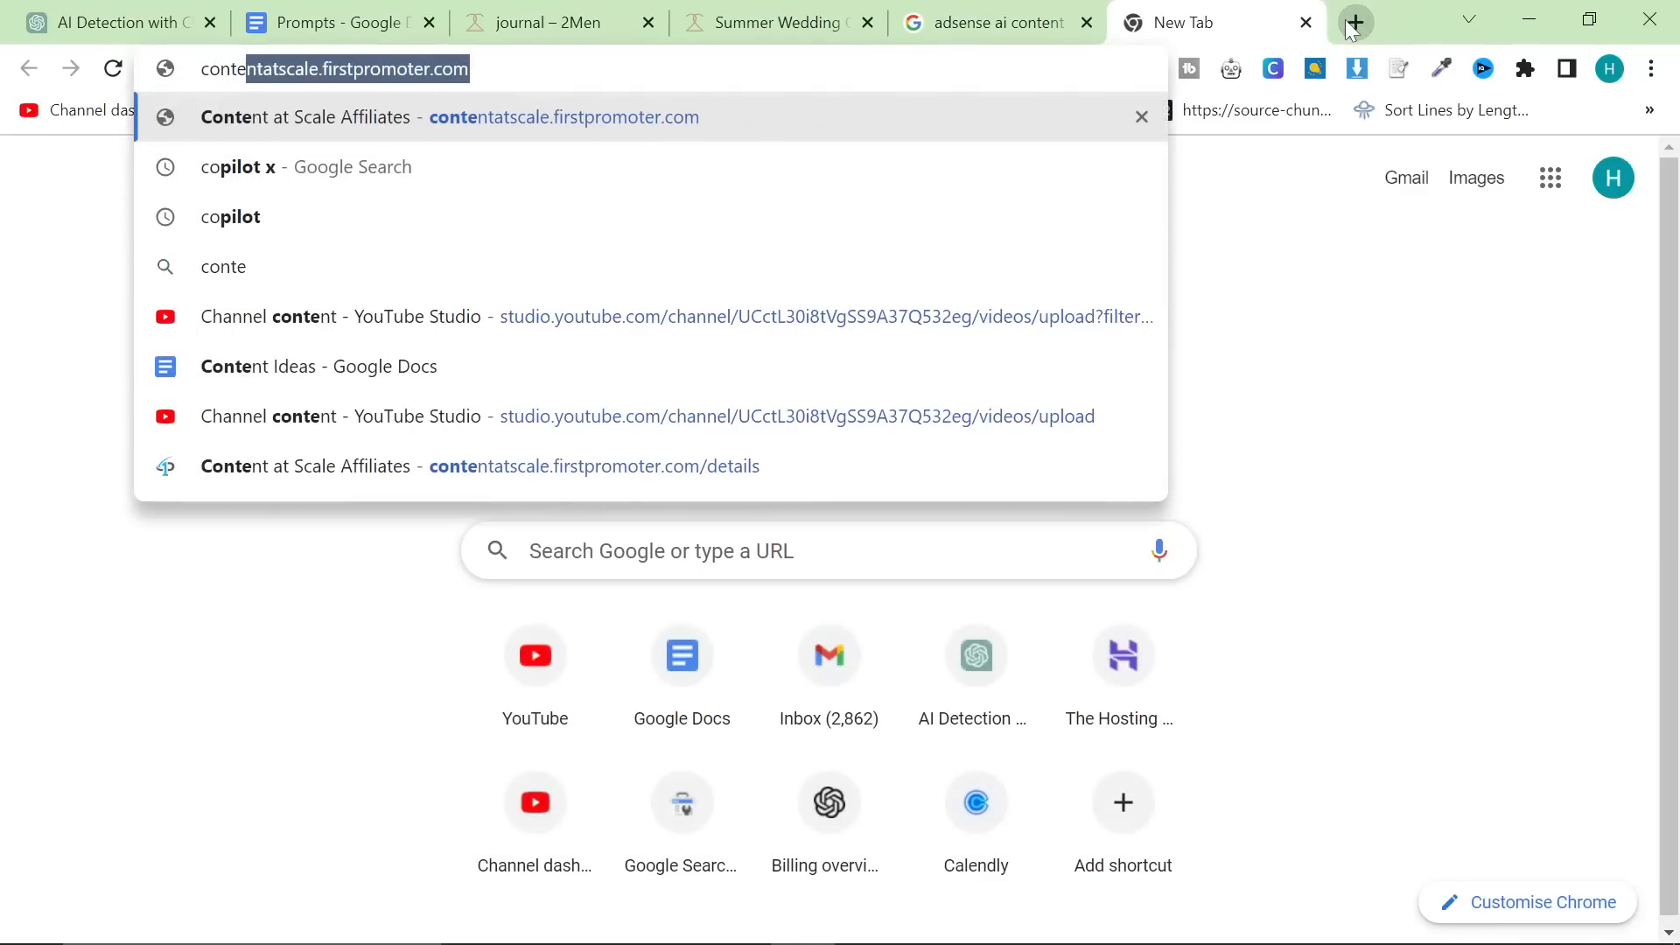
pyautogui.write('a')
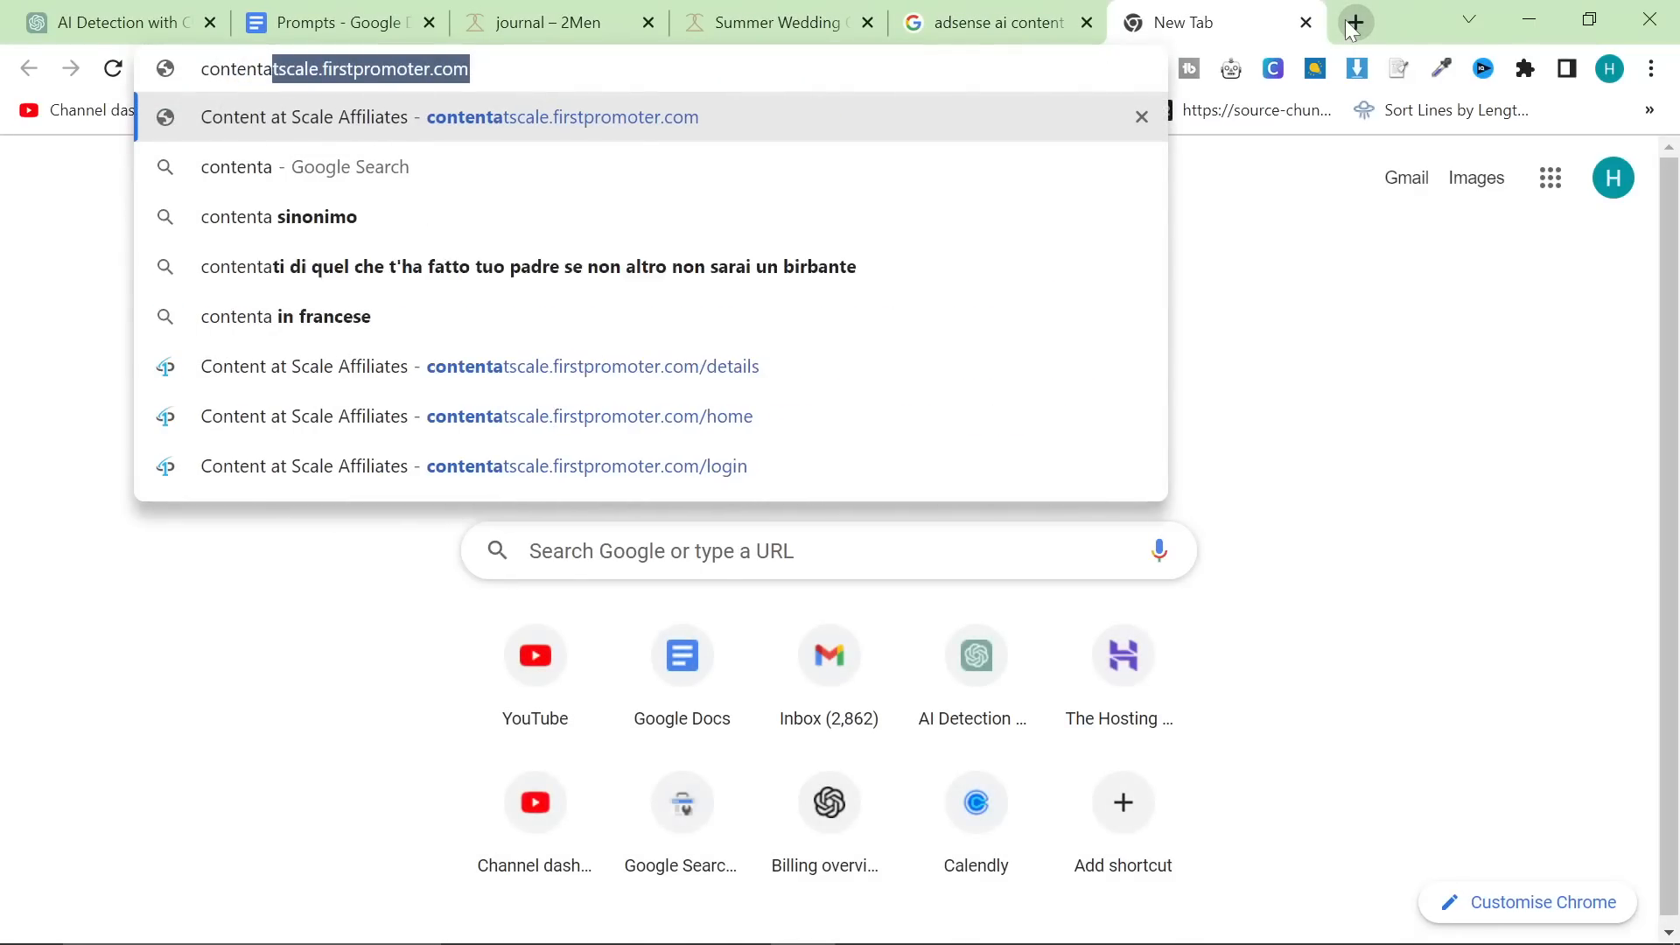
pyautogui.write('contentatscale')
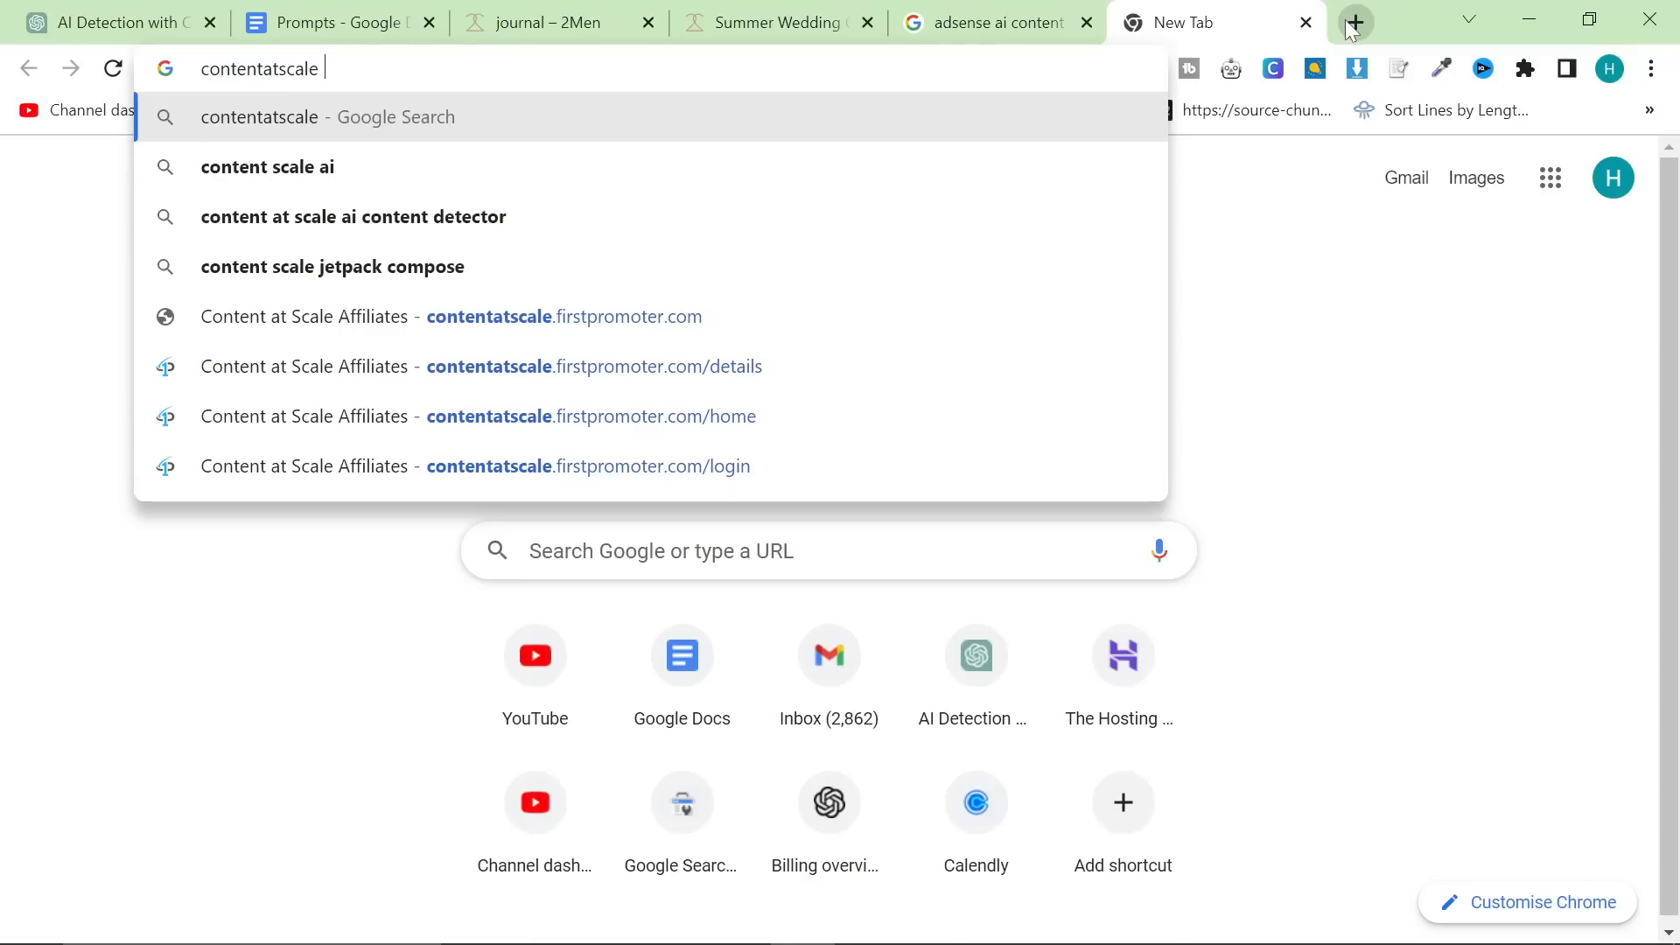
pyautogui.write('content detect')
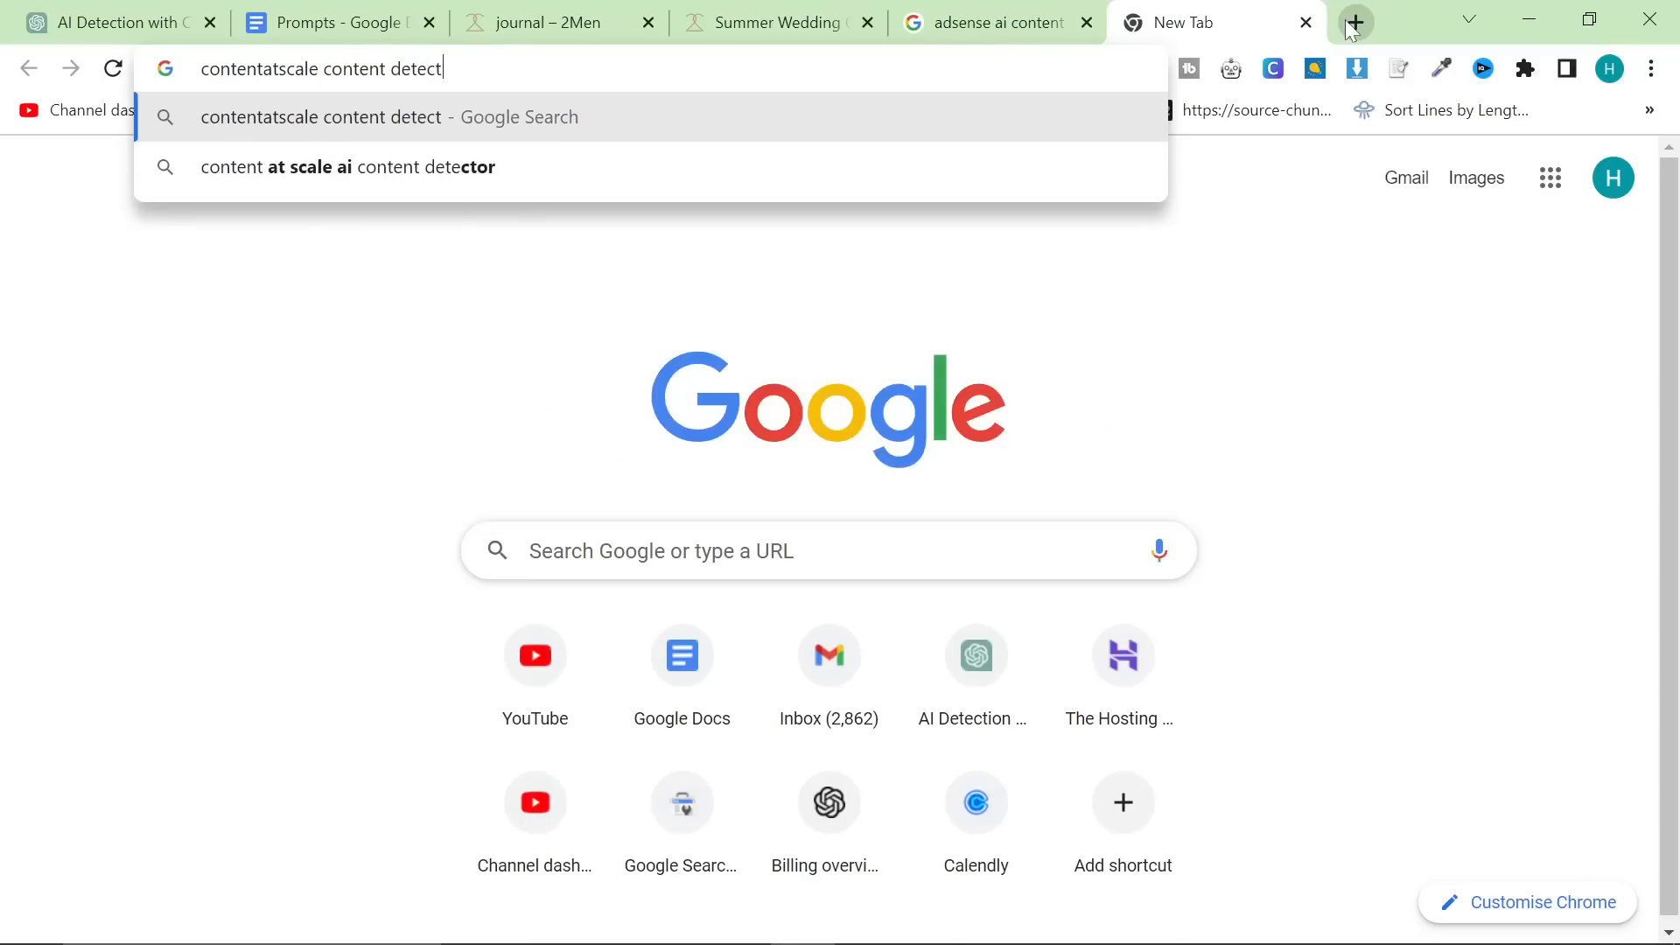
pyautogui.press('Return')
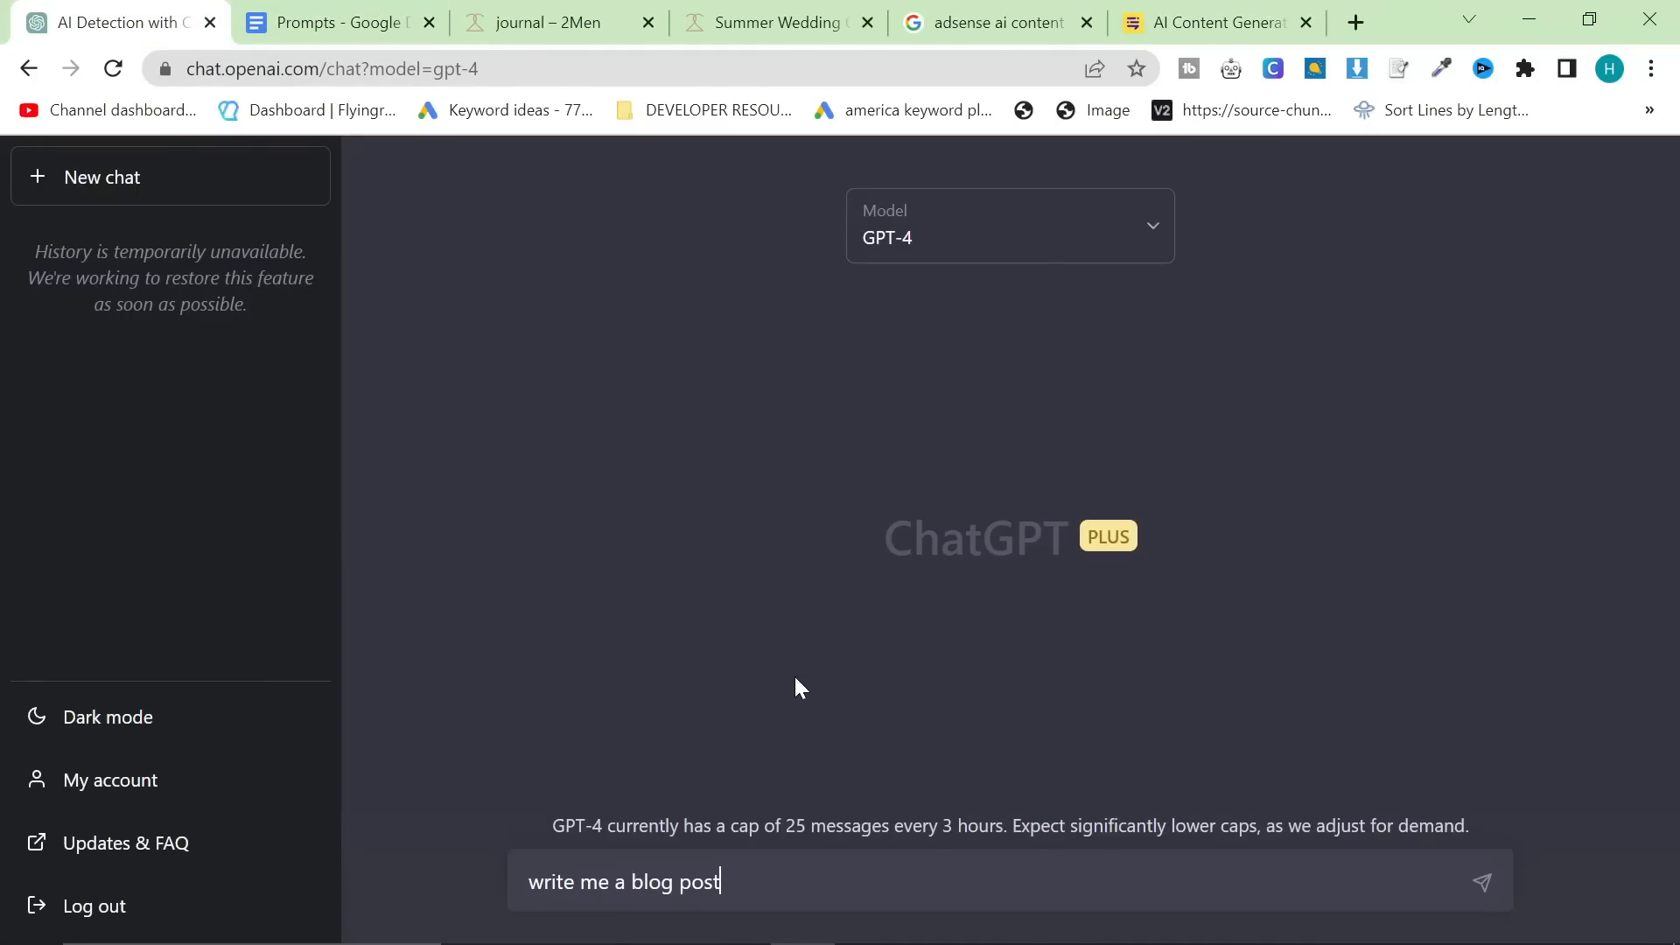
# - Send GPT-3.5 the blog post request with 'best suits for men' as the topic
pyautogui.click(1007, 225)
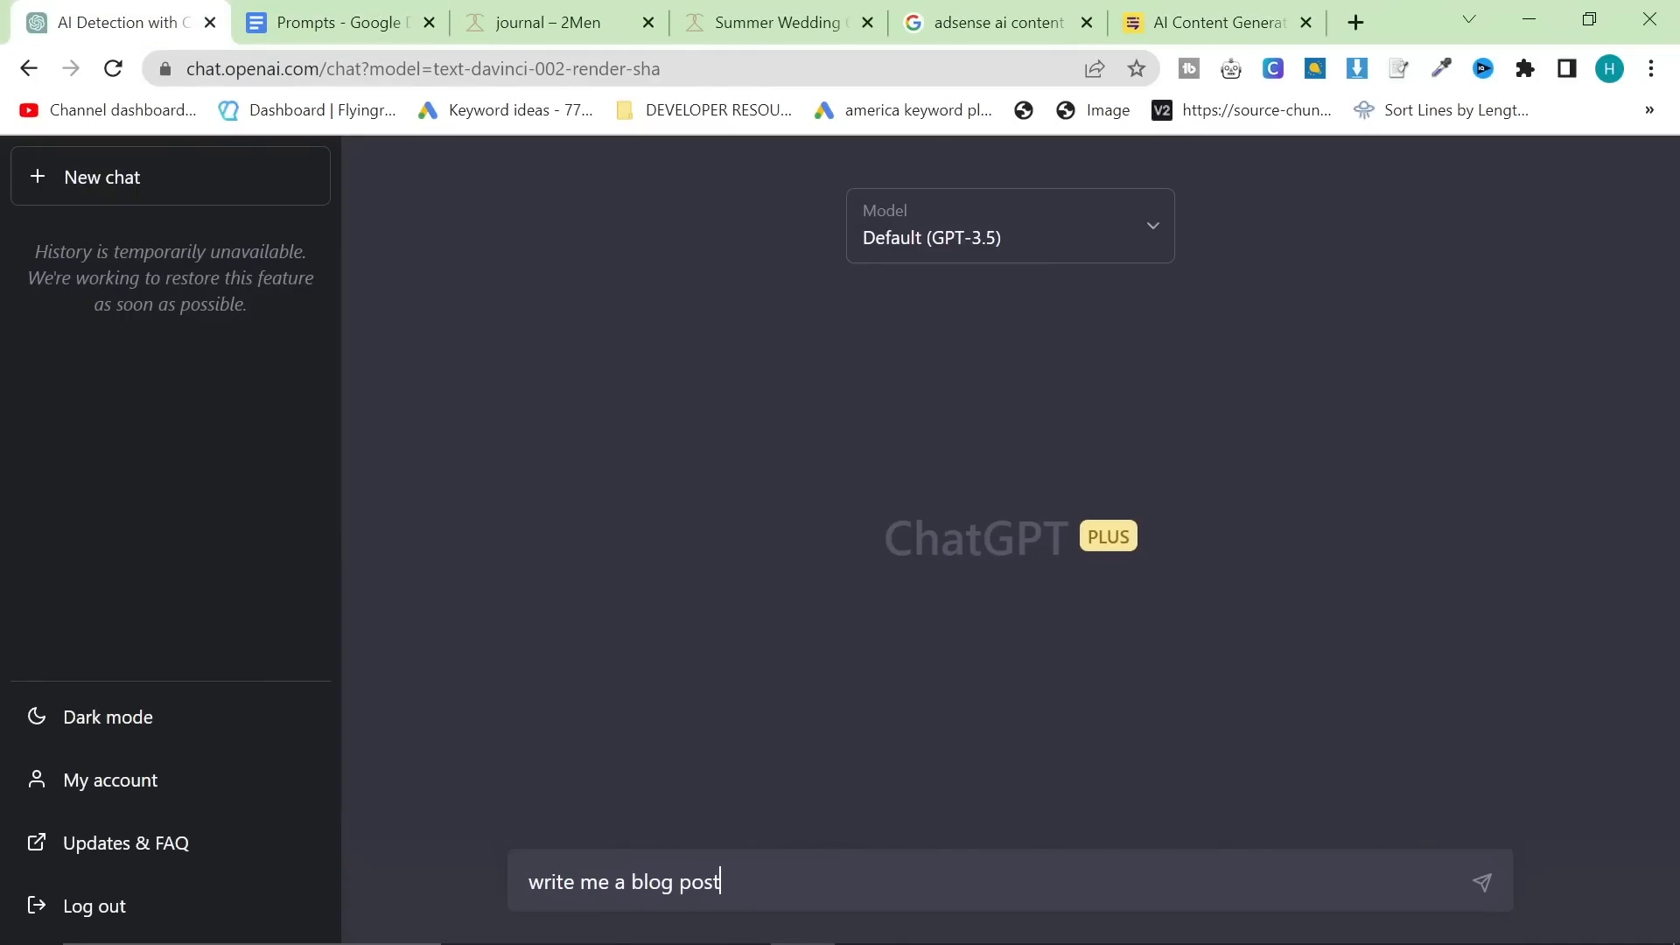
pyautogui.press('Return')
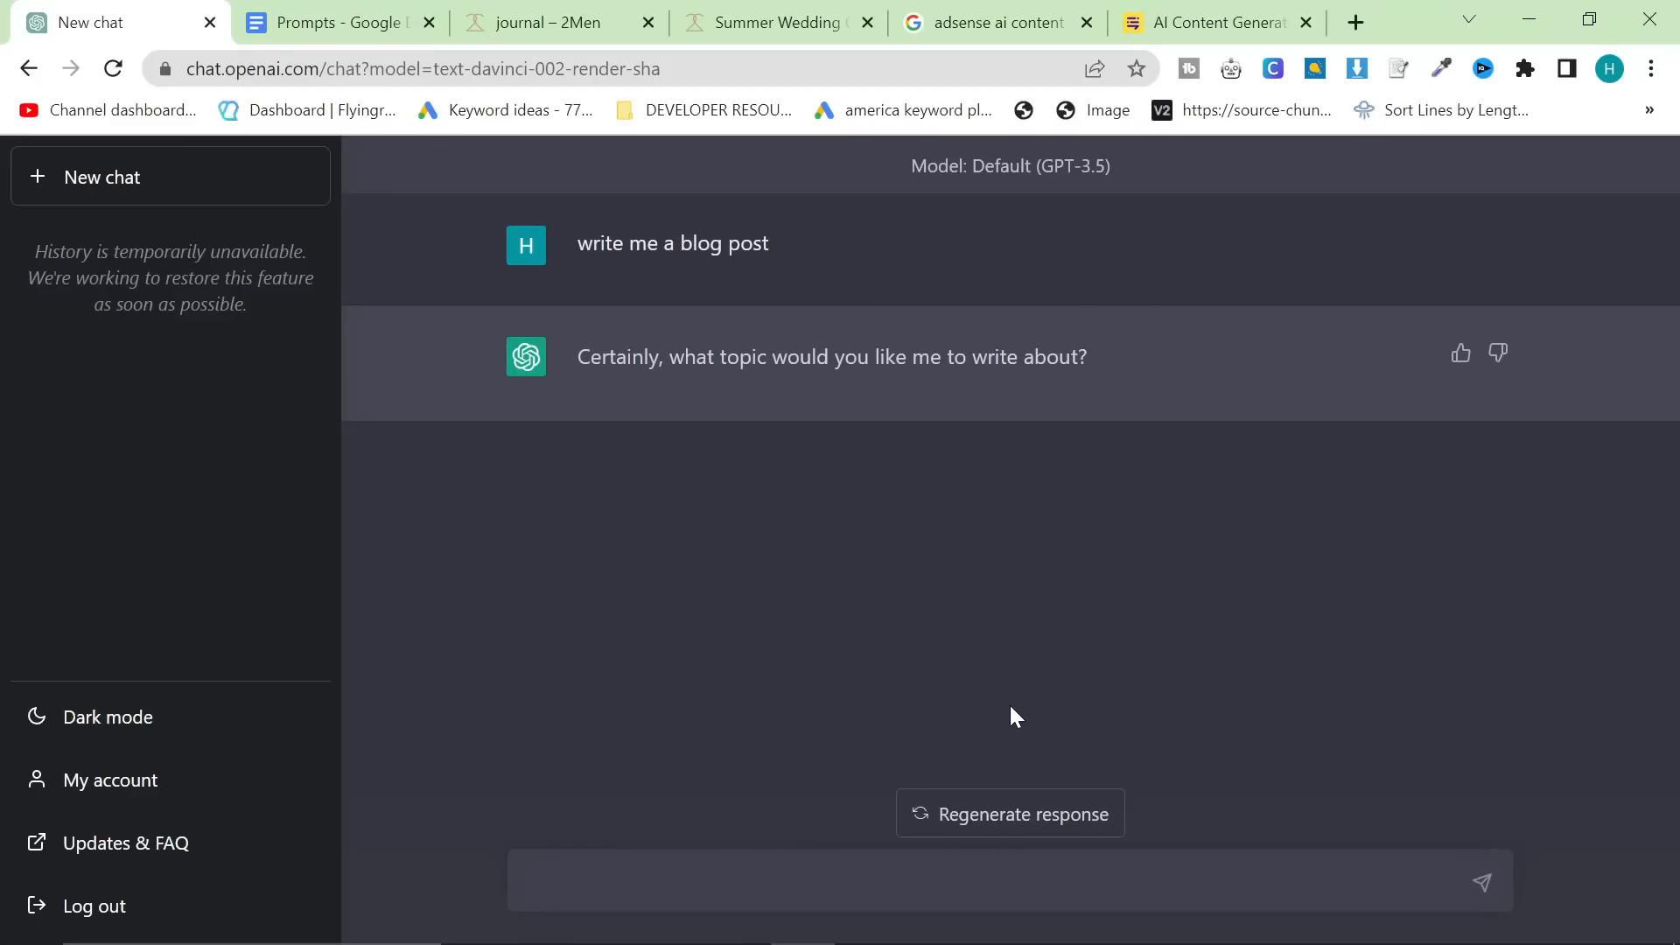
pyautogui.write('best')
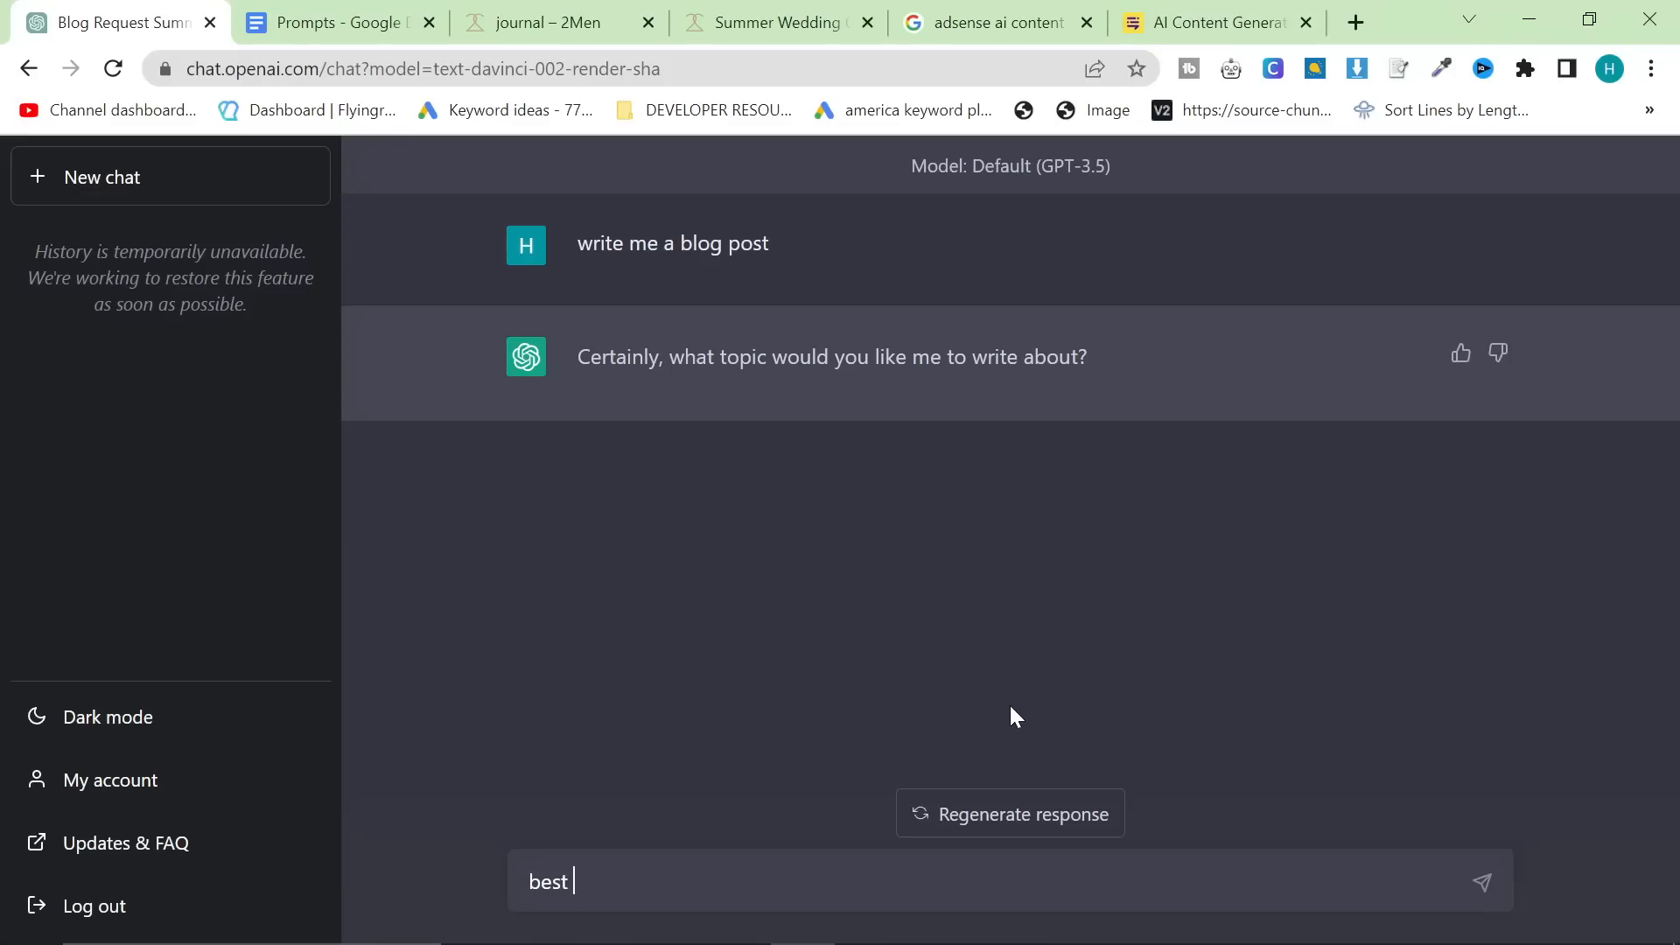
pyautogui.press('Return')
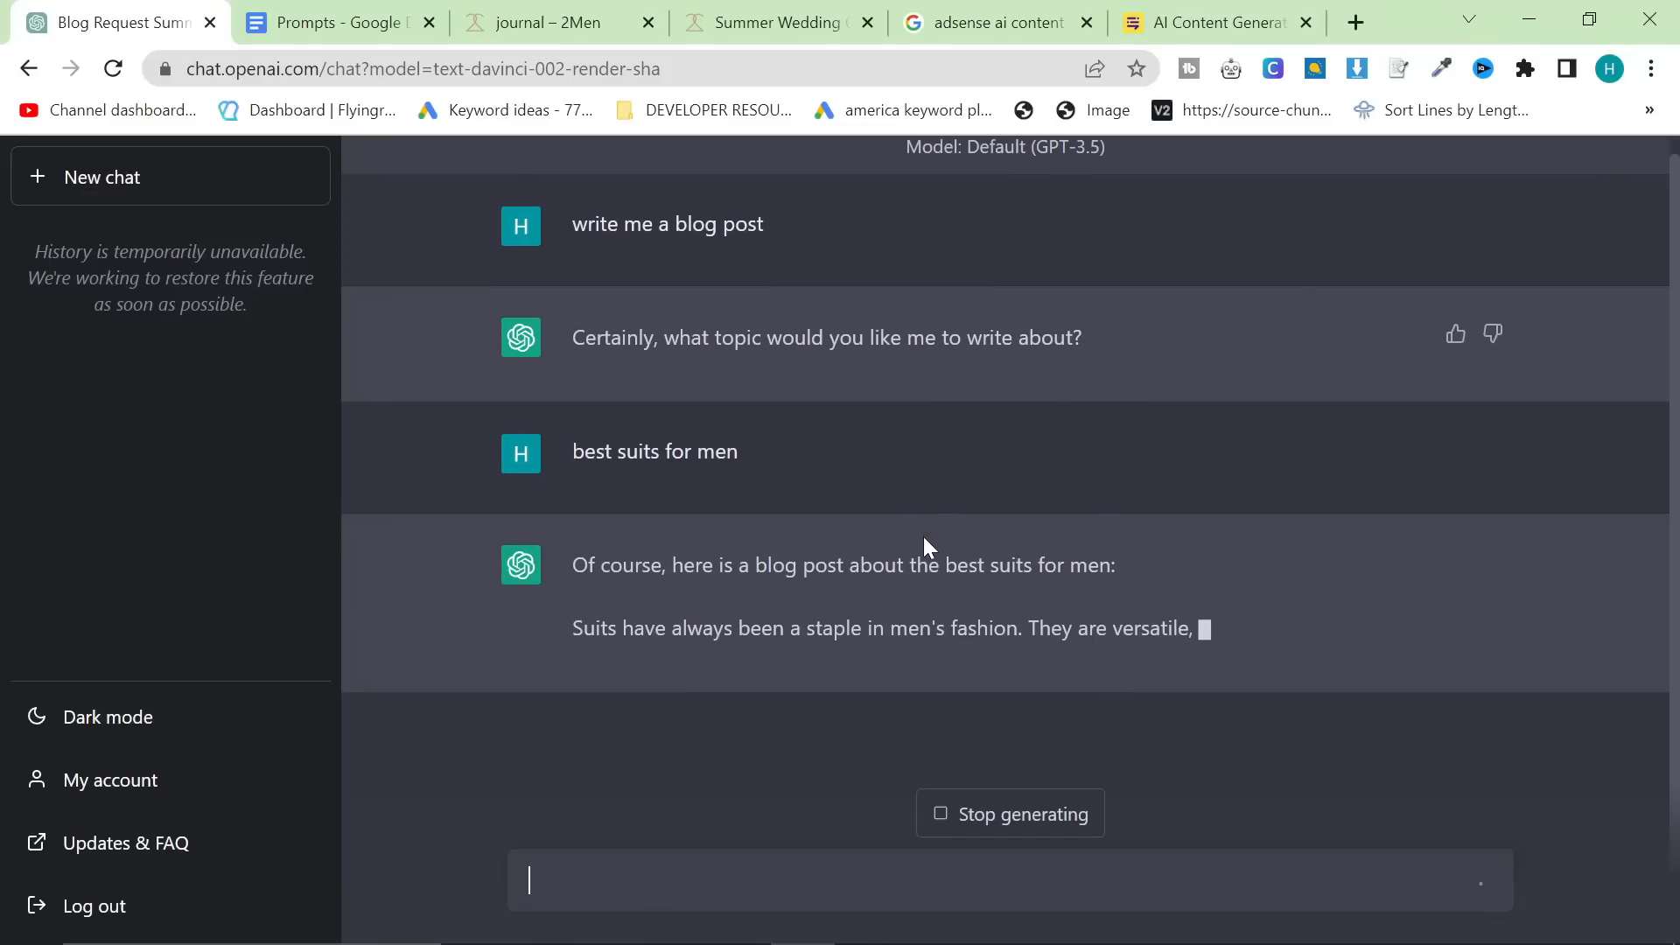
pyautogui.click(359, 21)
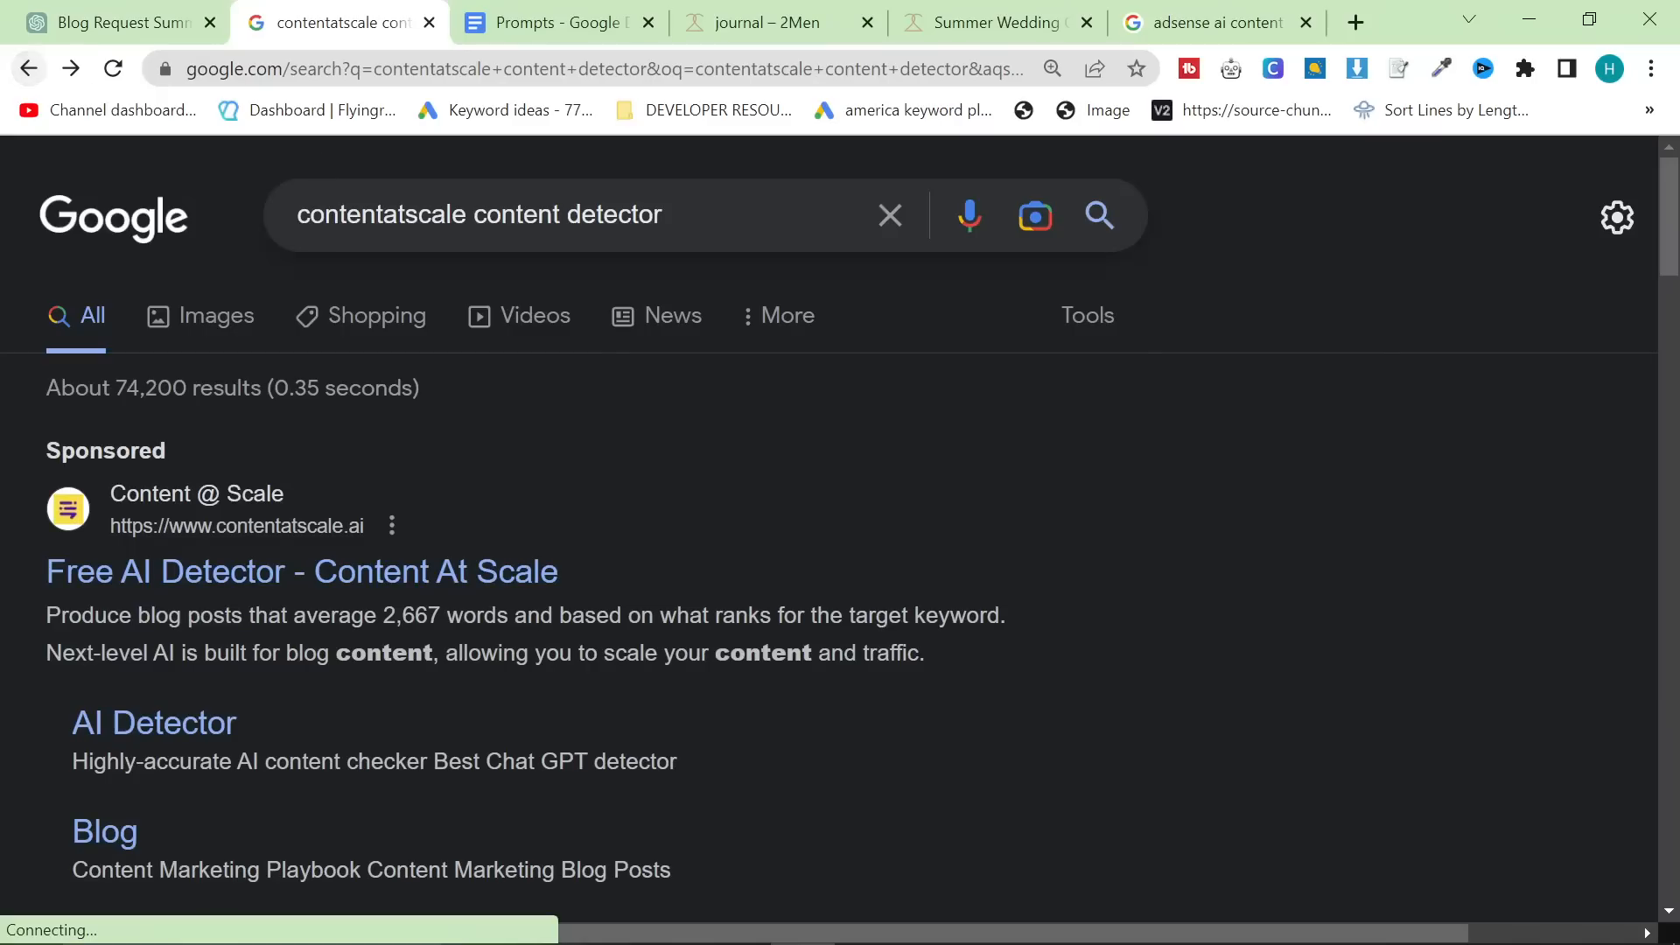
# - Open the Content at Scale AI Detector from the Google results
pyautogui.scroll(-3)
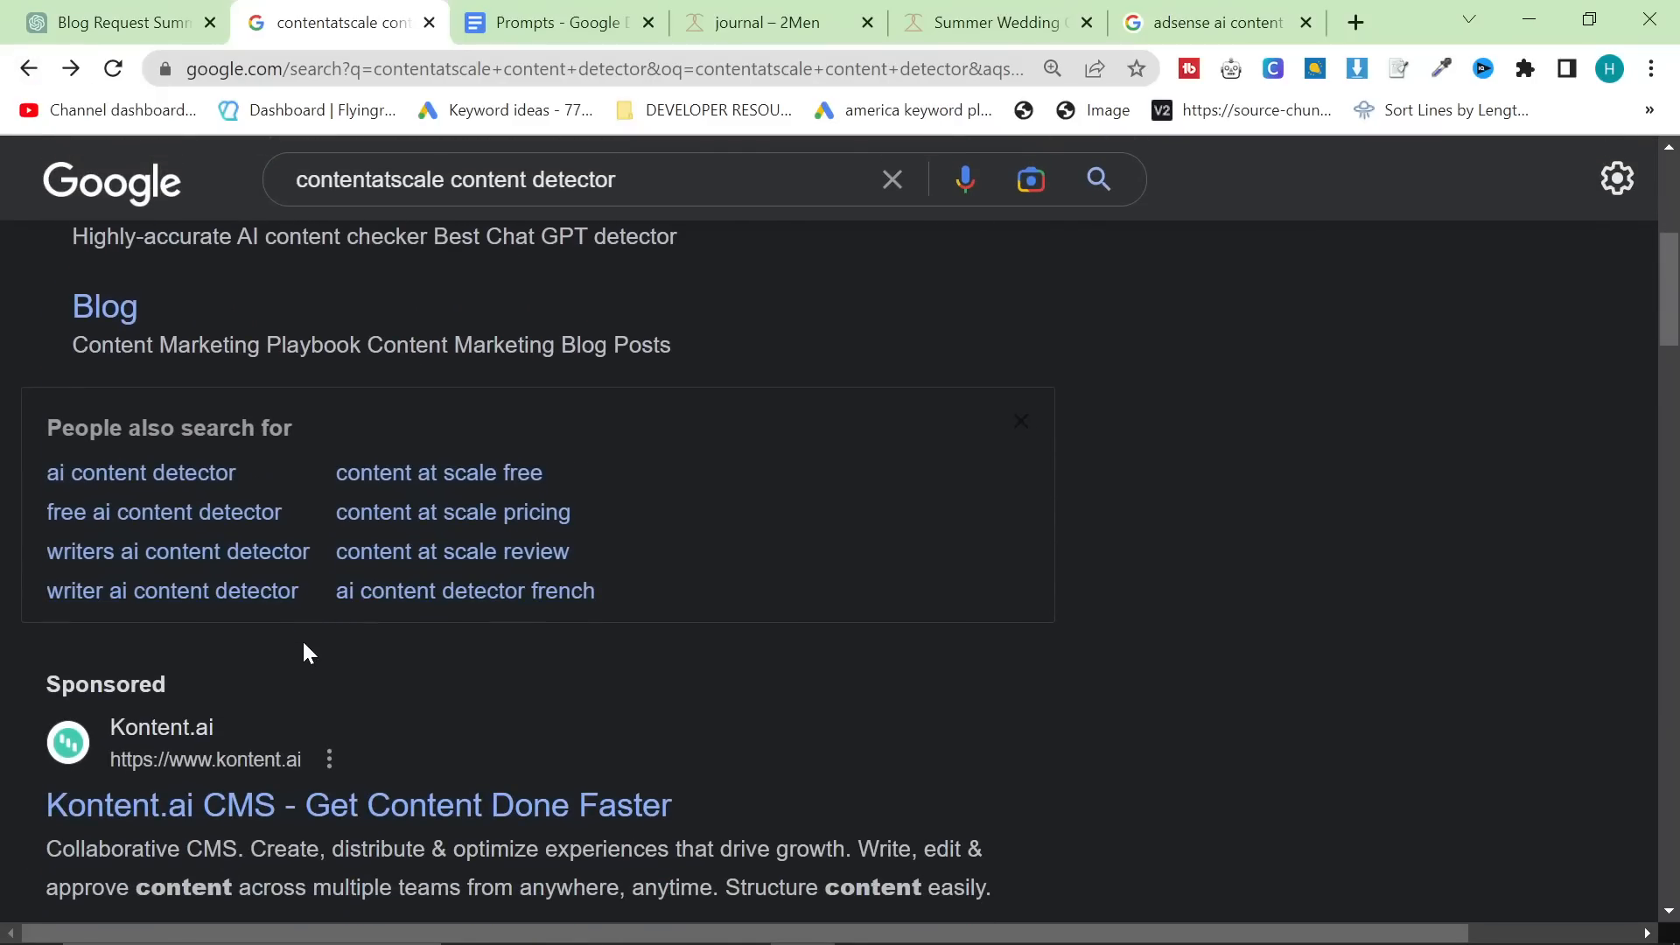
pyautogui.scroll(-3)
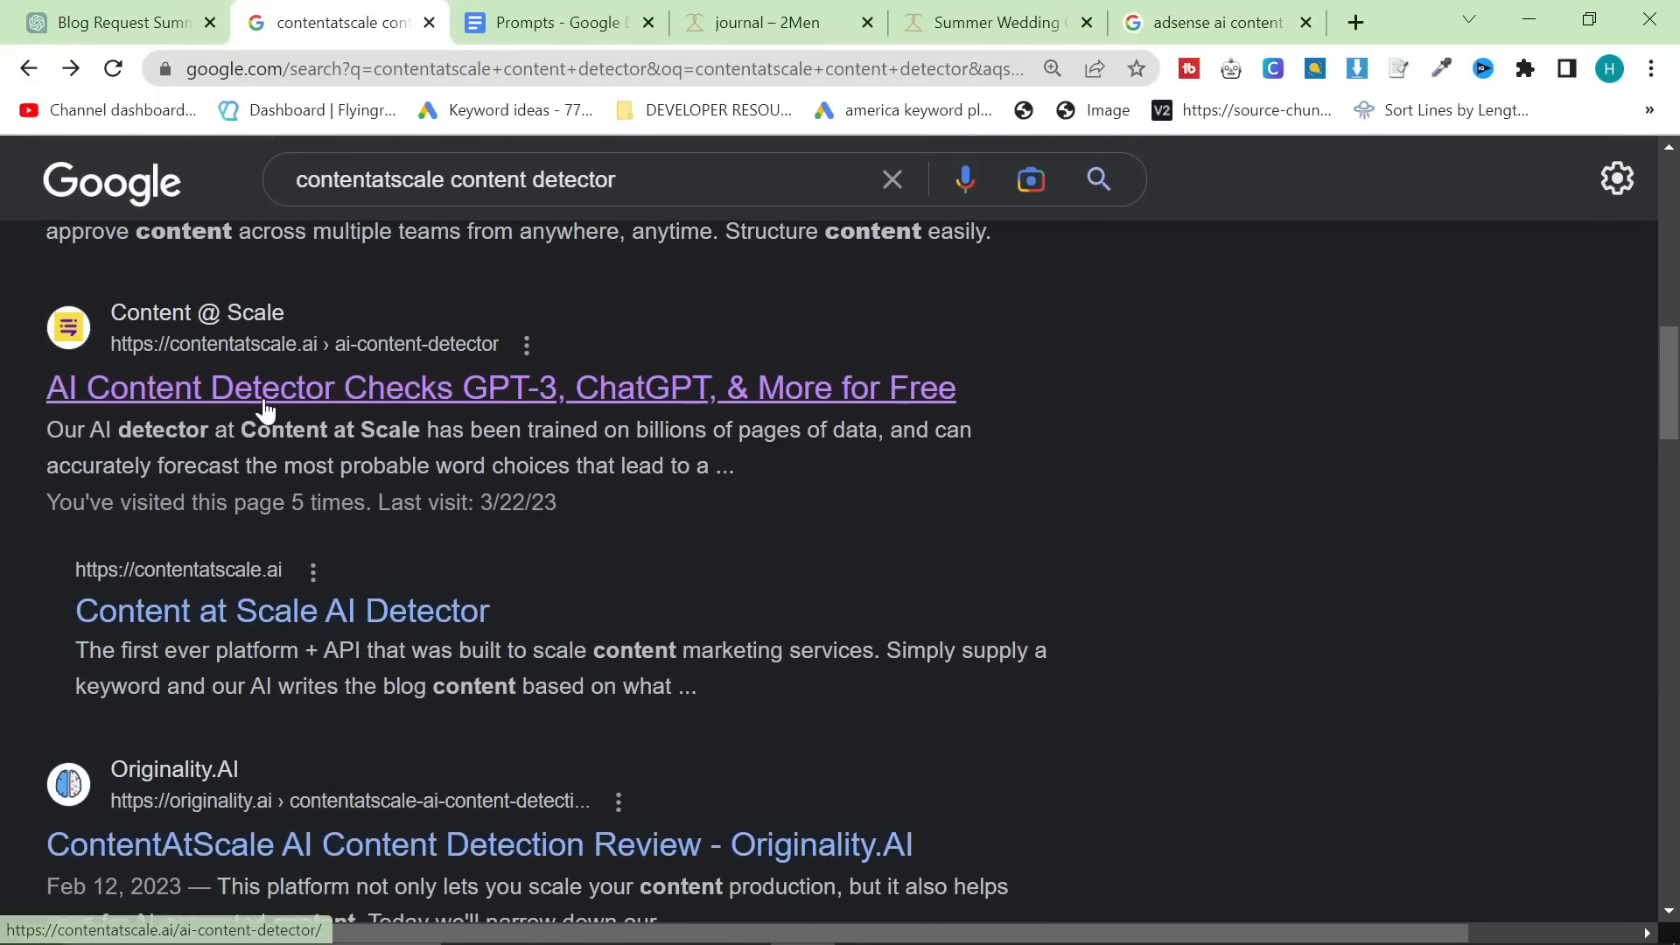
pyautogui.click(499, 386)
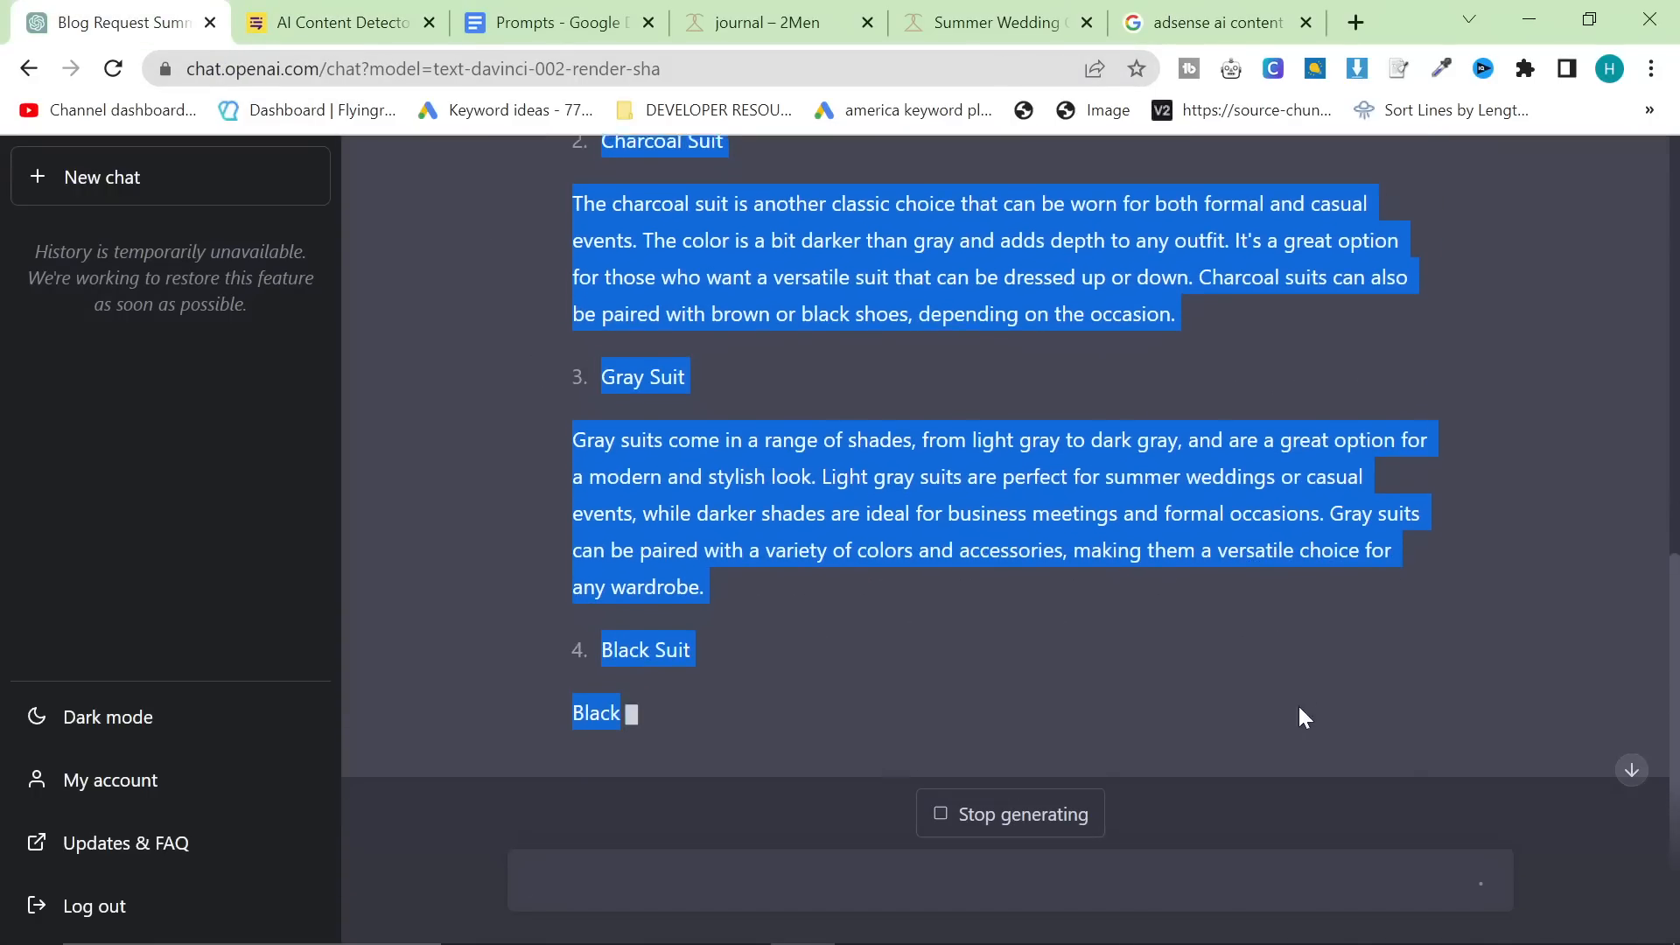
pyautogui.click(332, 21)
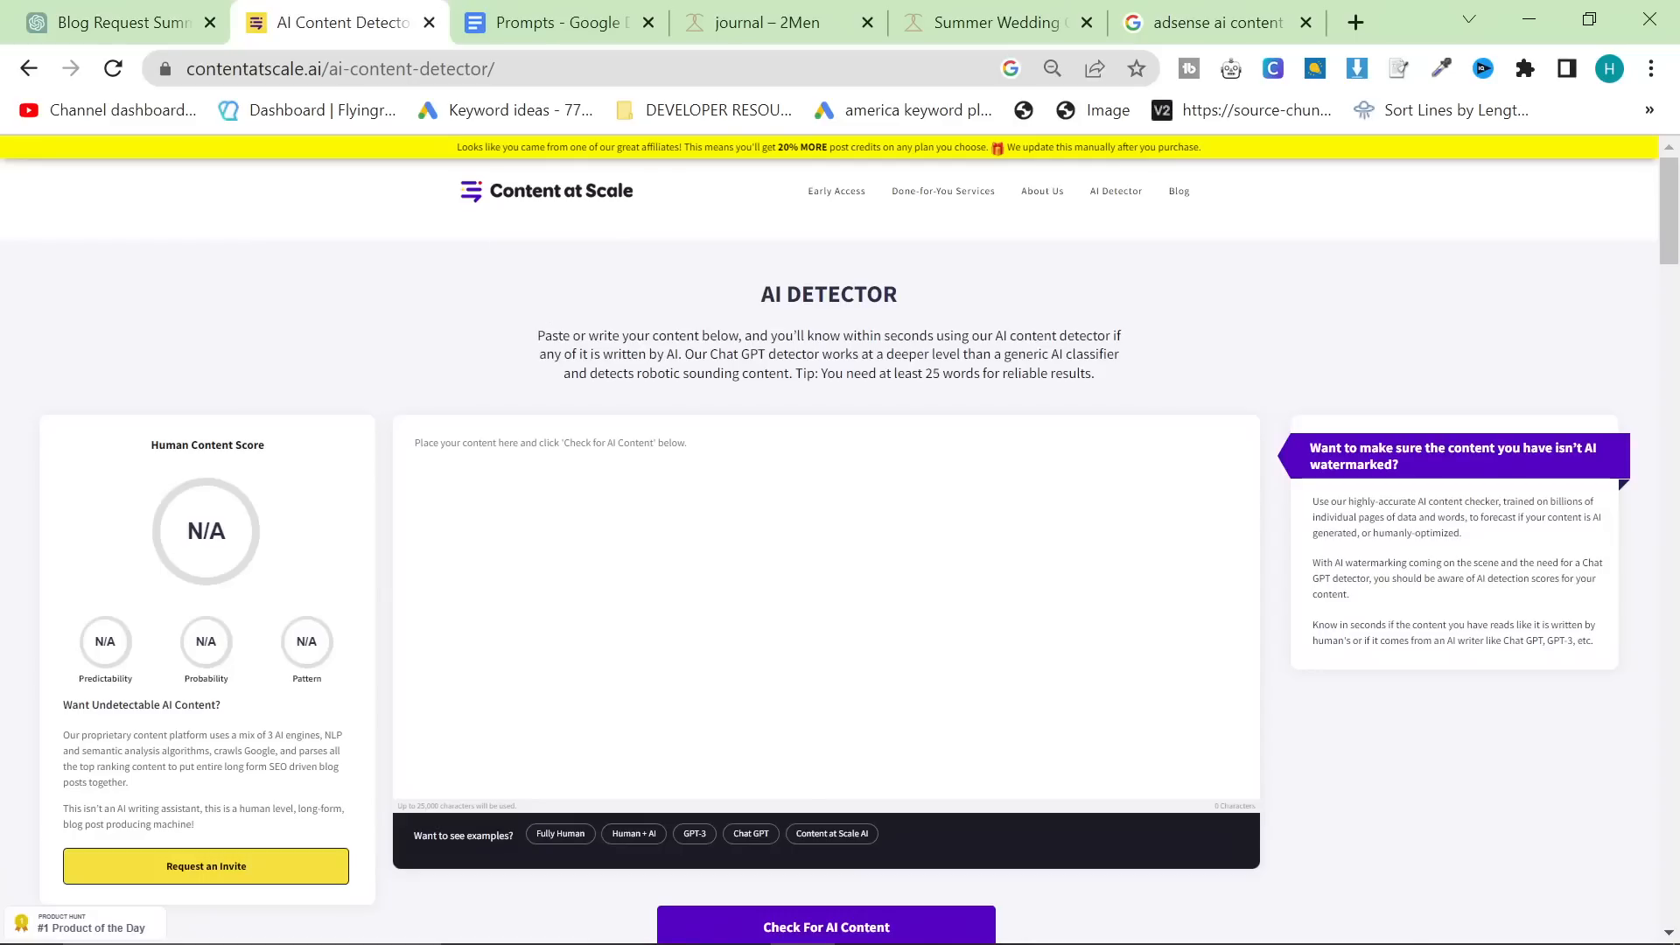
# - Run the suits blog post through the detector, scoring 41% human, and return to ChatGPT
pyautogui.click(825, 926)
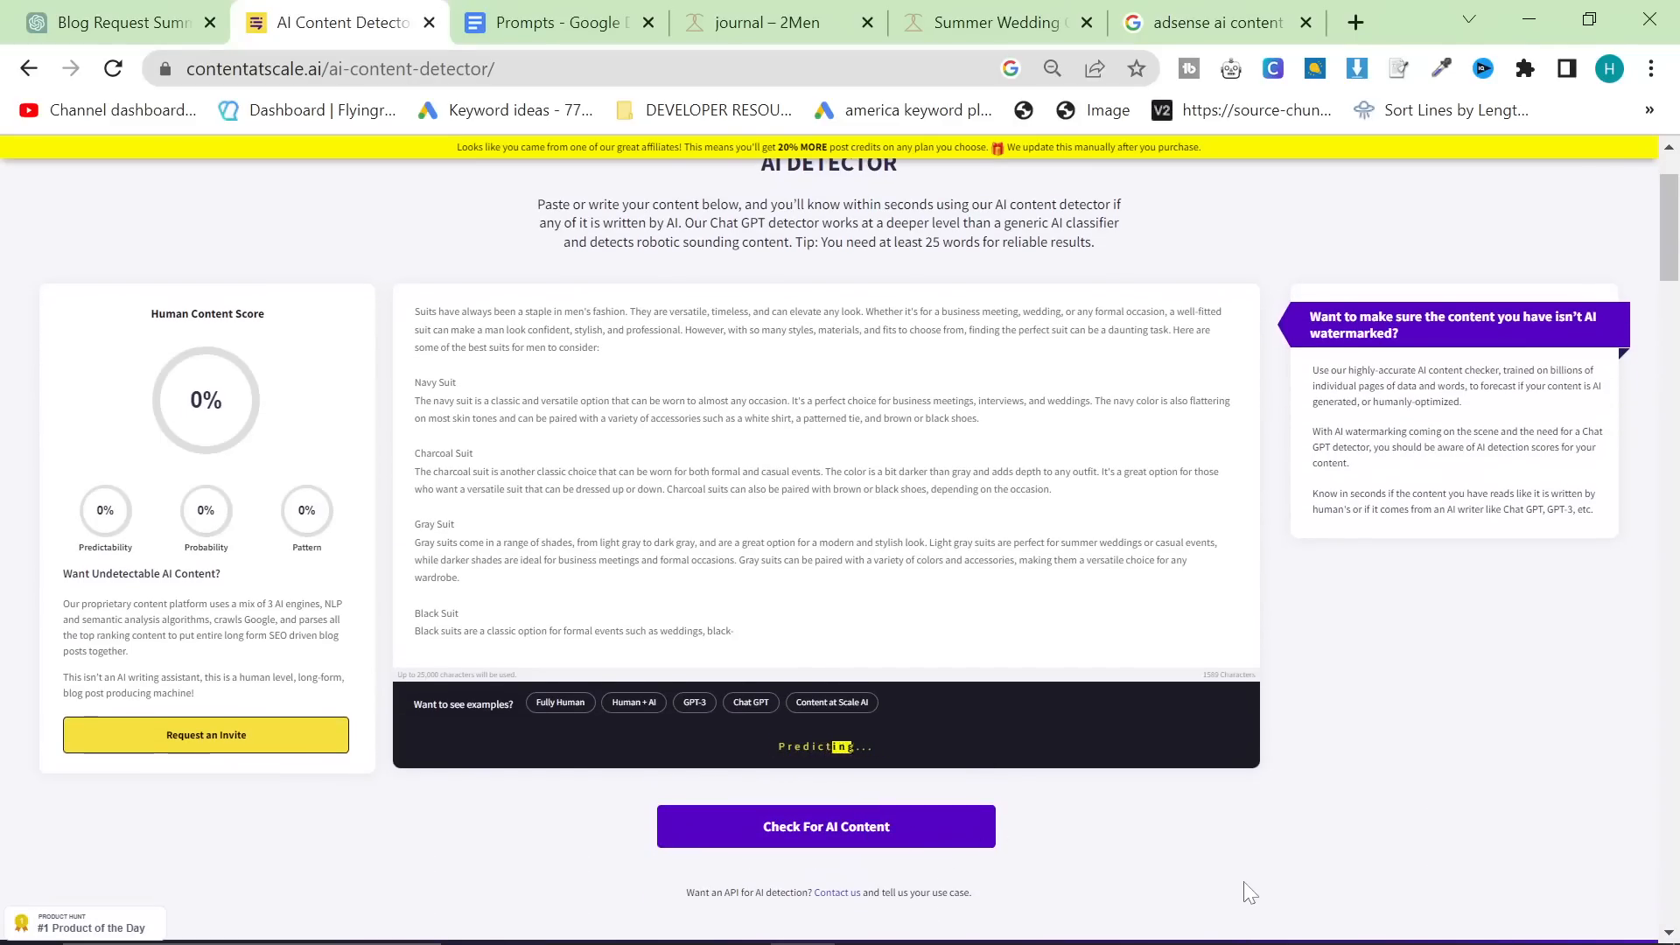
pyautogui.click(825, 825)
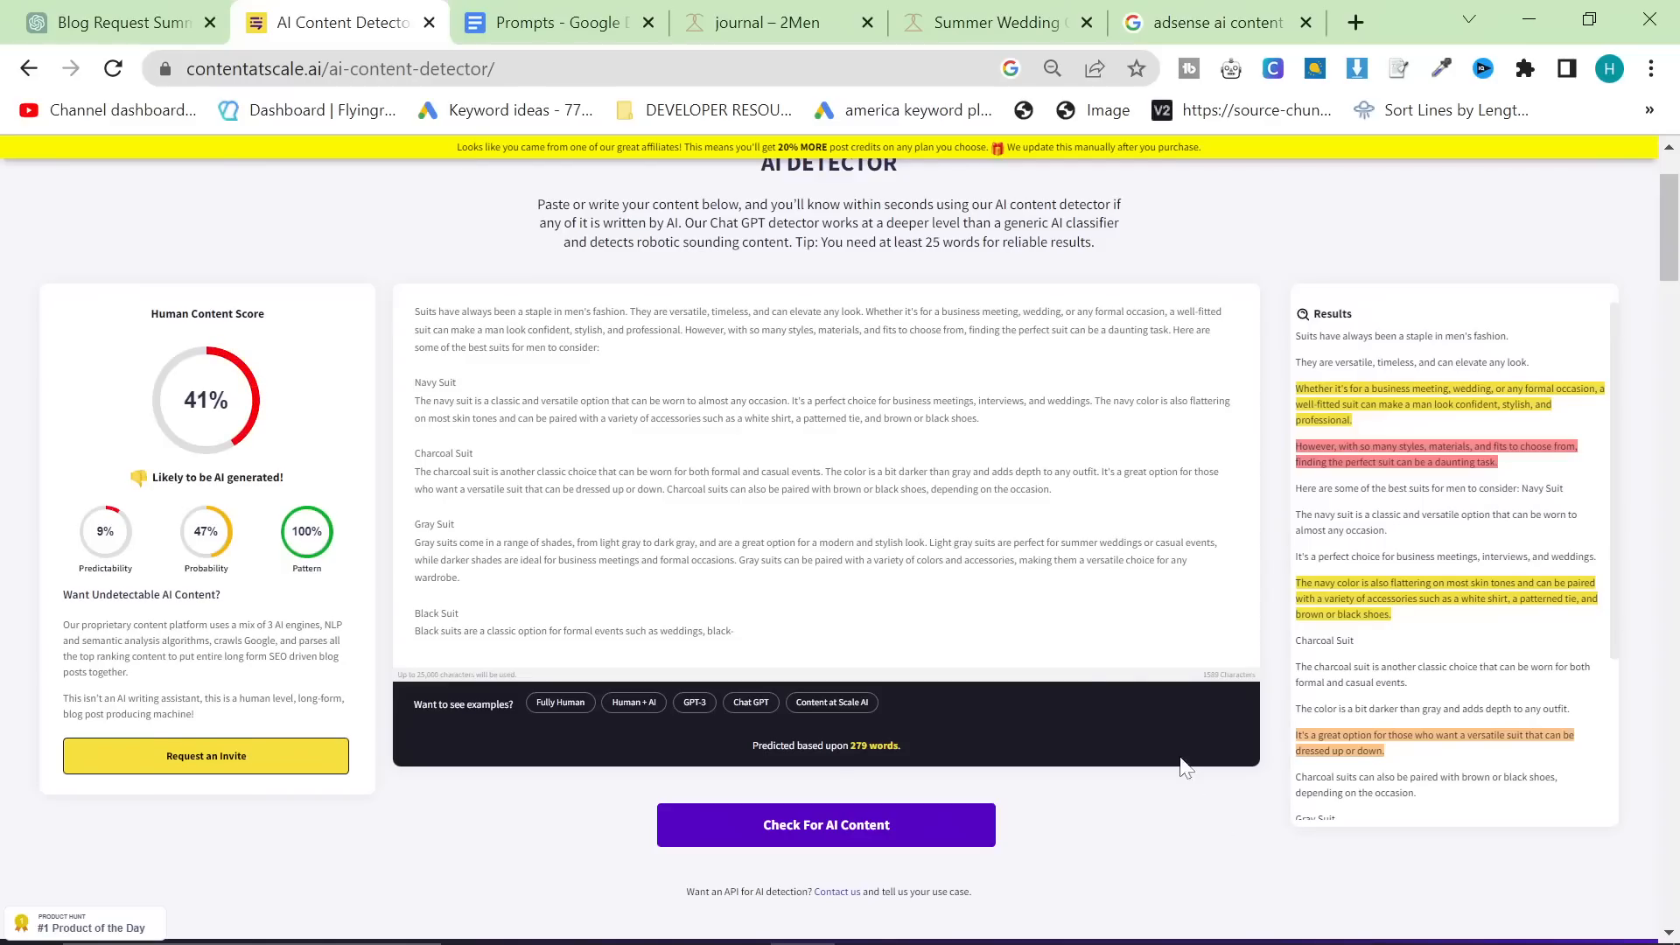
pyautogui.moveTo(199, 481)
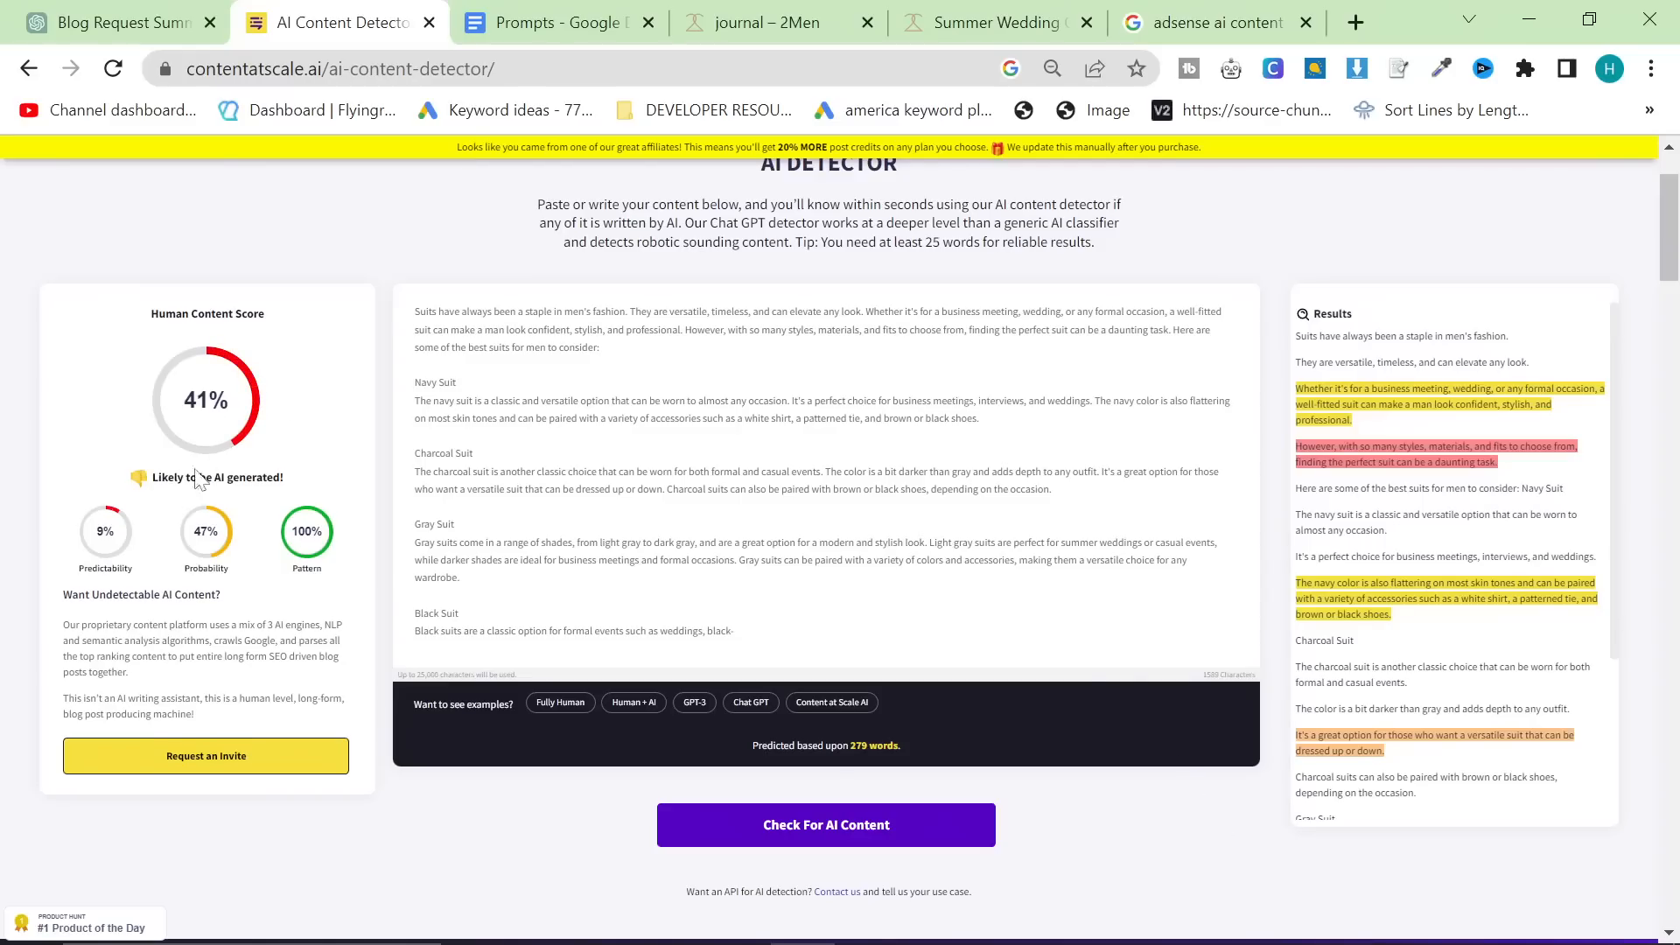
pyautogui.scroll(3)
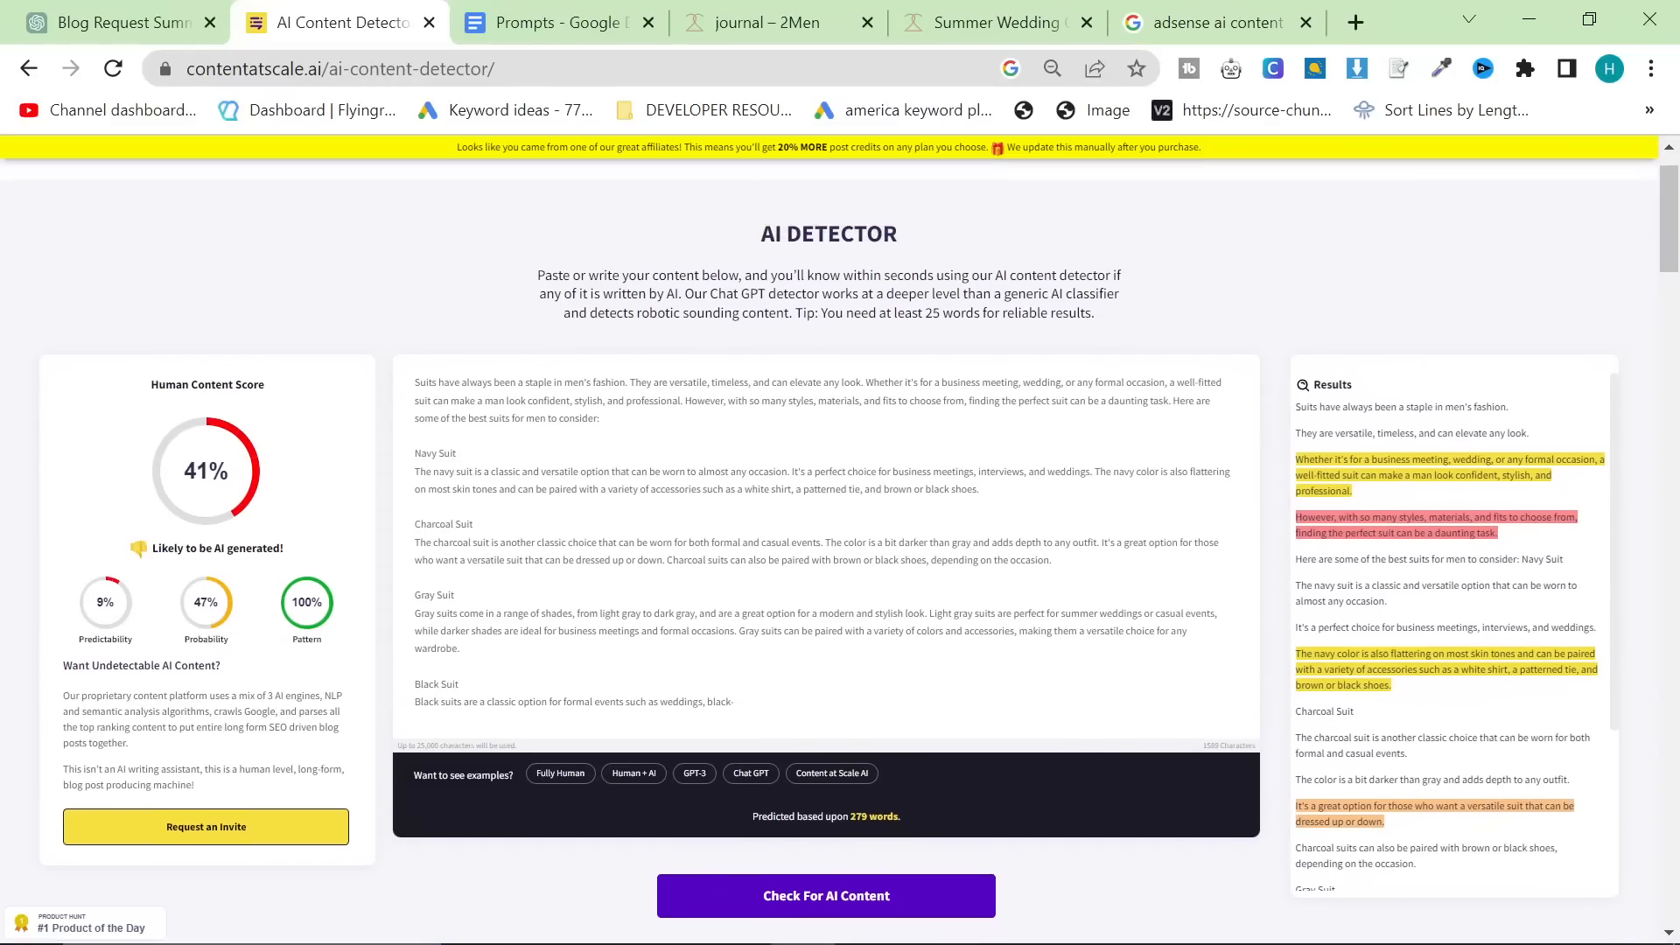
pyautogui.click(1052, 68)
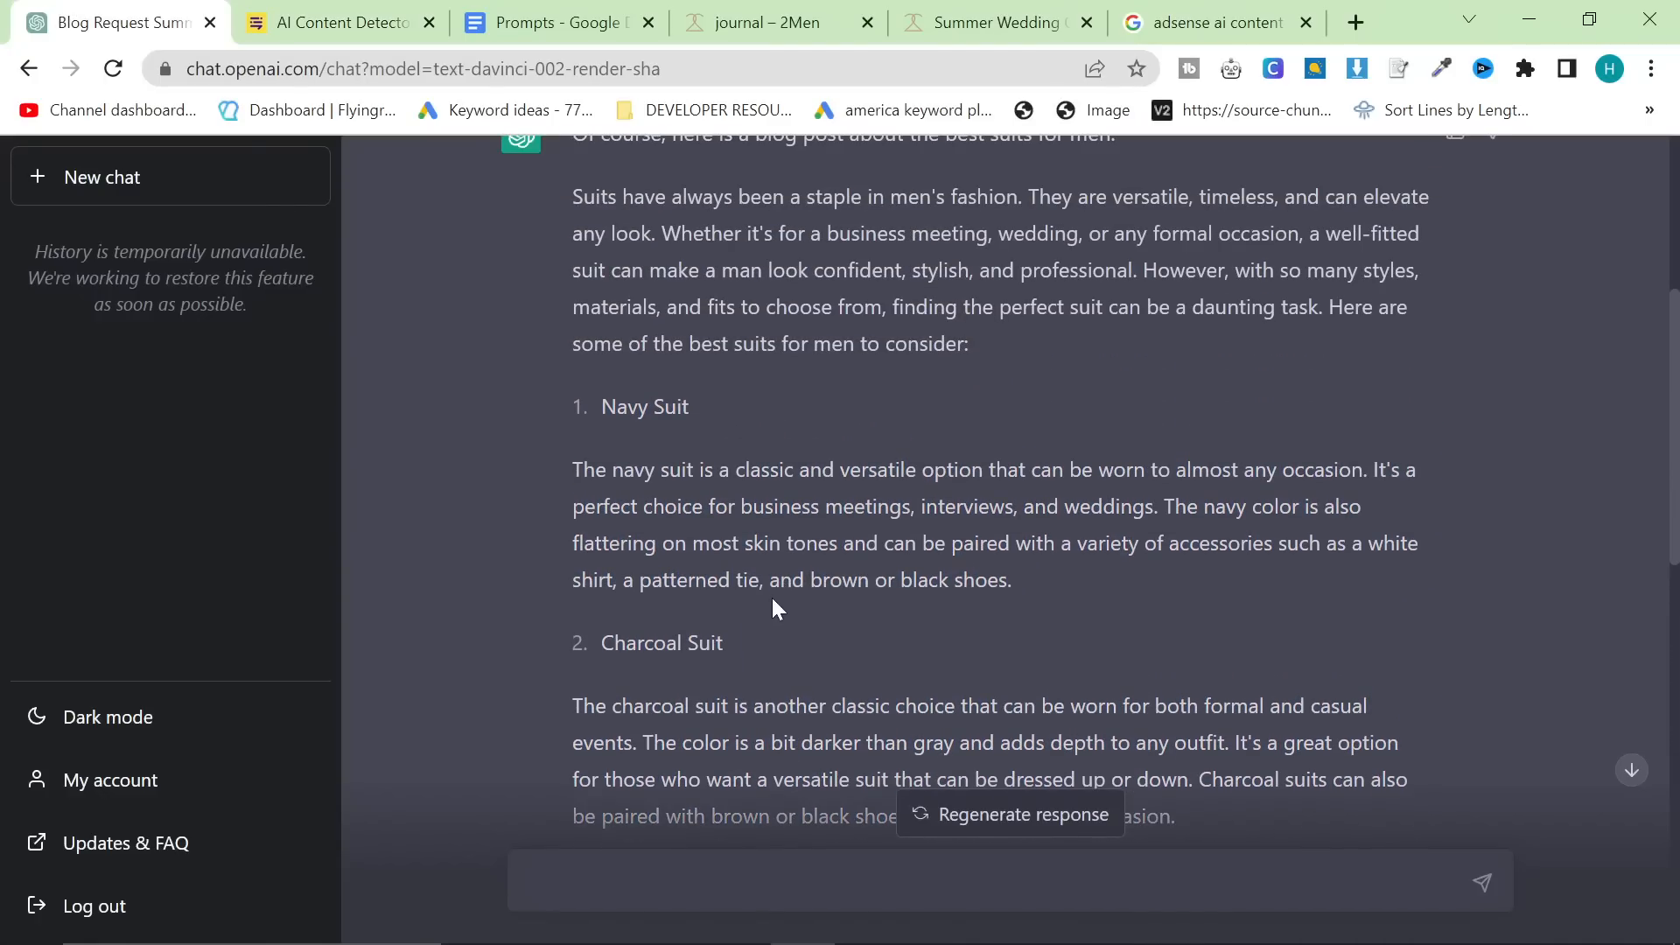
pyautogui.moveTo(805, 612)
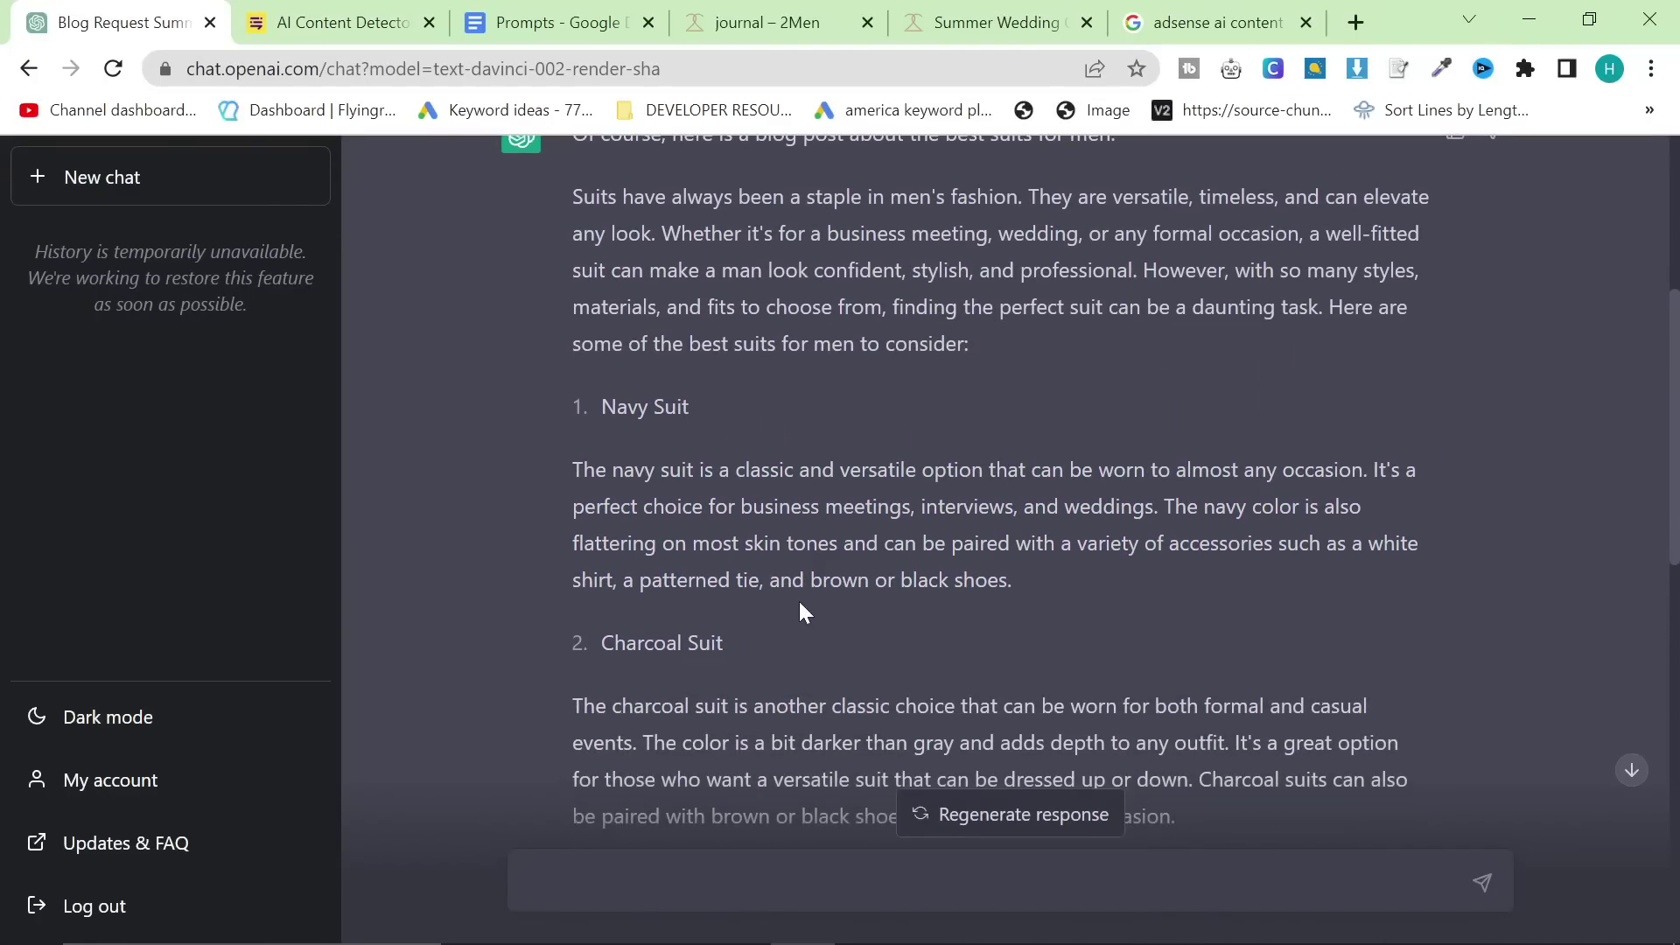
pyautogui.scroll(-3)
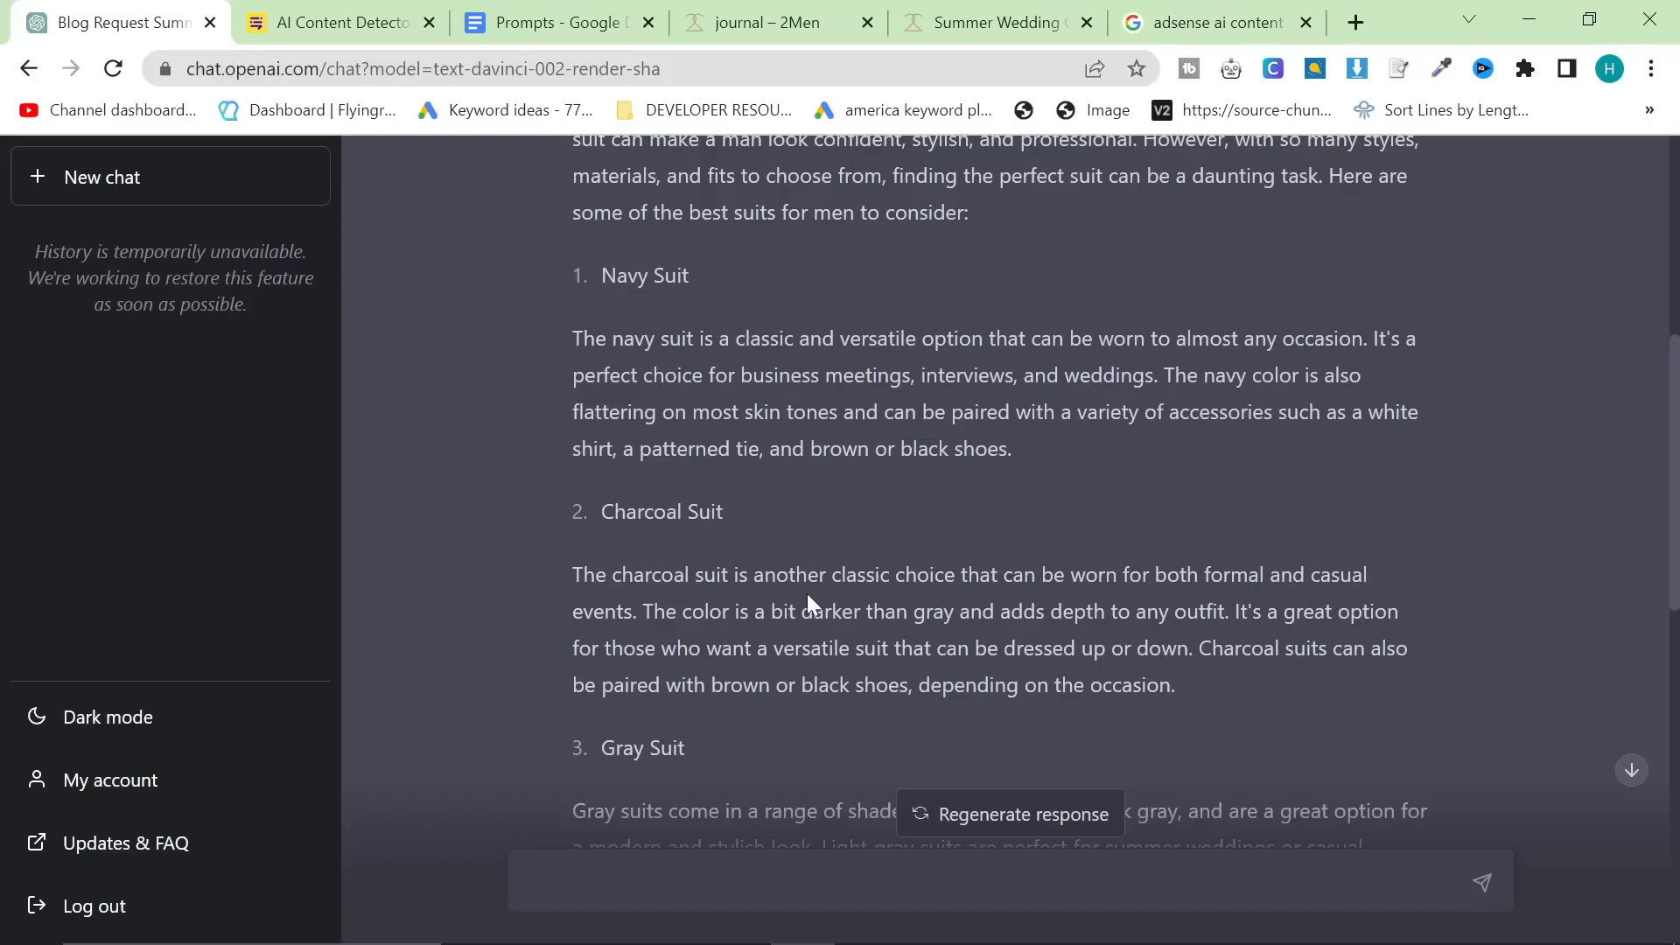
pyautogui.scroll(-3)
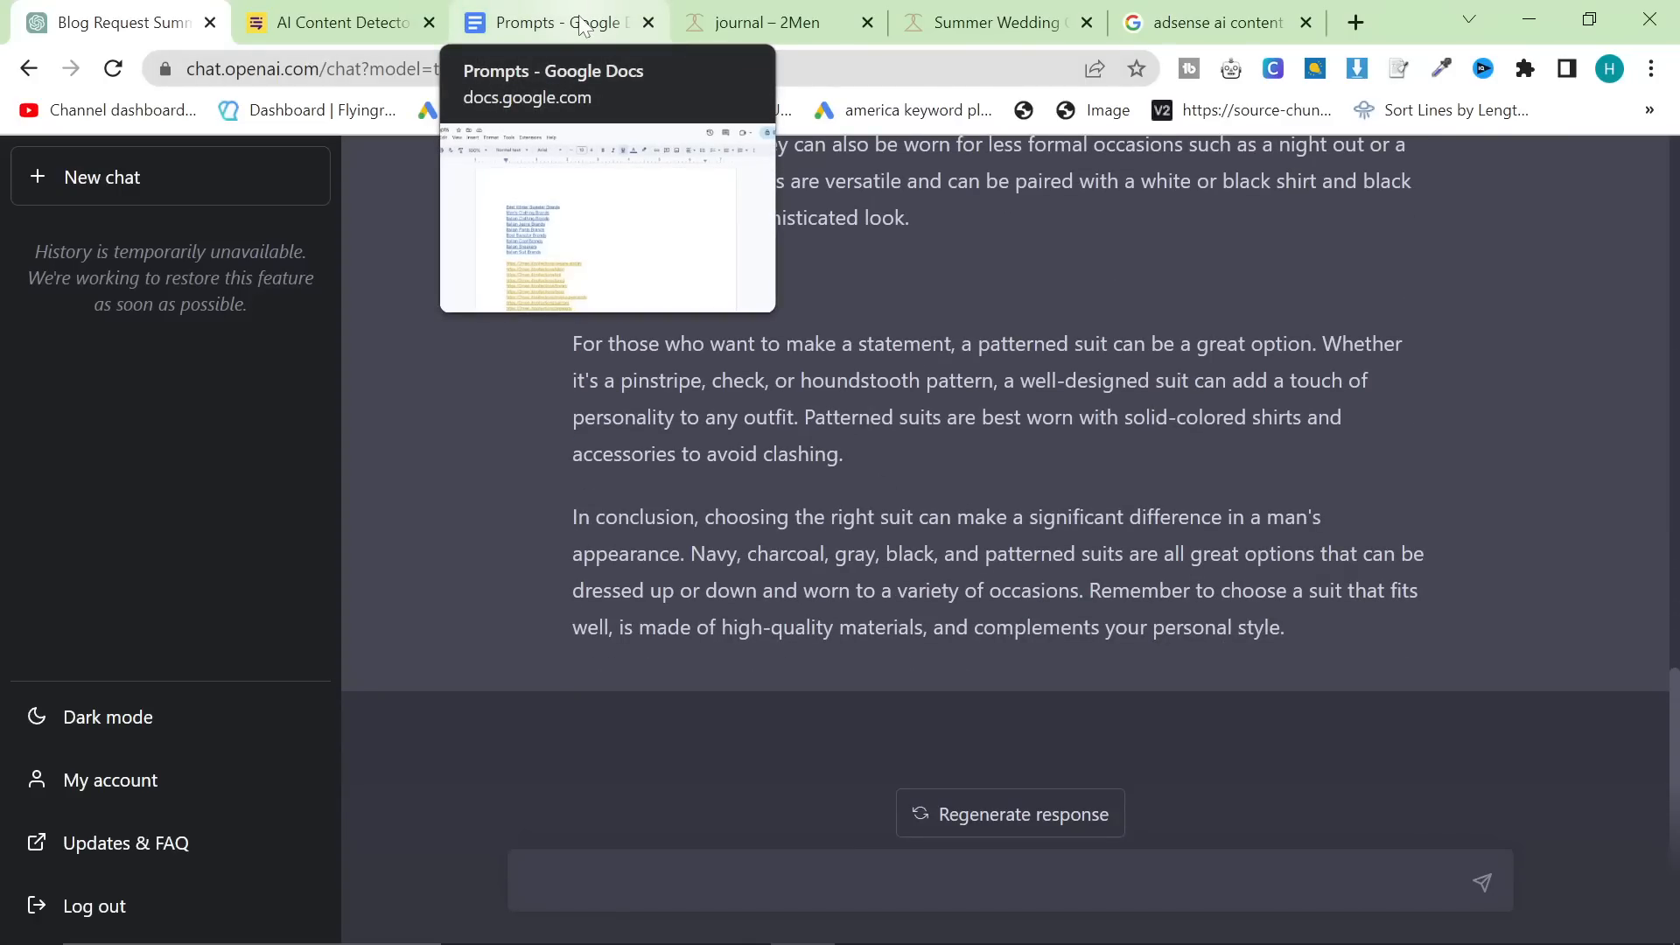
pyautogui.click(552, 21)
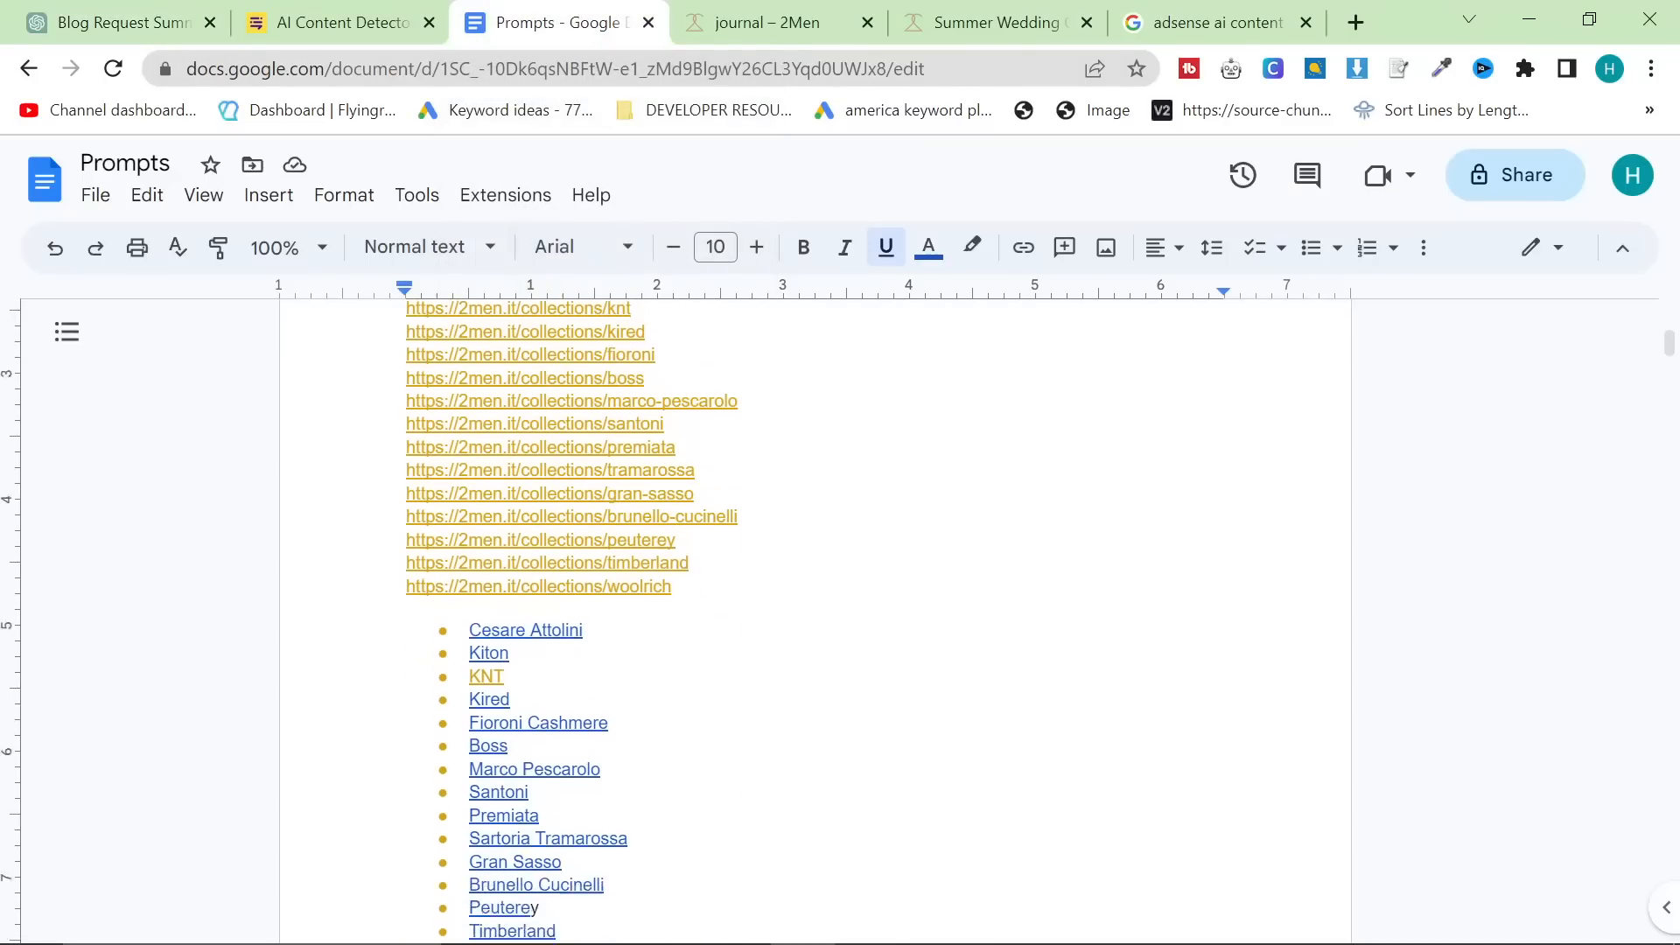
pyautogui.scroll(-3)
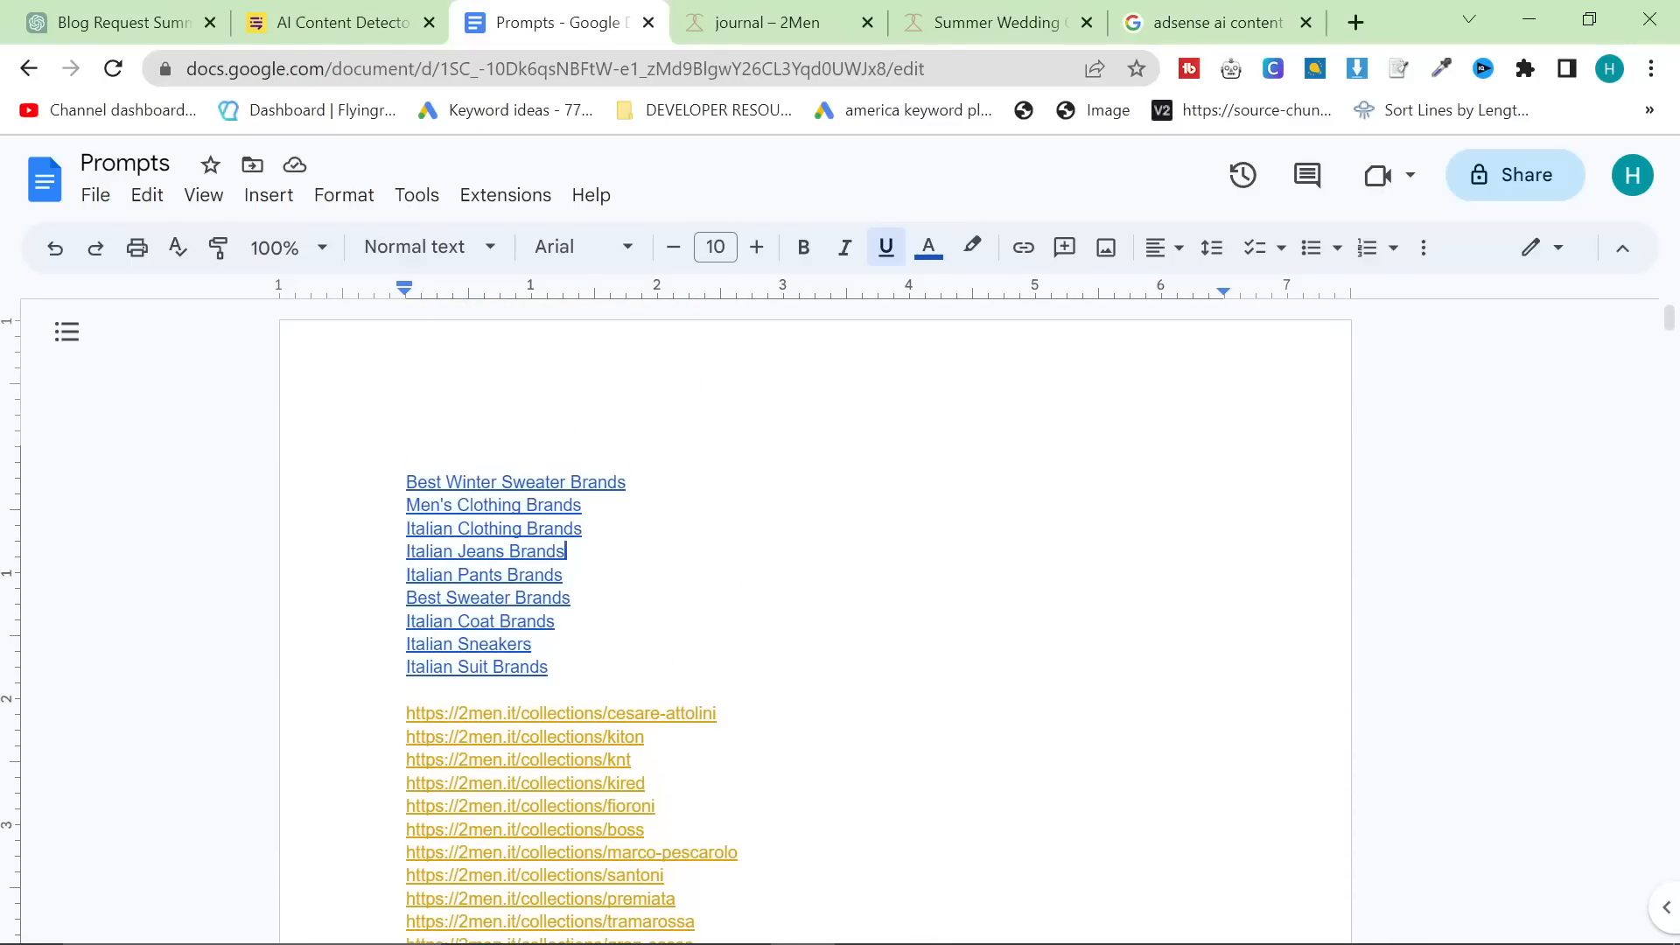
pyautogui.scroll(-3)
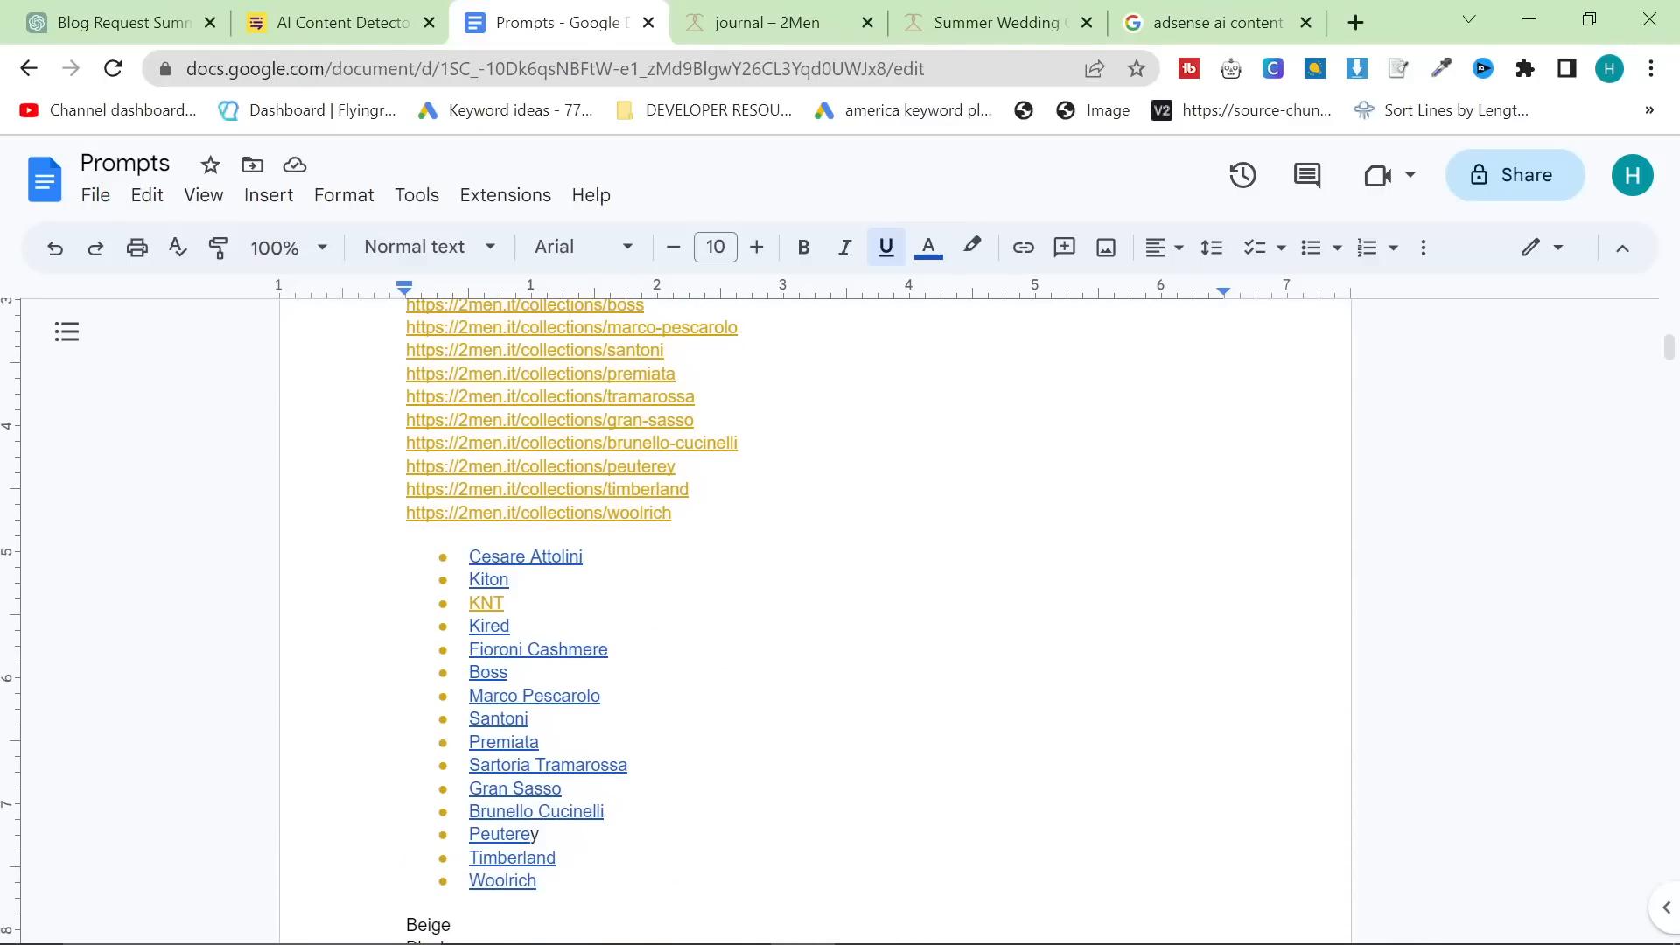
pyautogui.scroll(-3)
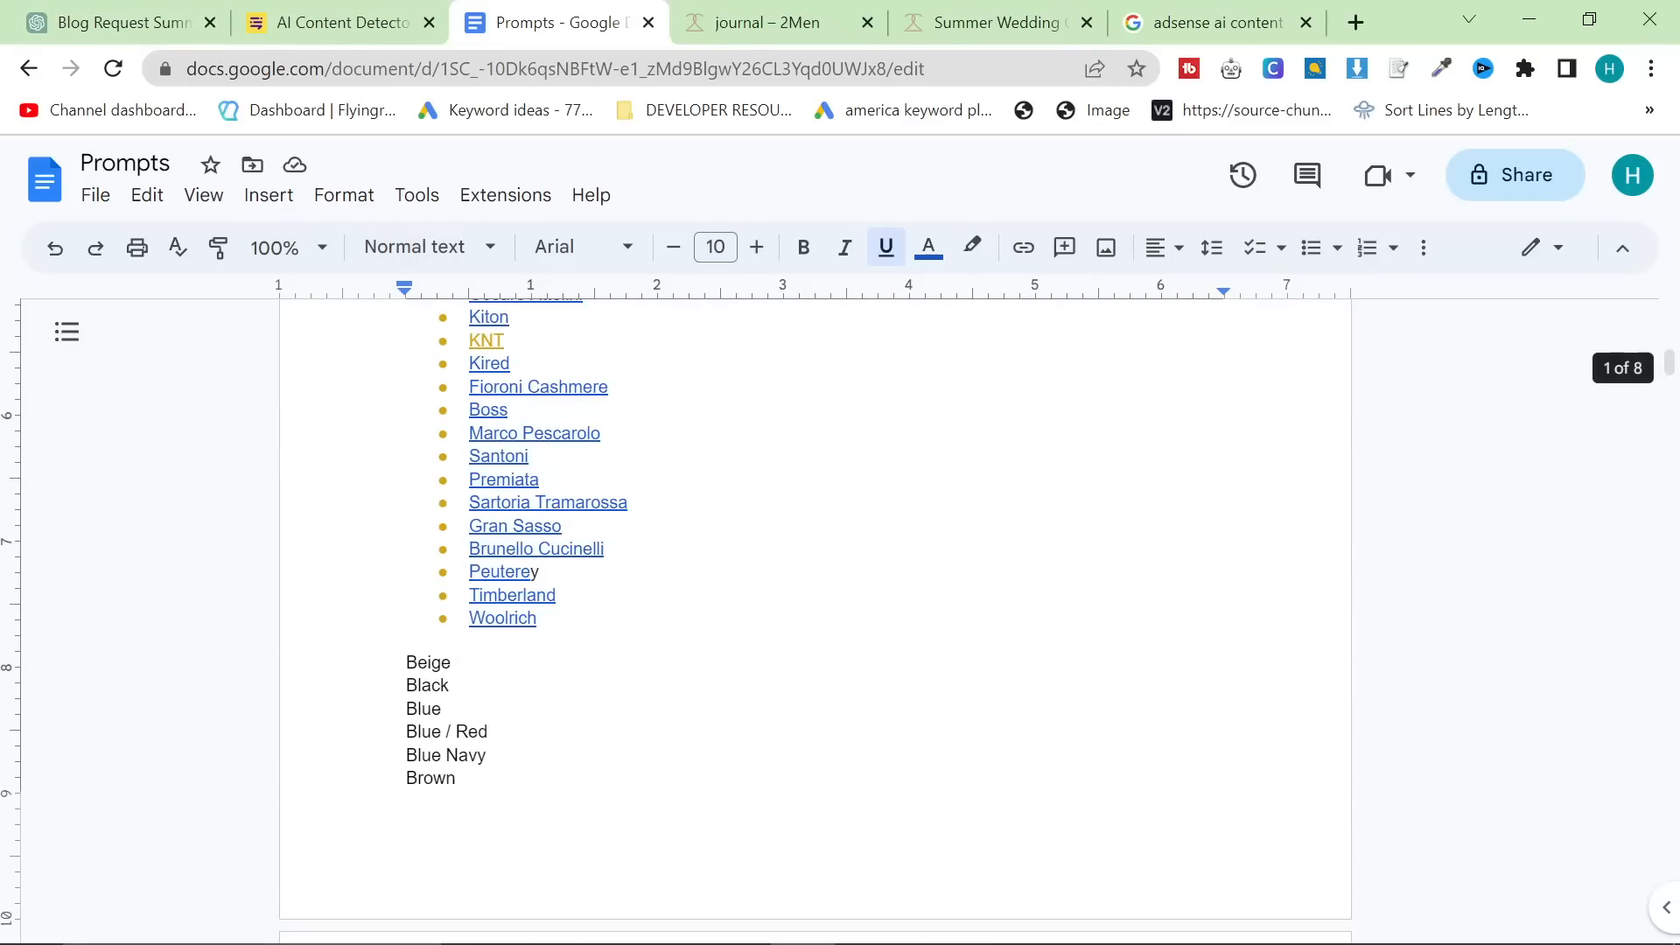
pyautogui.scroll(-3)
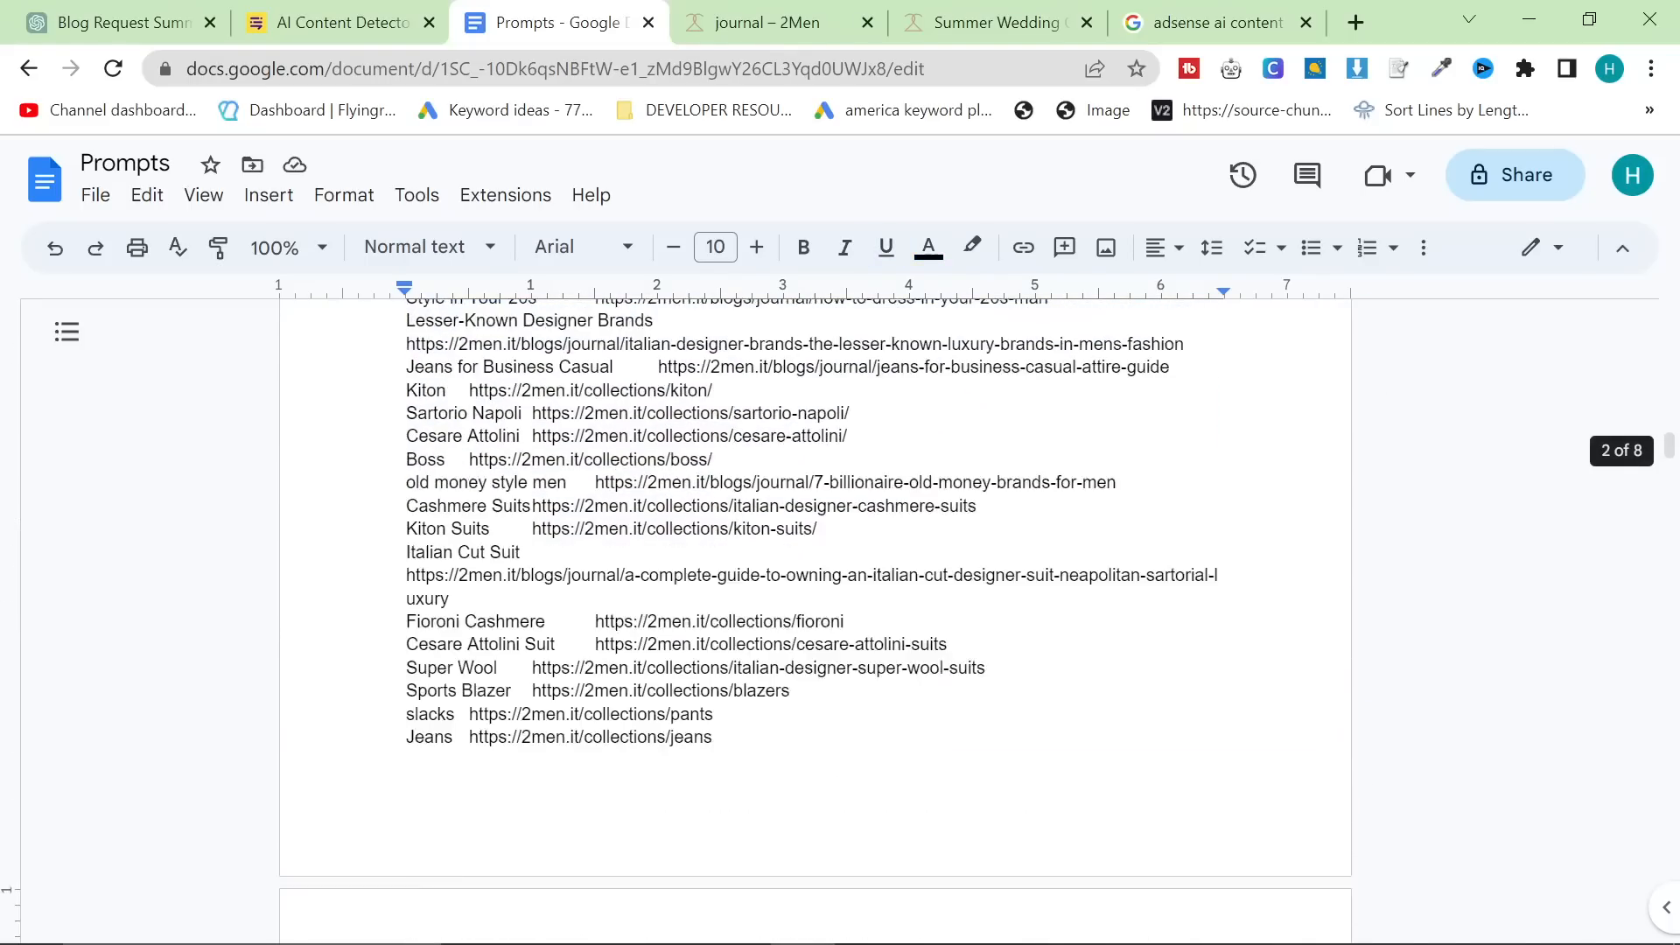
pyautogui.scroll(-3)
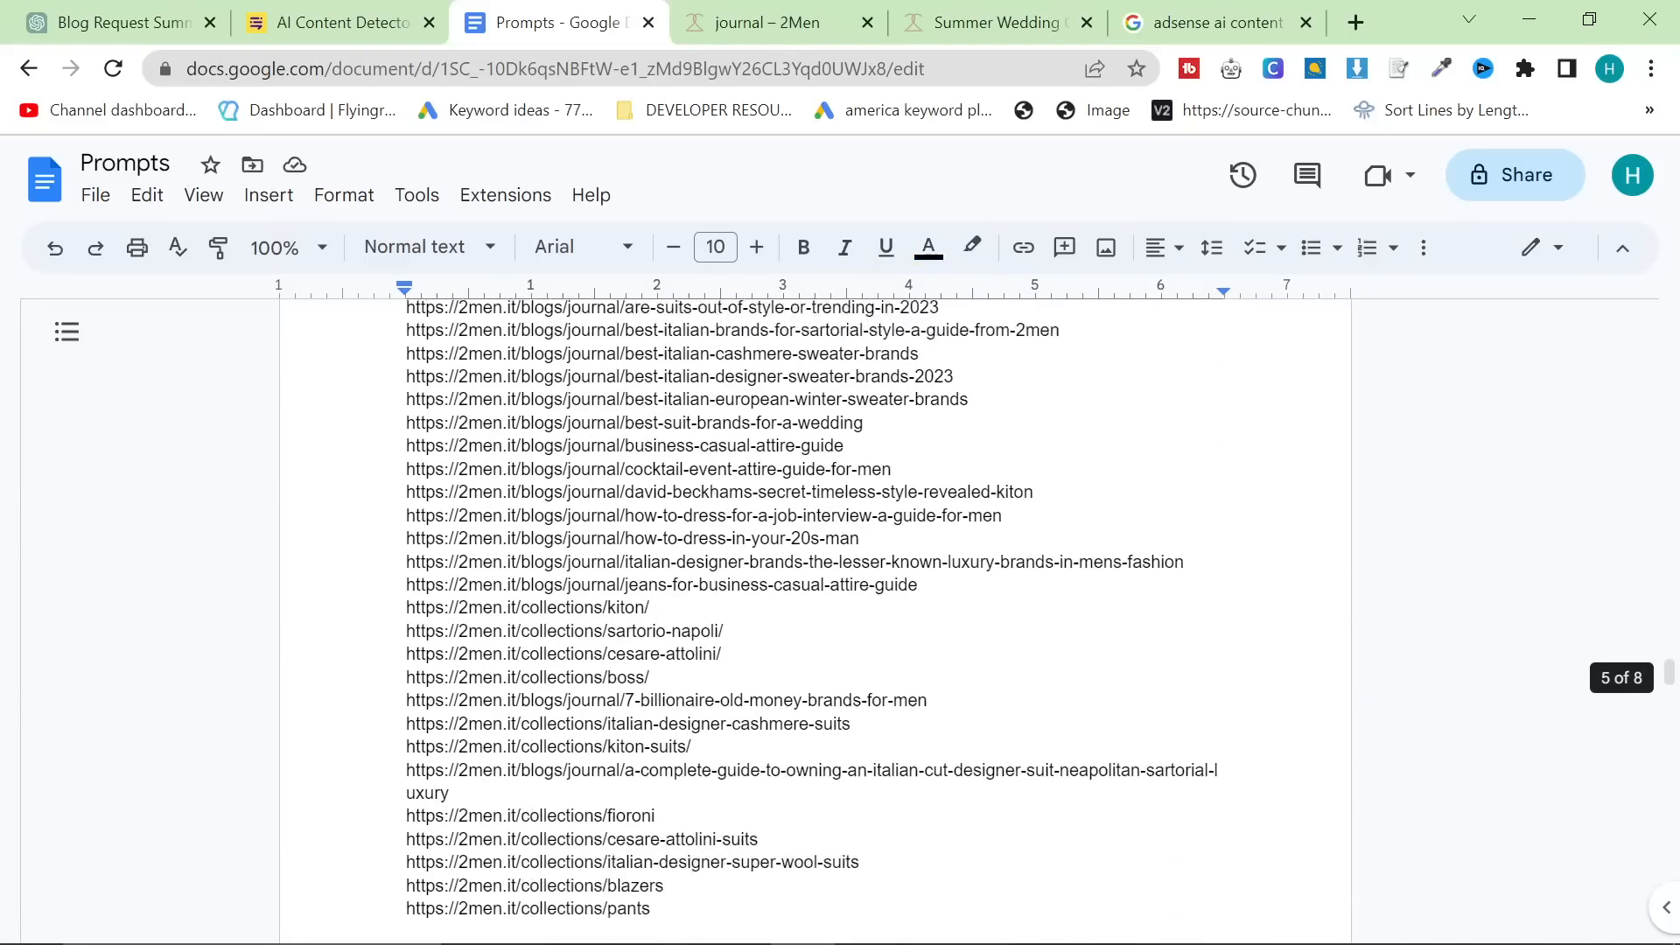
pyautogui.scroll(-3)
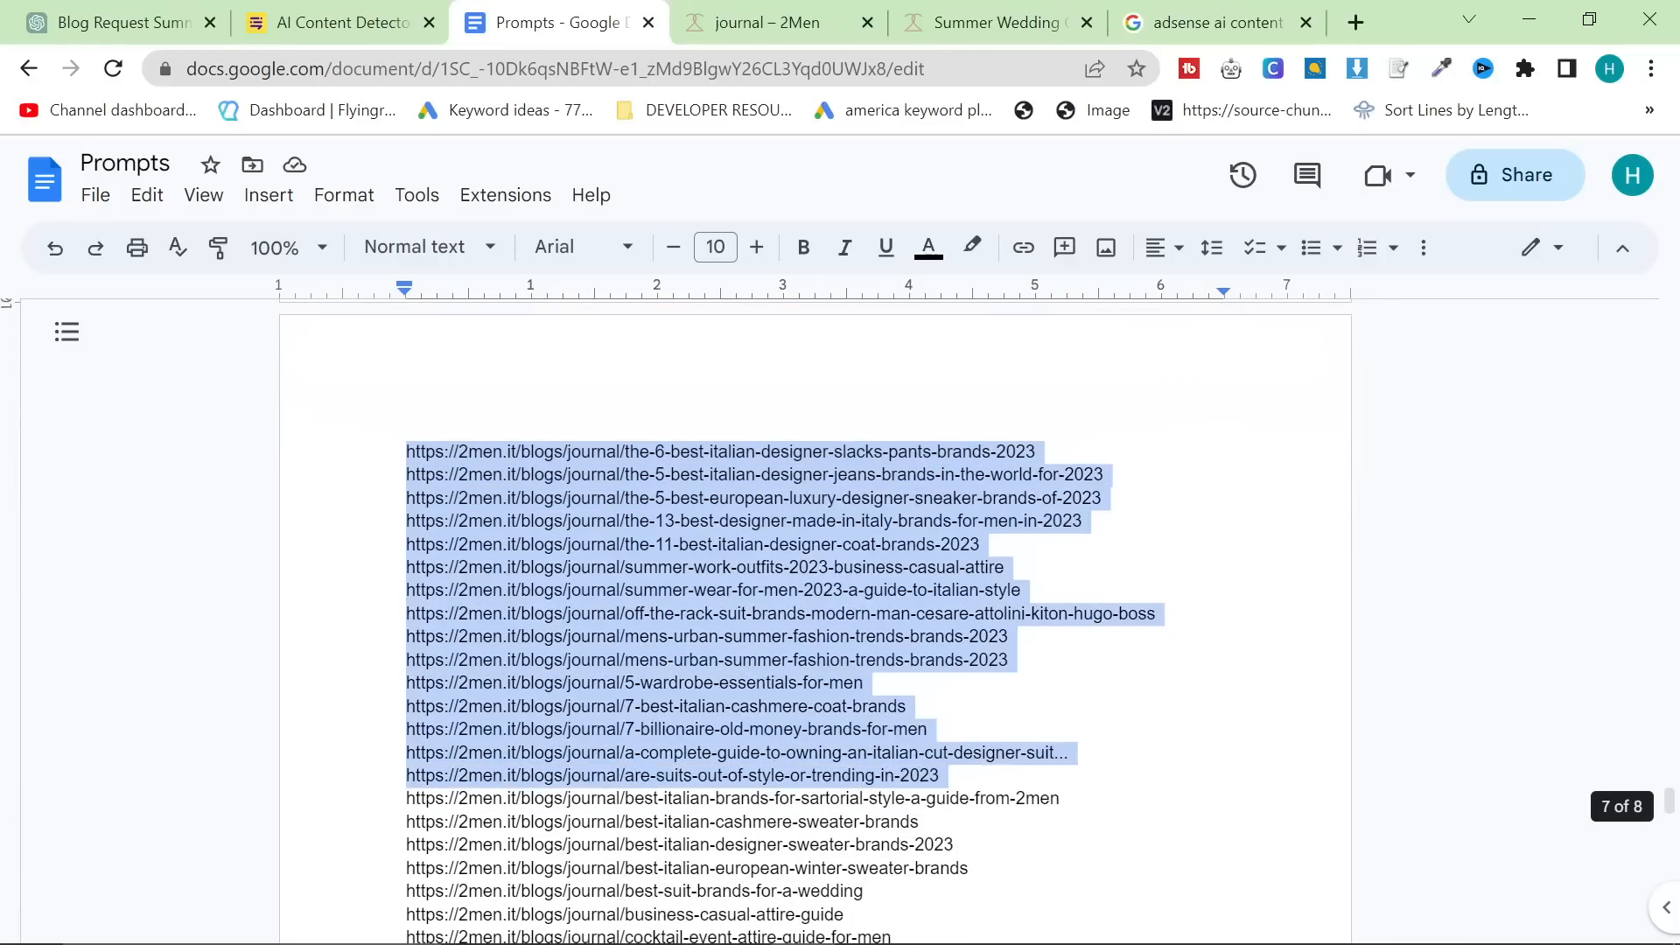
pyautogui.scroll(-3)
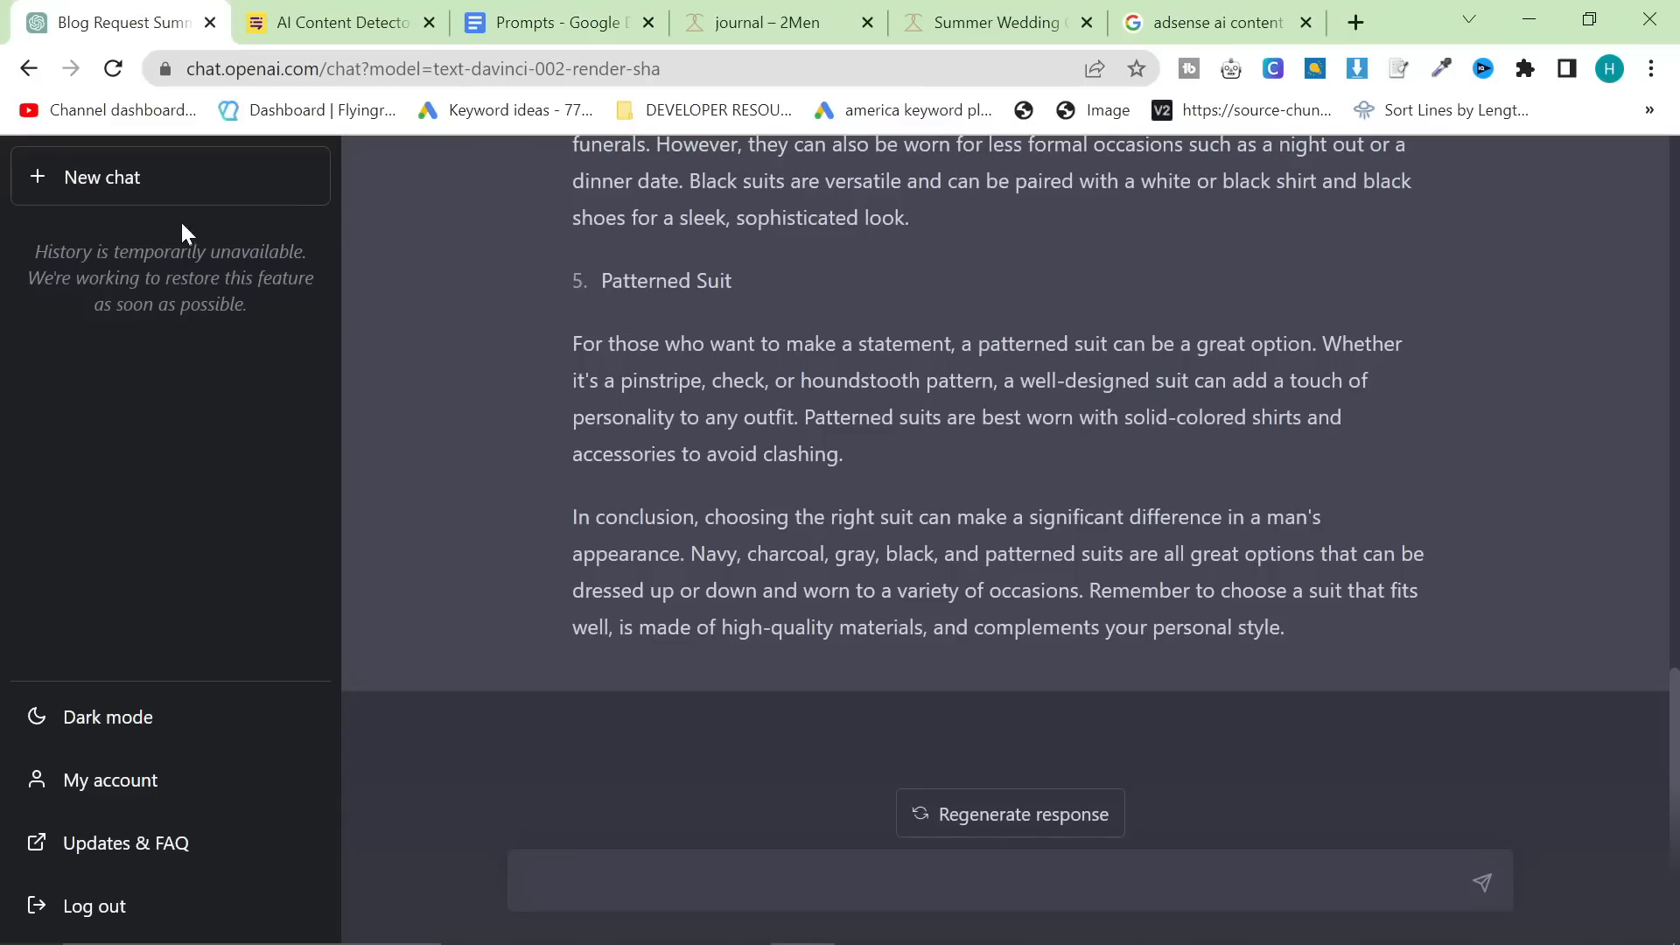
# - Start a fresh GPT-4 chat with the prompt template and select its old article title for removal
pyautogui.click(1007, 226)
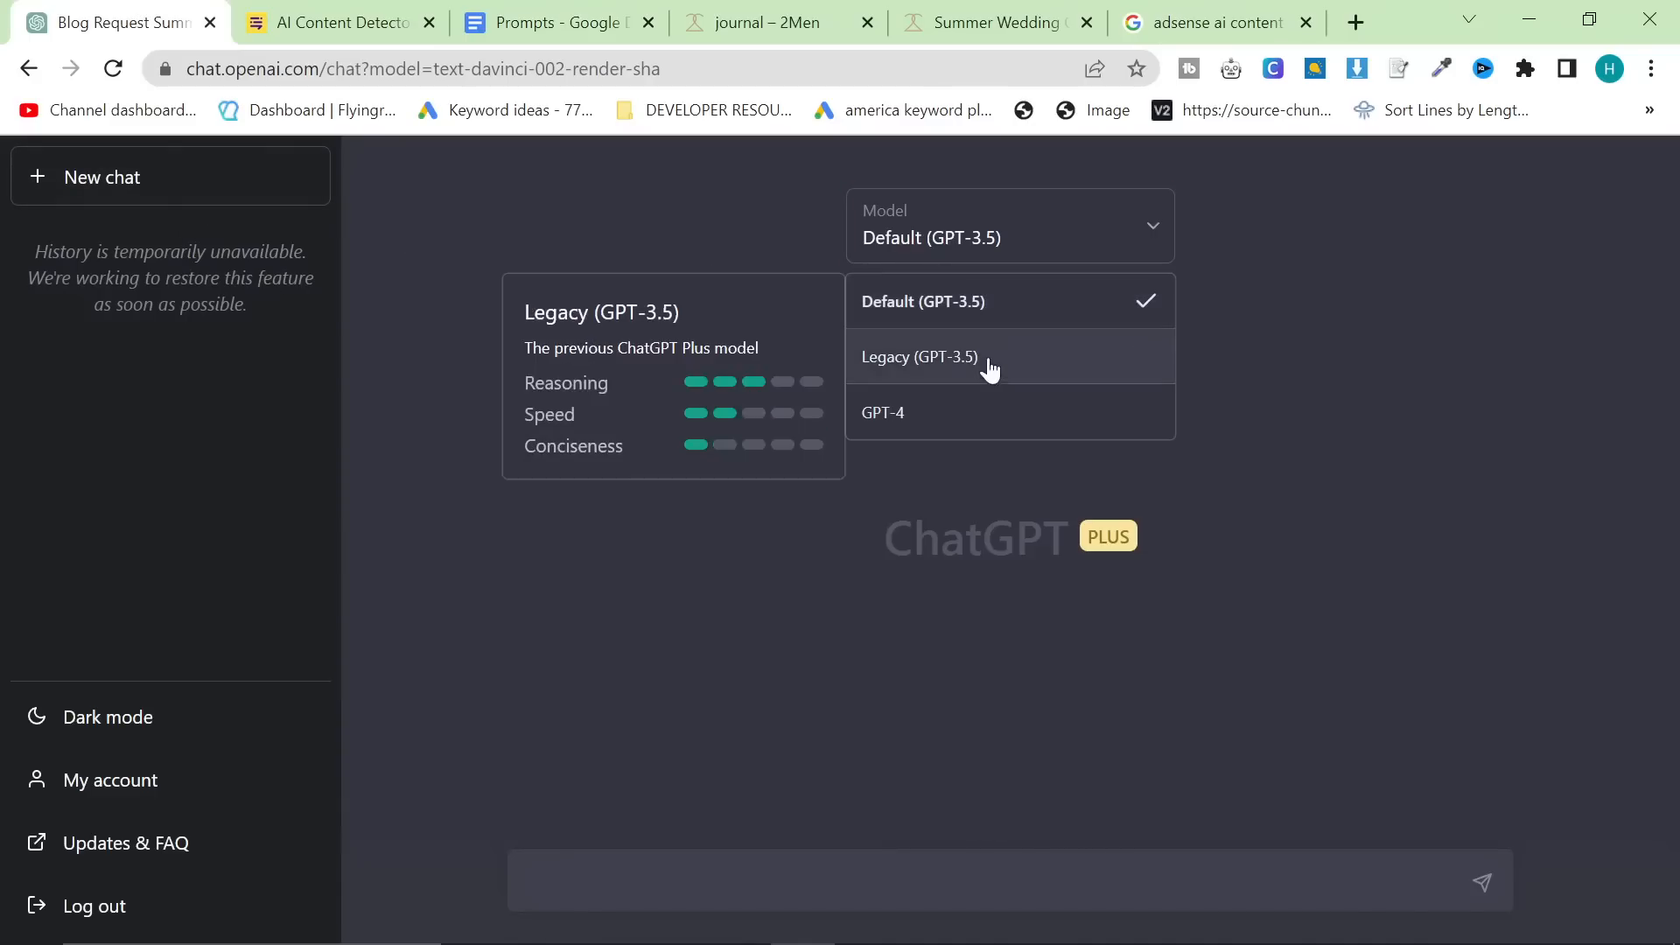
pyautogui.click(882, 412)
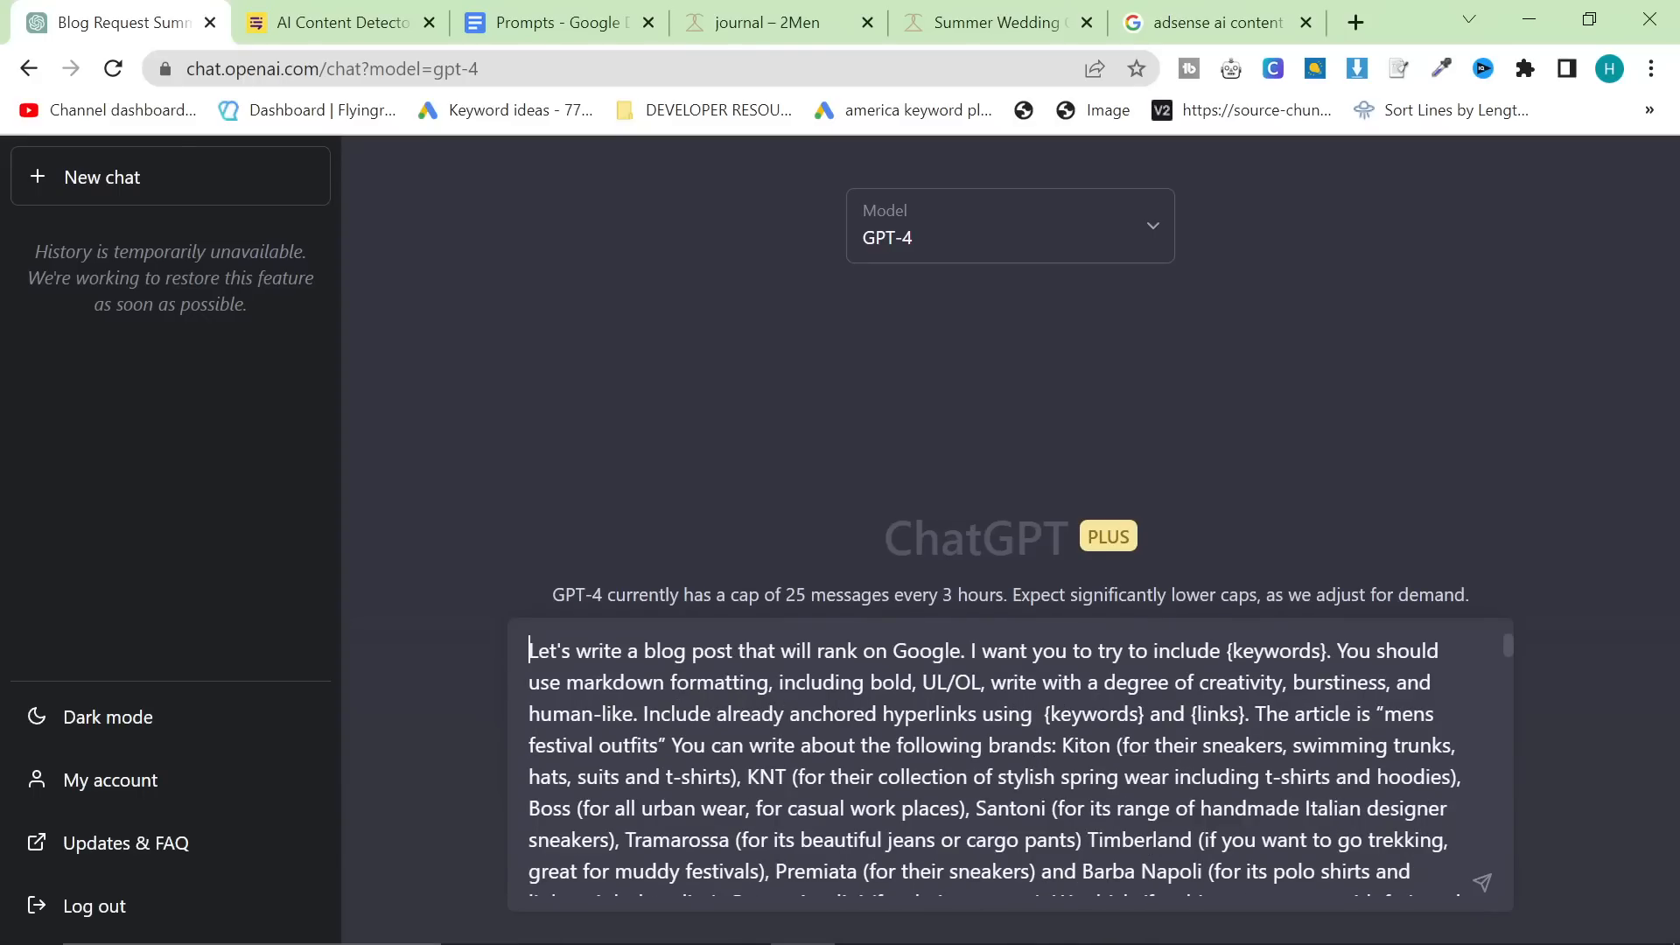
pyautogui.doubleClick(1392, 714)
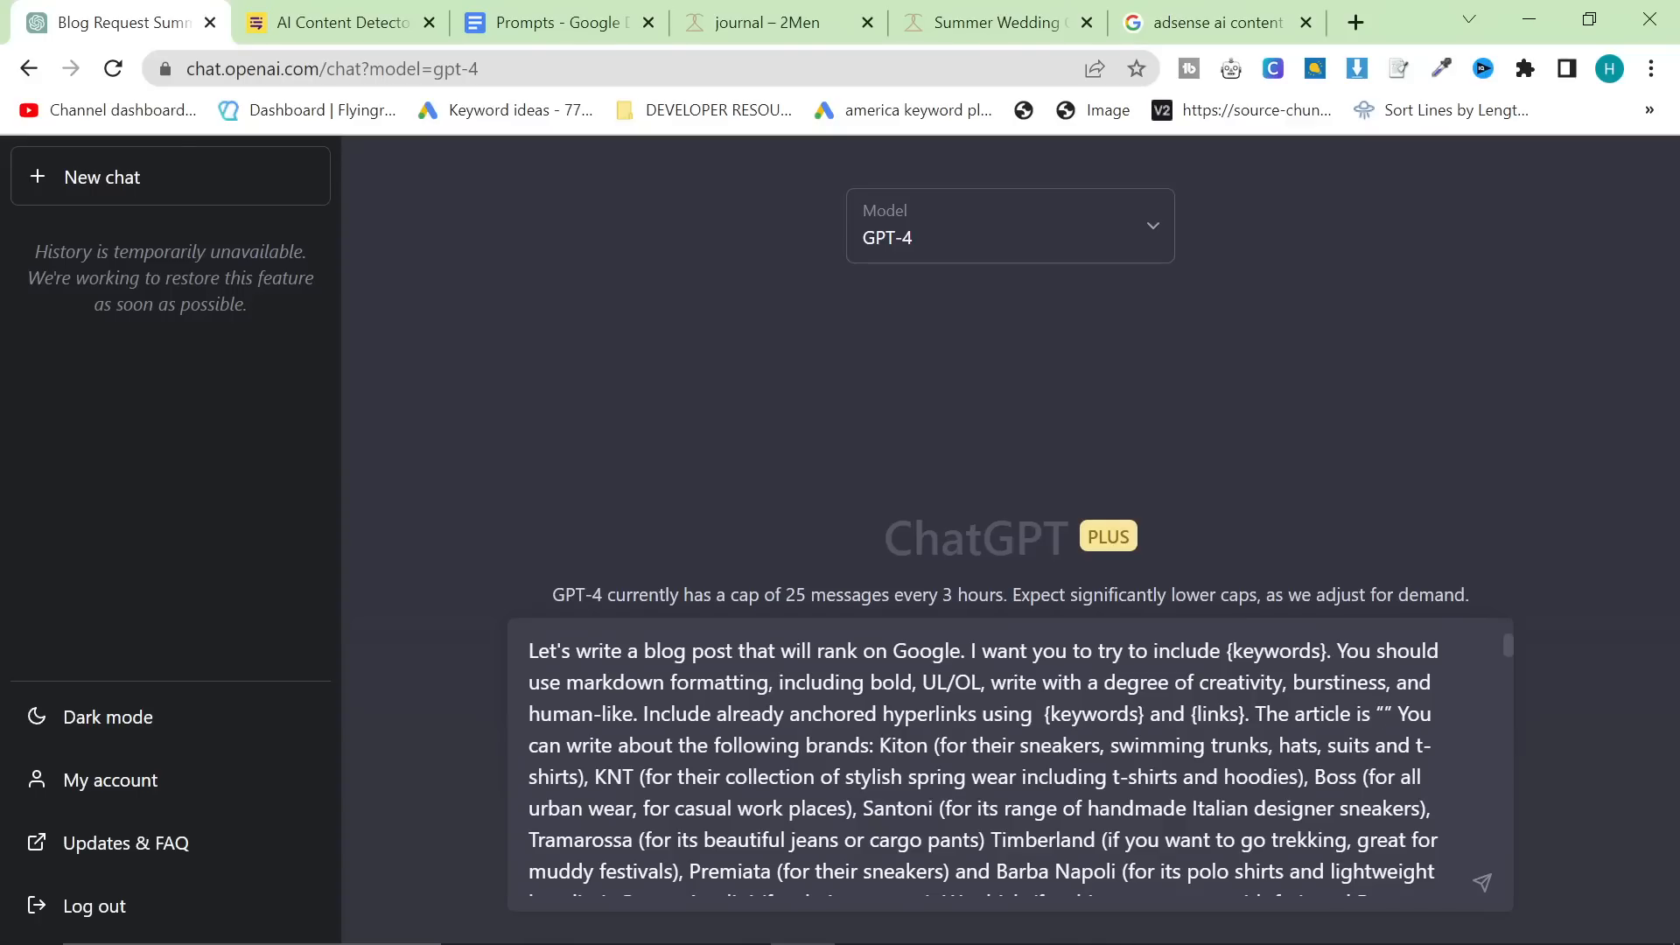
# - Enter 'Best Suits For Men' as the prompt's article title
pyautogui.write('Best Suits For Men')
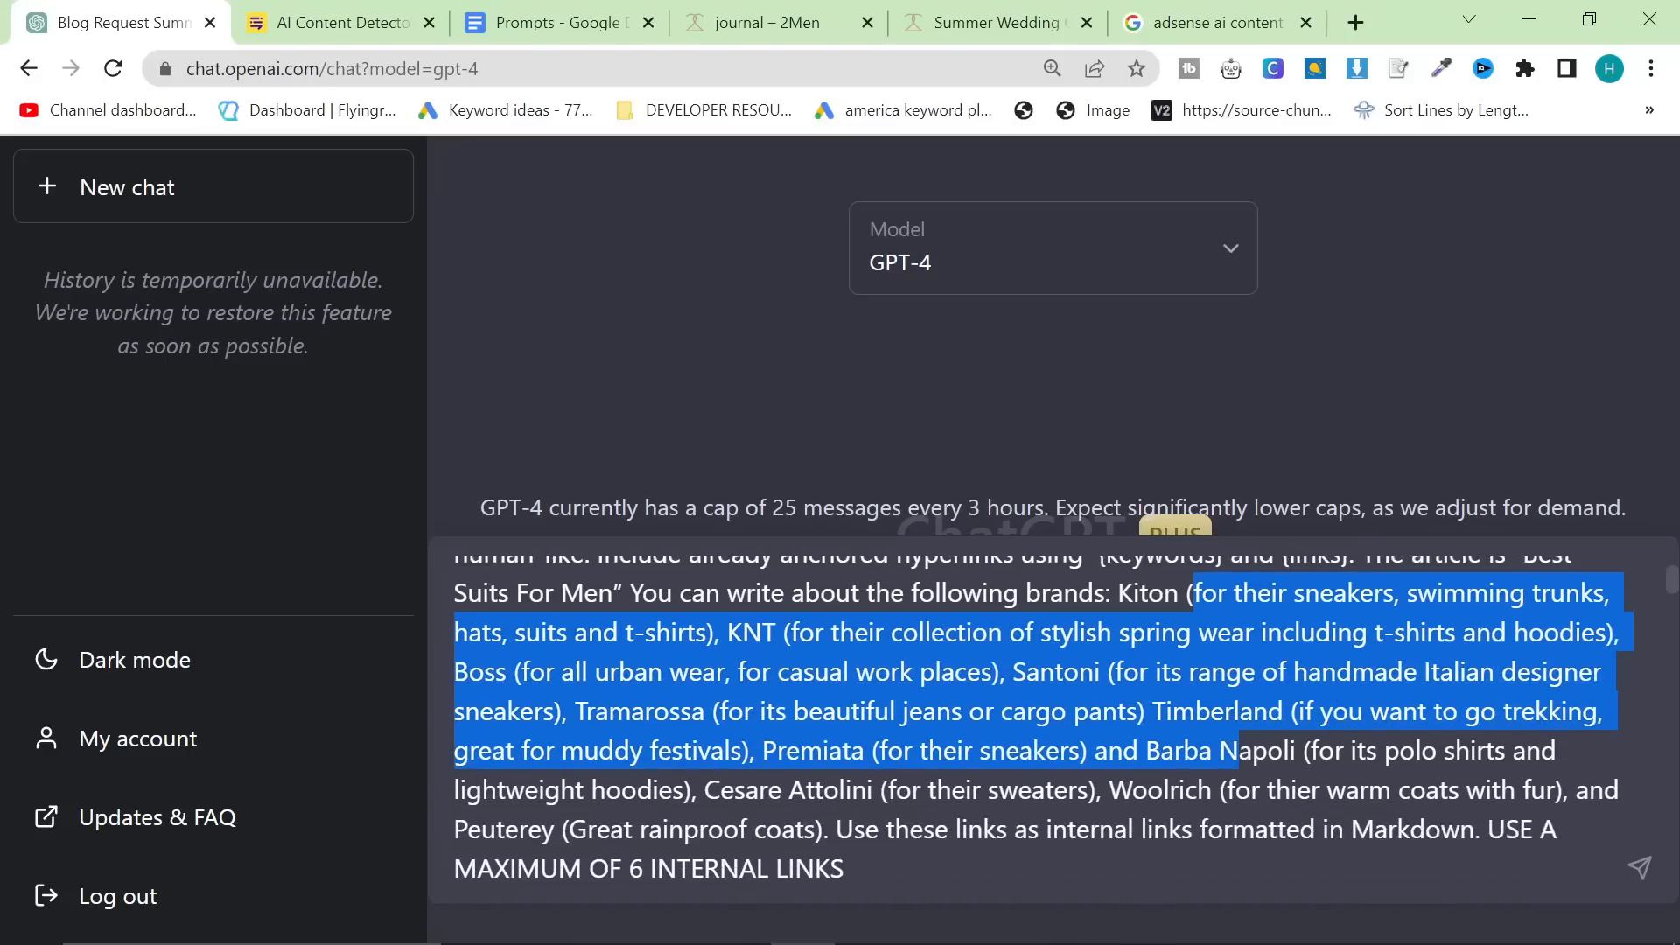
# - List Kiton, Cesare Attolini, Boss and Sartorio Napoli as brands, checking a 2Men collection page
pyautogui.scroll(-3)
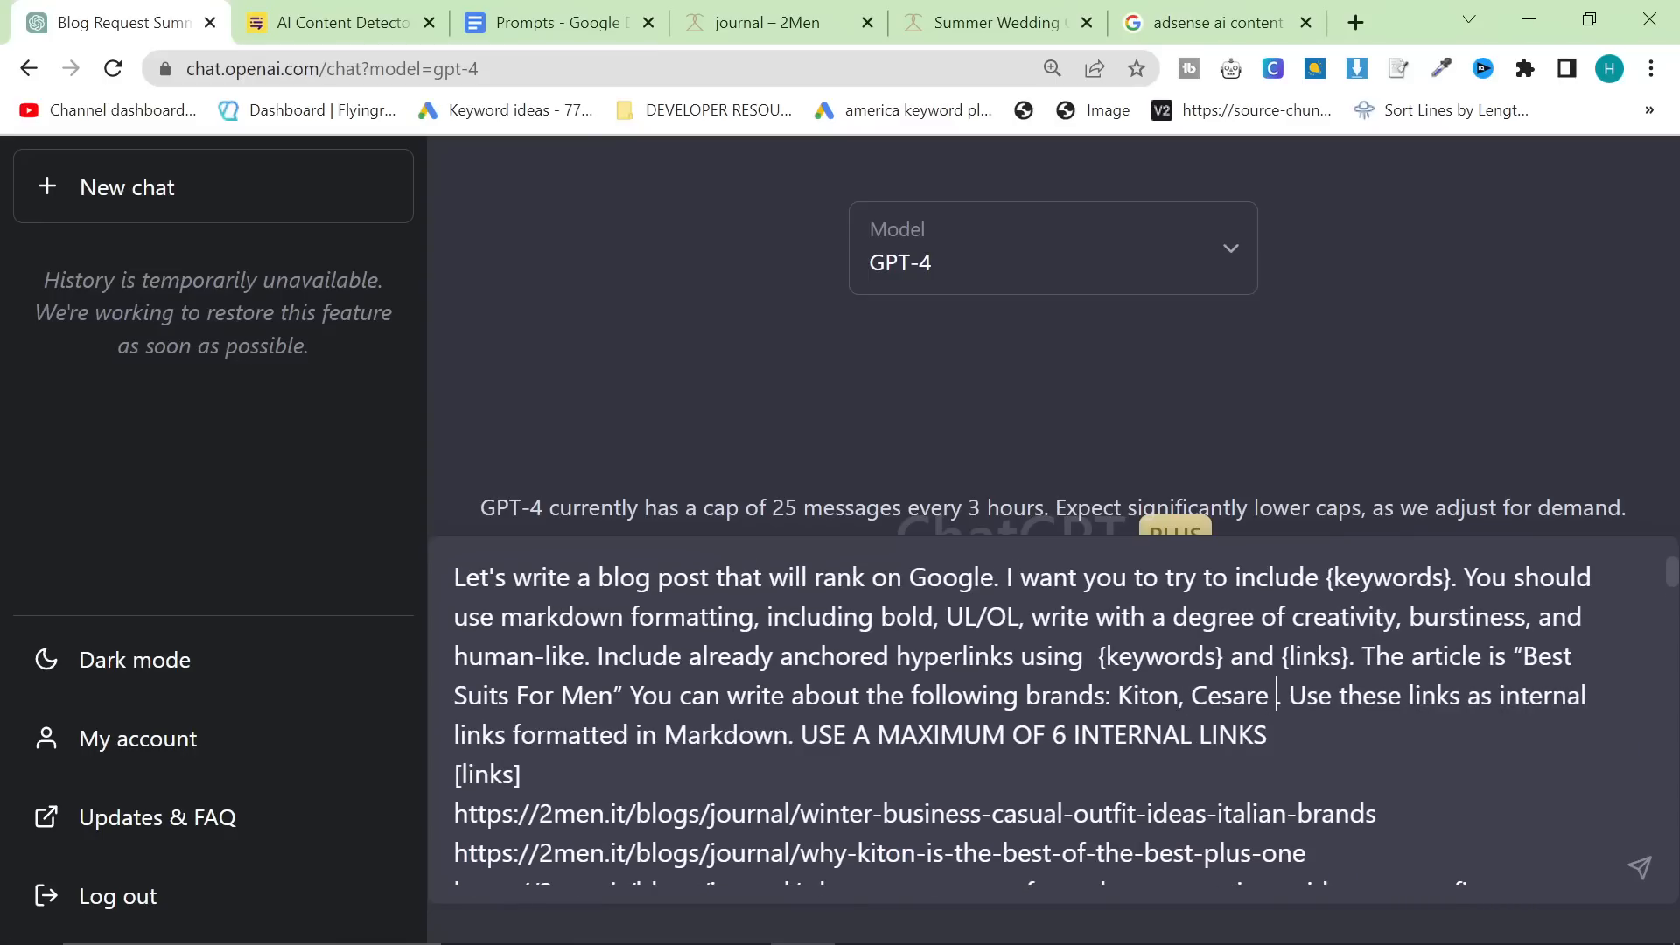
pyautogui.write('Attolini,')
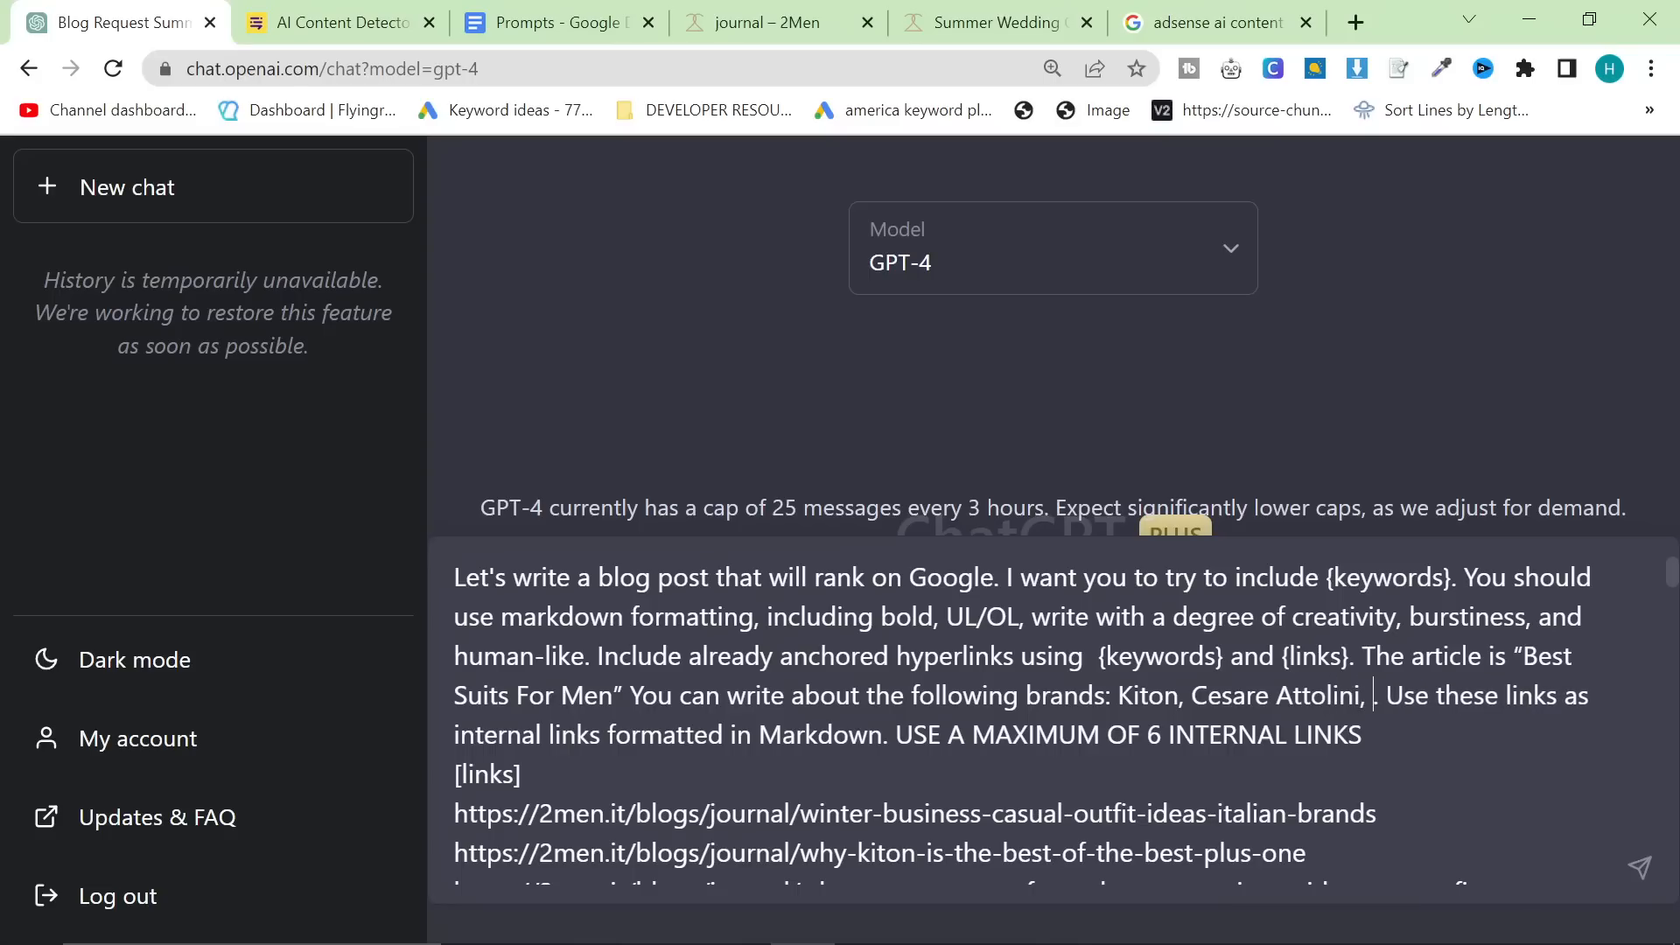
pyautogui.write('Boss, Sa')
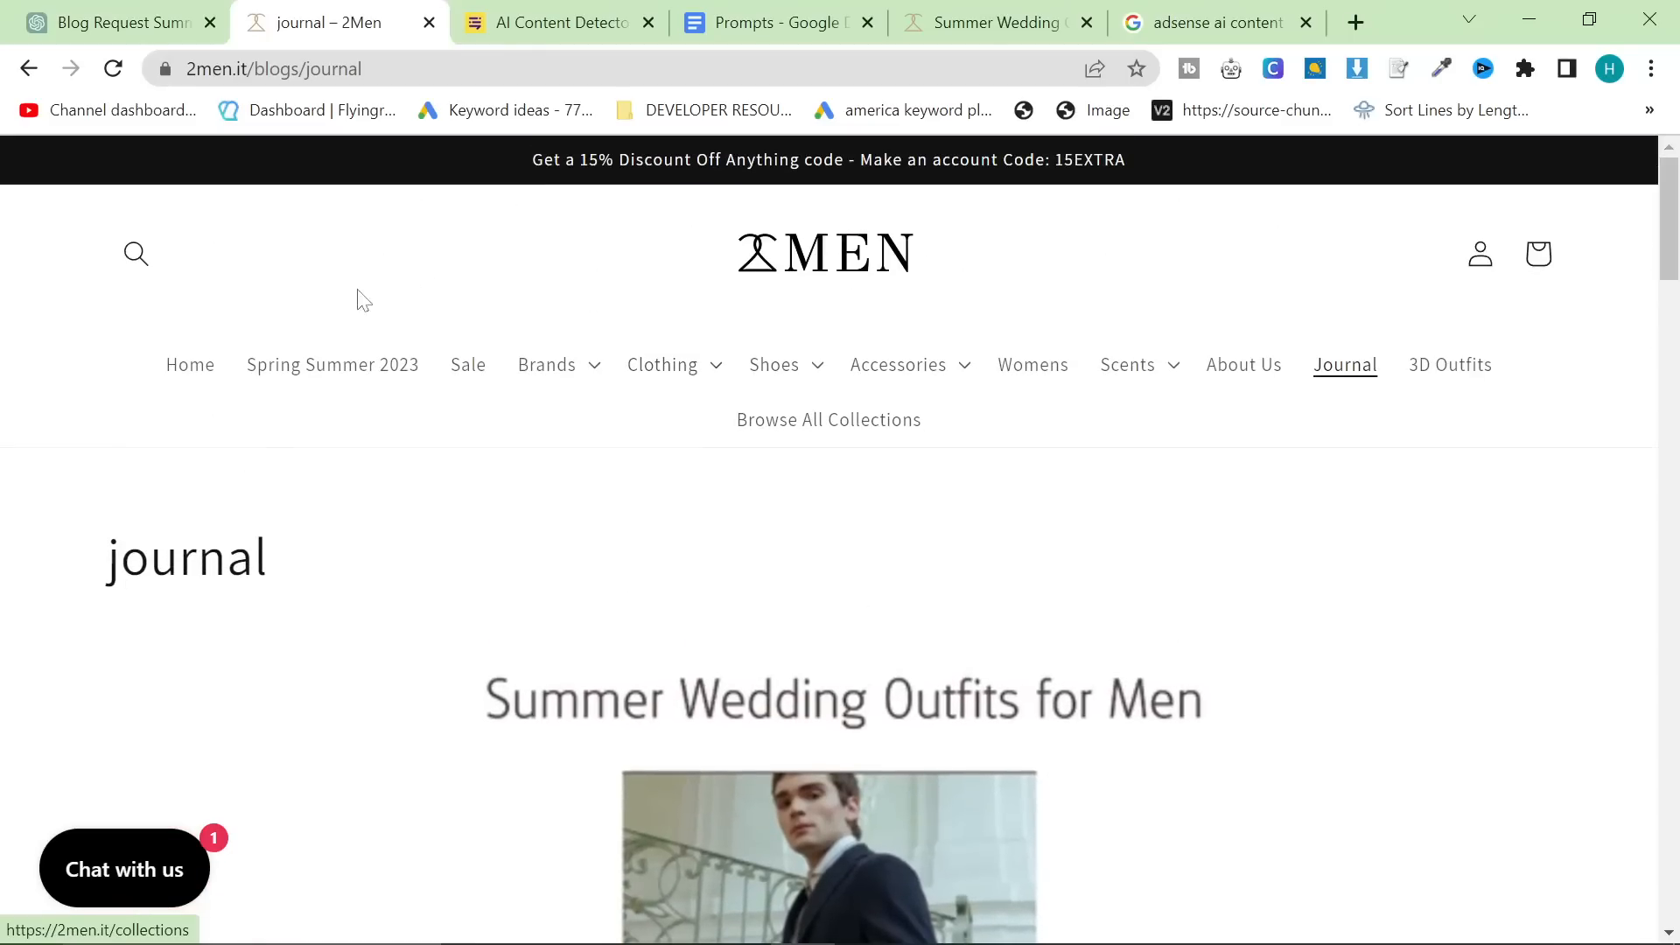
pyautogui.click(824, 252)
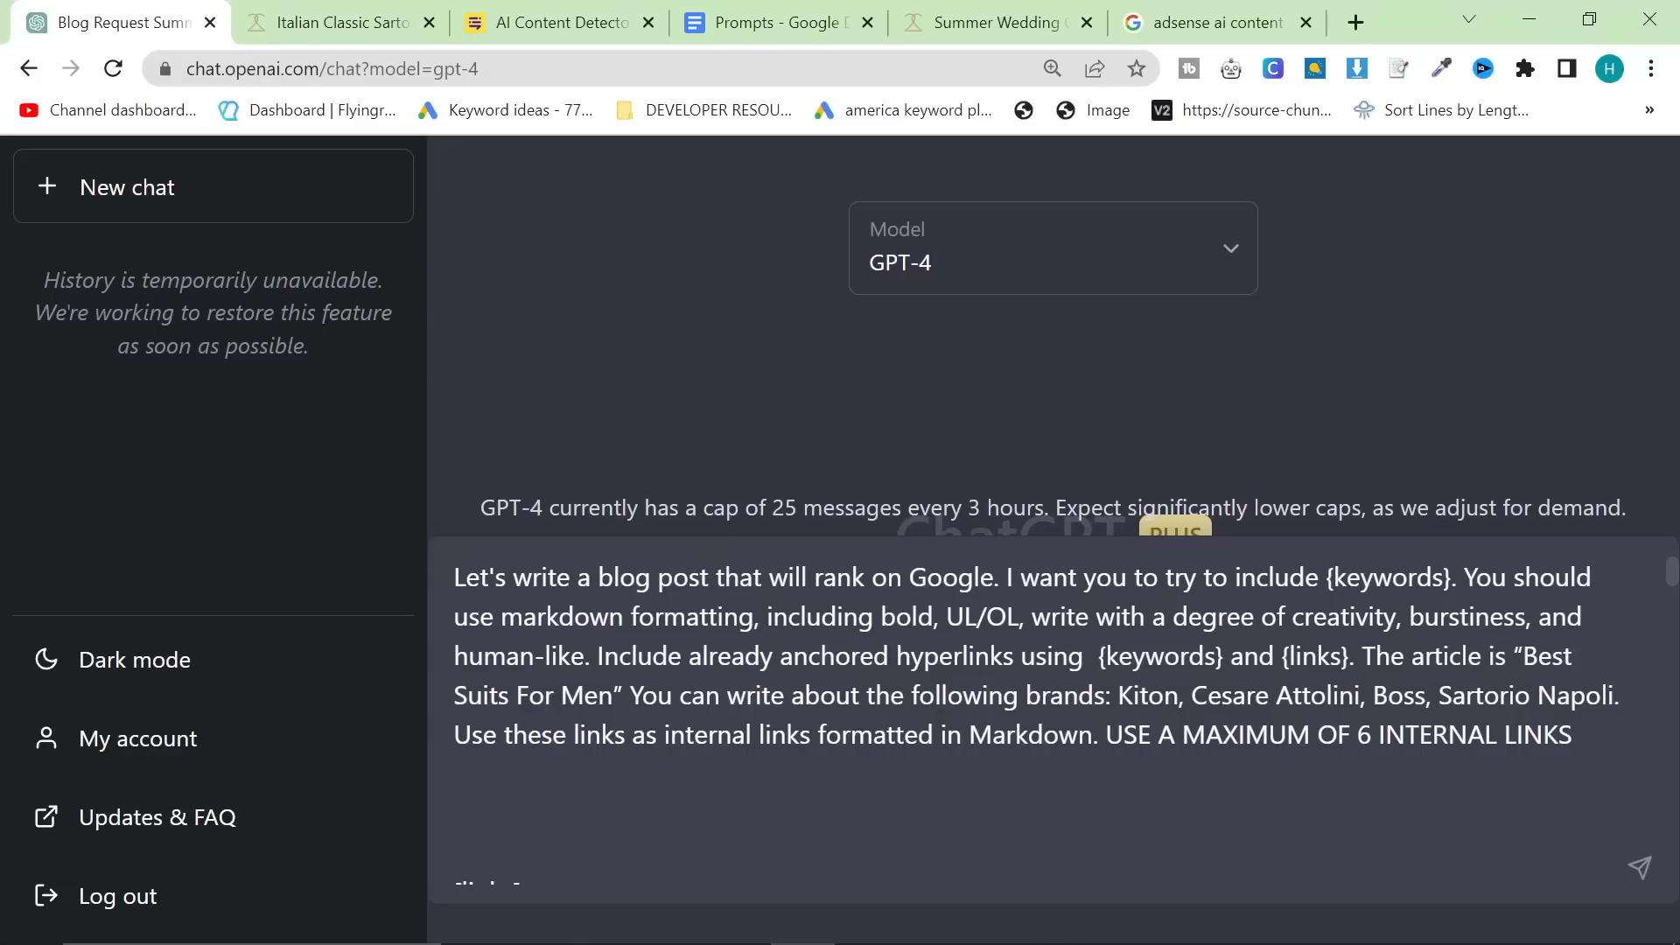
pyautogui.write('(F')
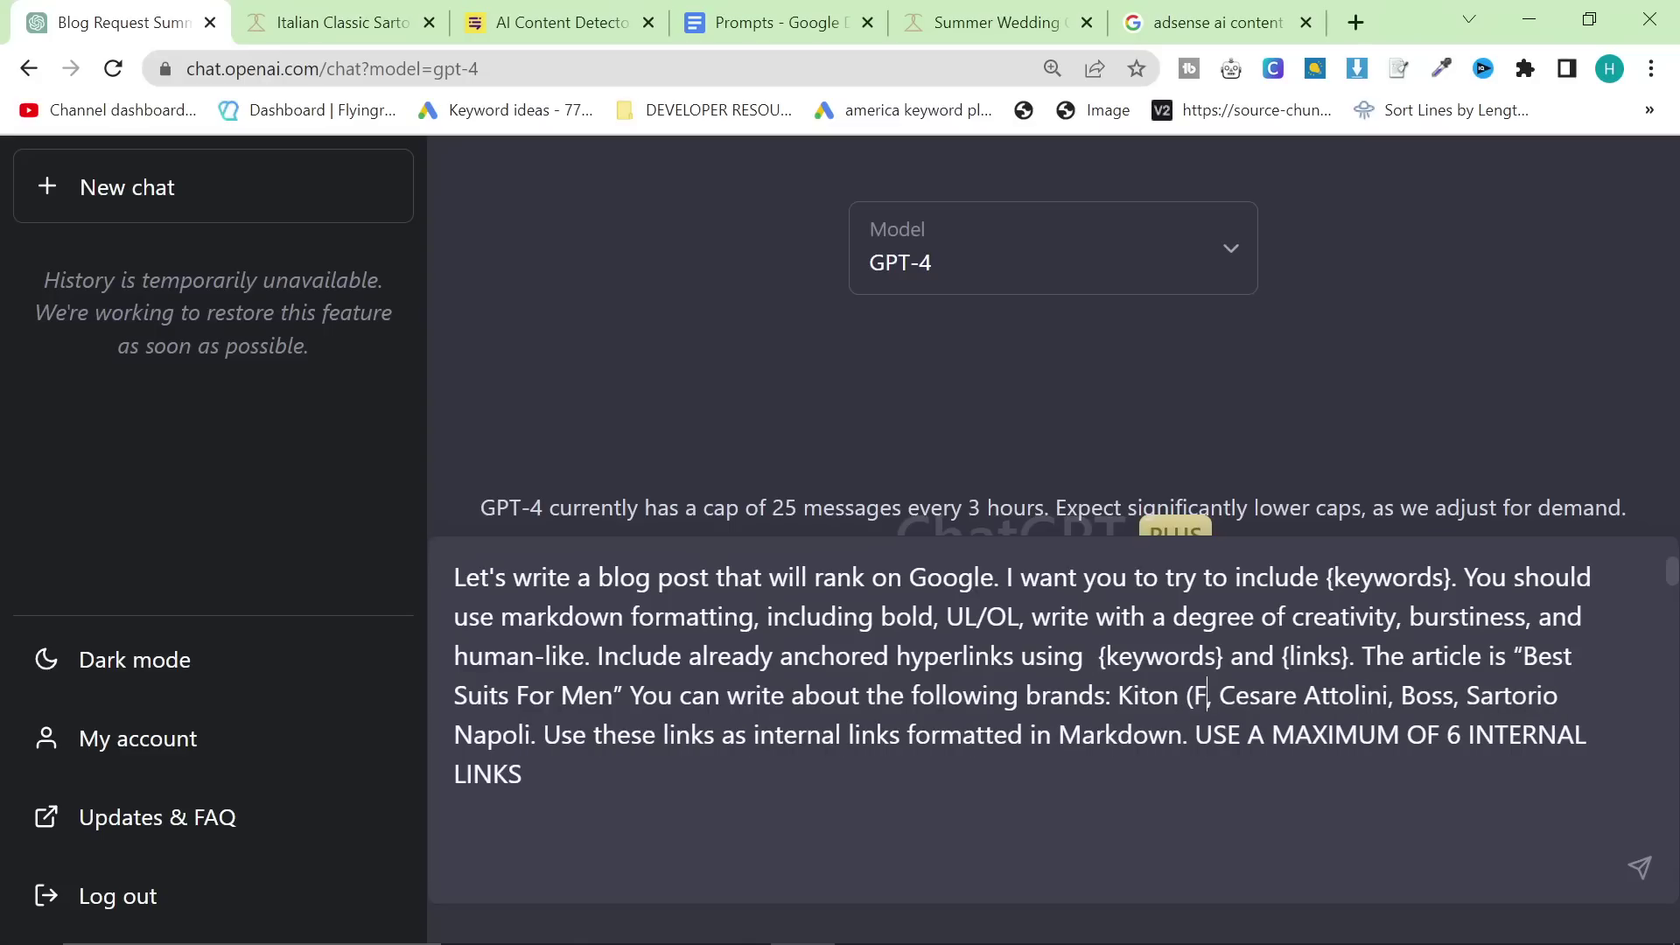
pyautogui.write('or their suit')
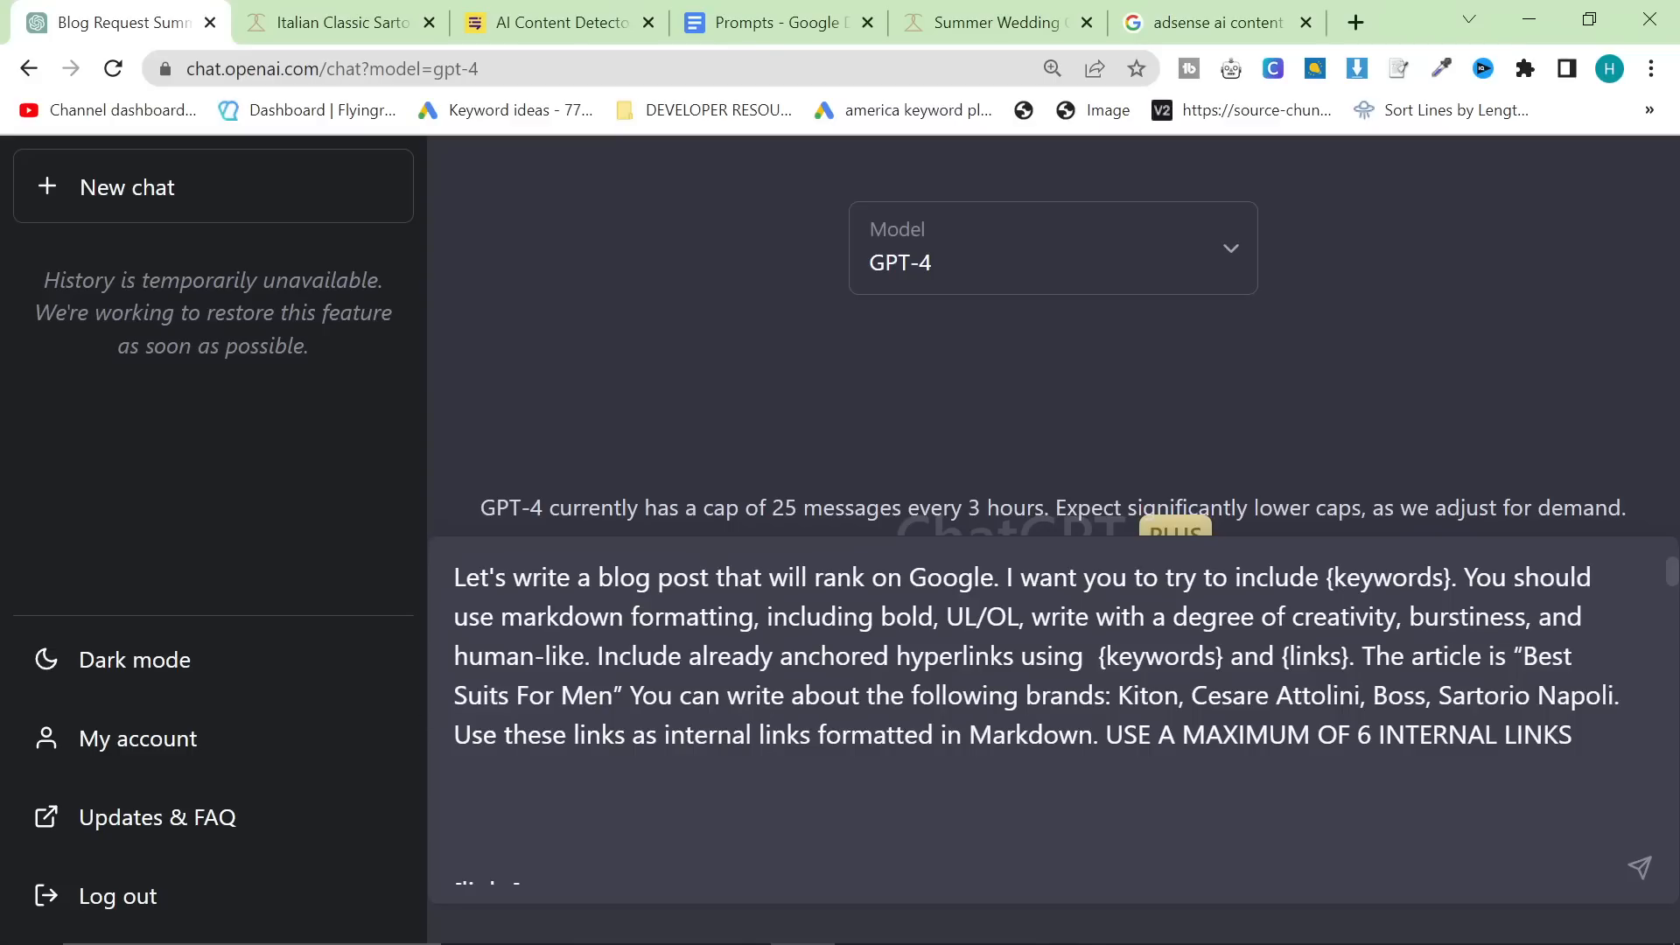
# - Retitle the article 'Best Suits Brands For Men' and cap the prompt at 6 internal LINKS
pyautogui.write('Brands')
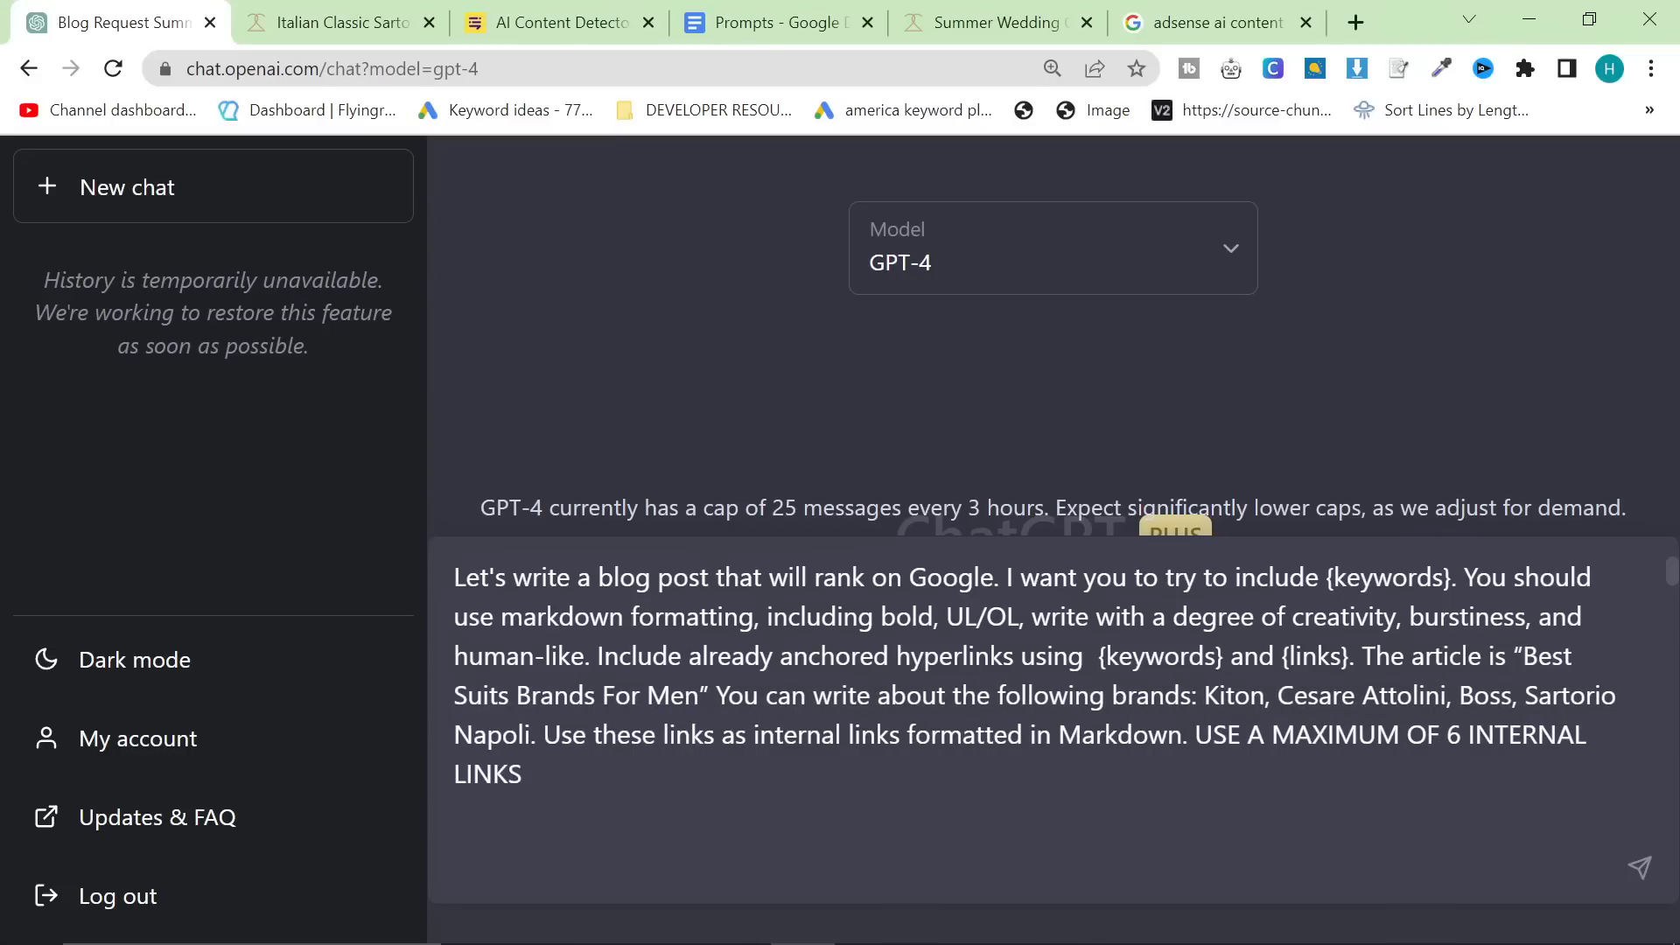
pyautogui.scroll(-3)
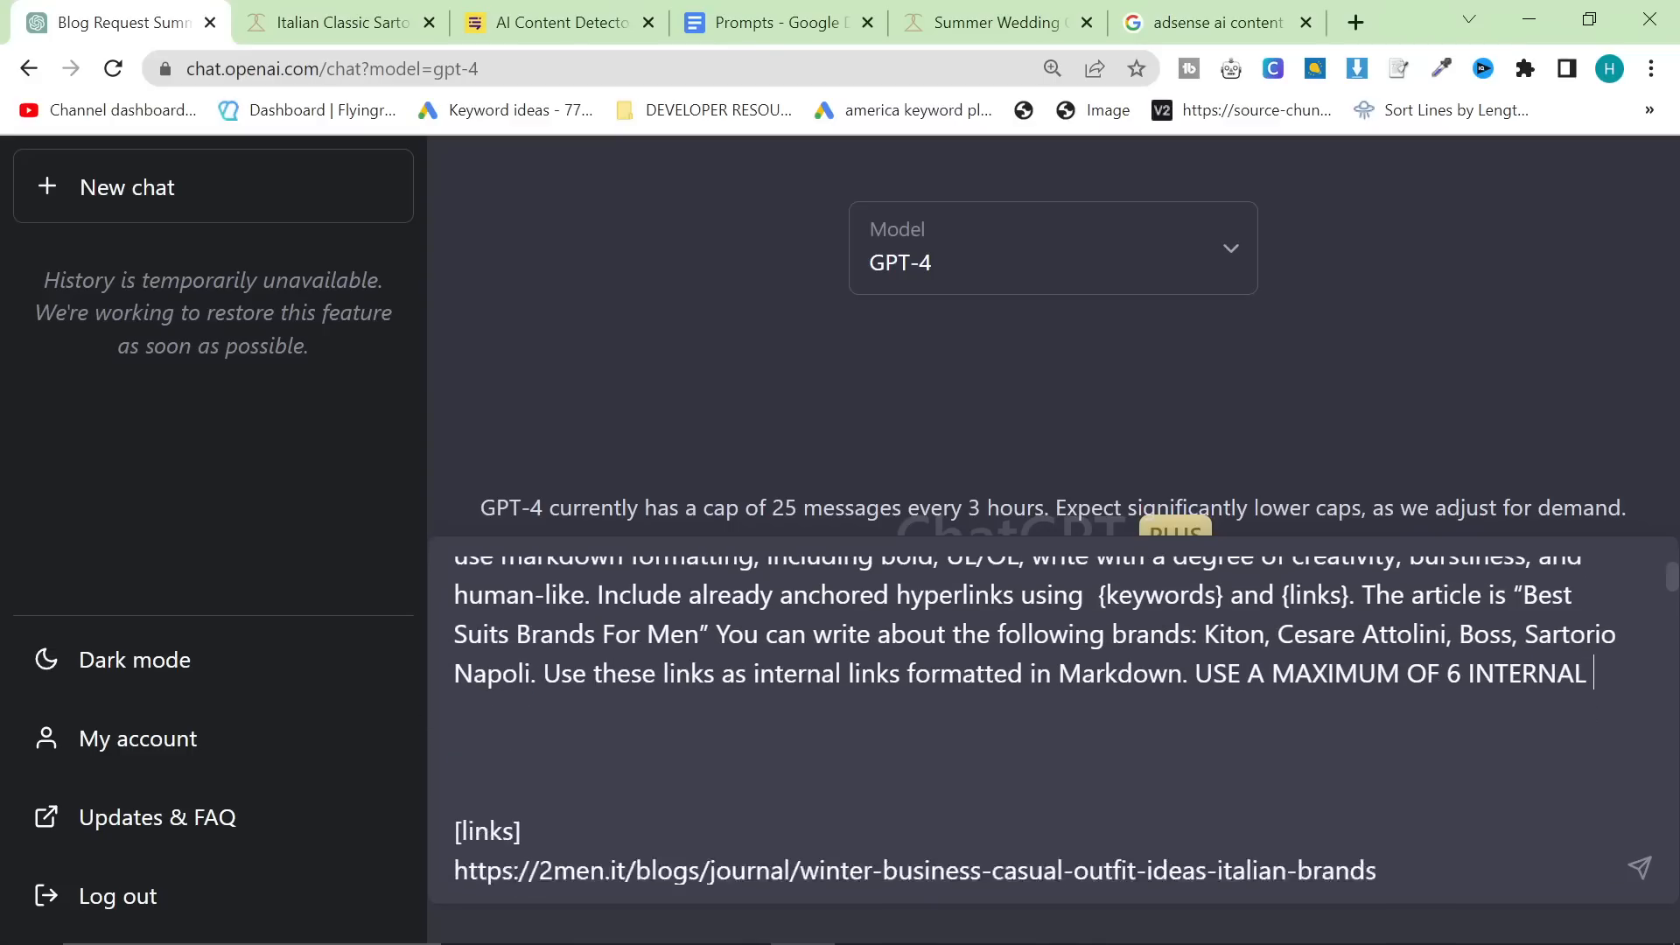
pyautogui.scroll(3)
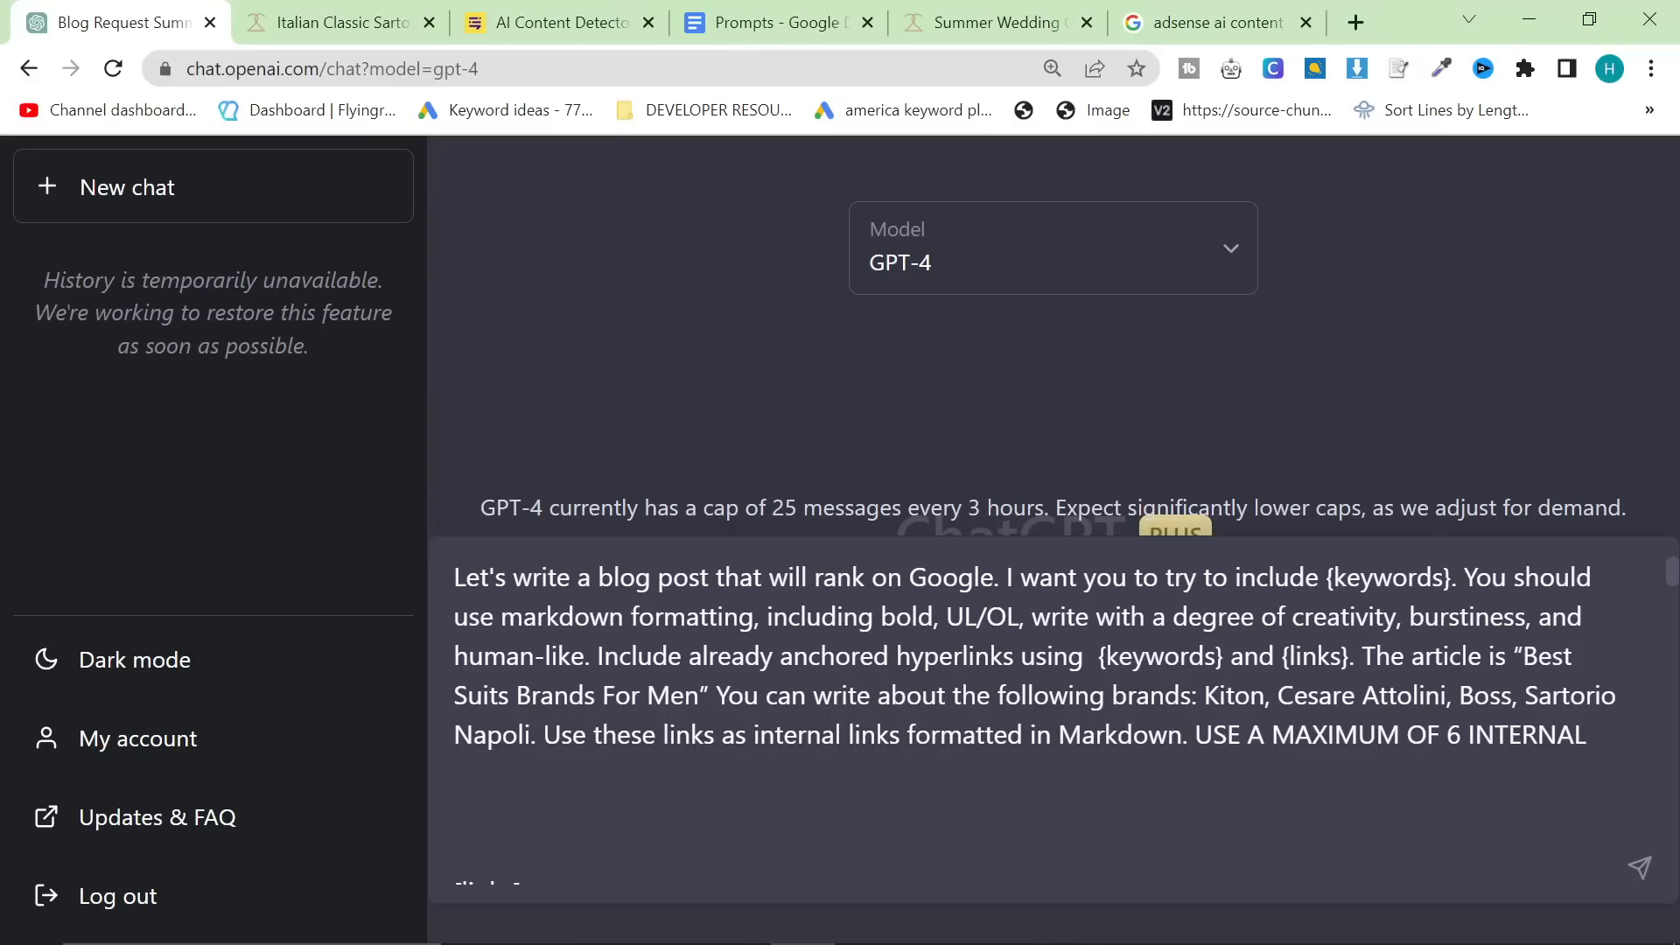
pyautogui.scroll(-3)
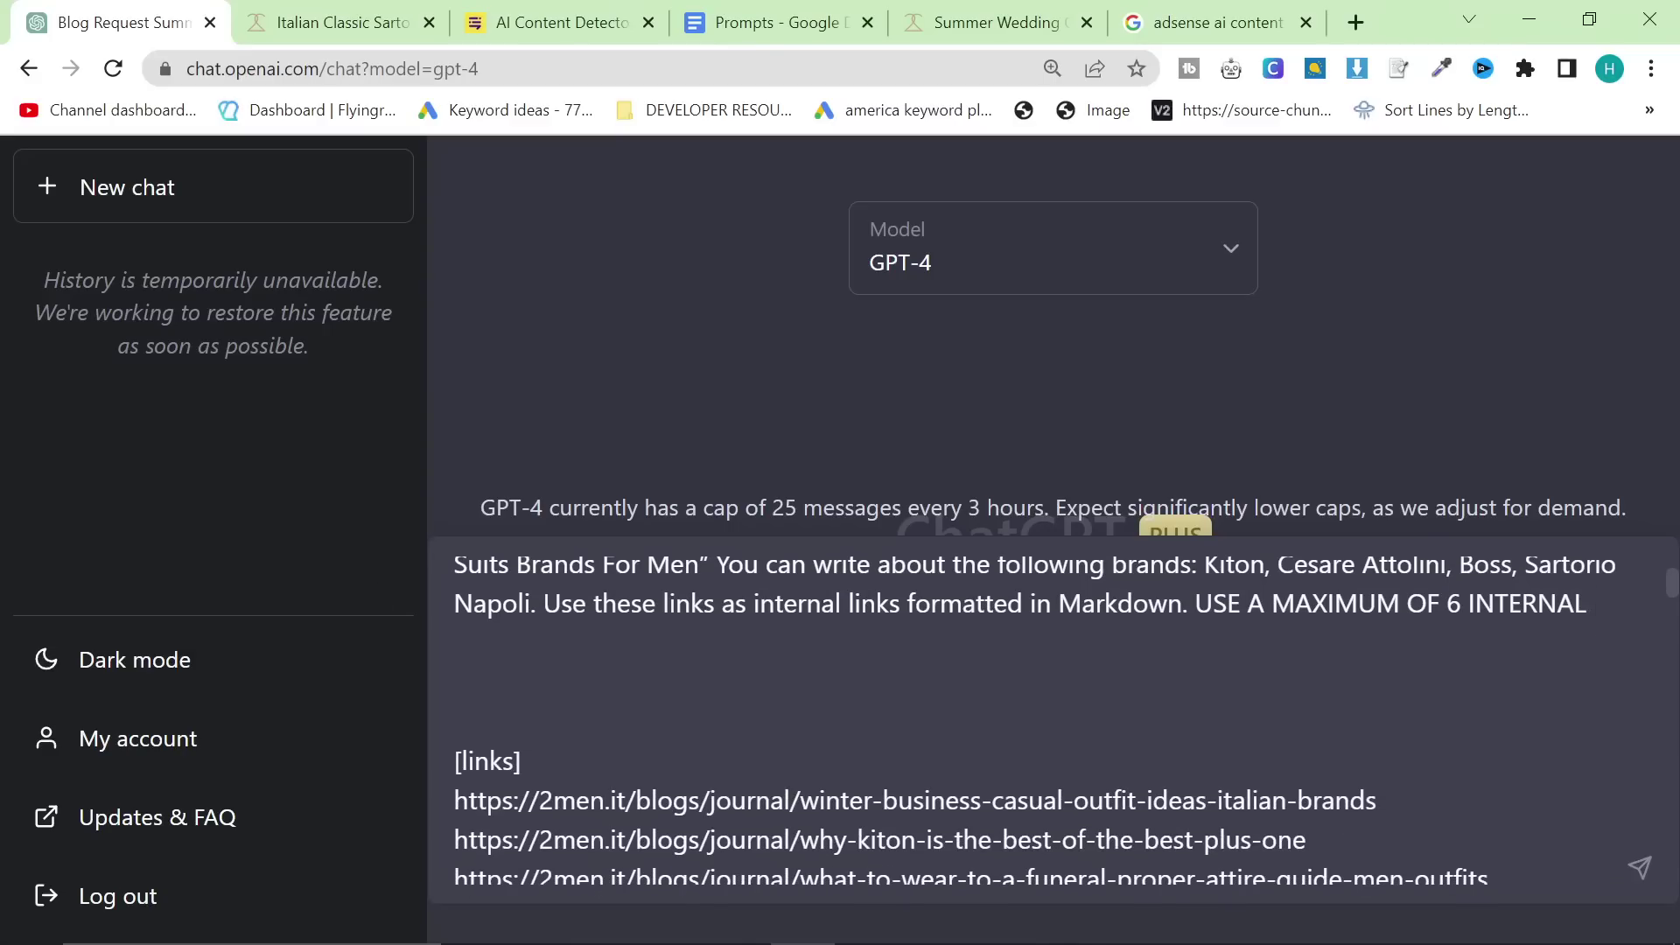
pyautogui.scroll(3)
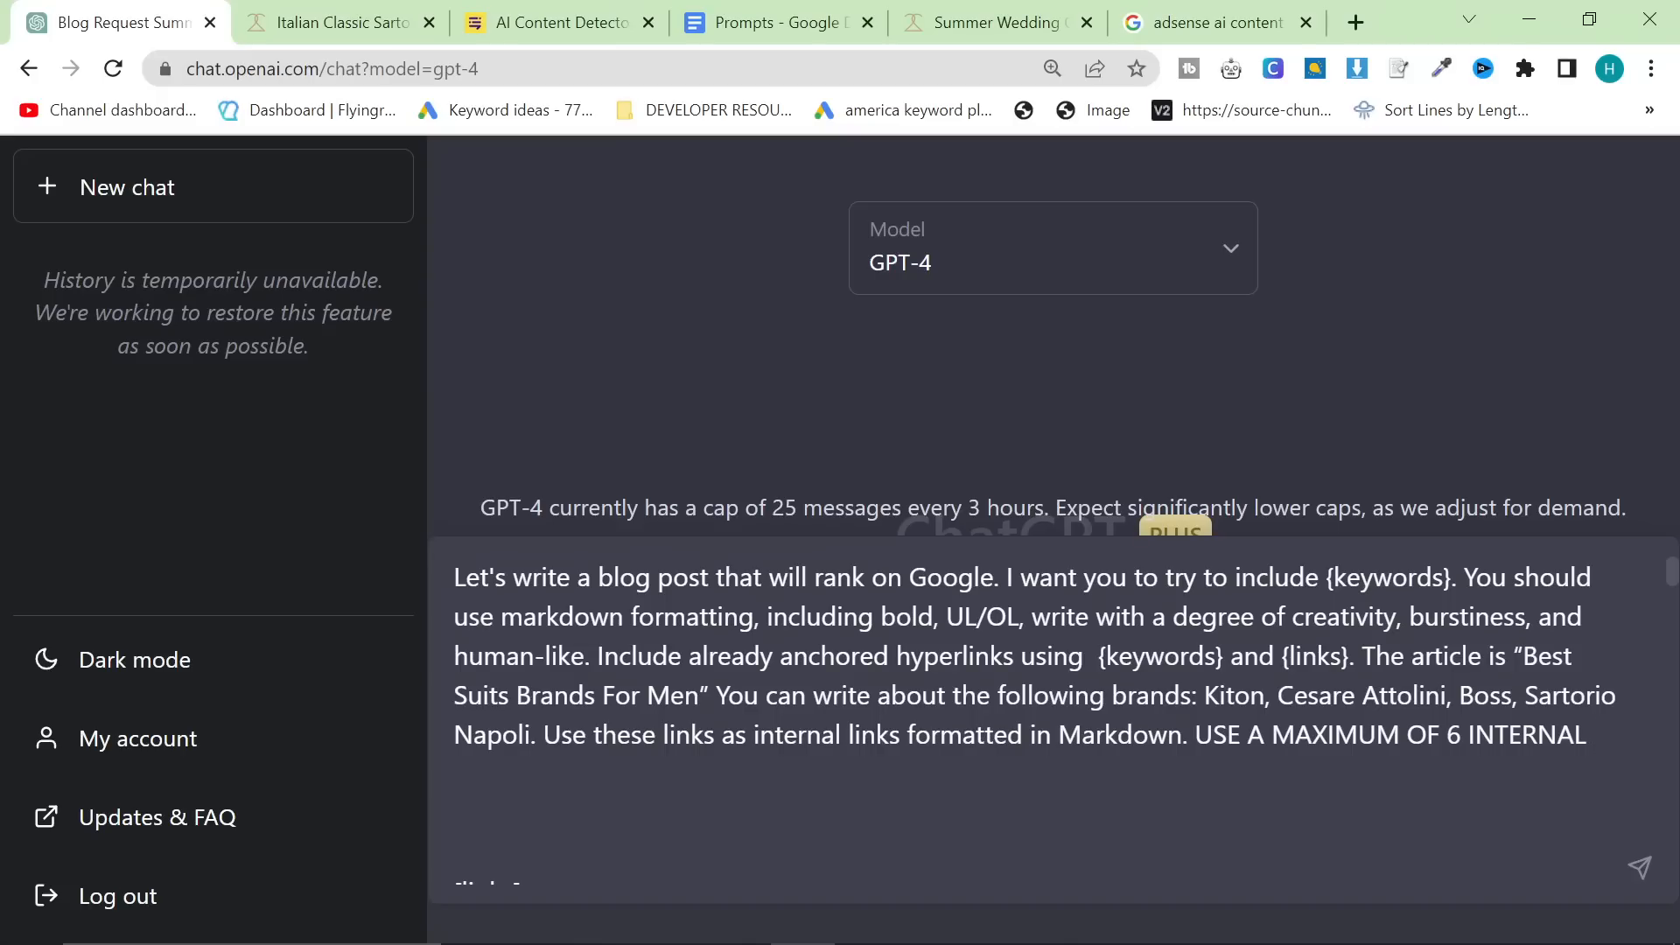
pyautogui.scroll(-3)
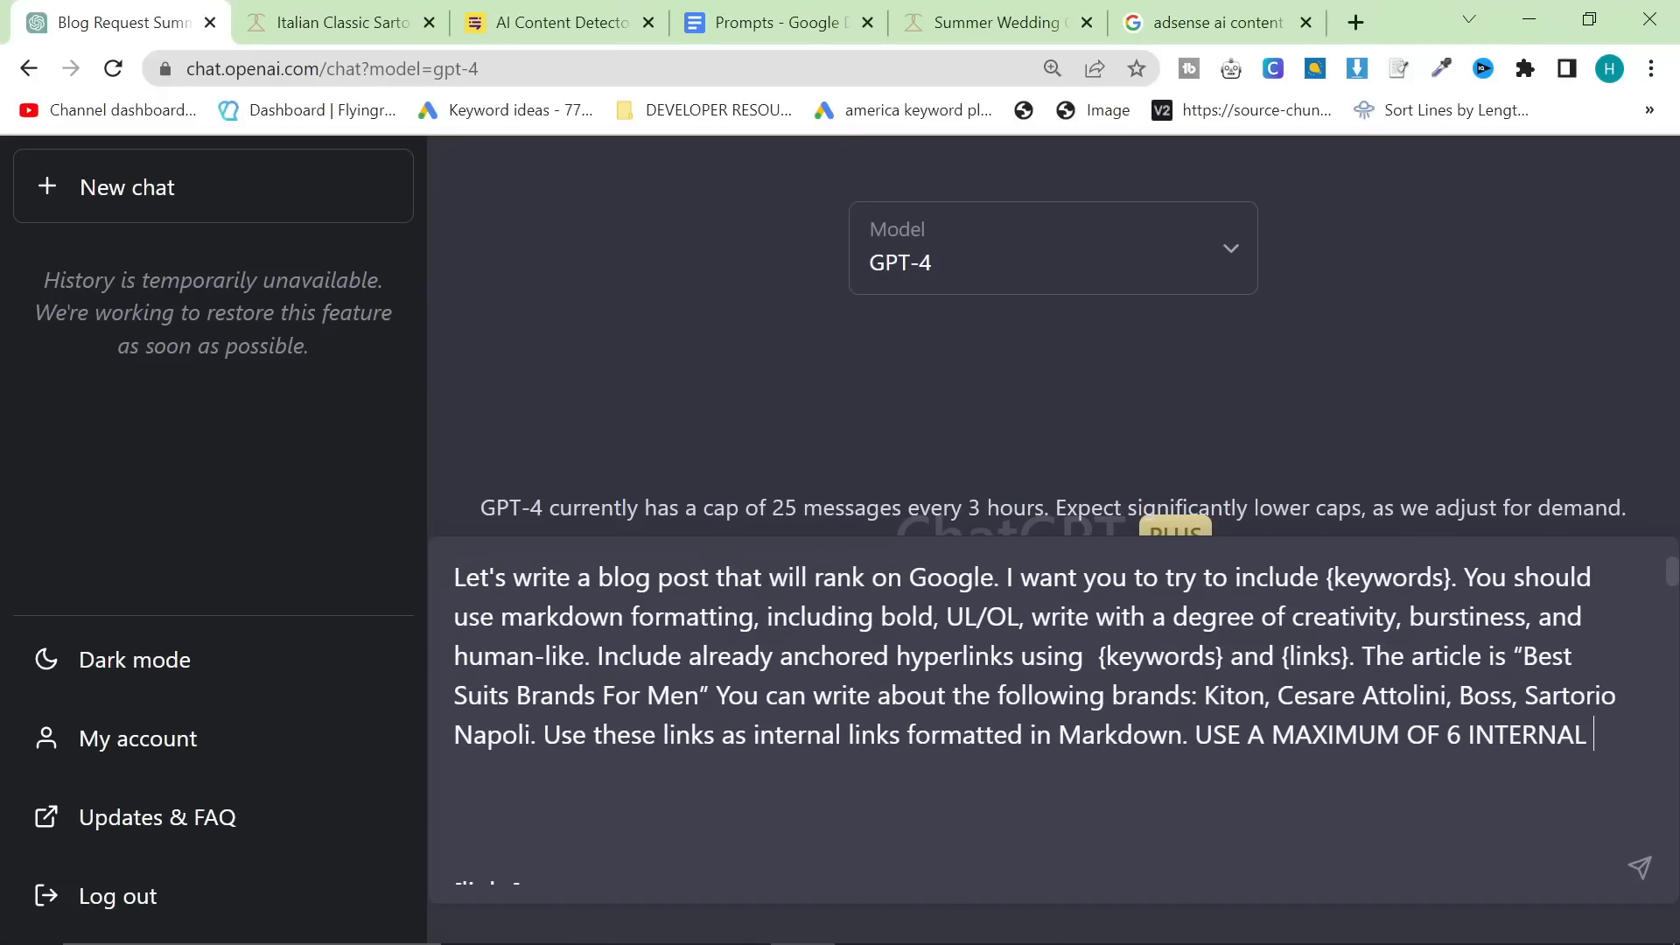
pyautogui.write('LINKS')
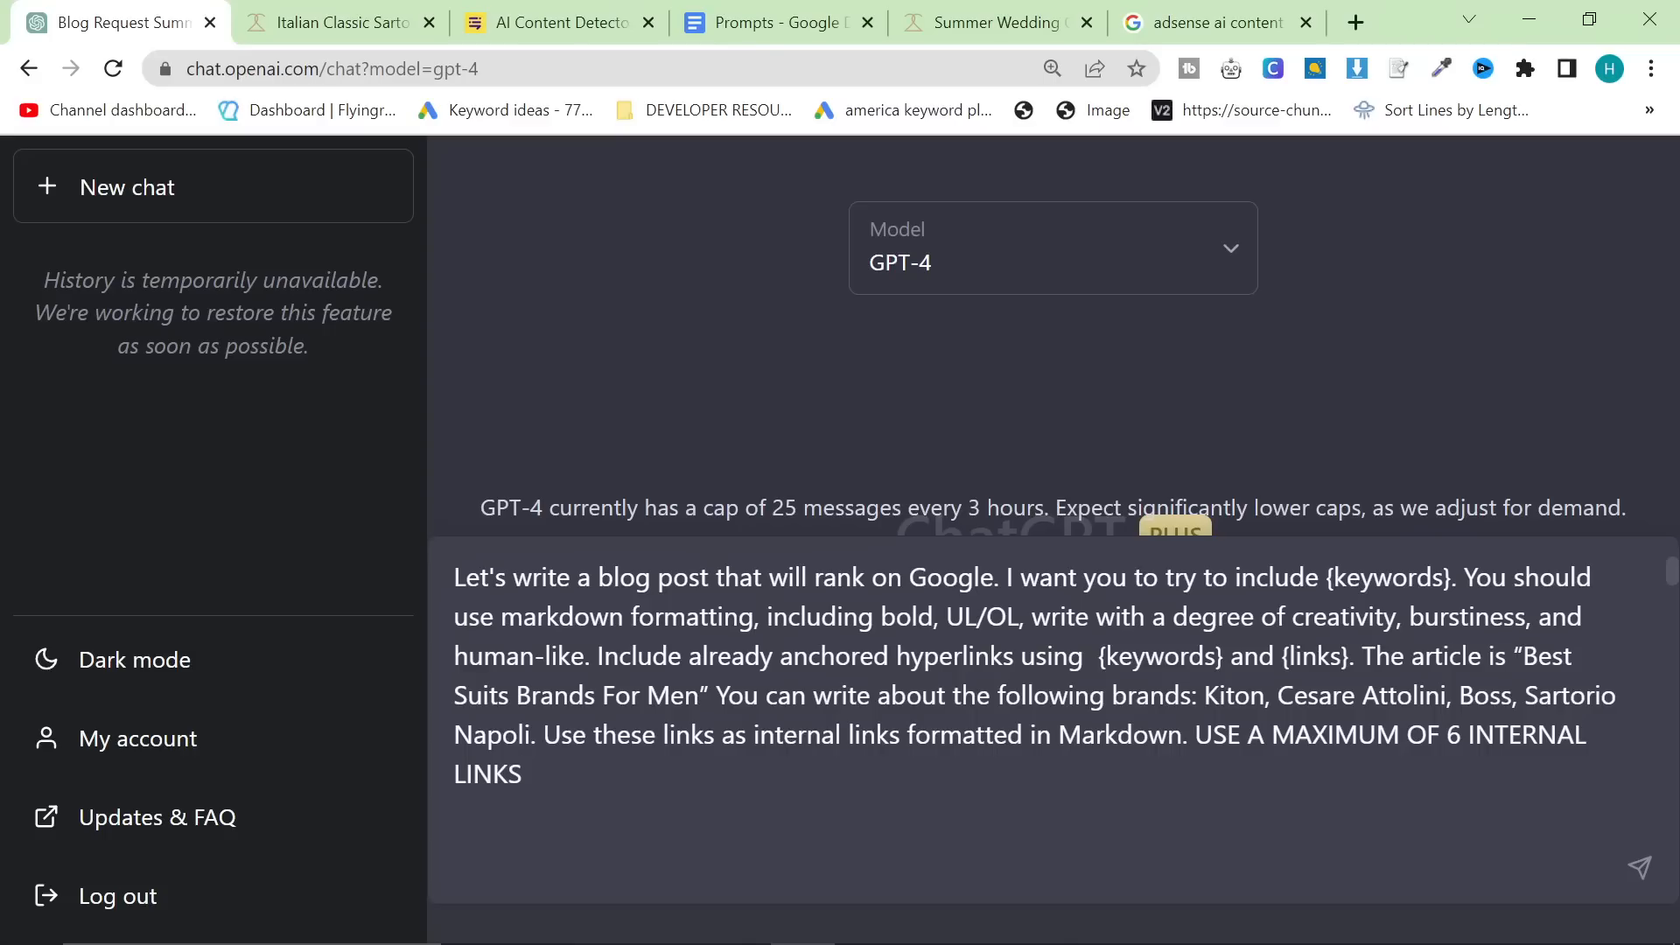
pyautogui.scroll(-3)
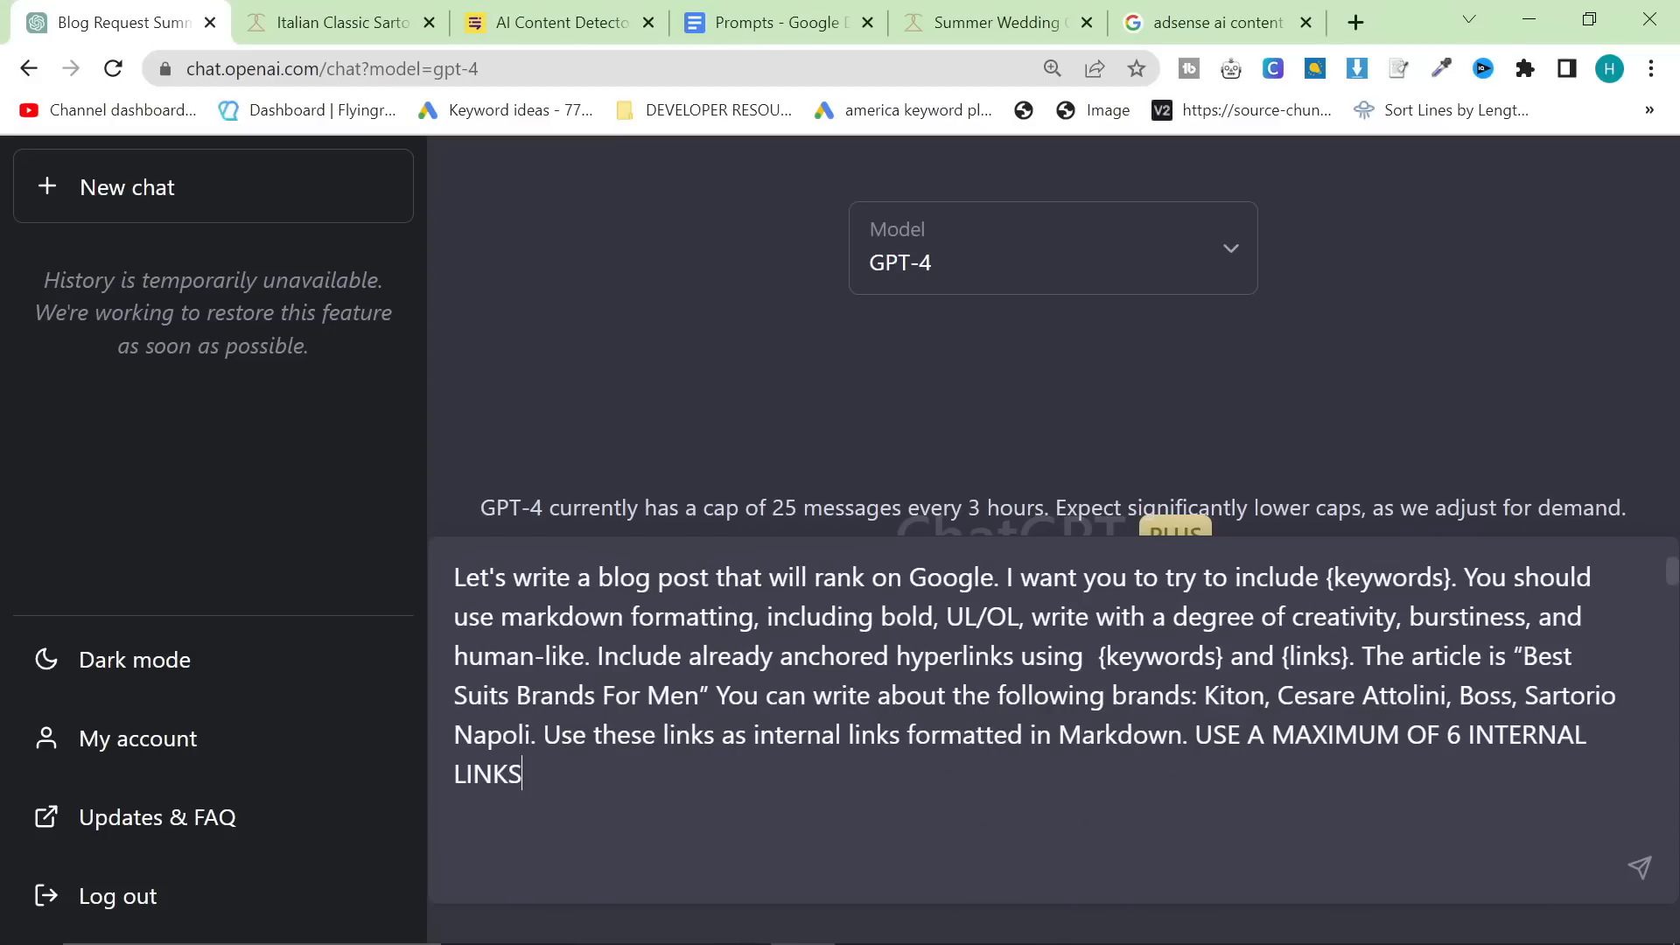
# - Send the prompt so GPT-4 drafts 'Best Suit Brands for Men', then switch to the Google Docs tab
pyautogui.press('Return')
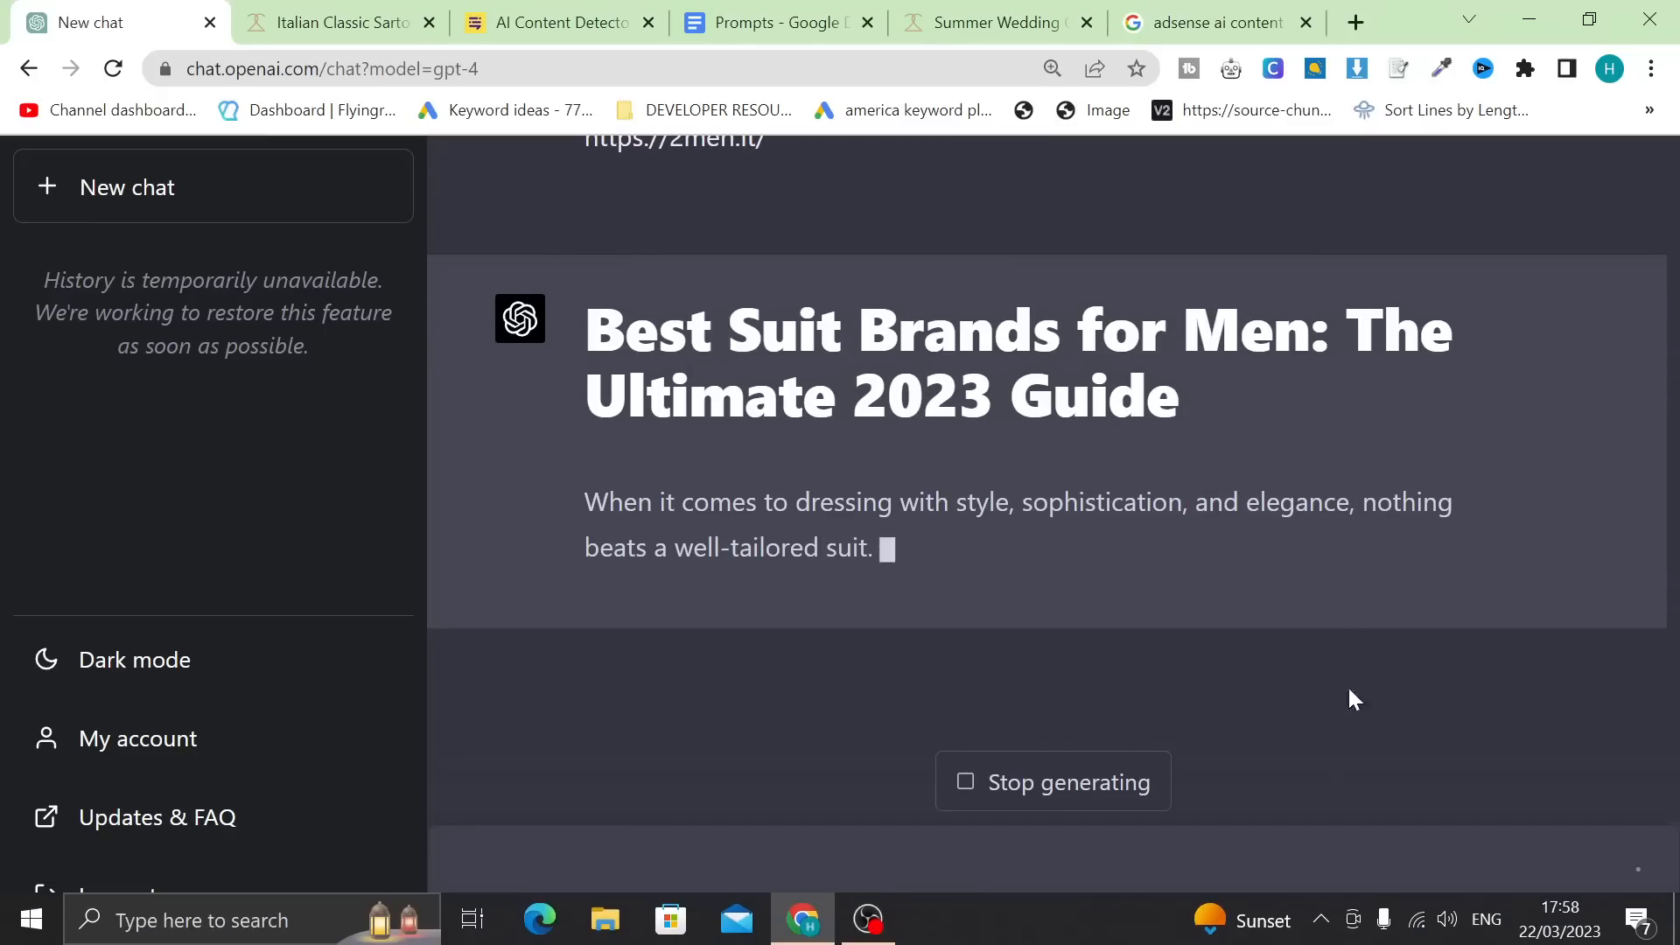
pyautogui.moveTo(1358, 644)
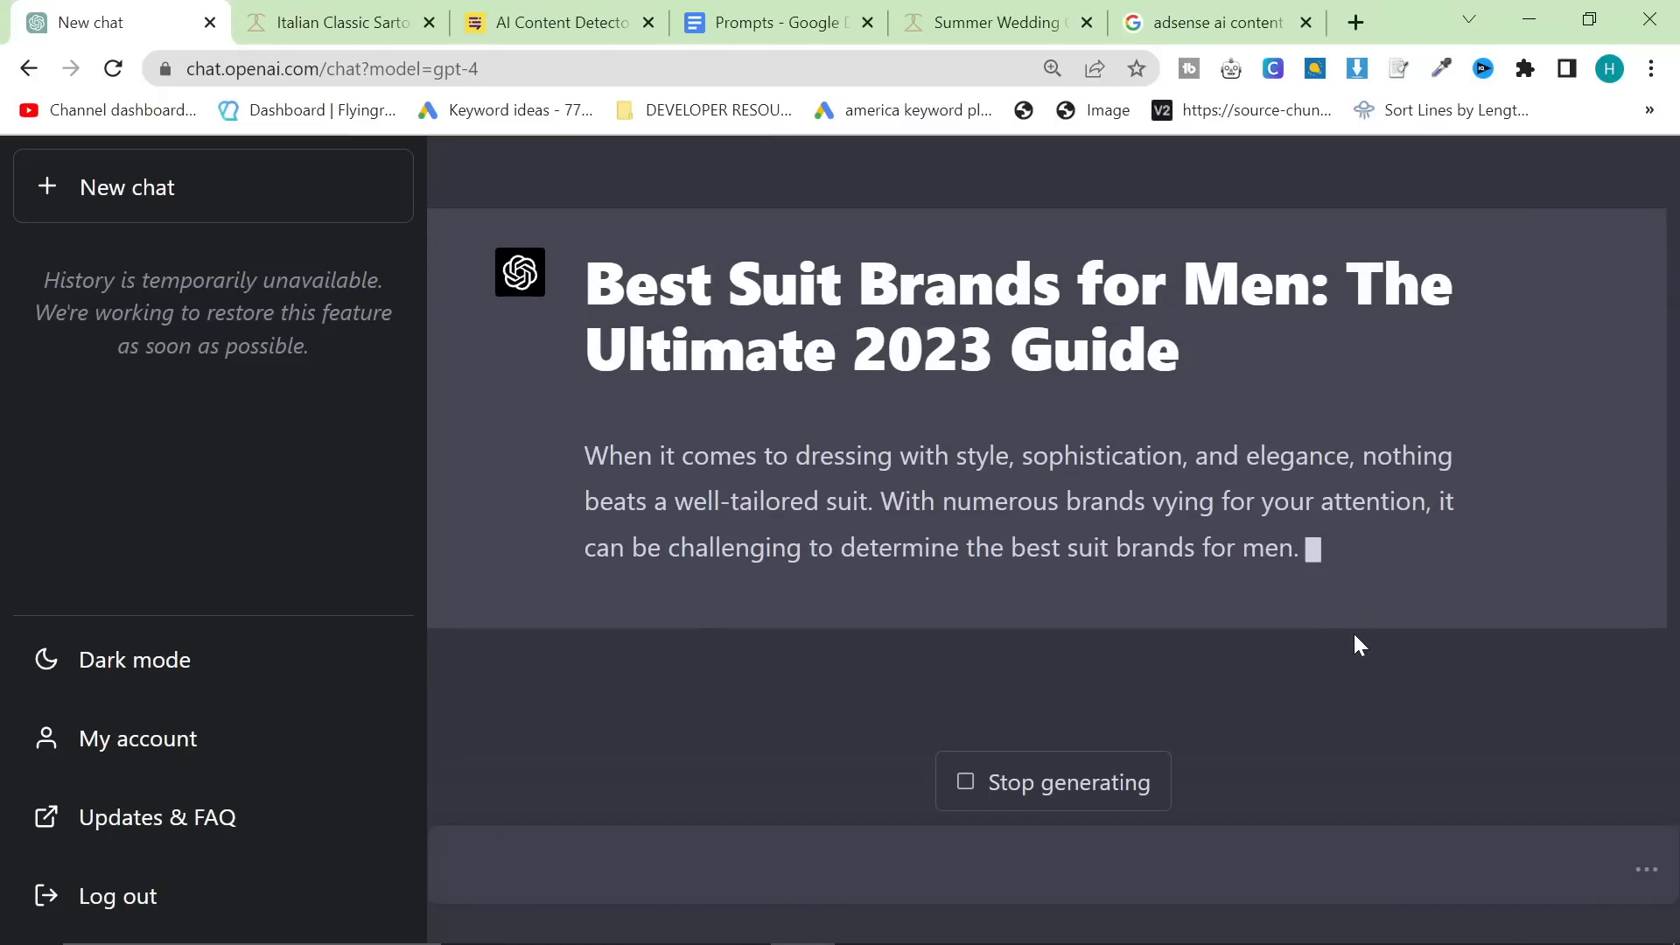
pyautogui.click(836, 22)
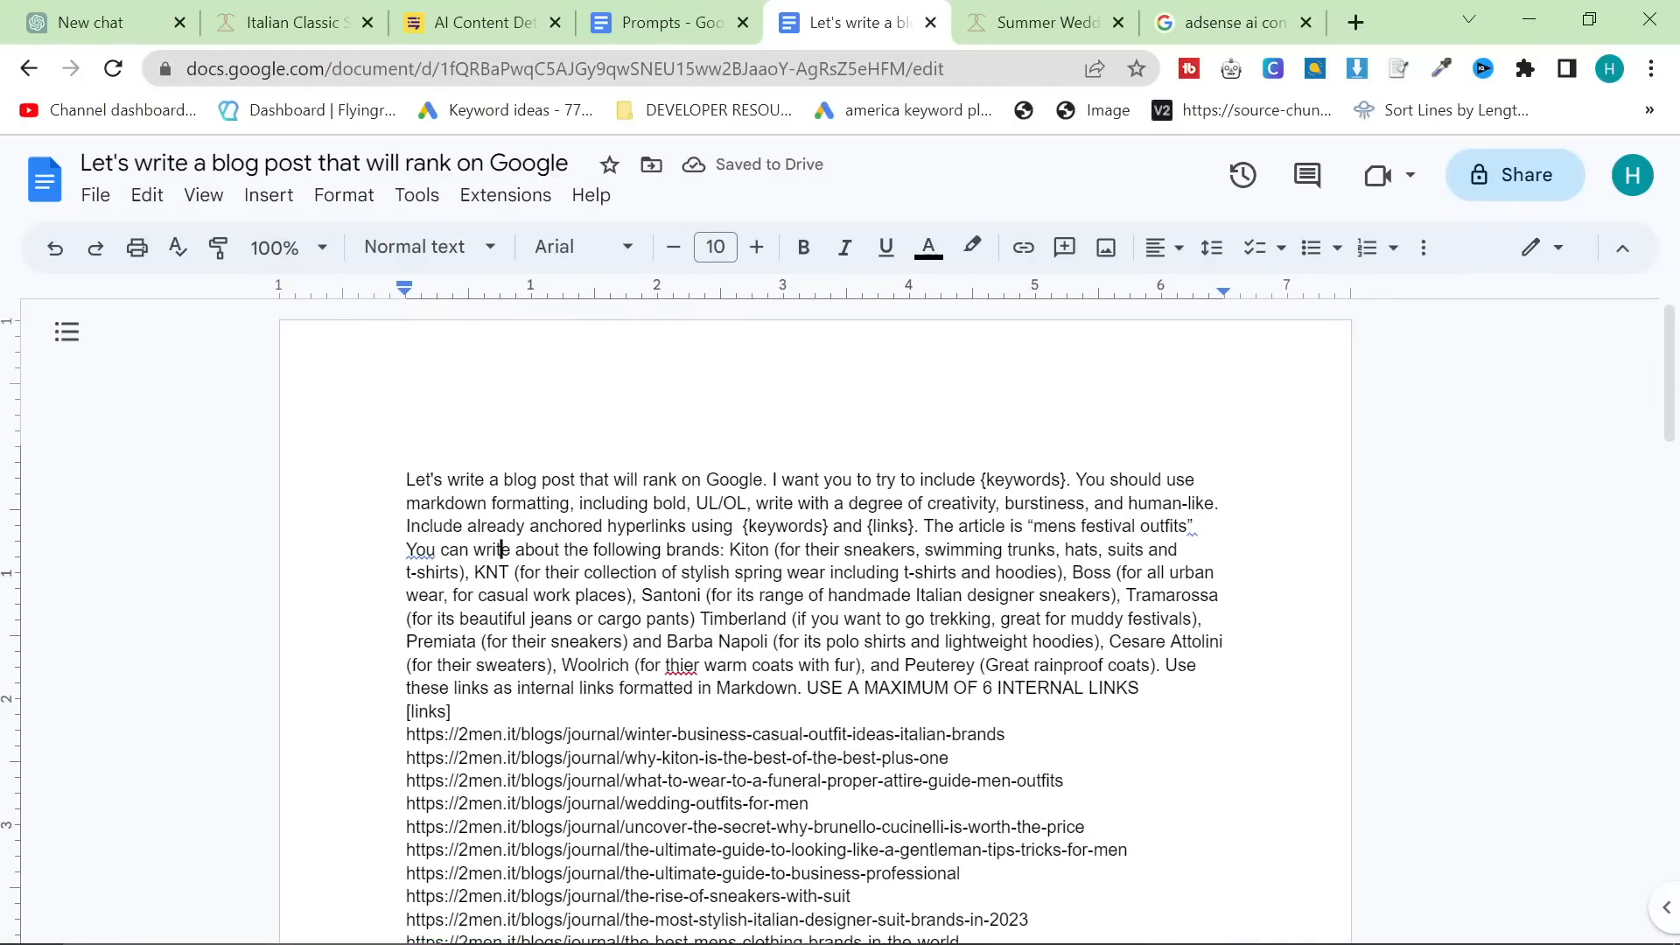
# - Replace the saved prompt's title with 'YOUR FOCUS KEYWORD', spaced before [links]
pyautogui.press('enter')
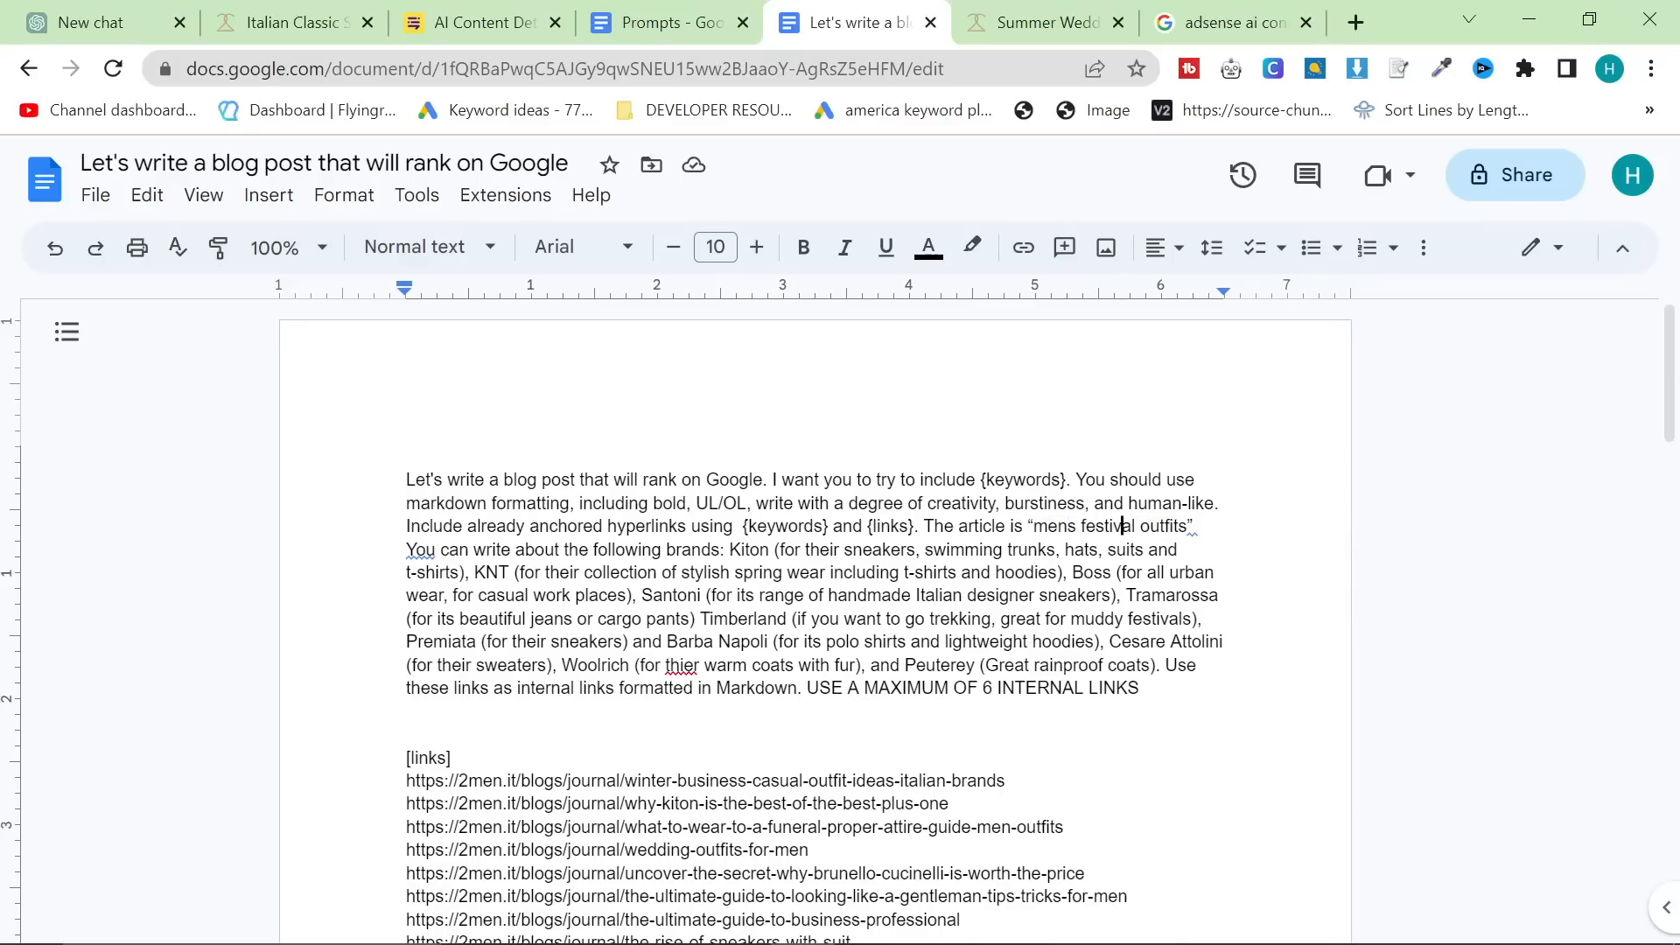
pyautogui.write('UO” You can writ')
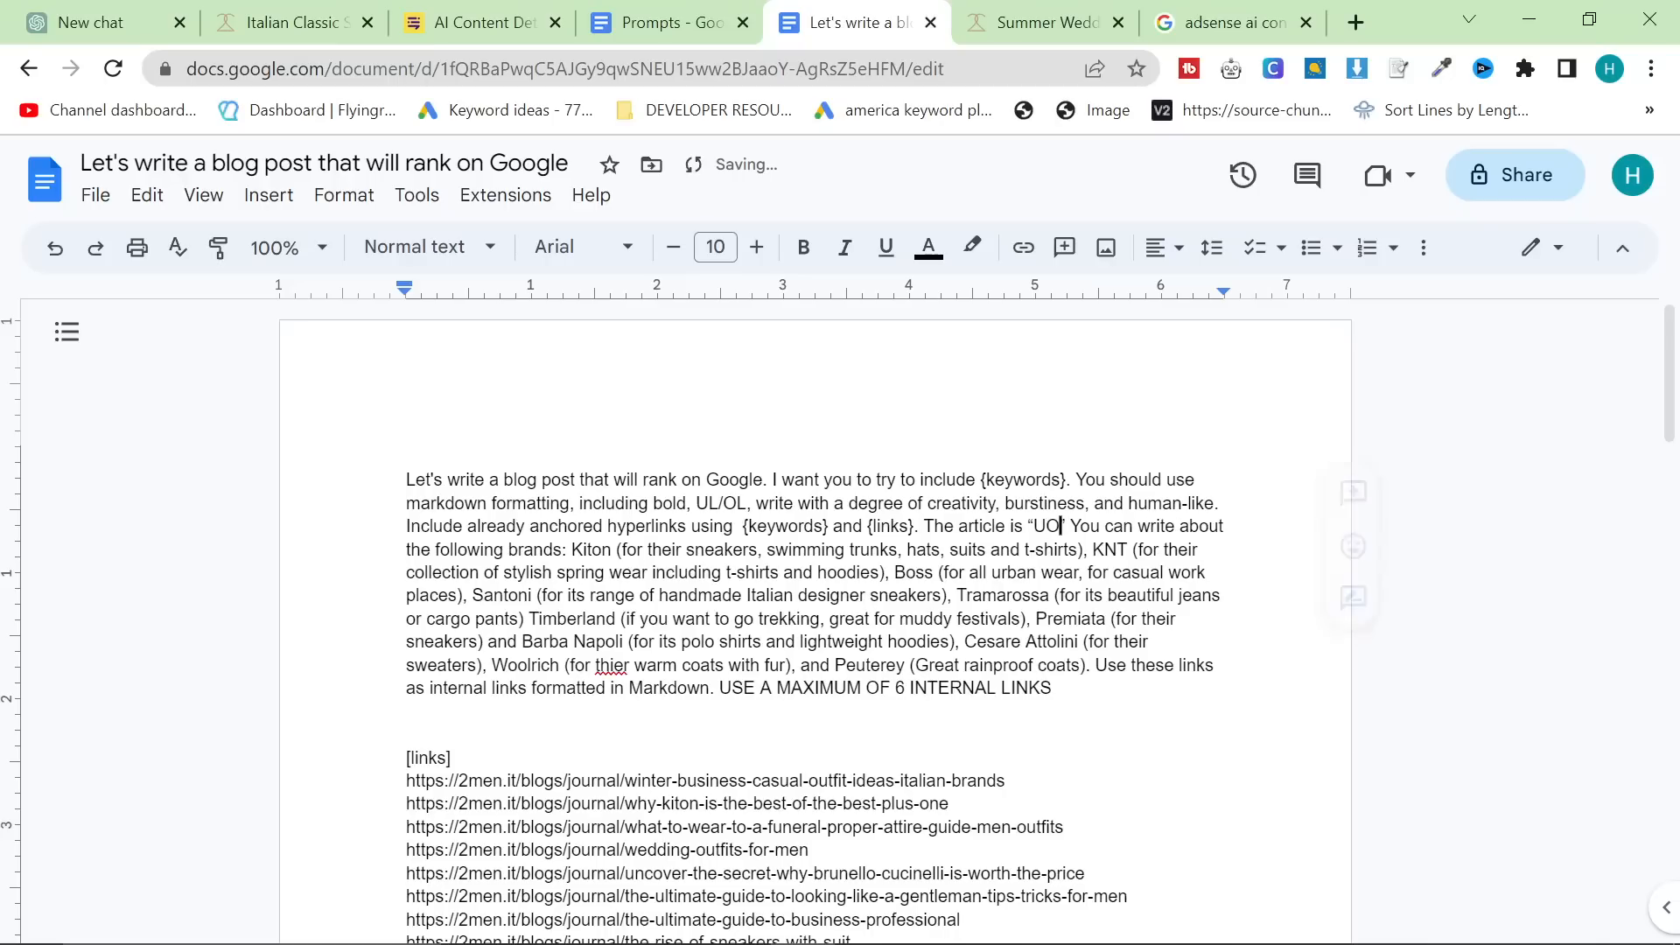
pyautogui.write('YOUR FOCUS K')
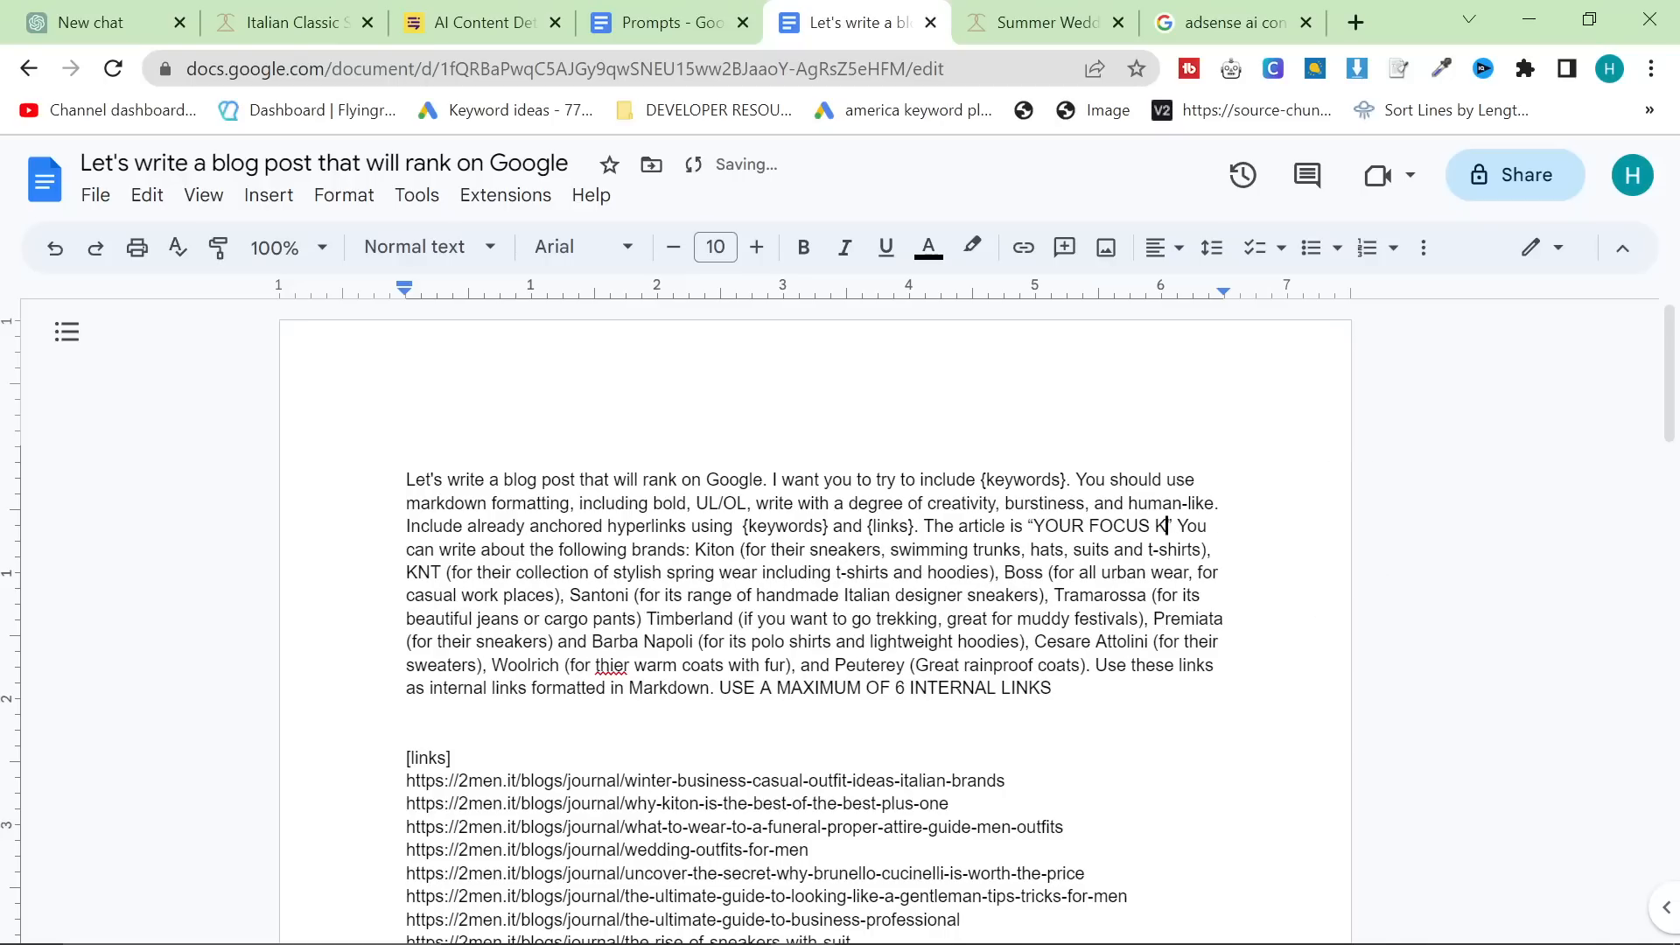
pyautogui.write('EYWORD')
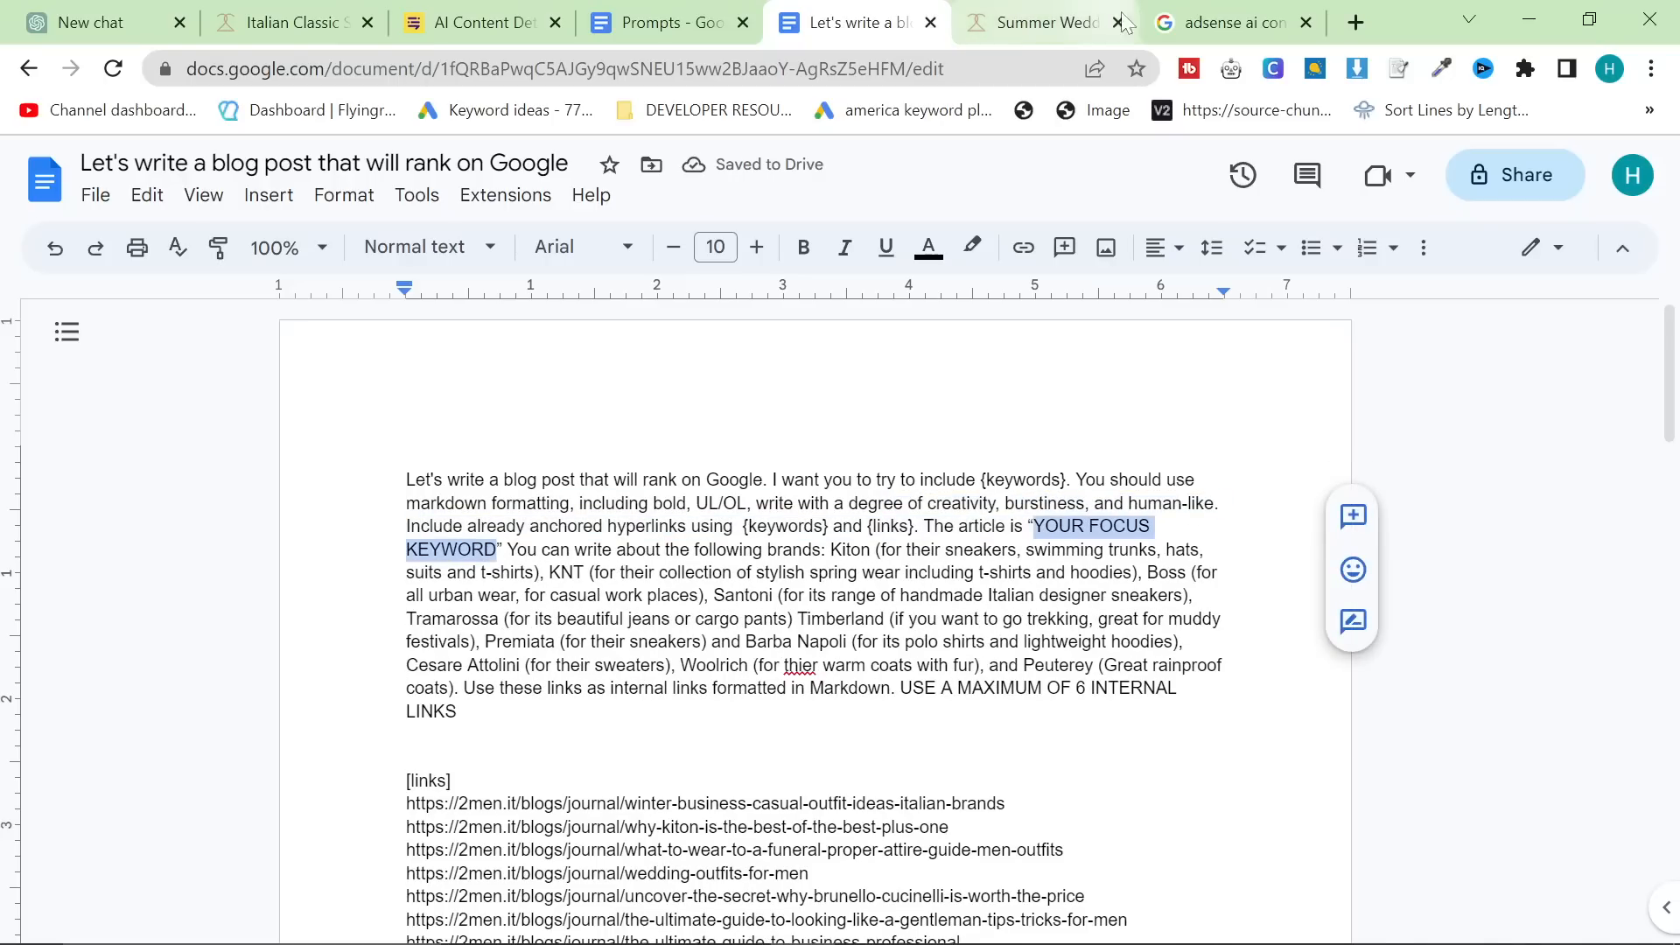
pyautogui.click(1353, 21)
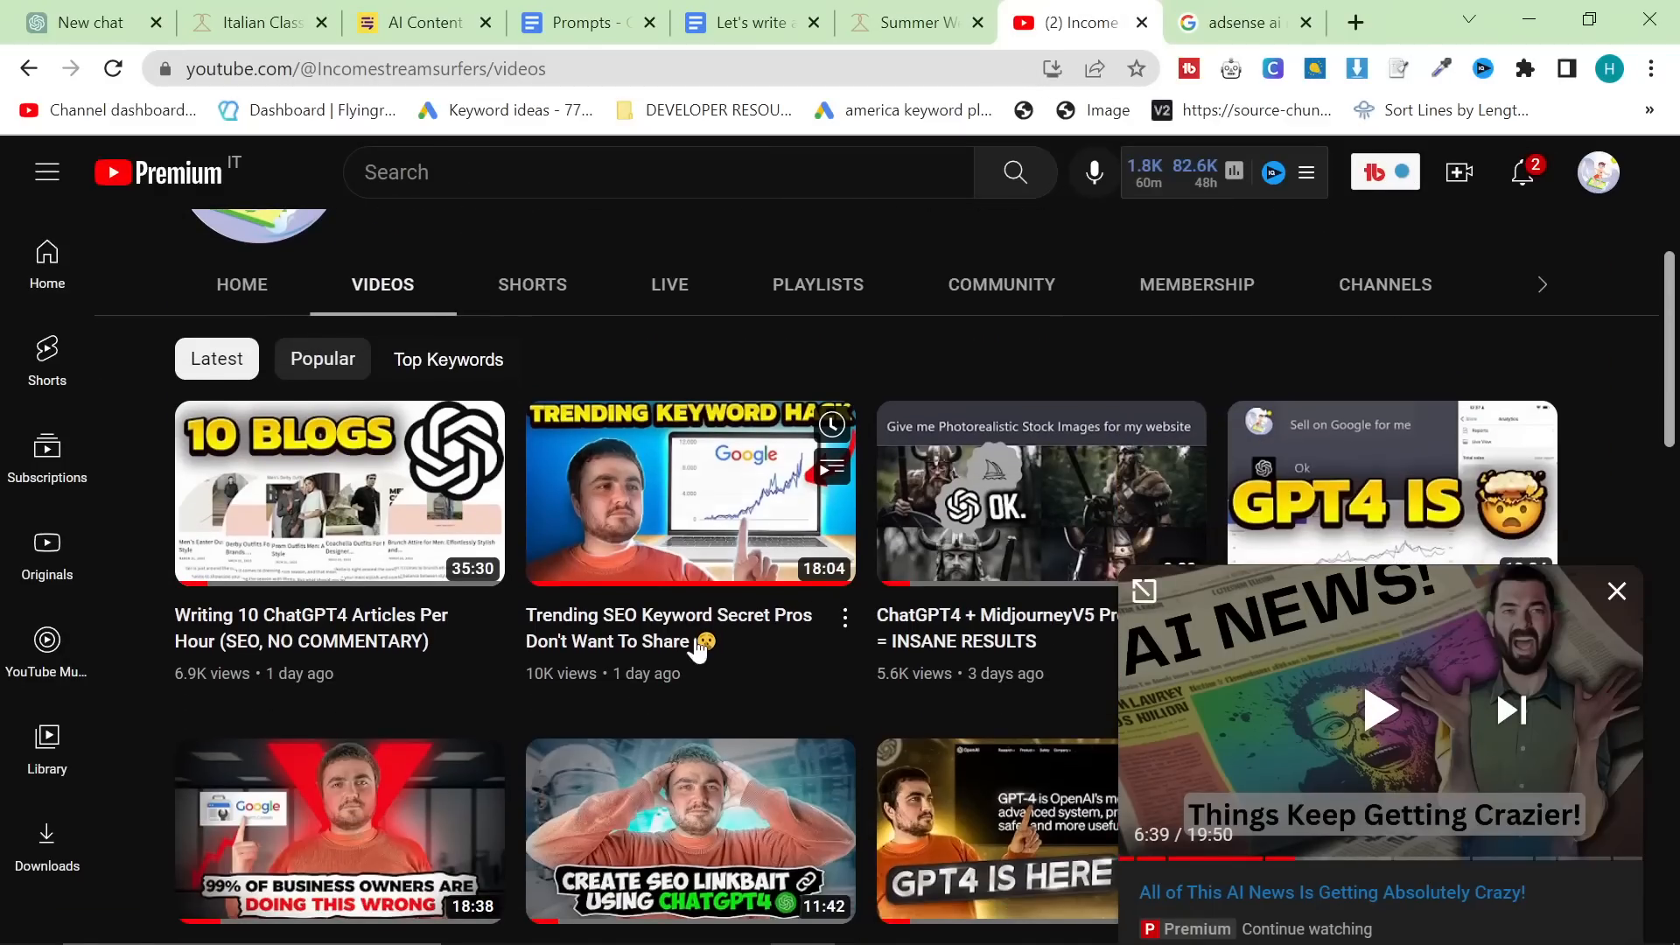
pyautogui.moveTo(691, 491)
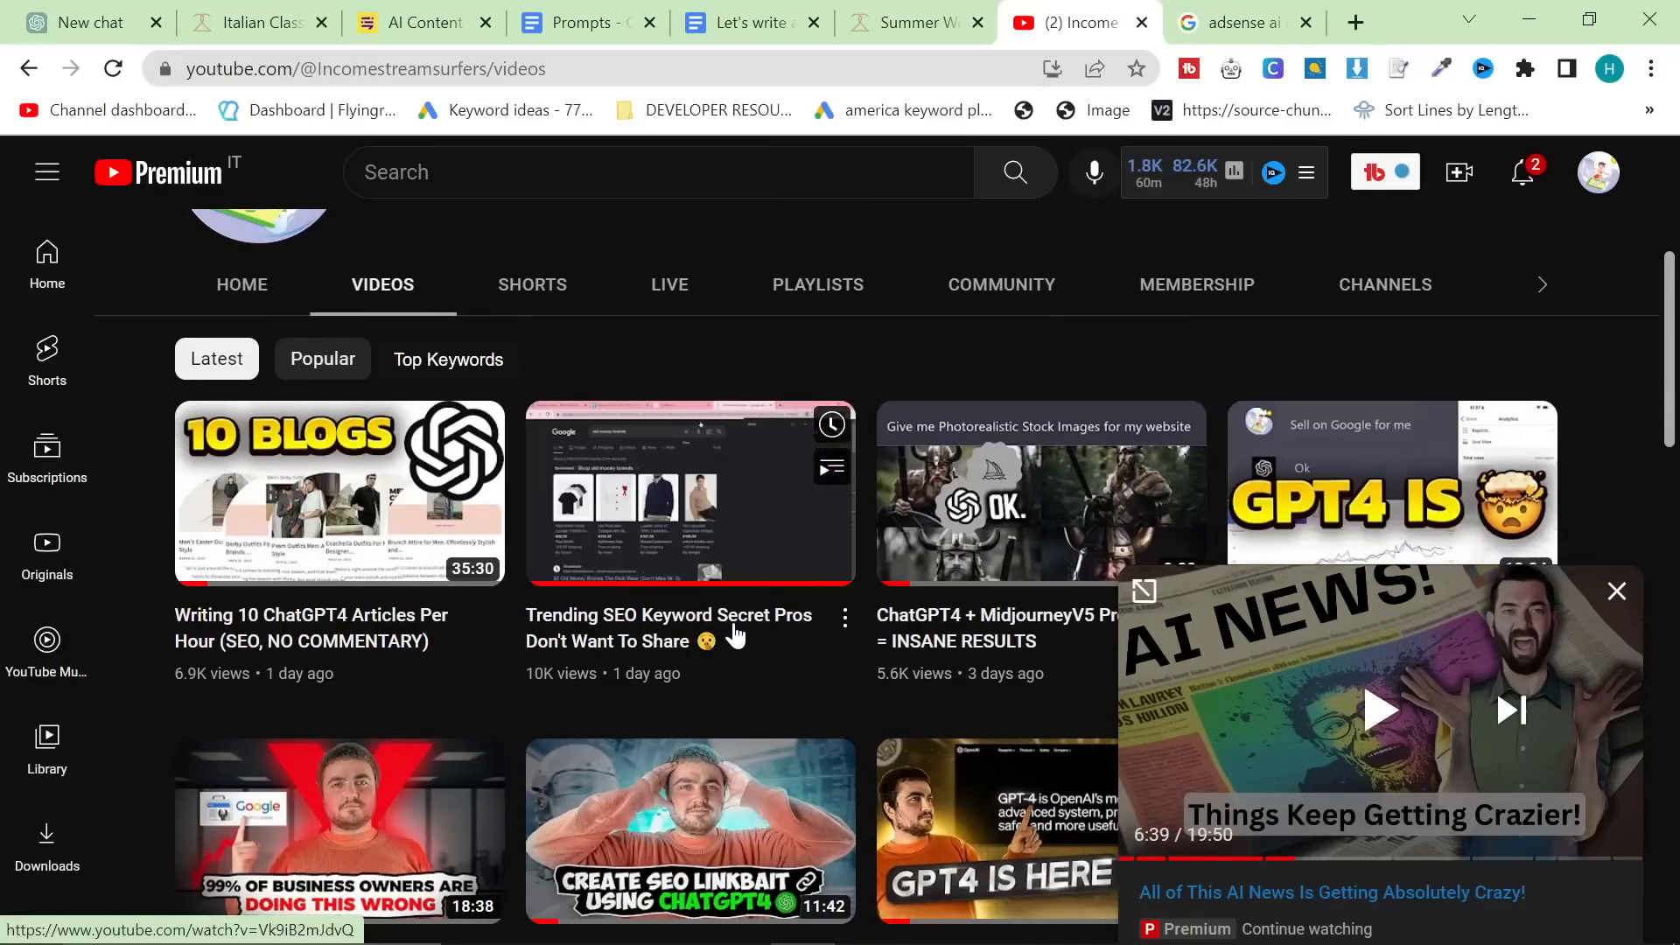
# - Briefly view the 'Trending SEO Keyword Secret' video, then return to the blog-prompt document
pyautogui.click(688, 492)
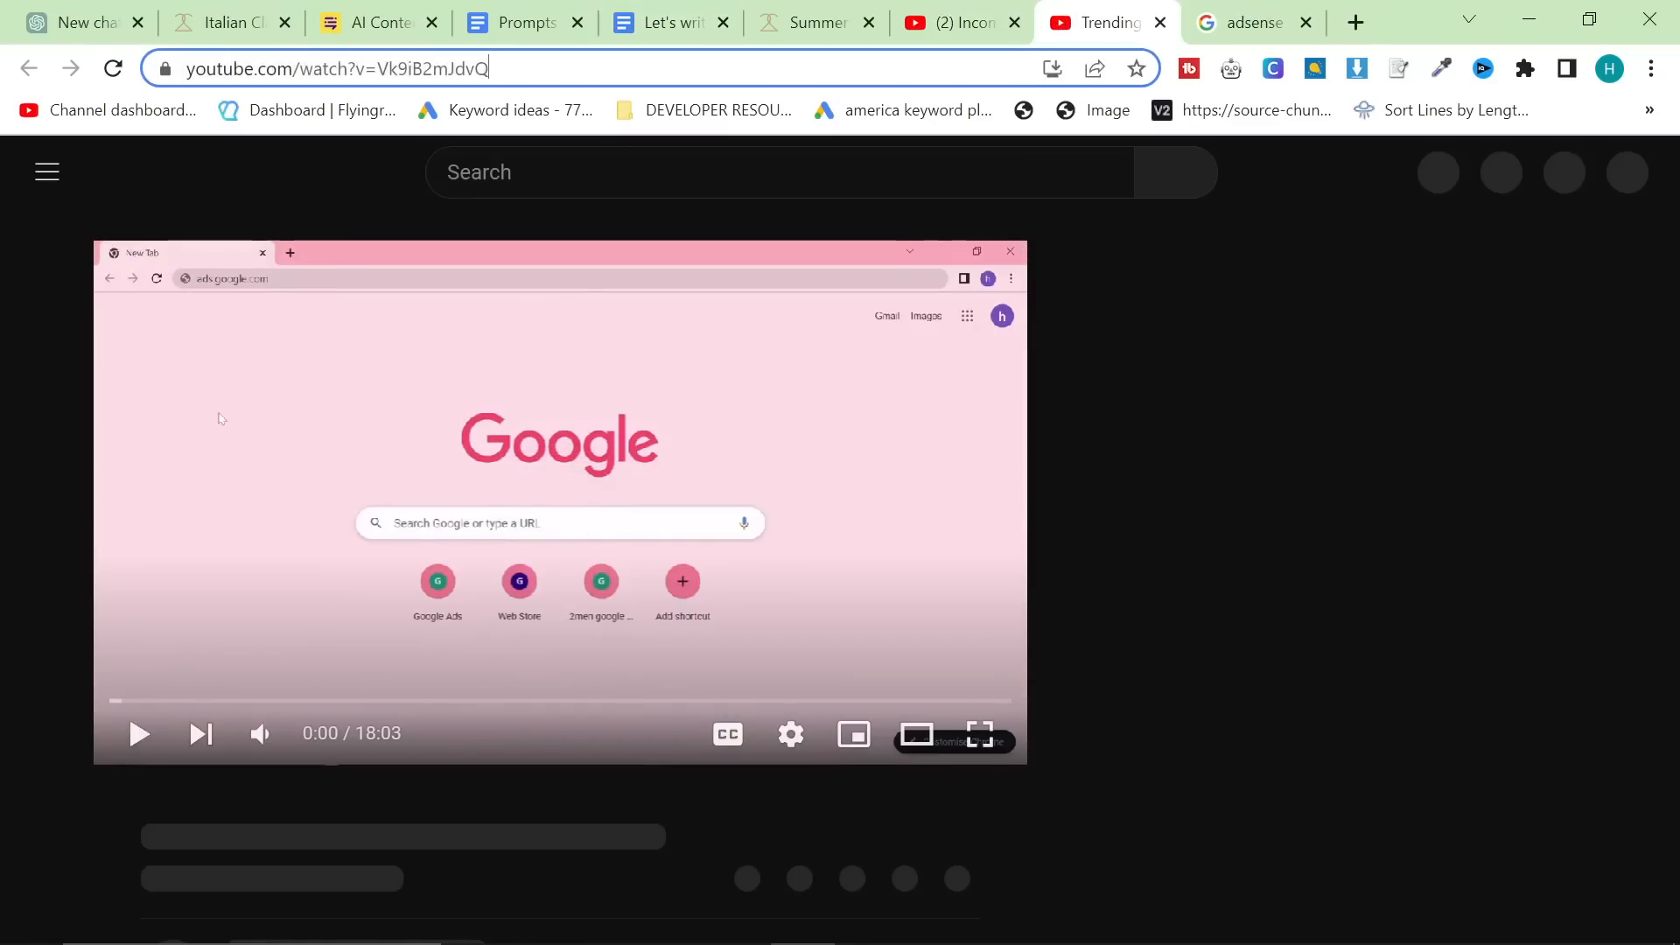
pyautogui.click(659, 21)
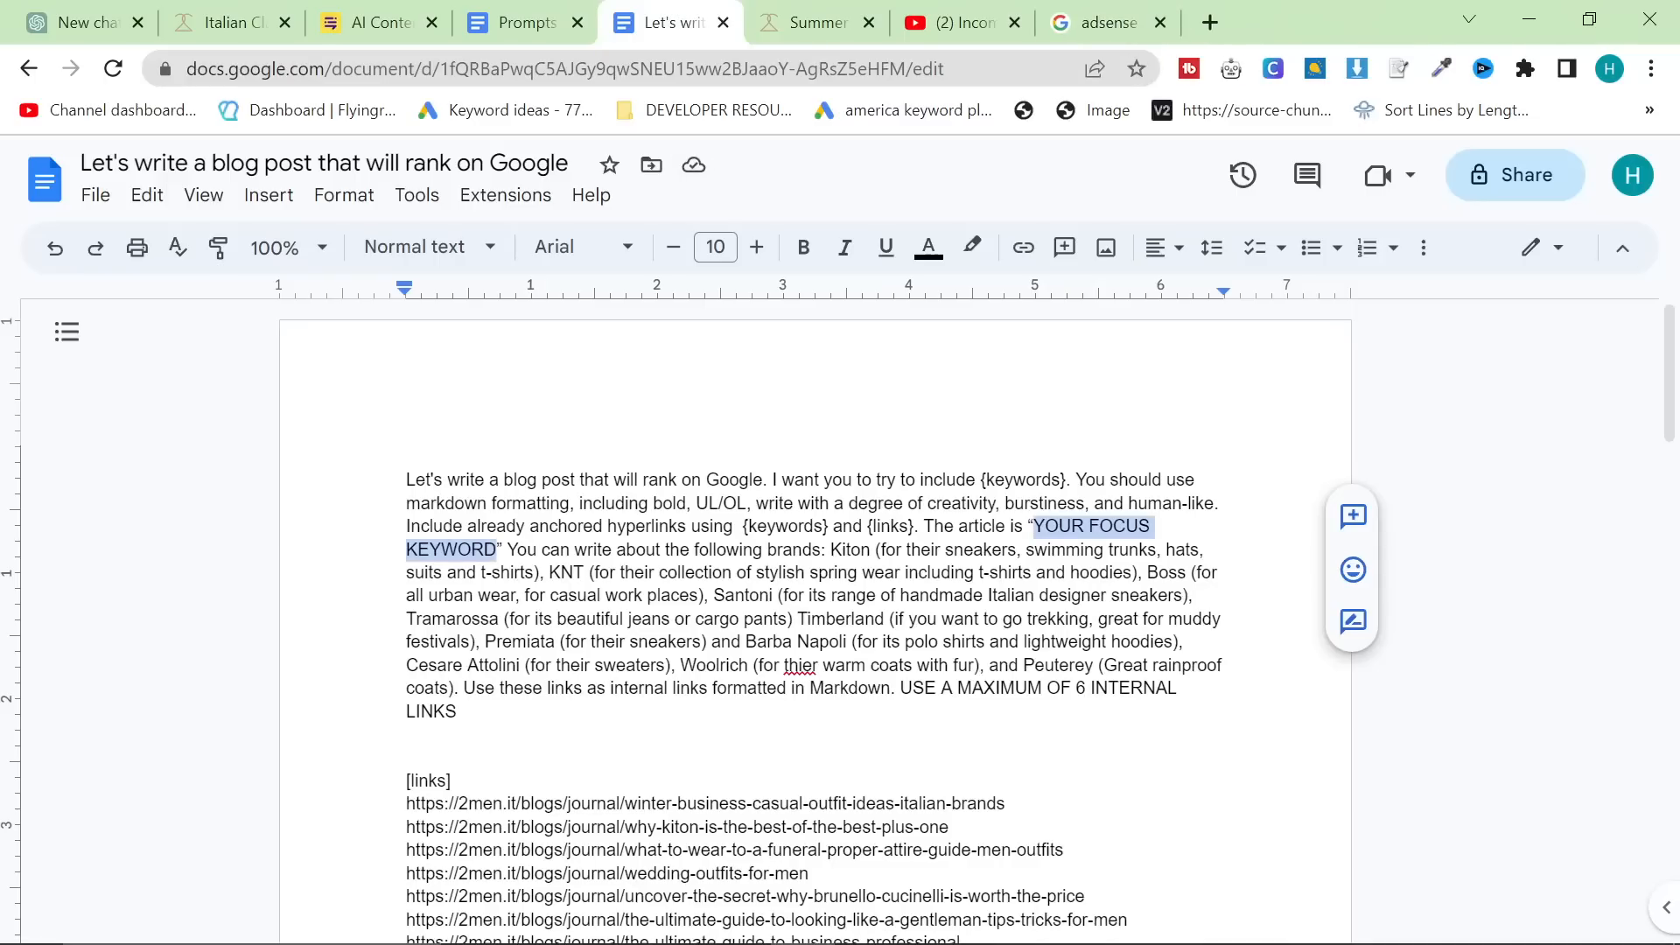
pyautogui.write('Watc')
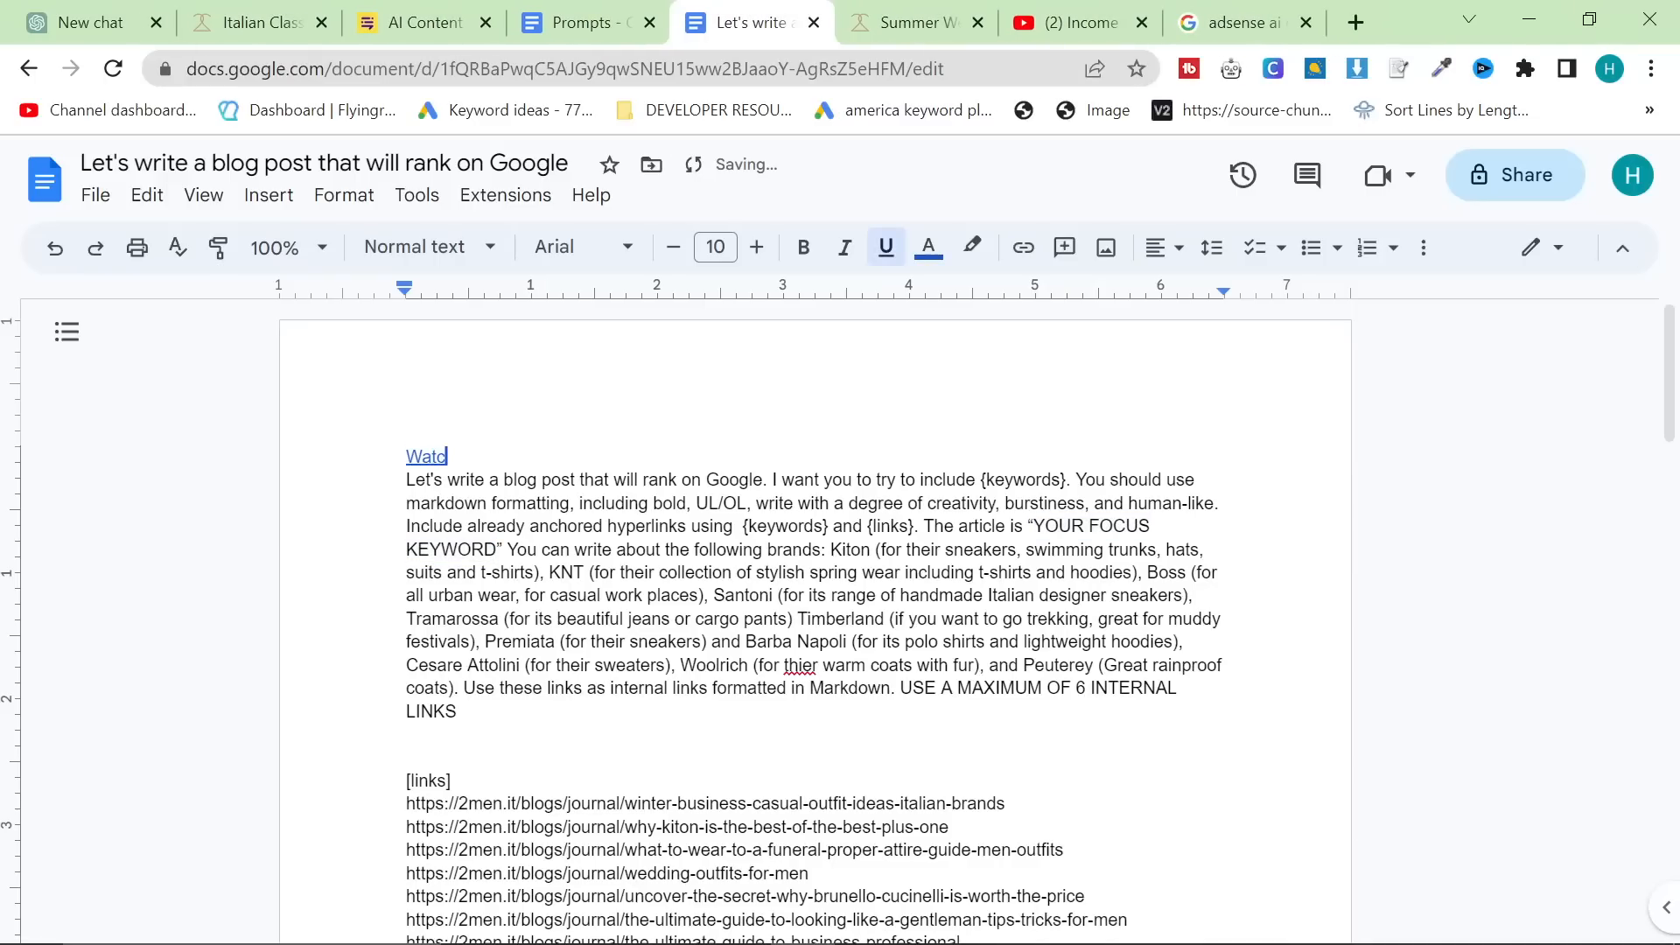
pyautogui.write('ch this vide')
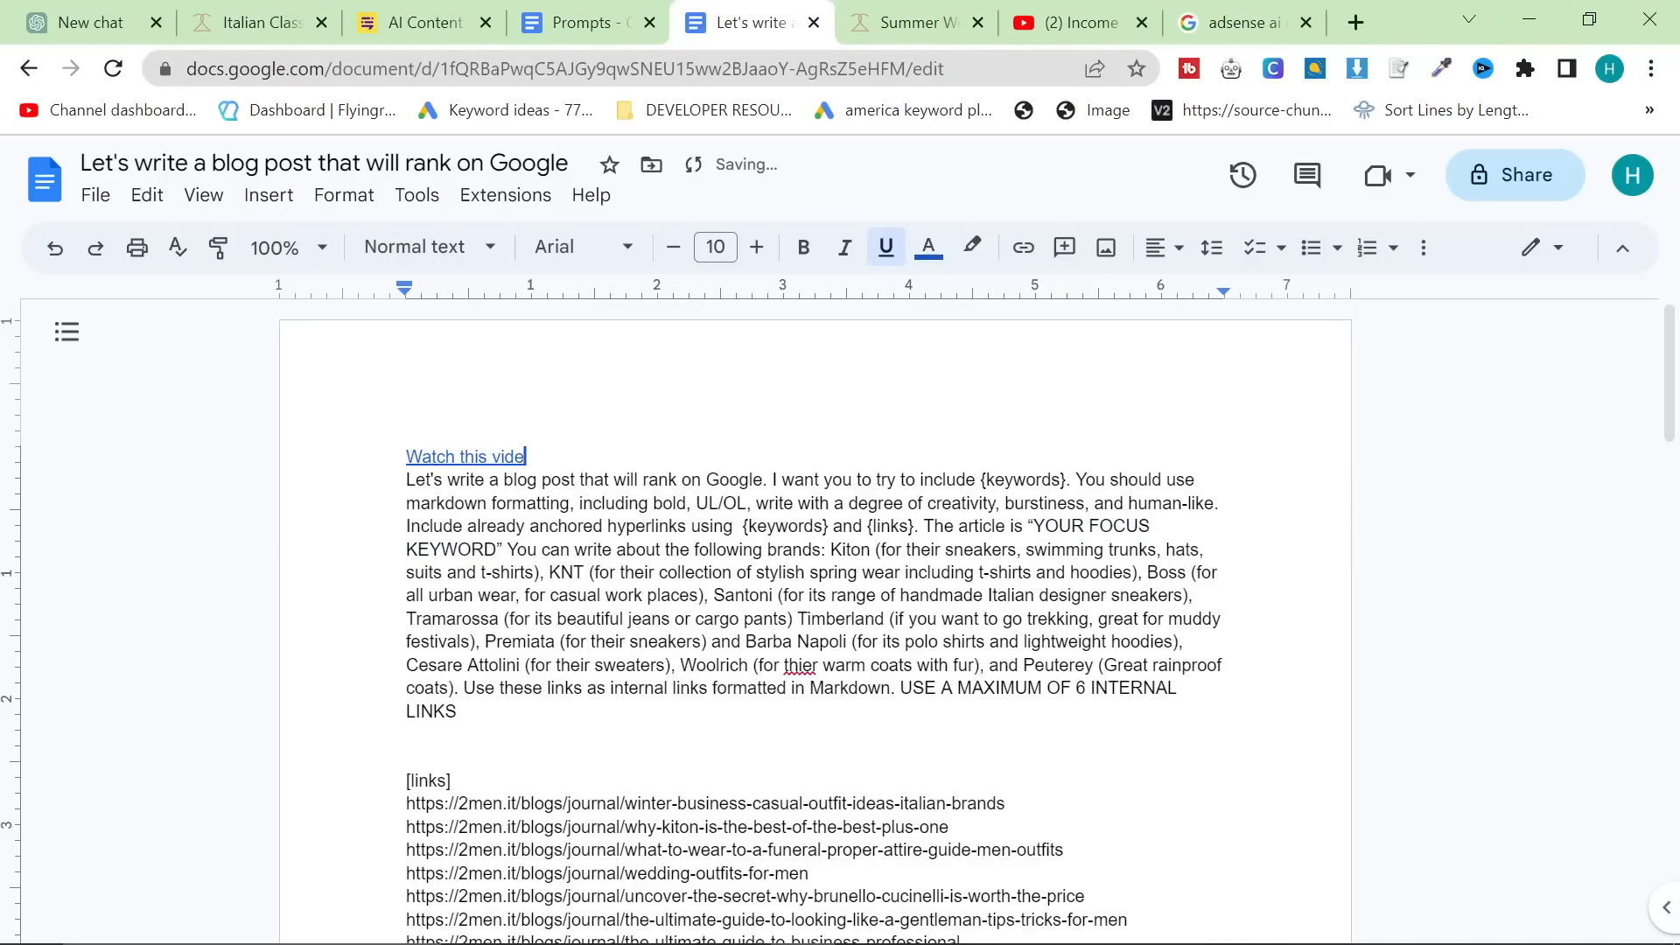
pyautogui.write(': https://www.youtube.com/watch?v=Vk9iB2mJdvQ')
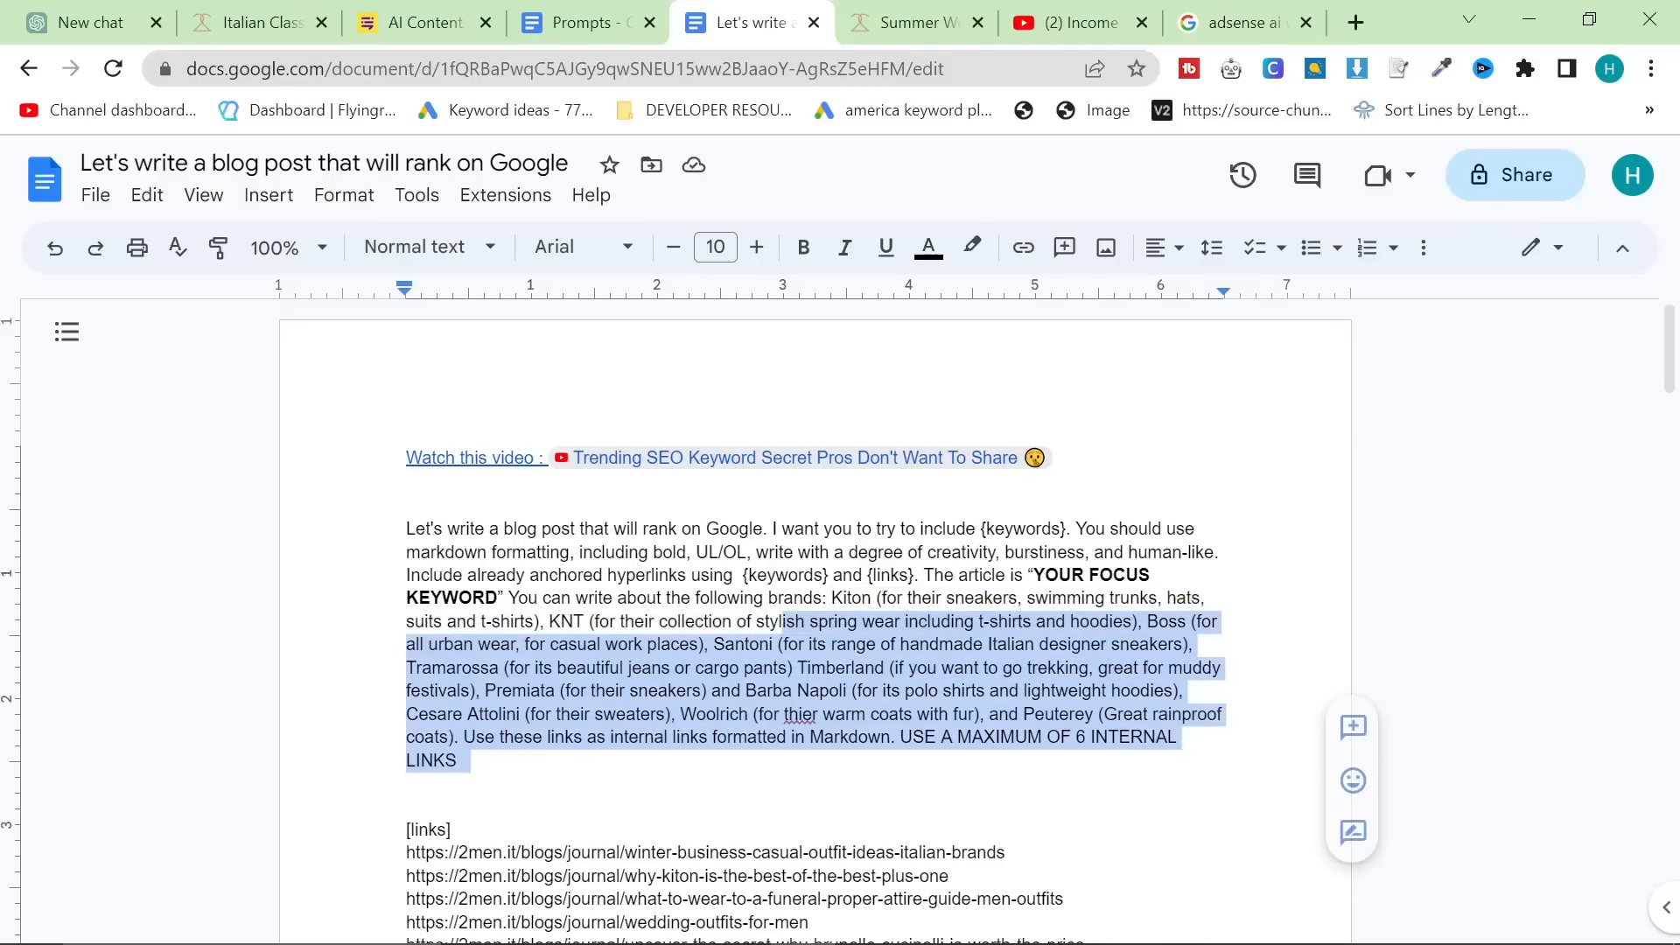
# - Start an 'EXAMPLE THINGS' heading and consult the Prompts document for reference
pyautogui.write('T')
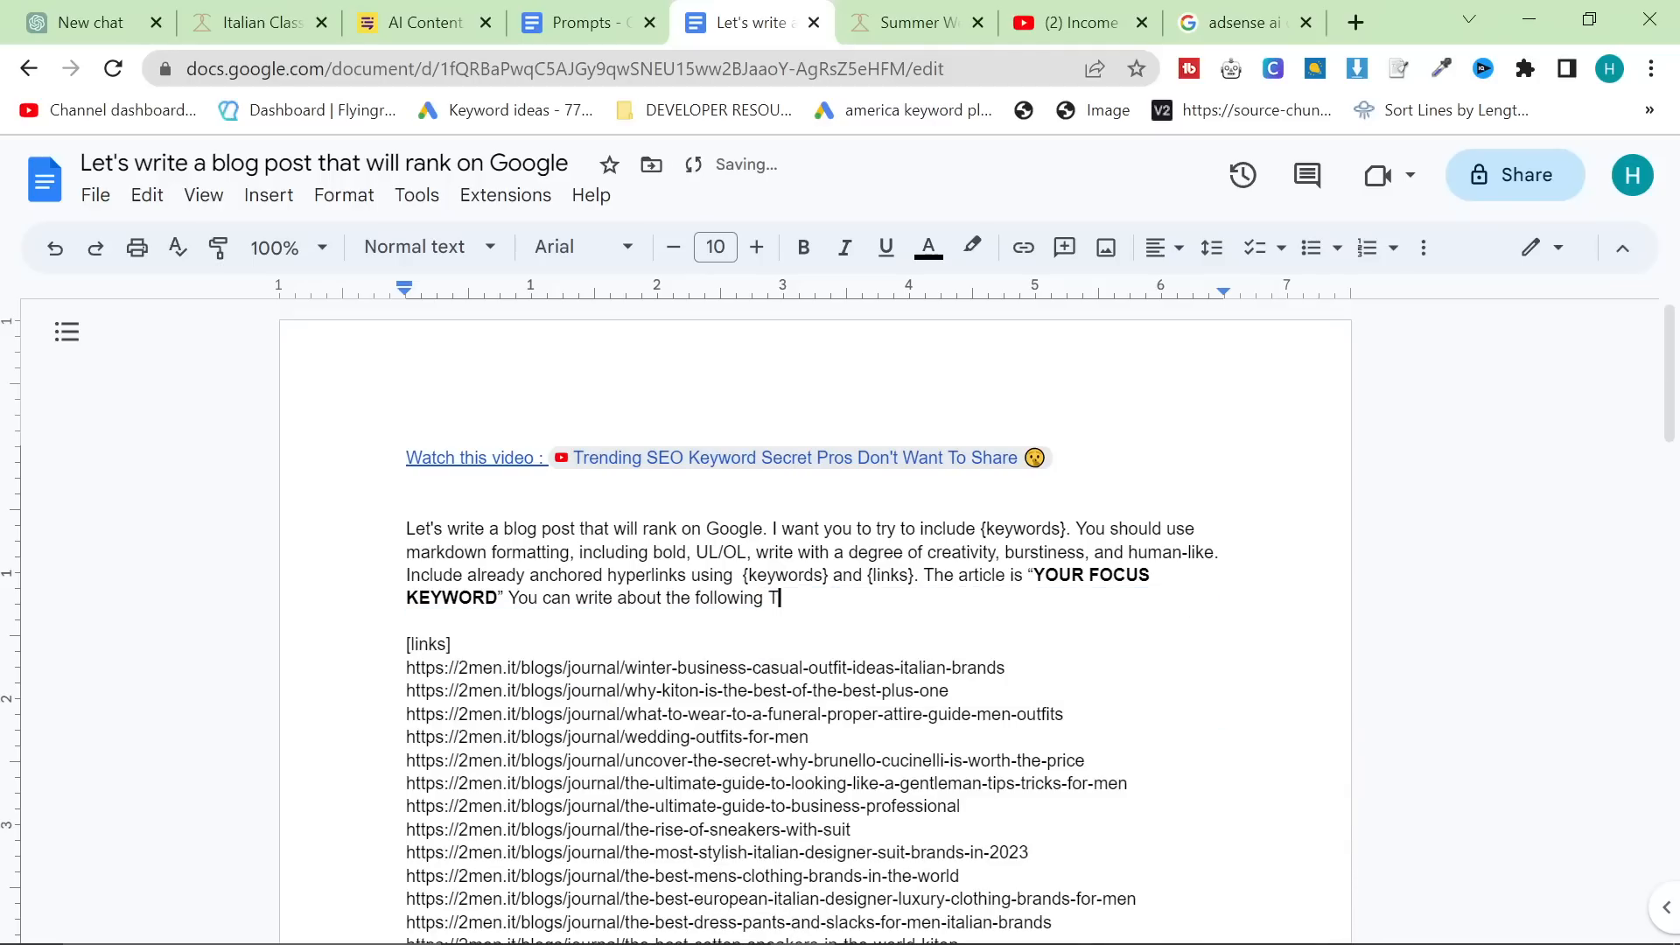
pyautogui.write('THINGS')
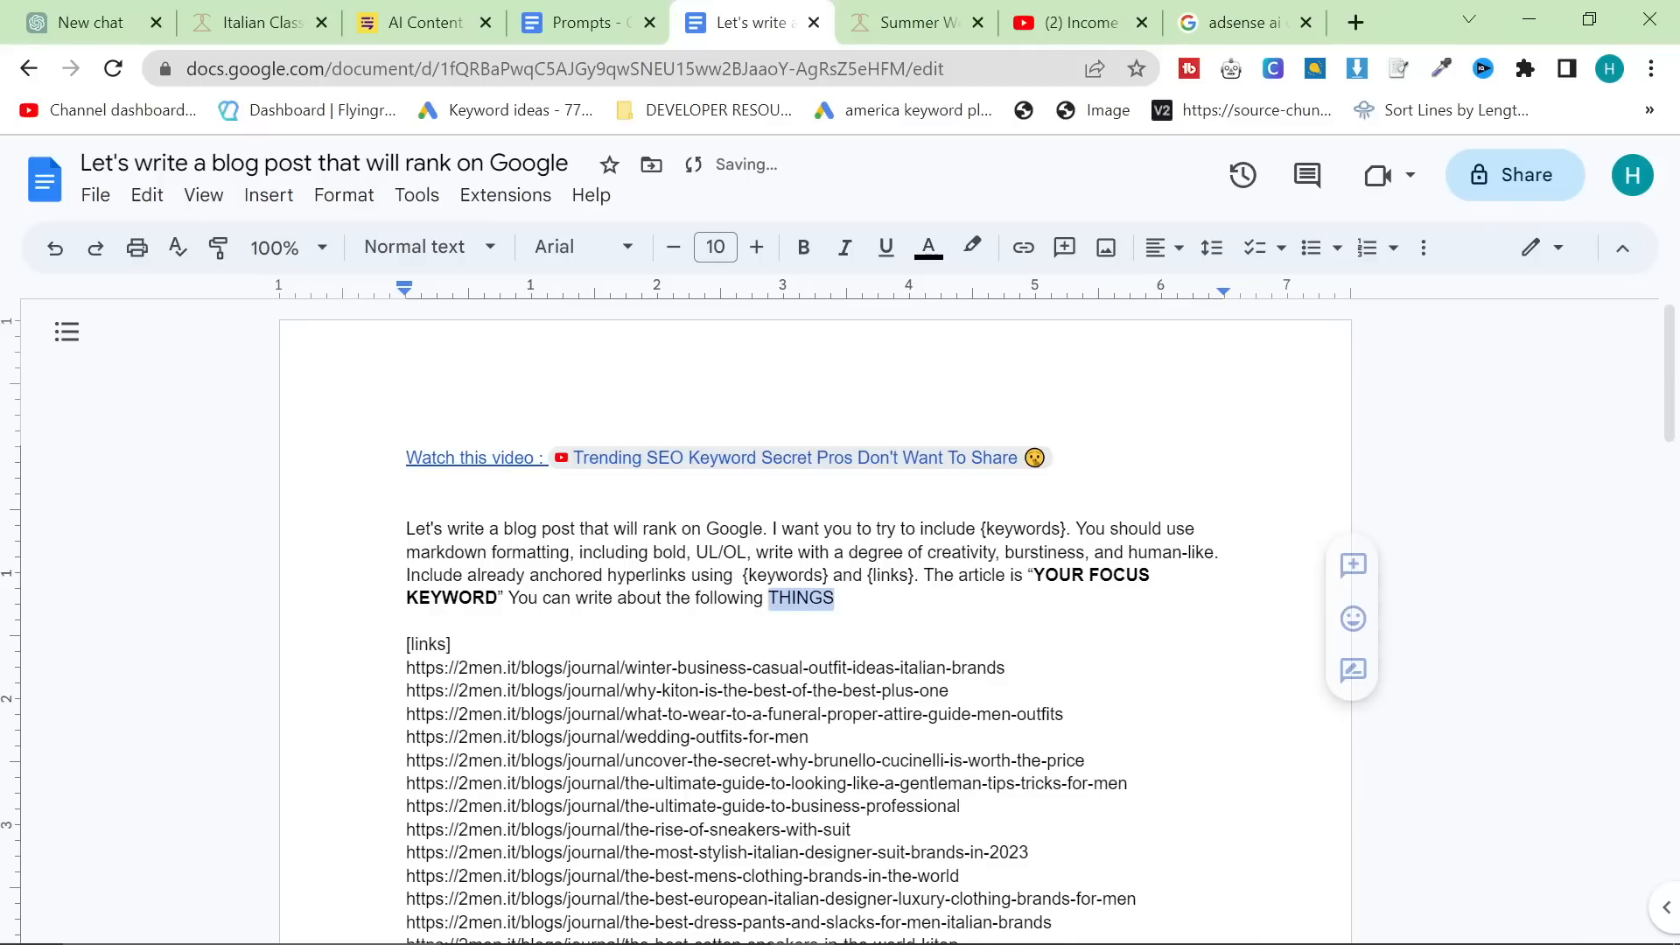
pyautogui.click(429, 620)
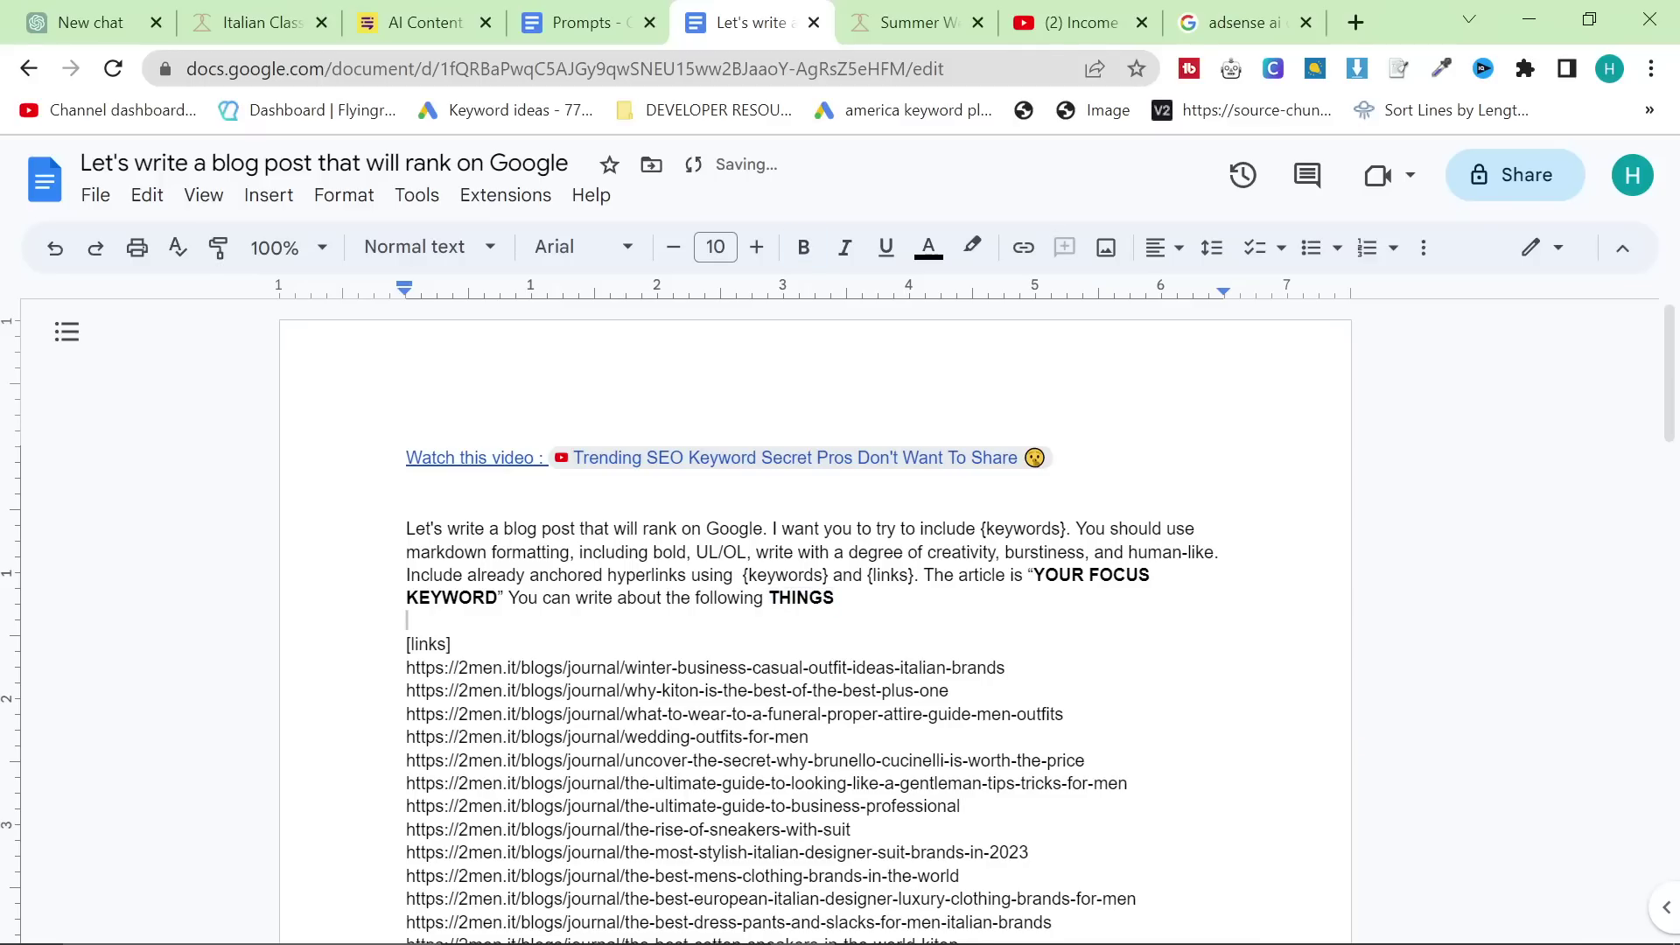
pyautogui.click(584, 21)
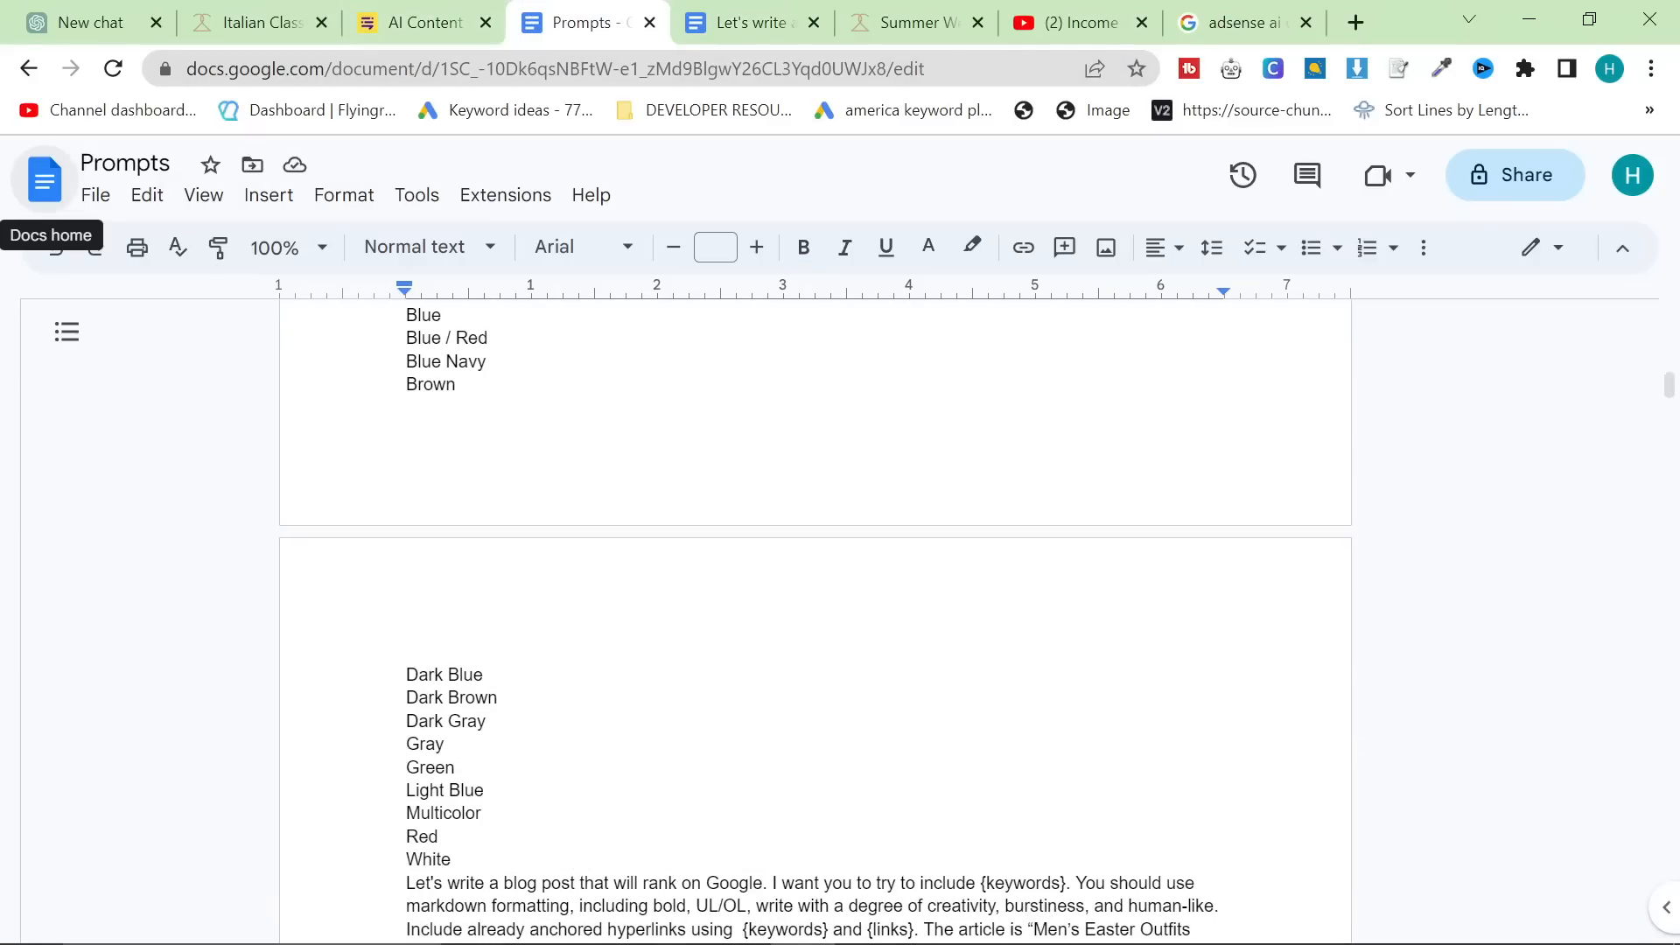
pyautogui.scroll(-3)
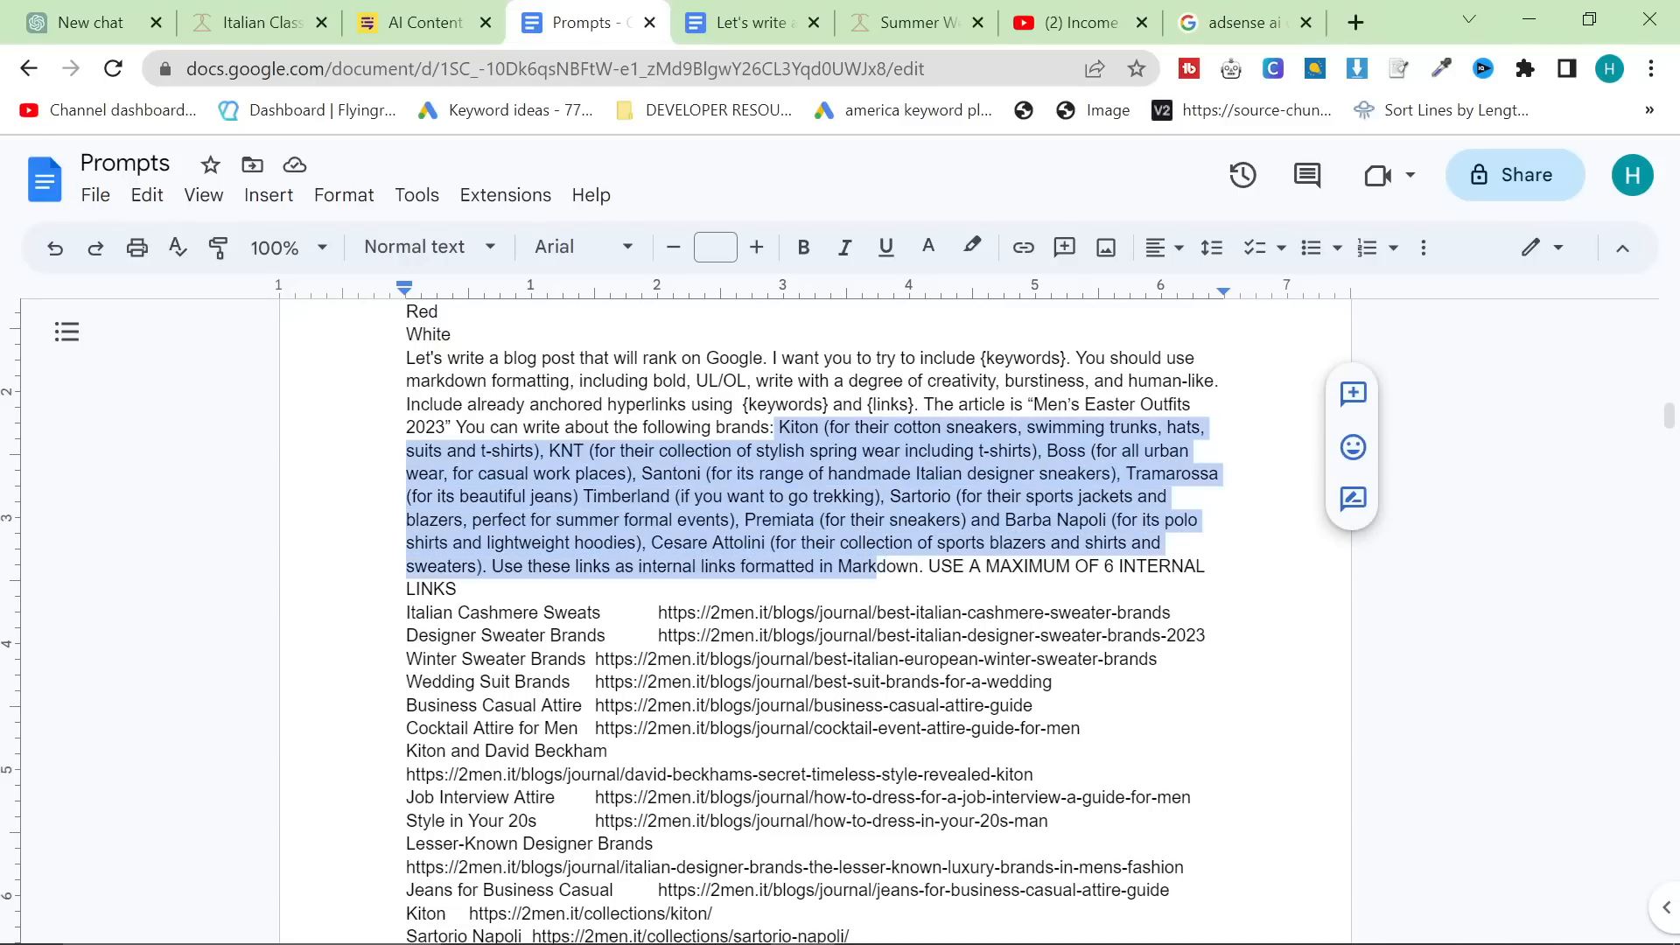
pyautogui.click(743, 21)
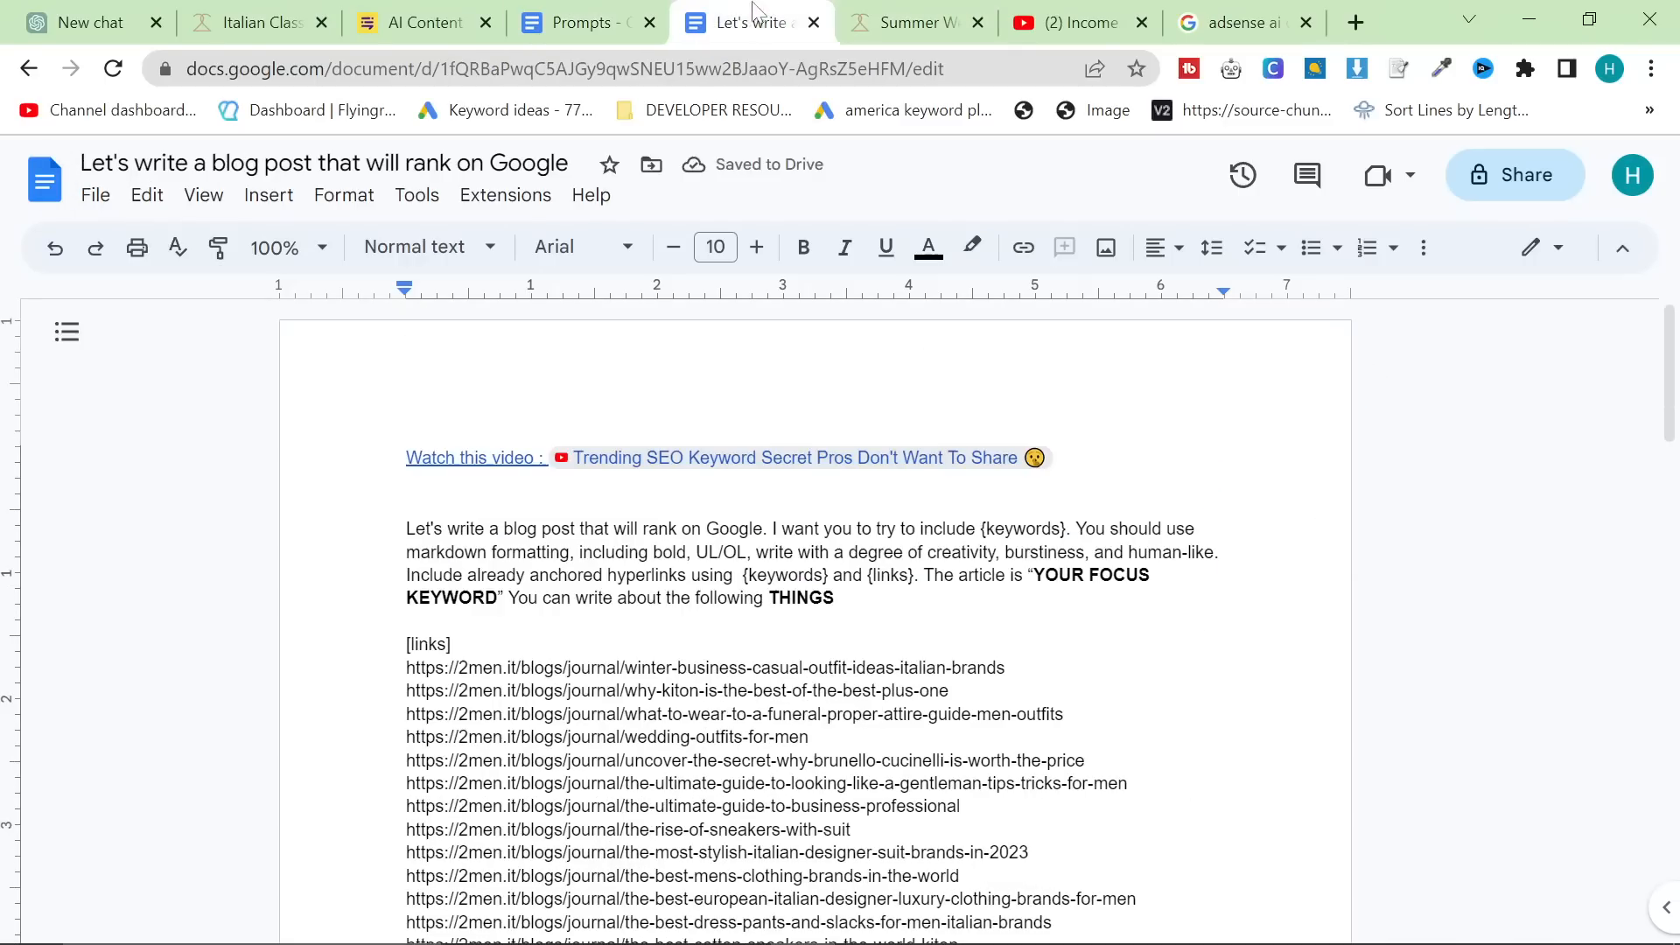
# - Finish the 'EXAMPLE THINGS:' brand-list heading and bring up the 2men.it journal links and sitemap
pyautogui.write('#')
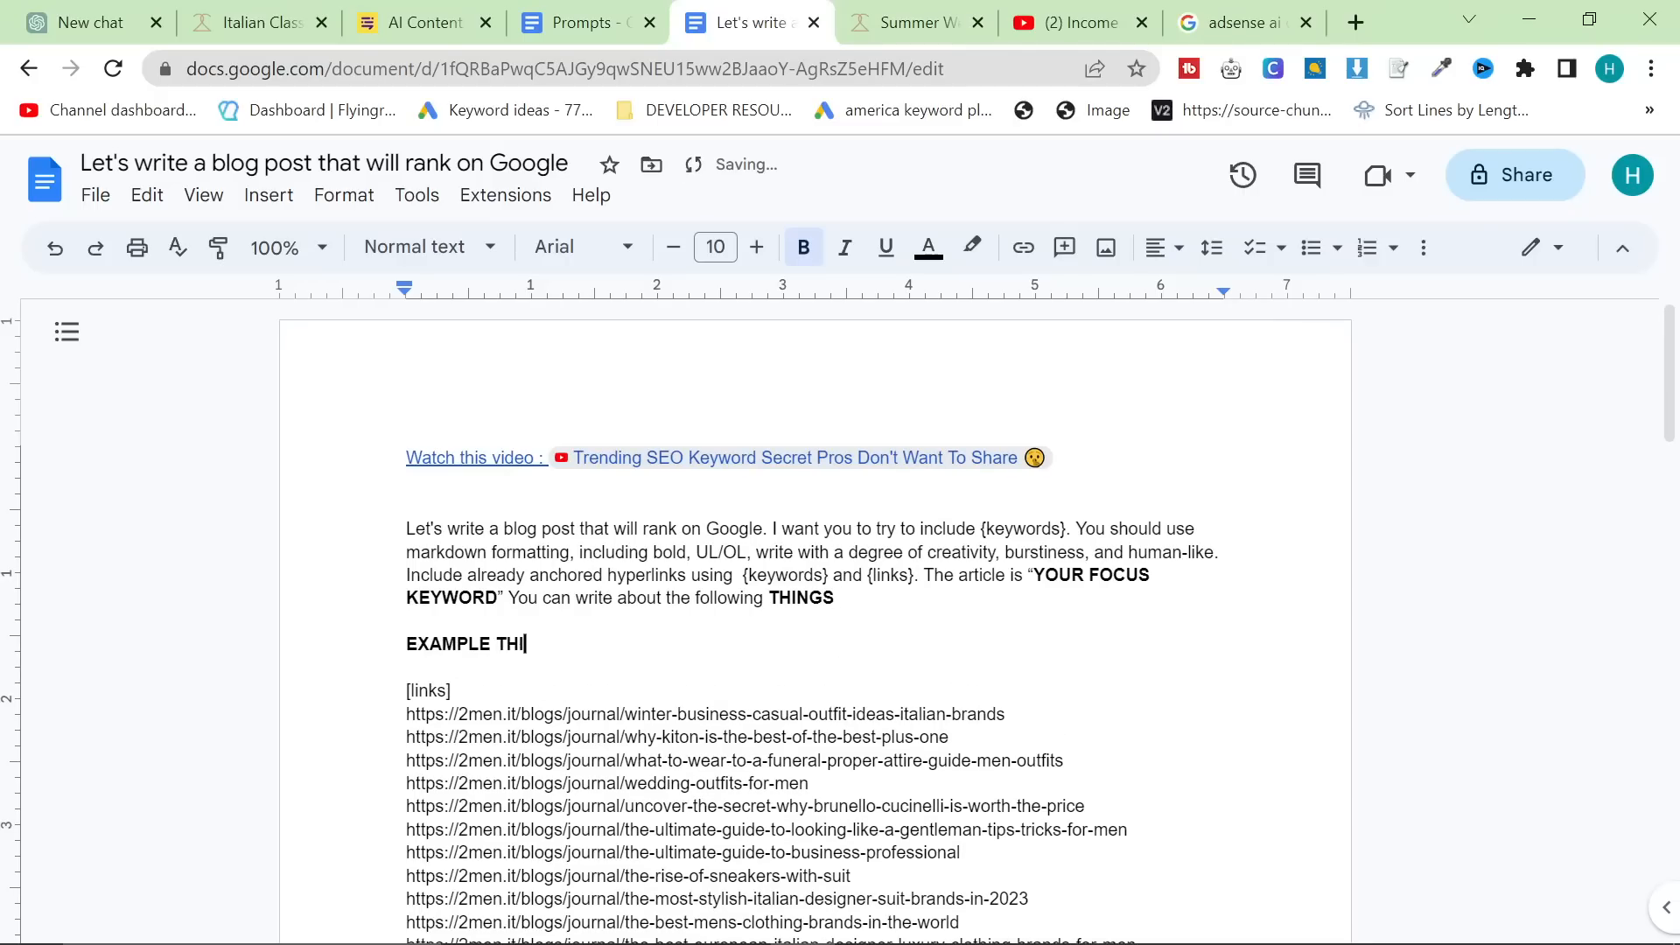
pyautogui.write('NGS:')
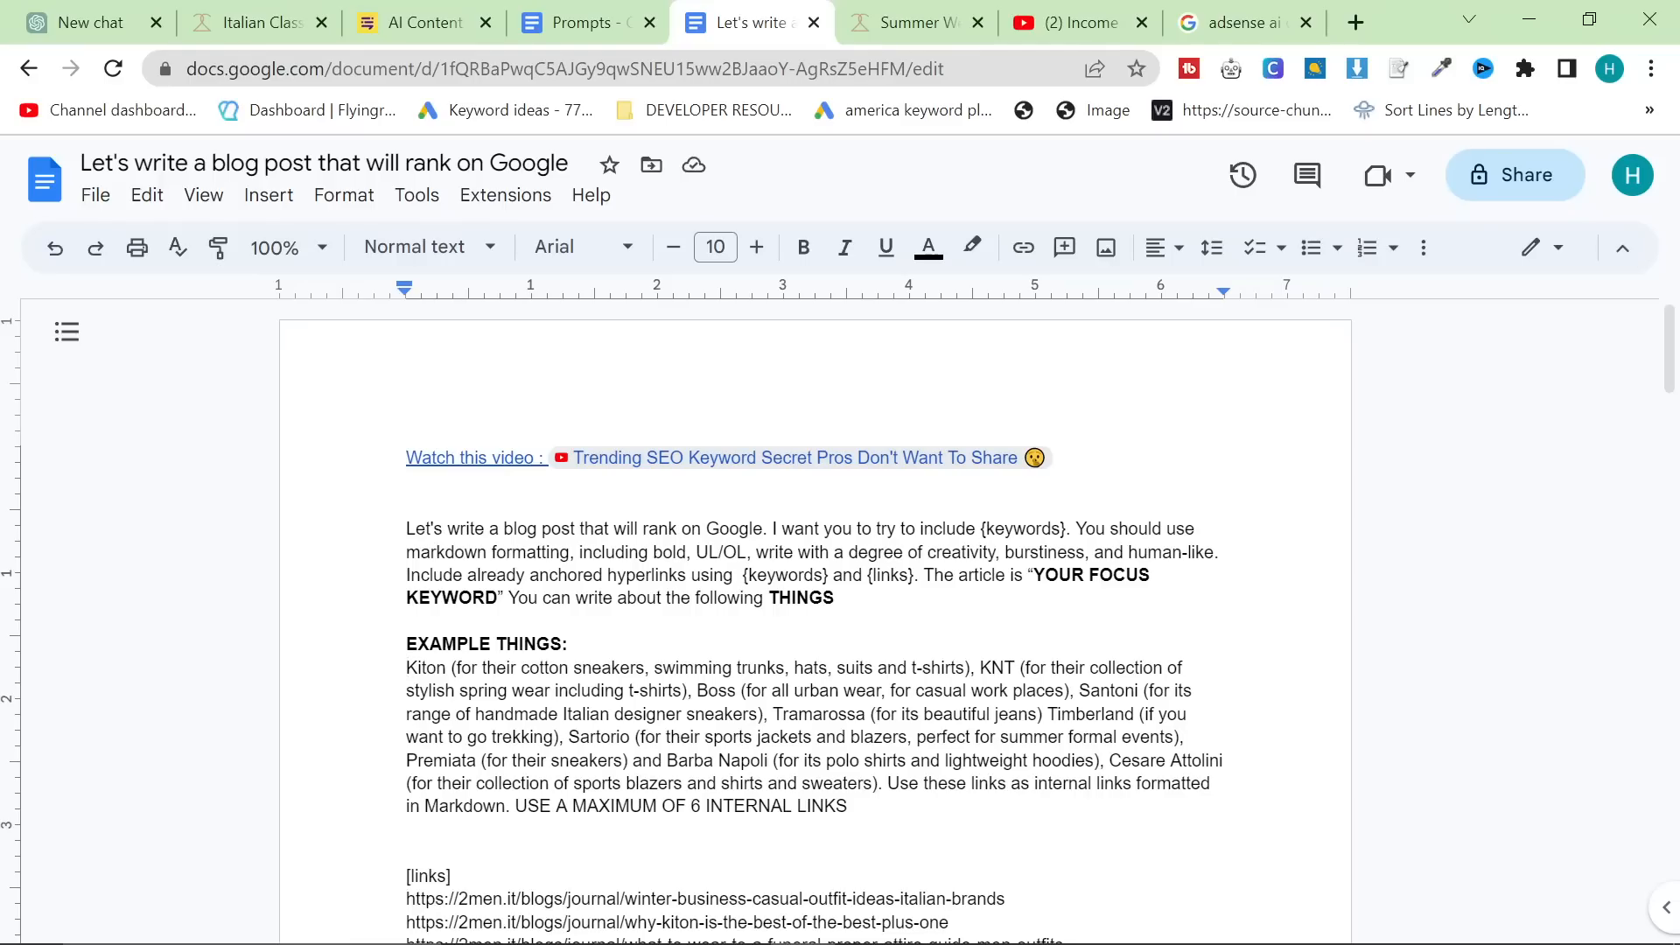
pyautogui.scroll(-3)
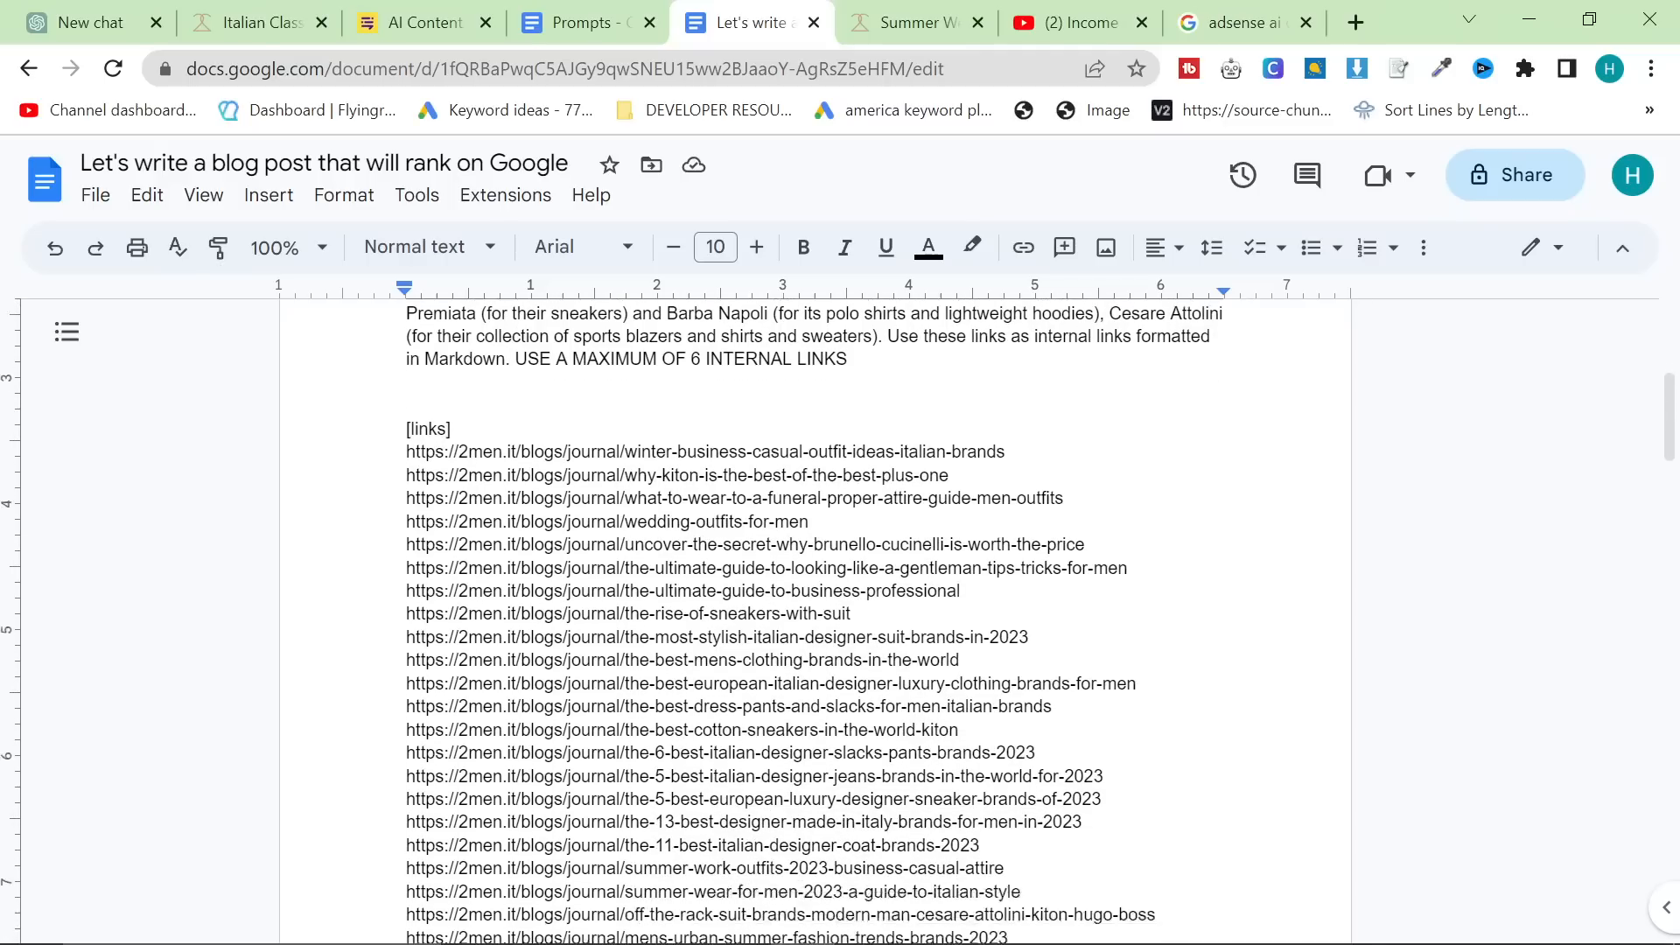
pyautogui.click(1355, 21)
pyautogui.write('2men.it/sitemap.xml')
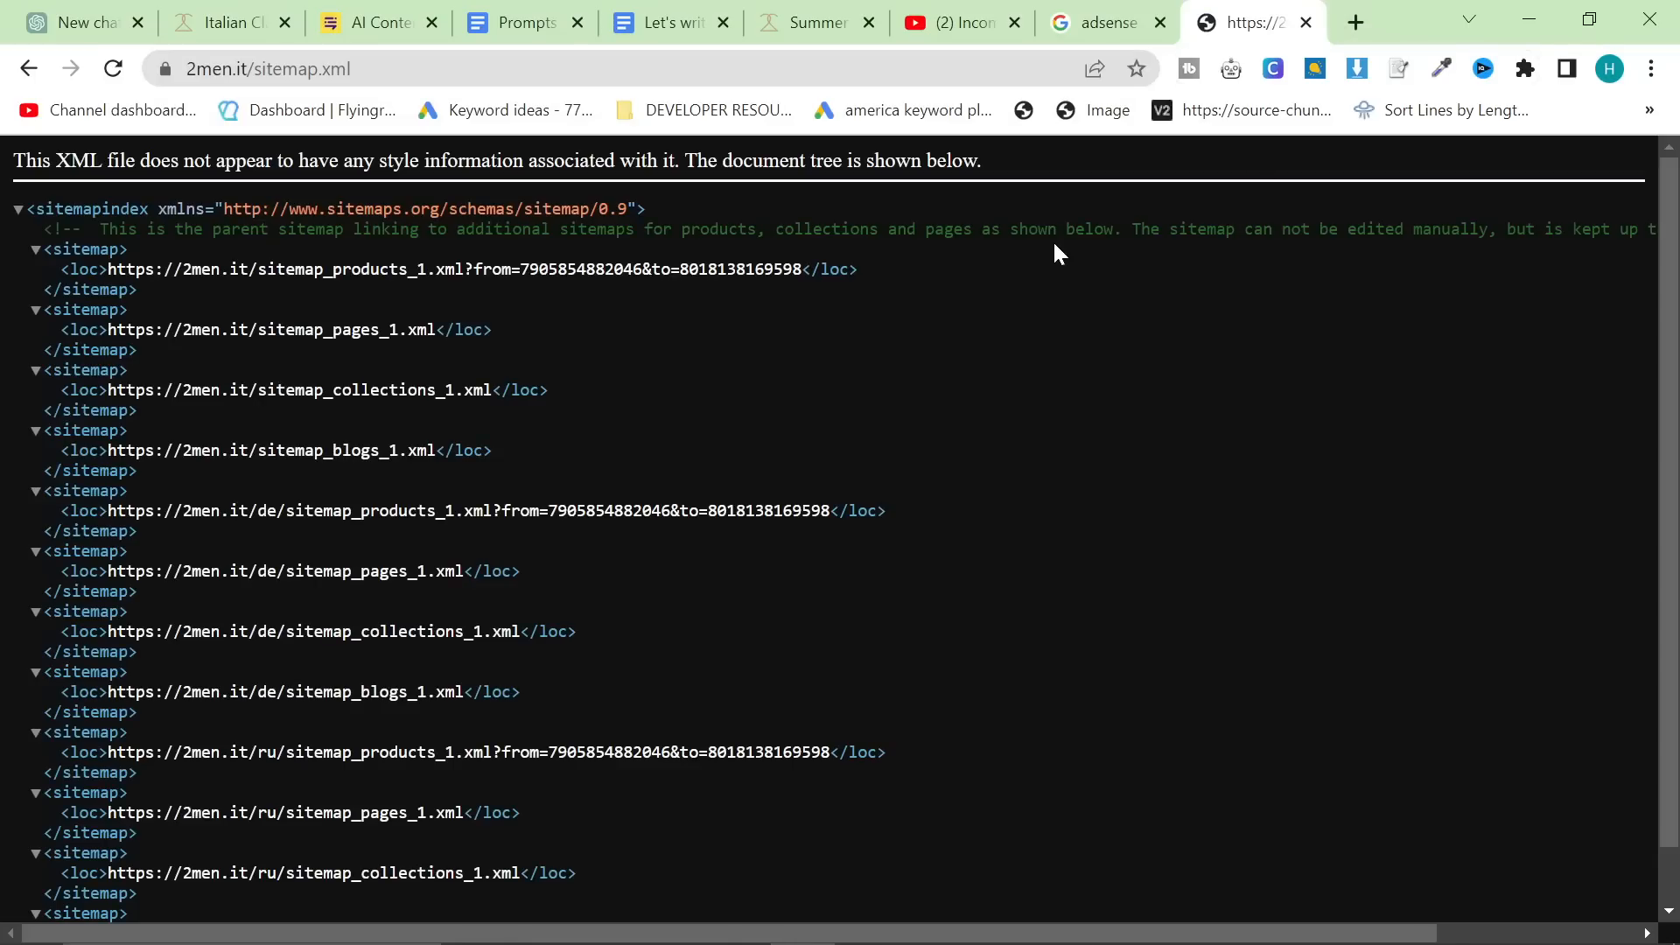
pyautogui.moveTo(325, 422)
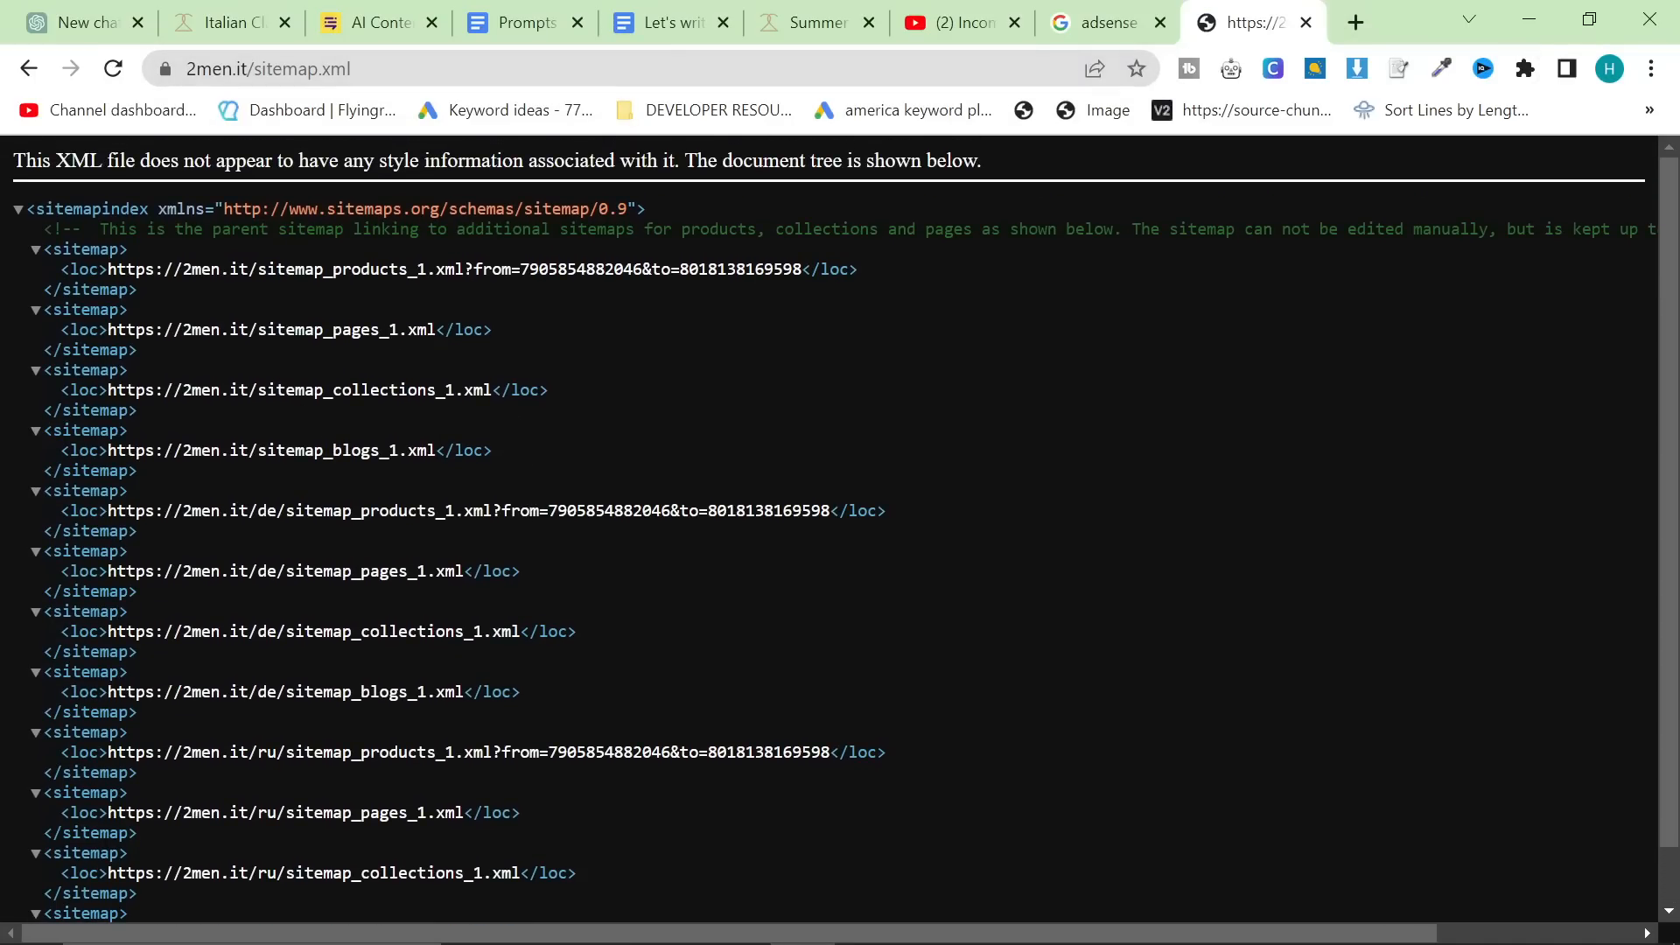
# - Return from the sitemap to the prompt document and review its list of 2men journal links
pyautogui.click(664, 21)
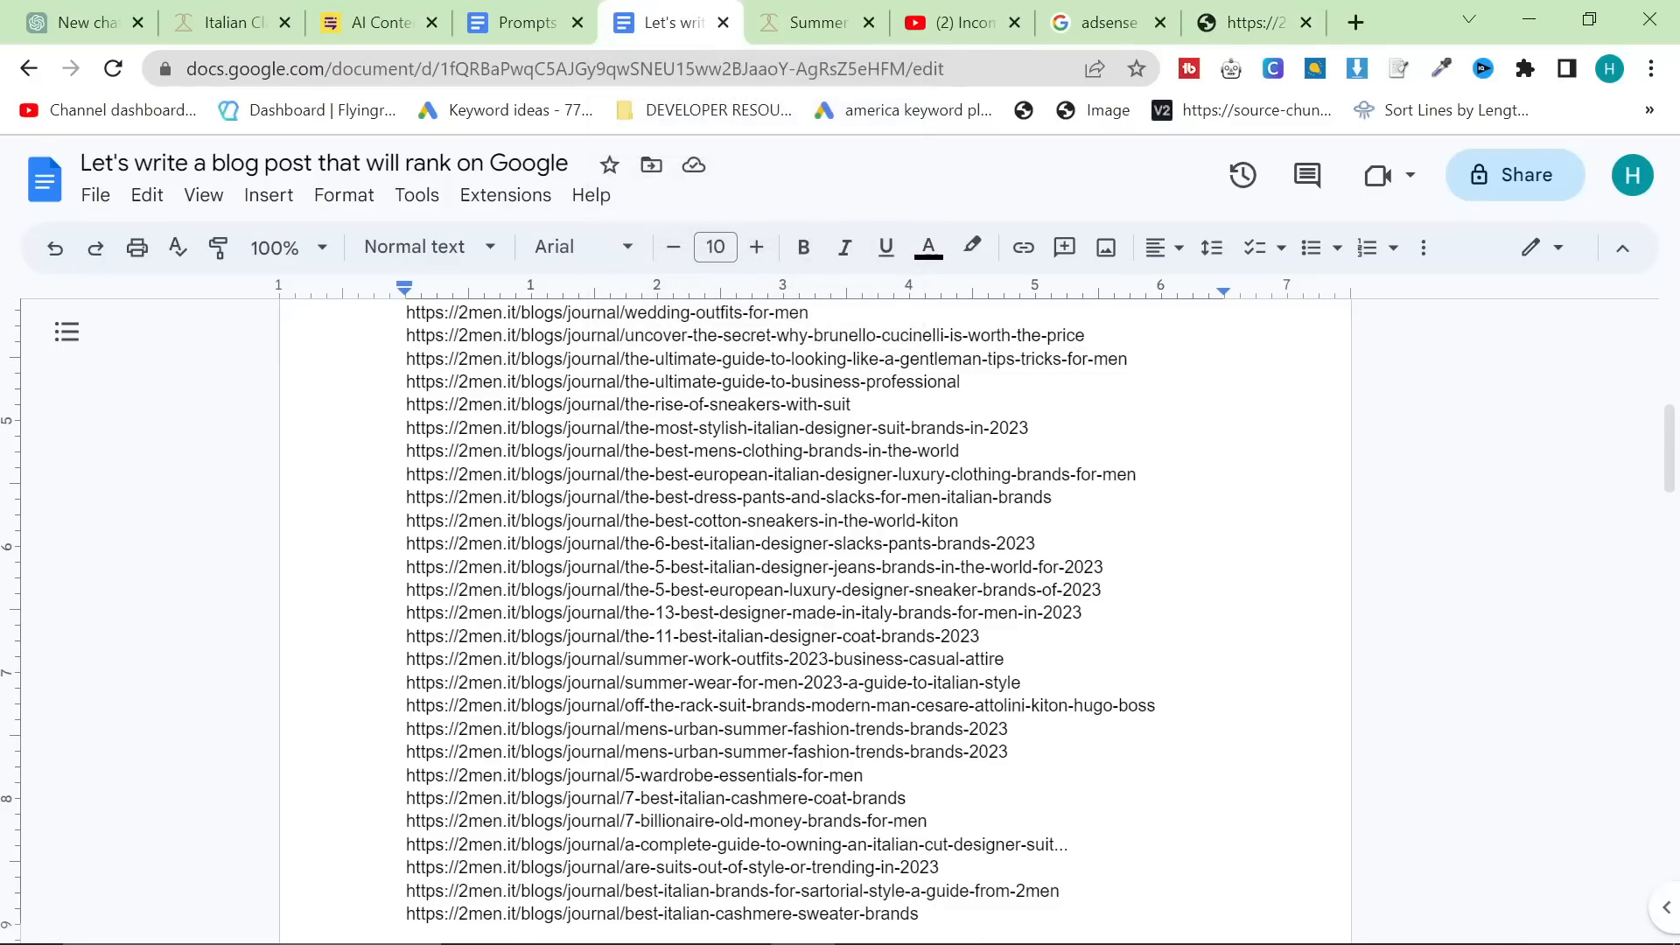
pyautogui.scroll(-3)
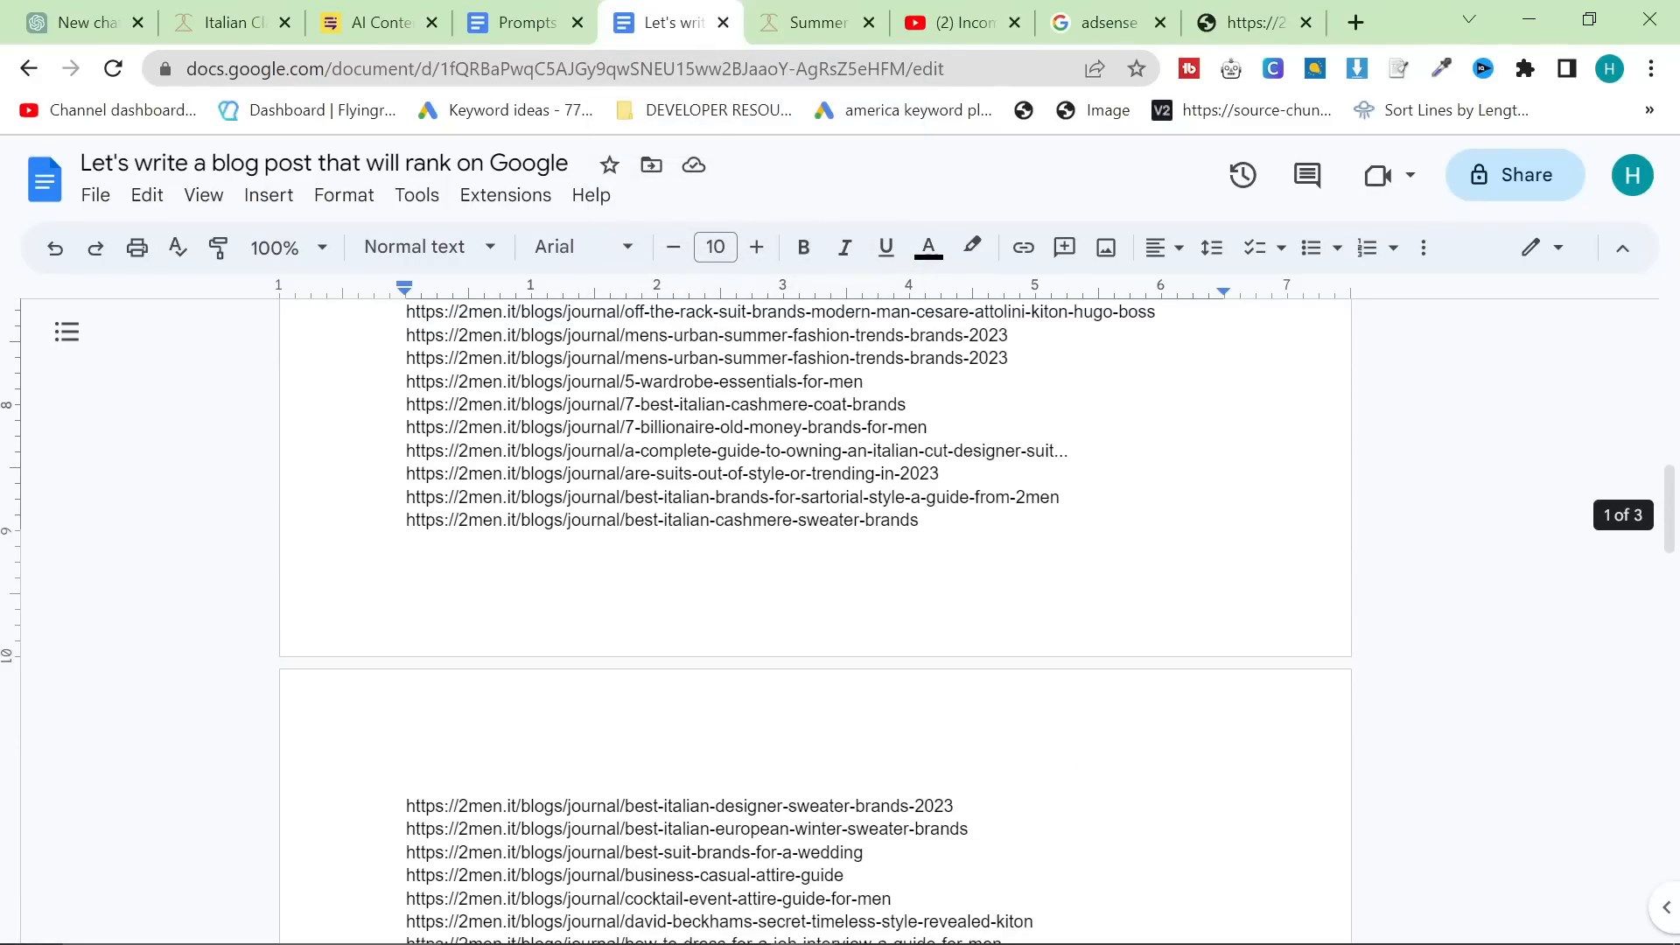
pyautogui.scroll(-3)
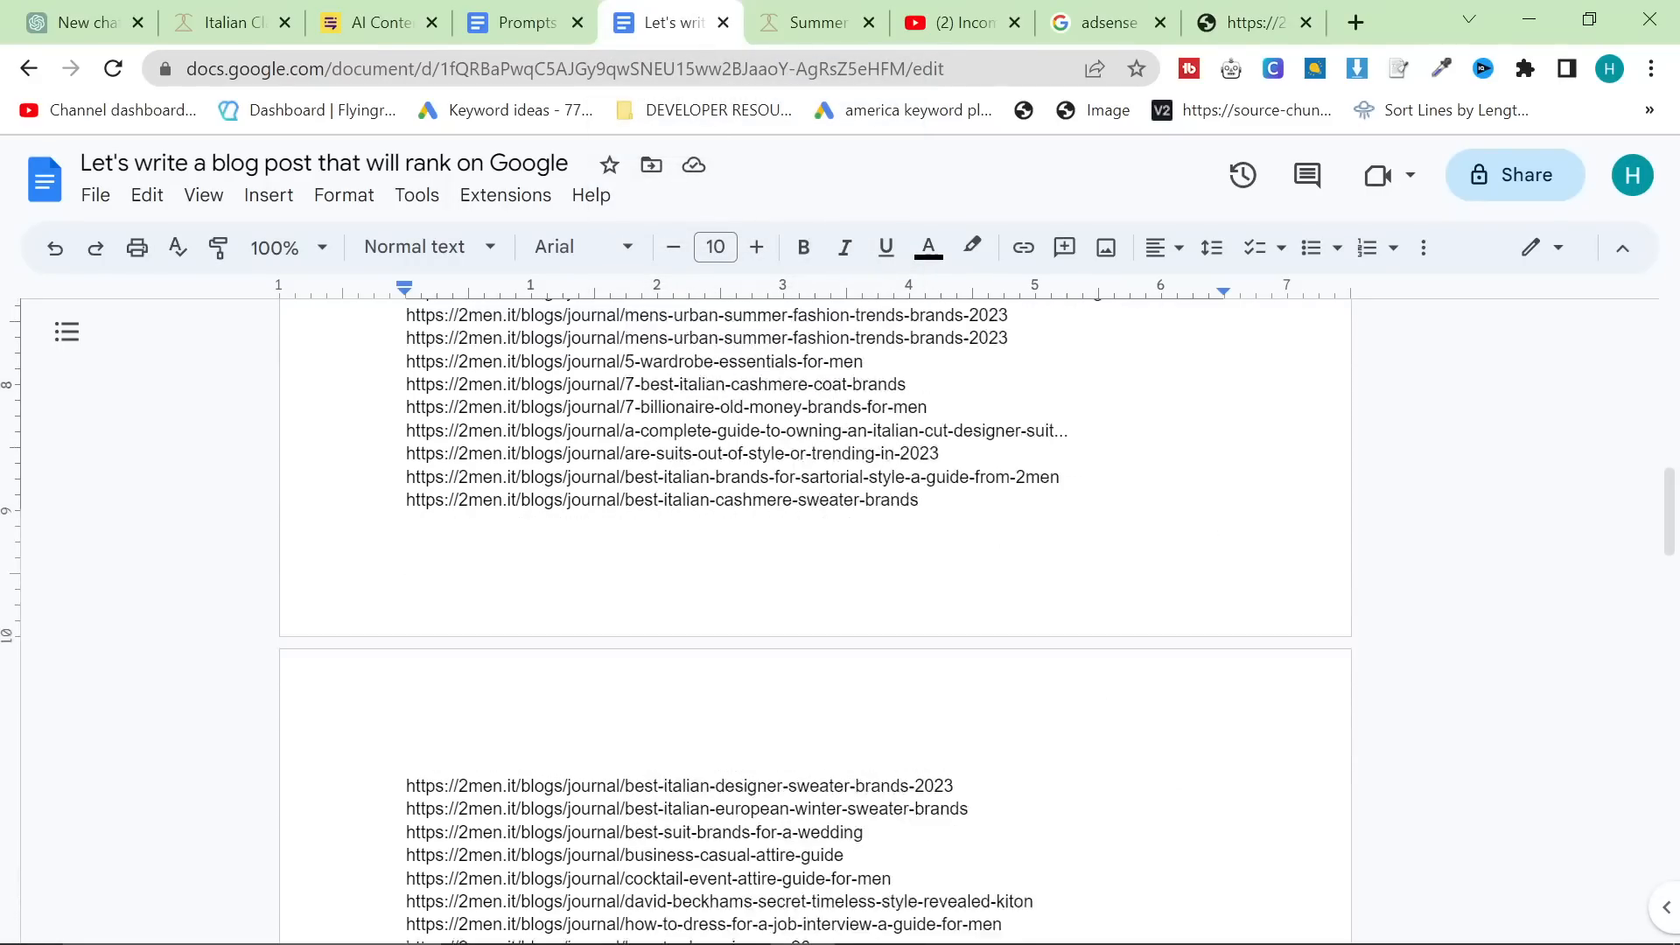
pyautogui.scroll(3)
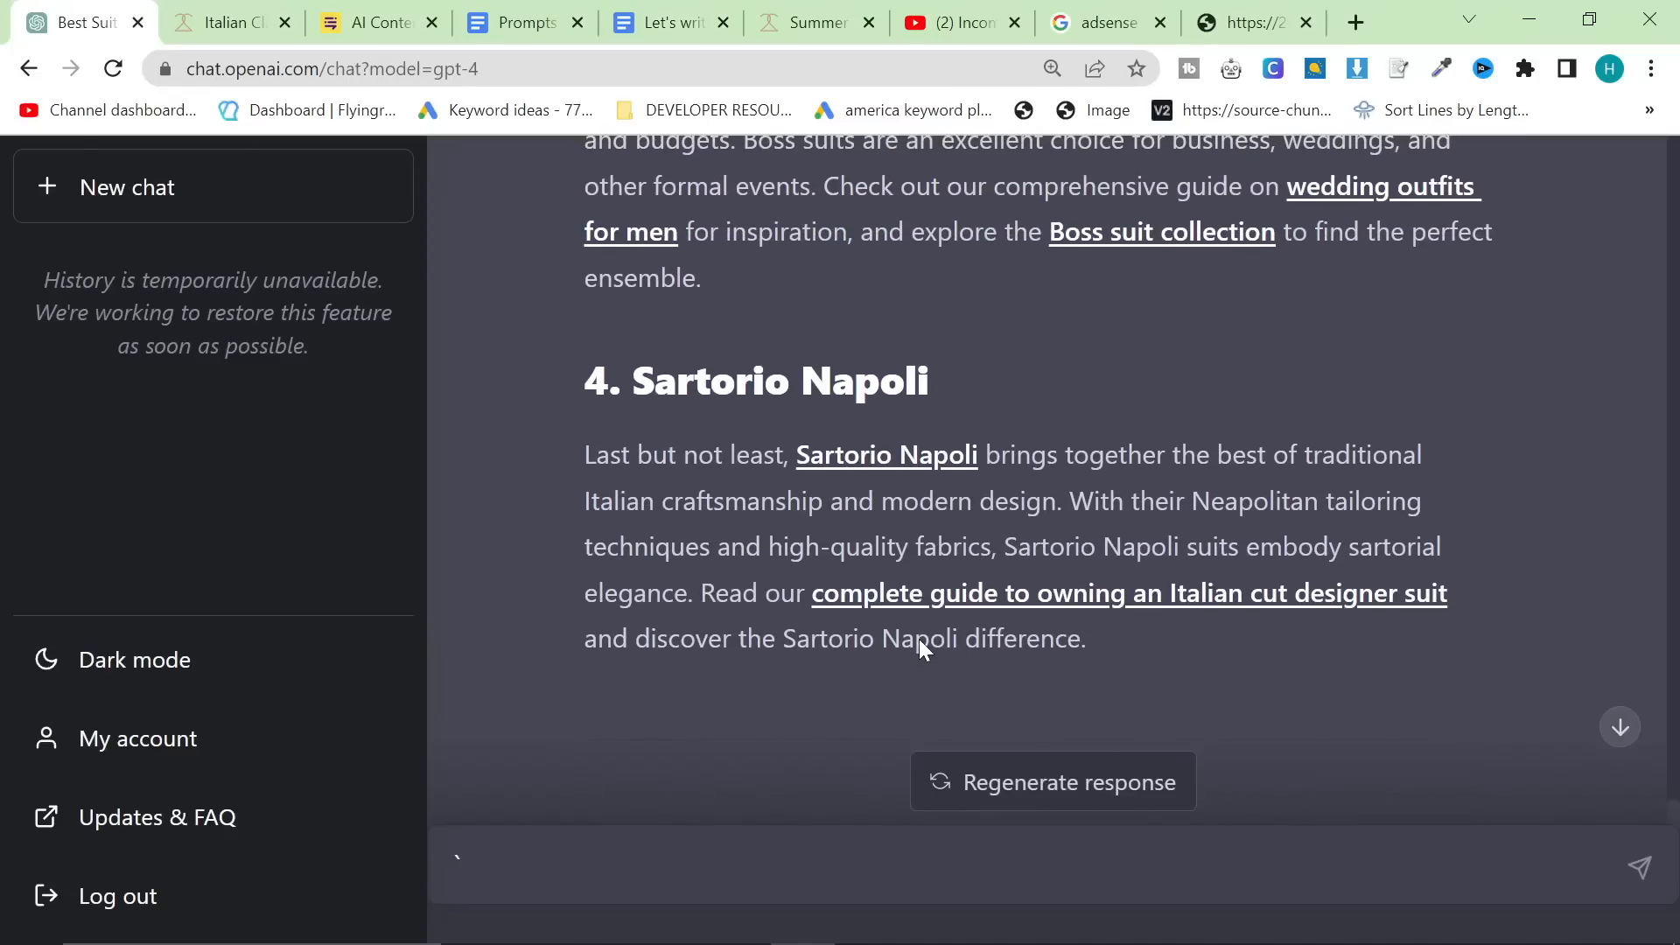
# - Select and copy GPT-4's article from the Kiton section to the conclusion, then go to the detector
pyautogui.click(1052, 68)
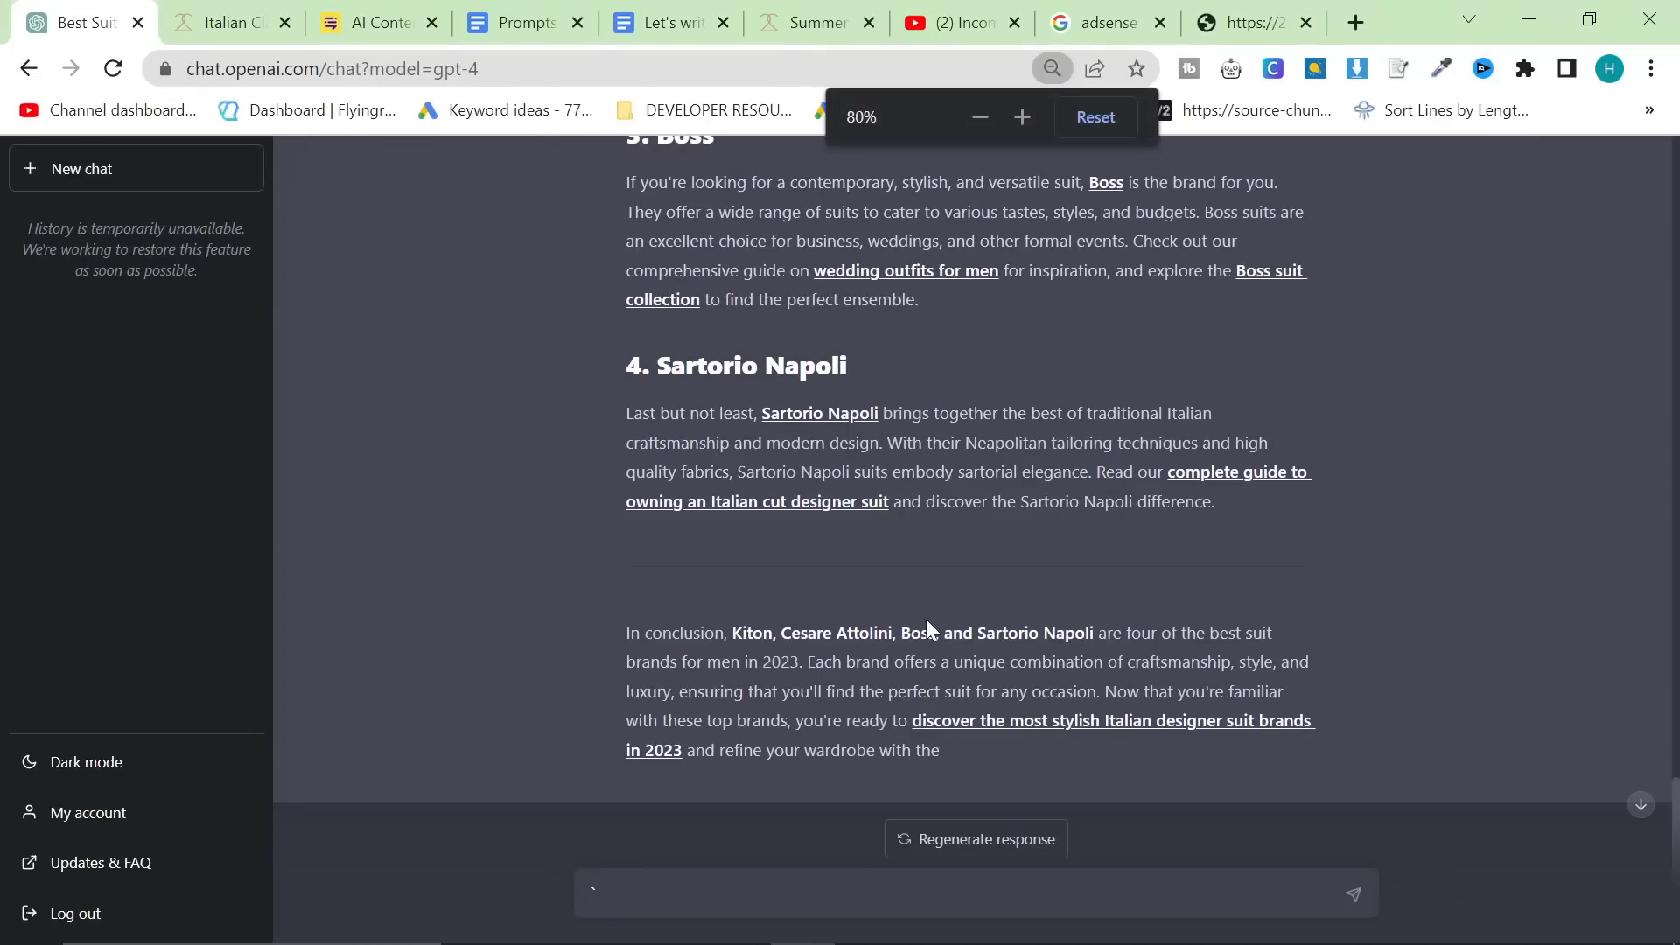
pyautogui.scroll(3)
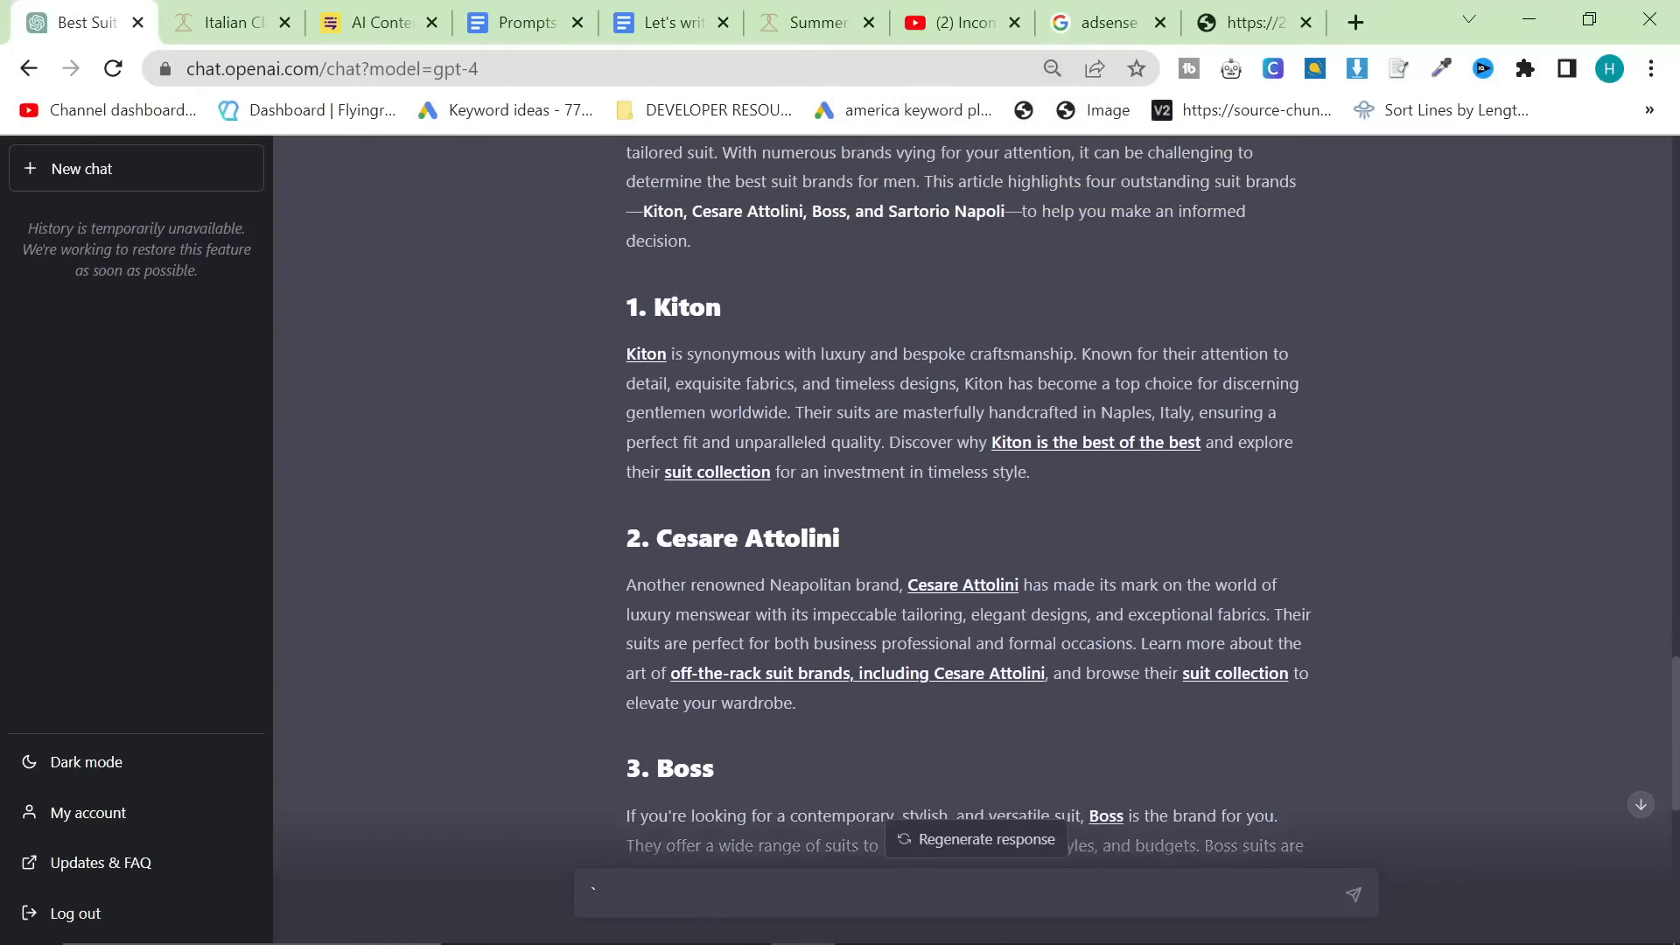
pyautogui.scroll(-3)
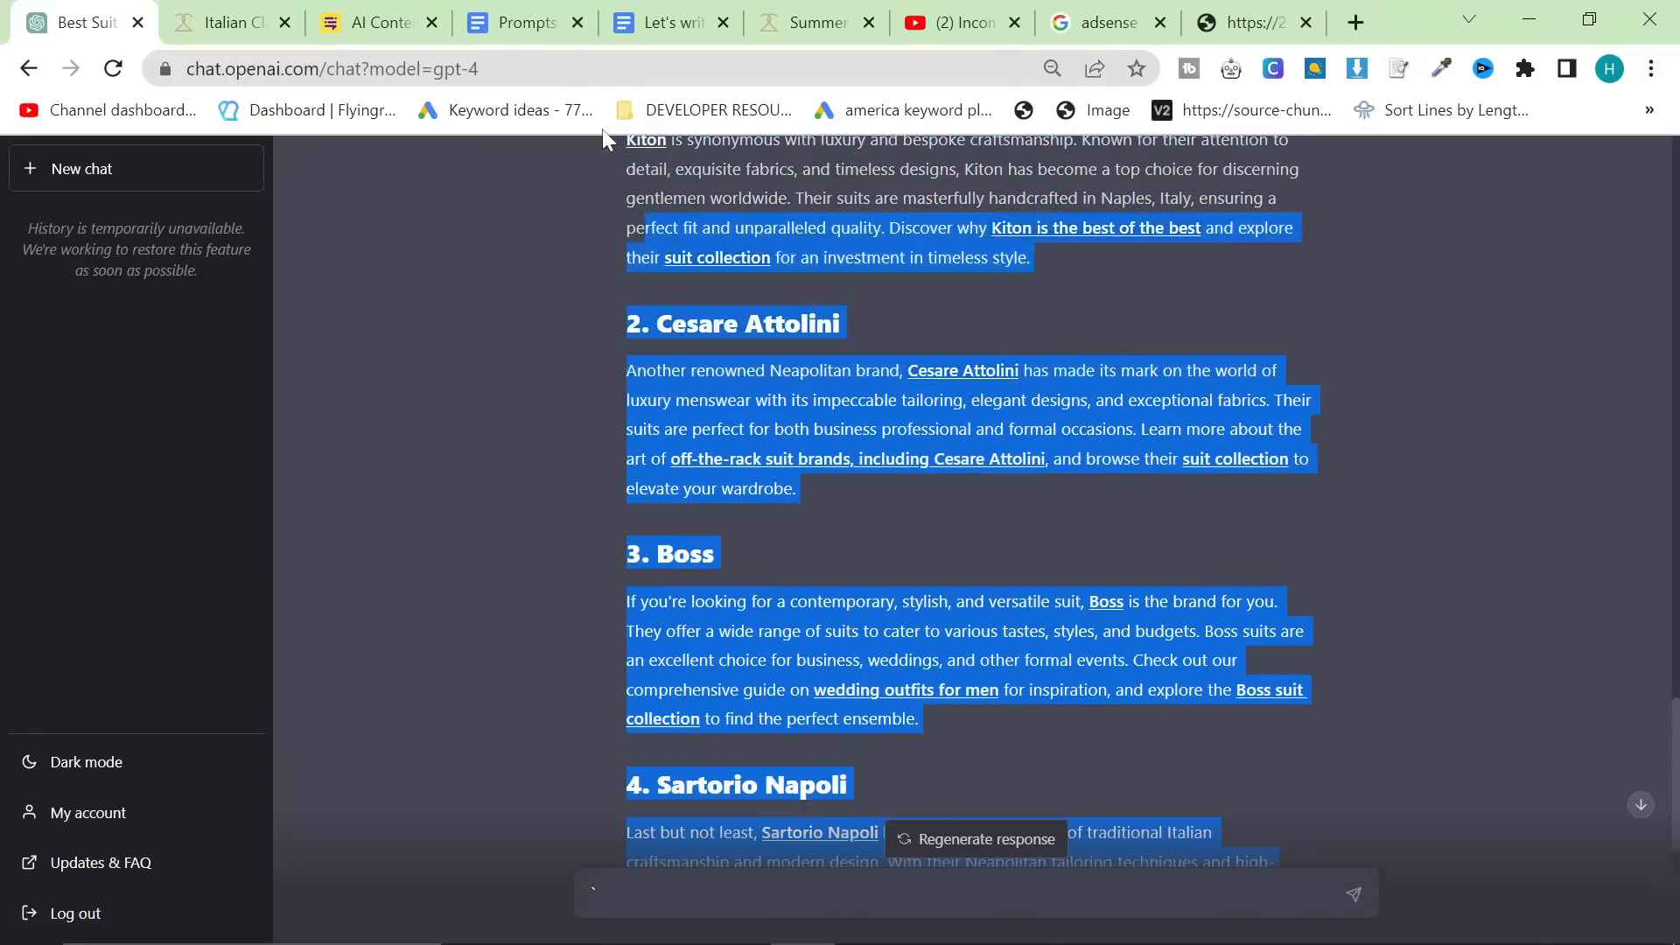
pyautogui.scroll(-3)
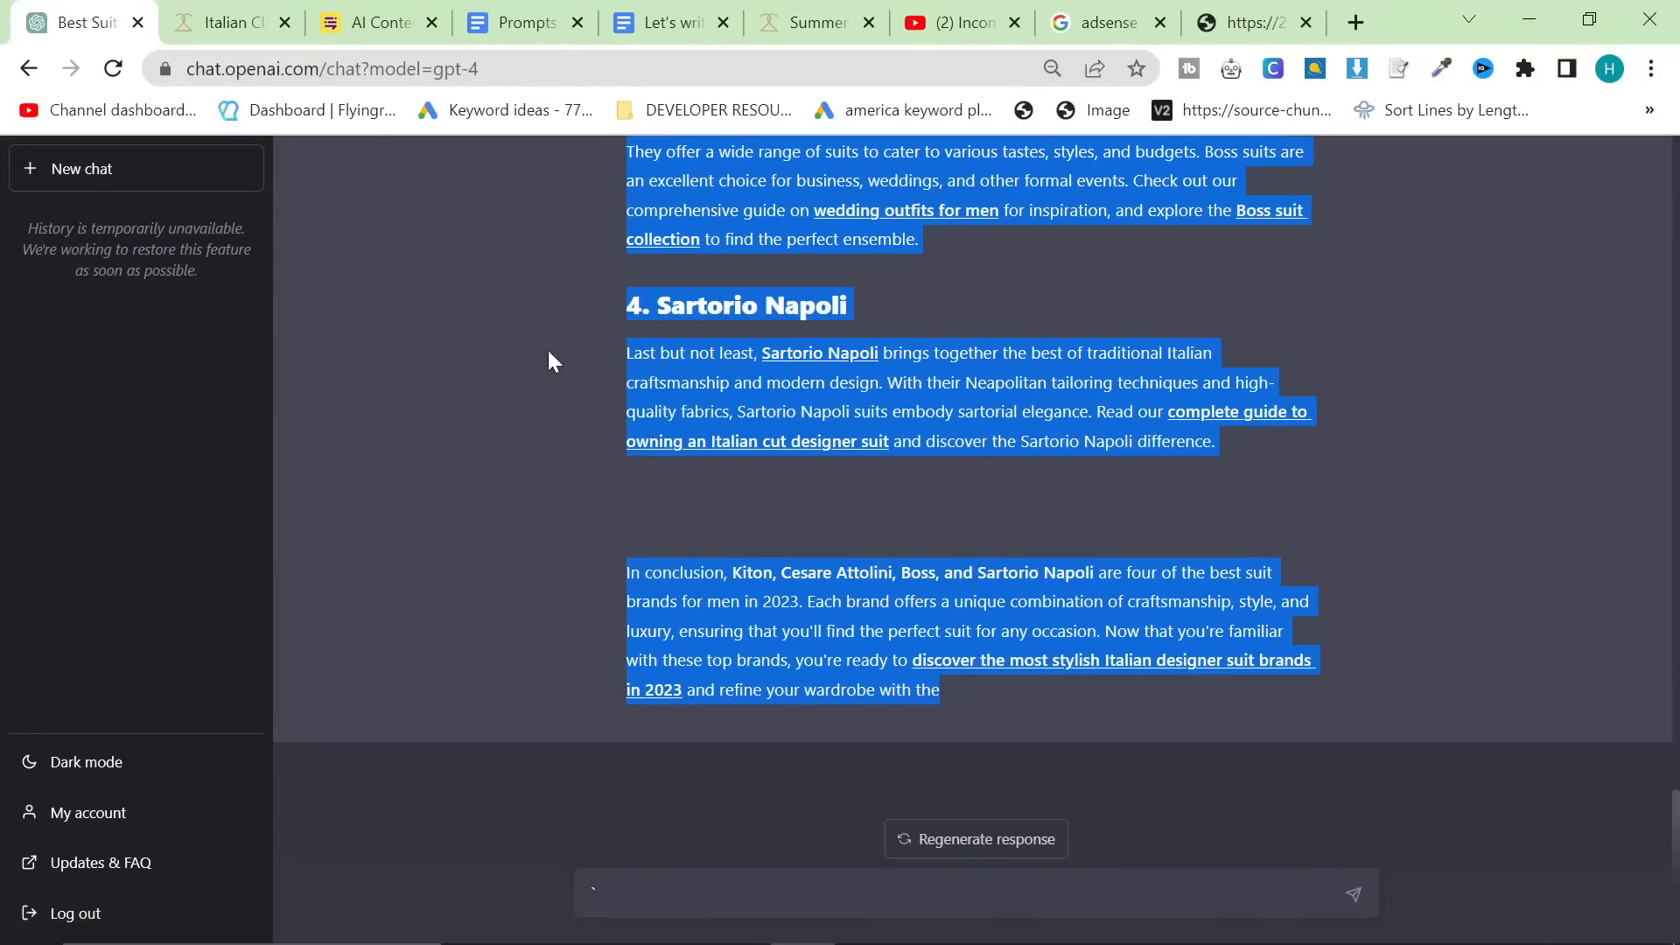
pyautogui.click(376, 21)
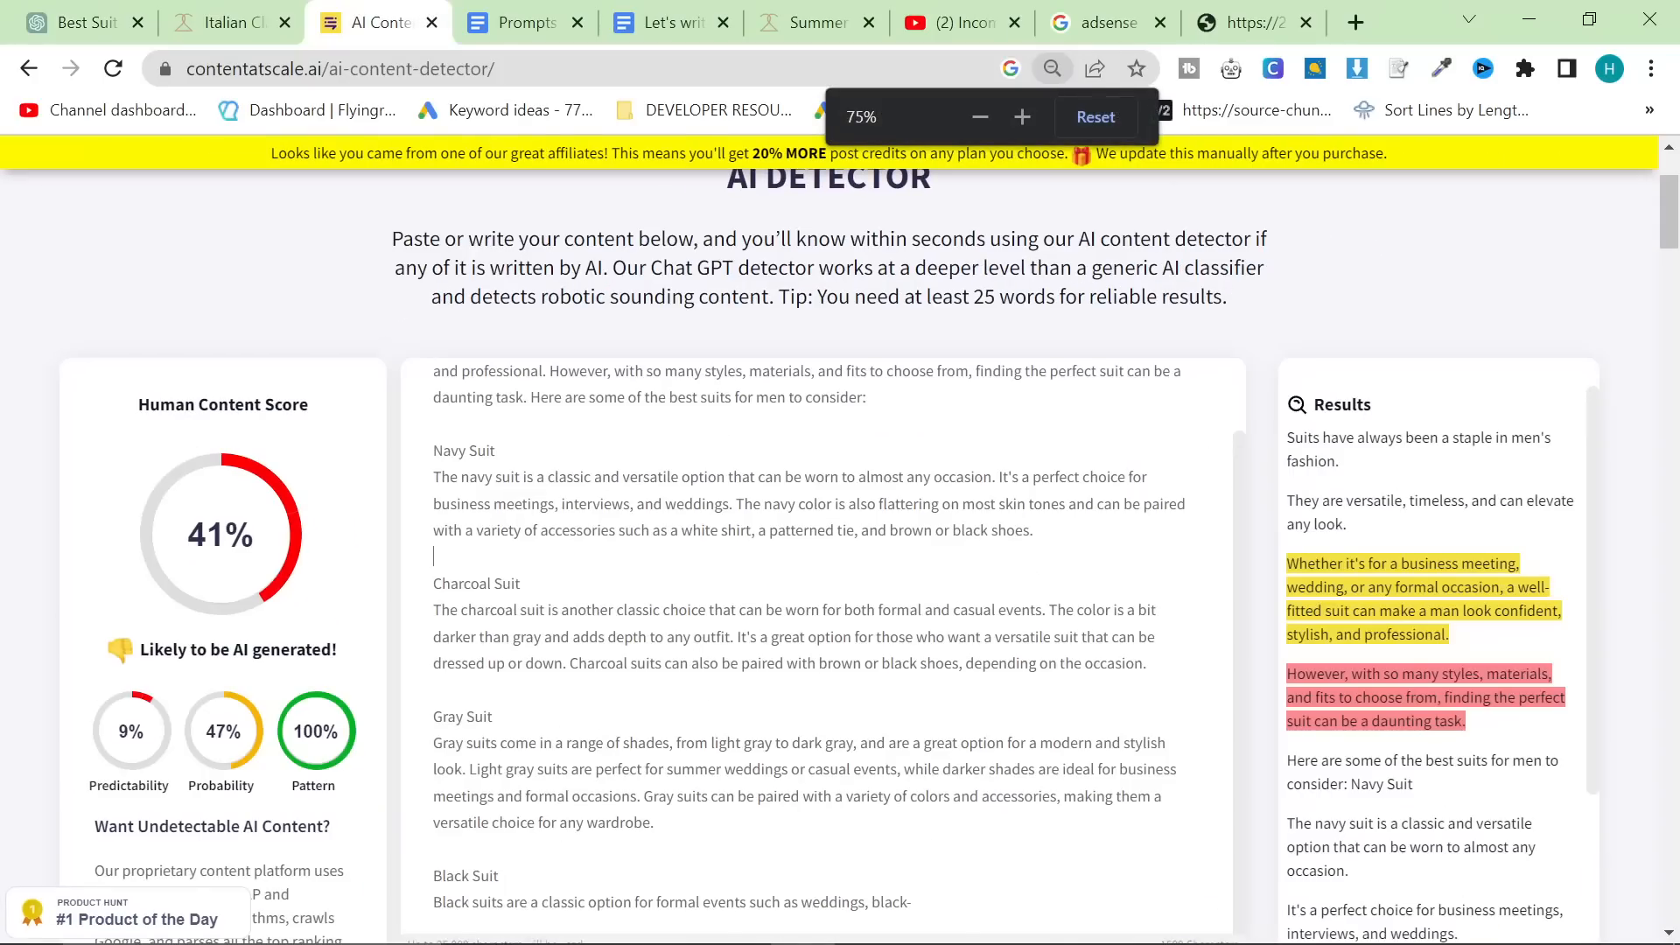
# - Run Content at Scale on the pasted article and review its 90% Human Content Score
pyautogui.scroll(-3)
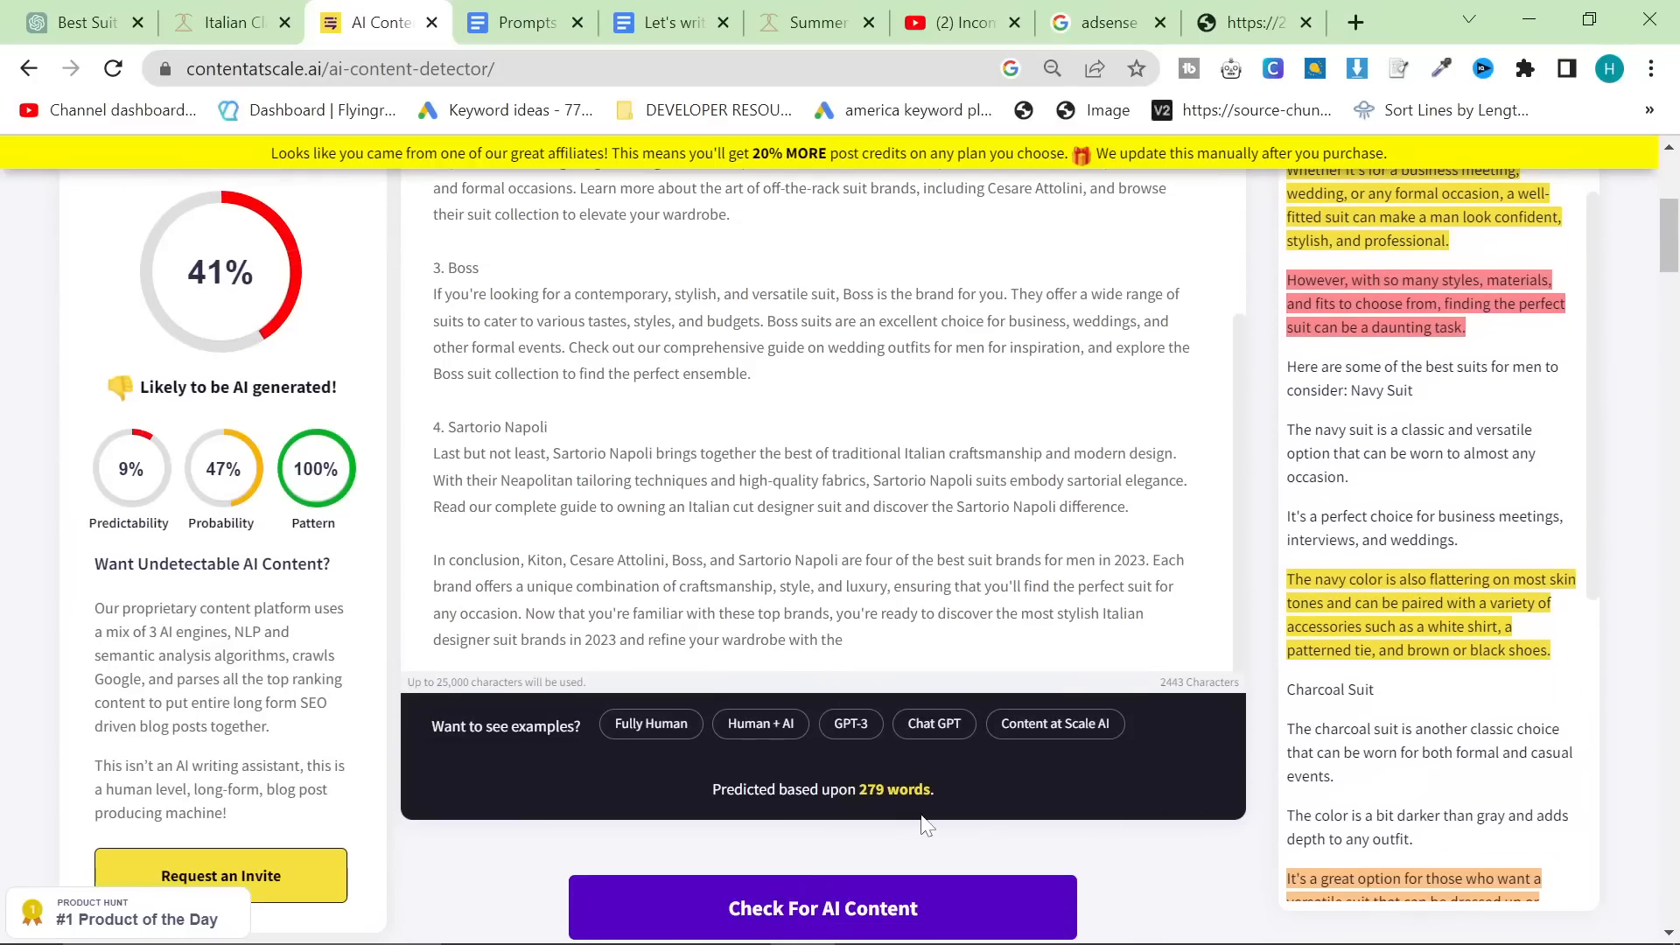
pyautogui.moveTo(851, 916)
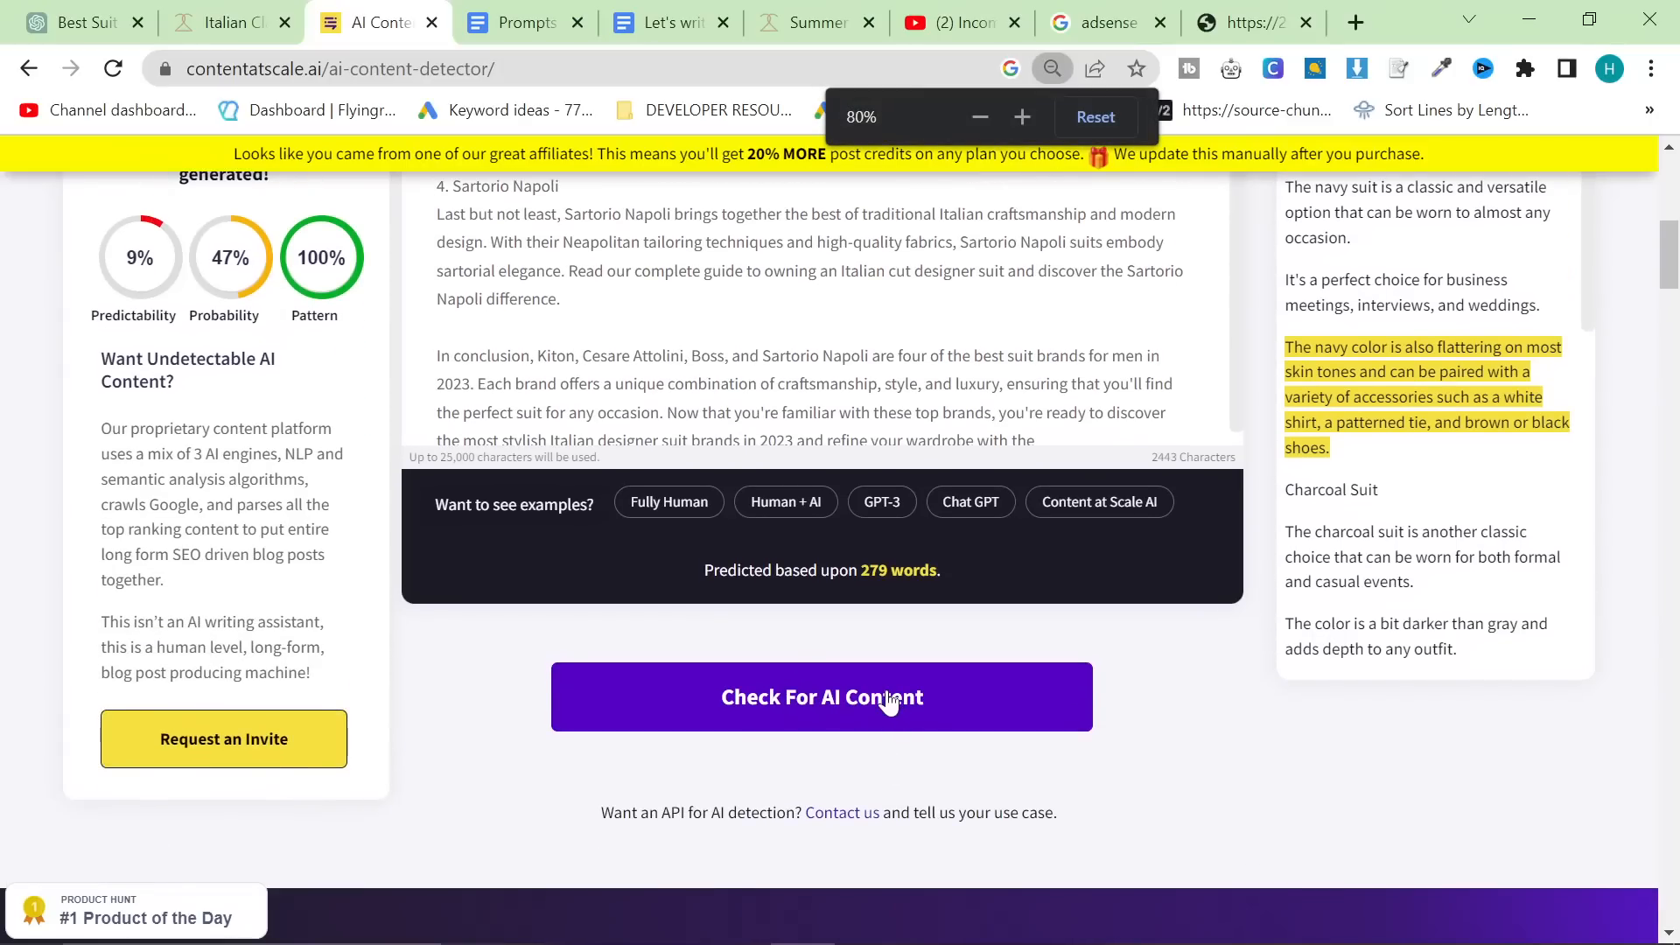
pyautogui.click(821, 696)
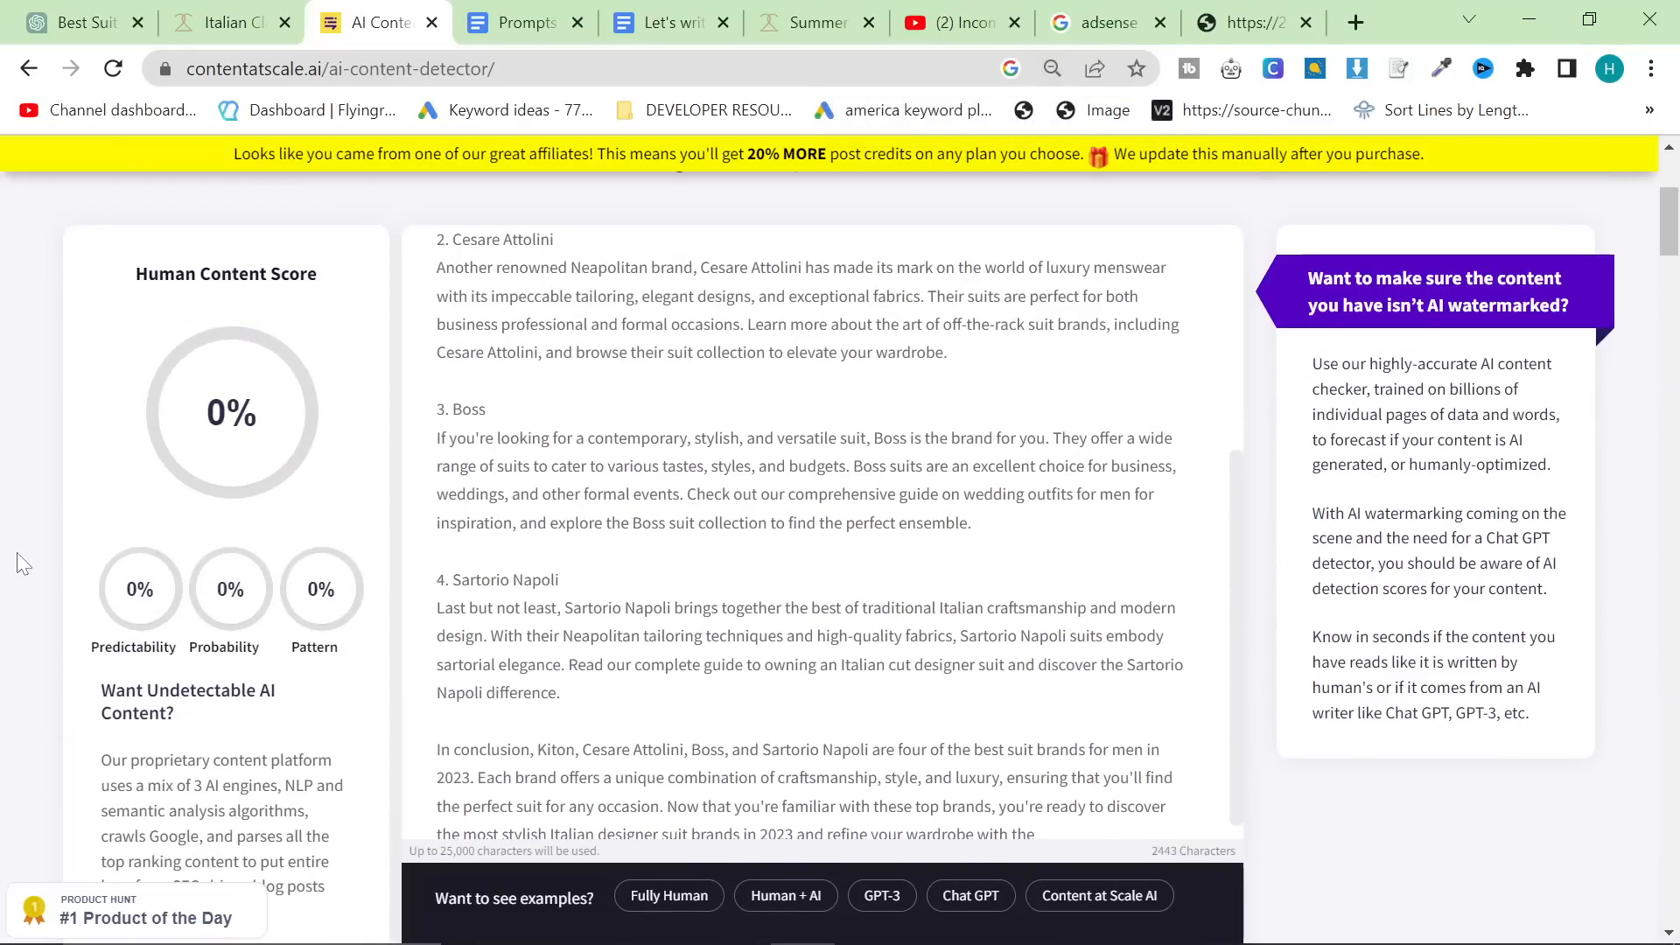
pyautogui.scroll(-3)
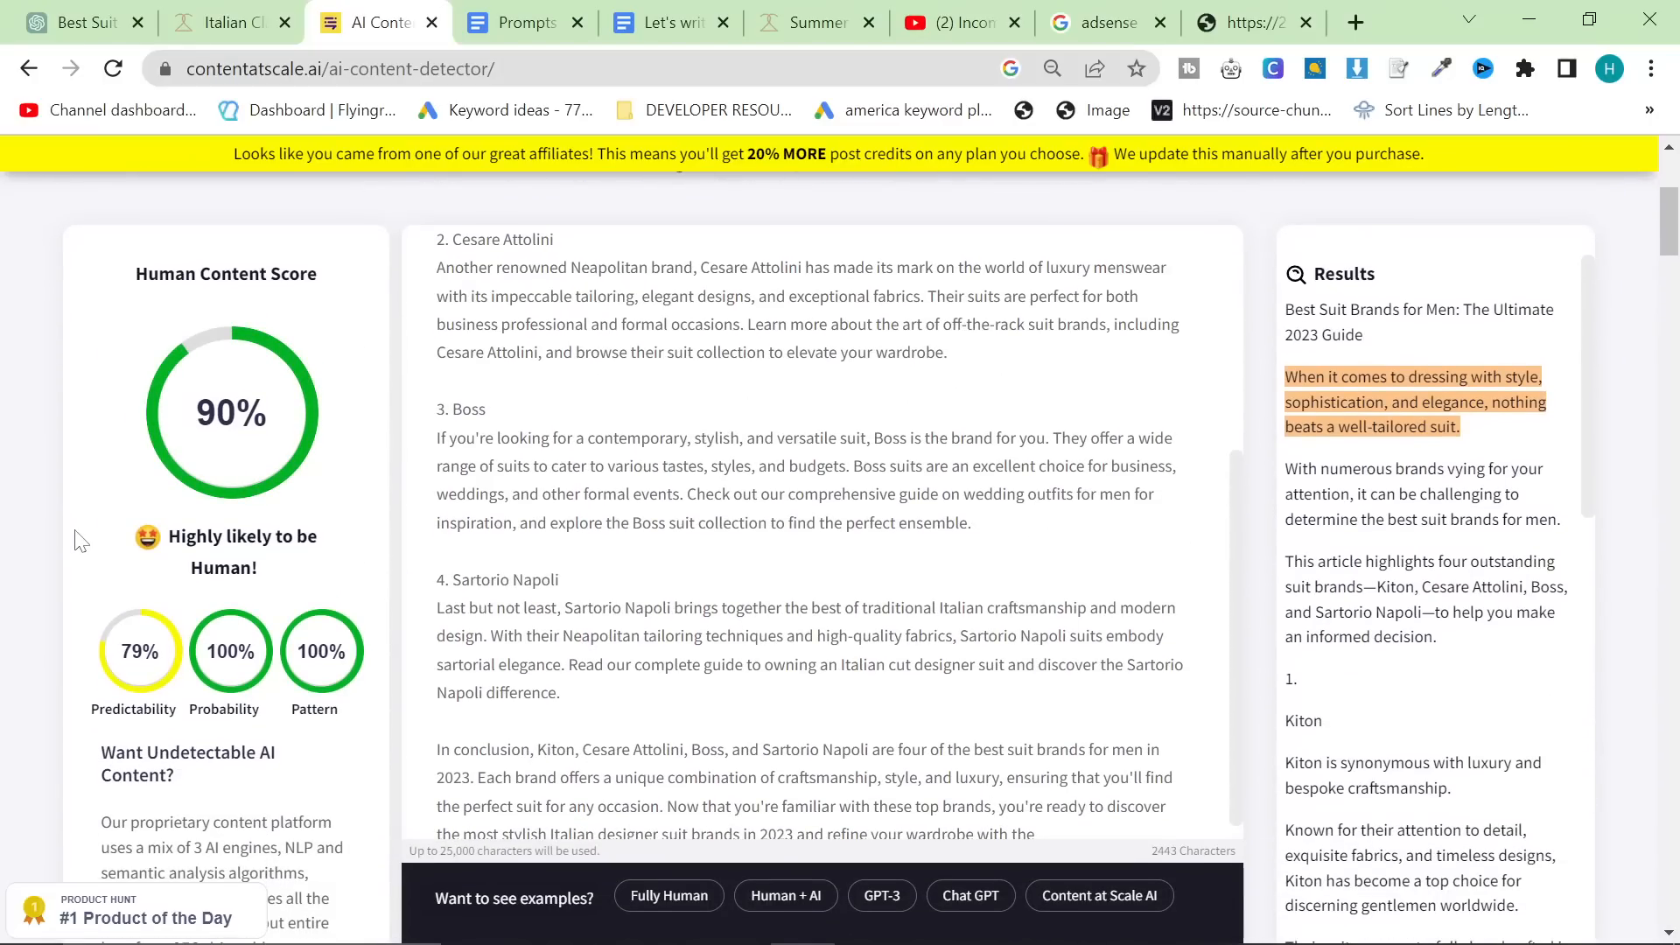
pyautogui.moveTo(14, 673)
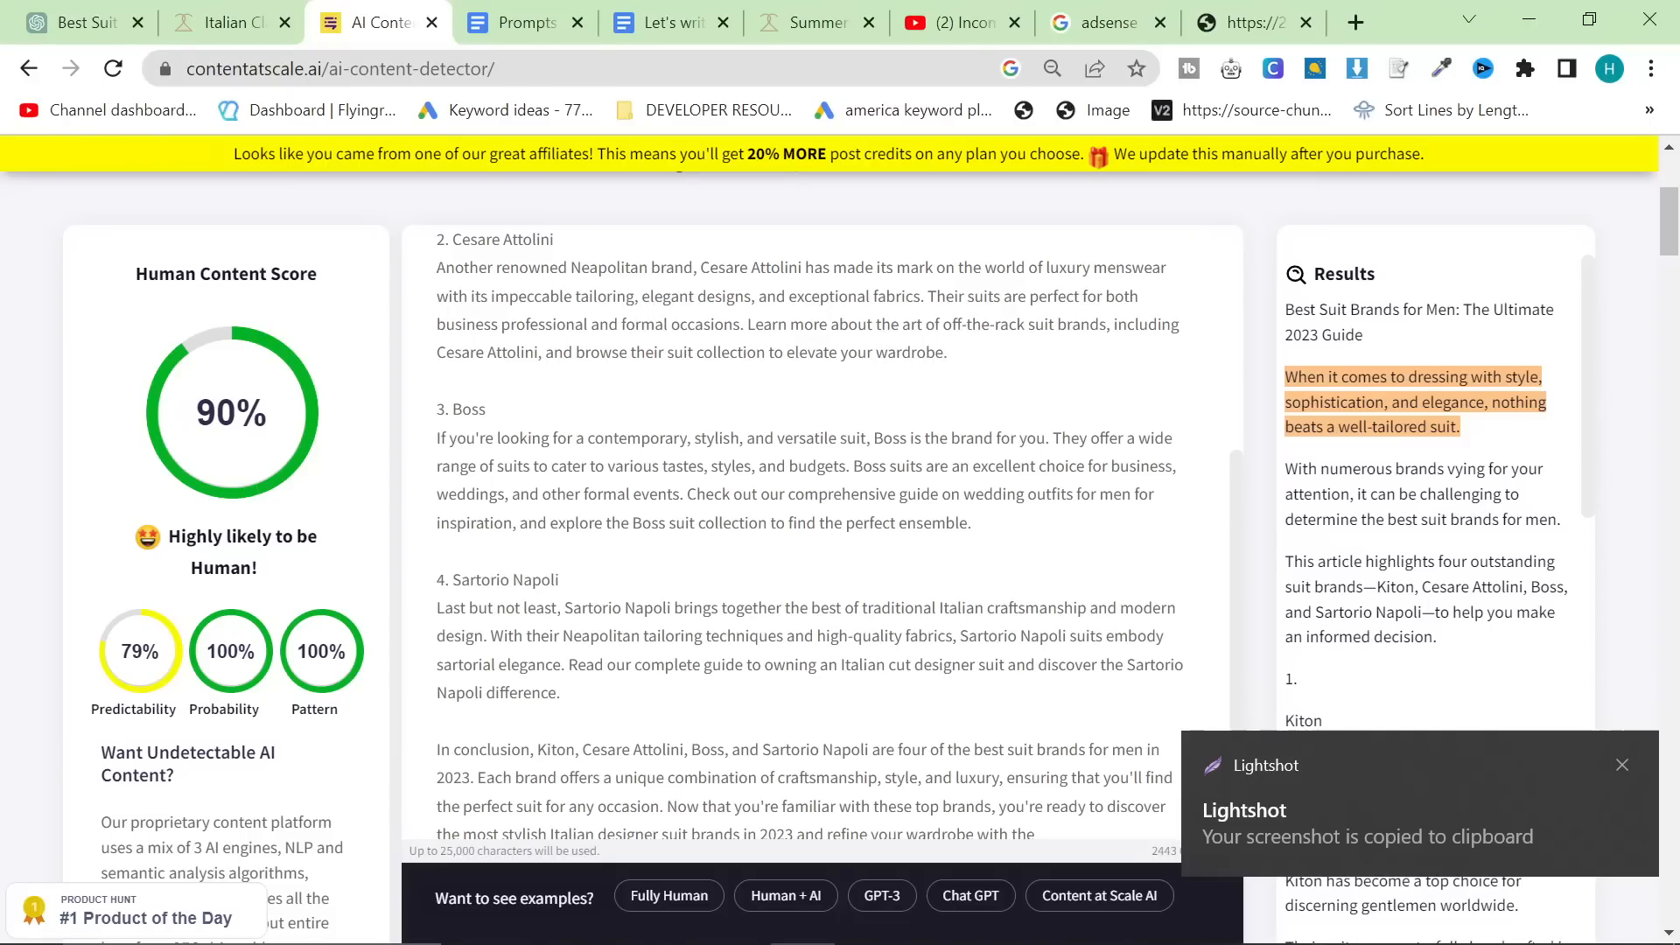
pyautogui.click(1621, 764)
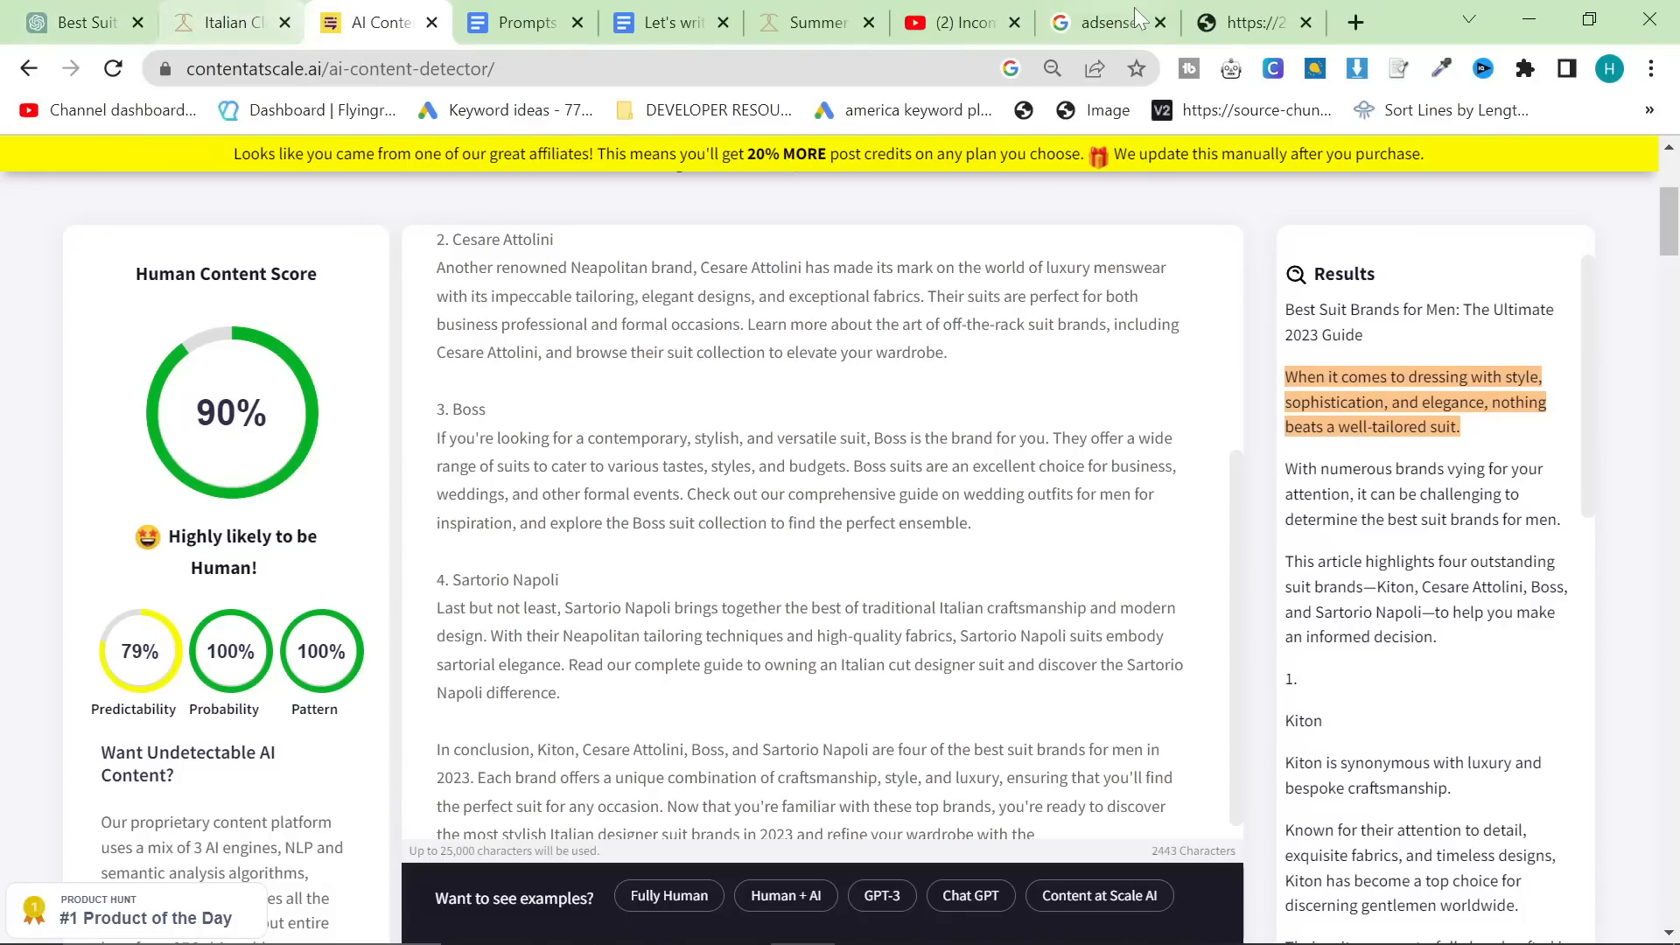
# - Revisit the Google answer that AdSense accepts AI content, then return to ChatGPT
pyautogui.click(1103, 21)
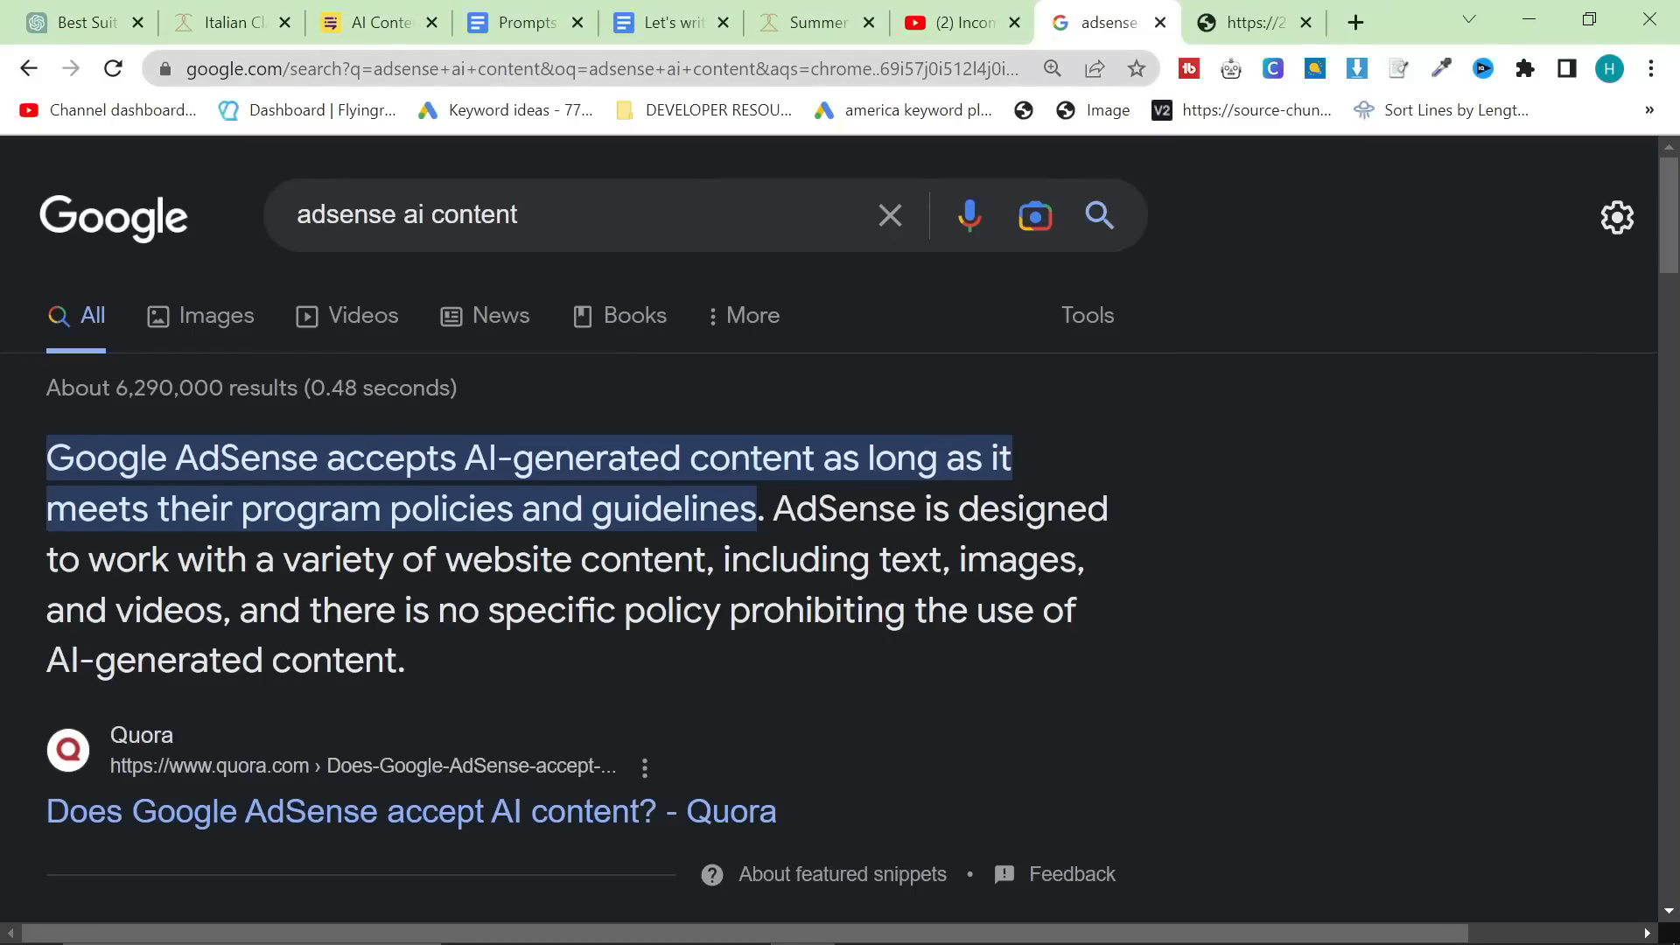
pyautogui.click(220, 21)
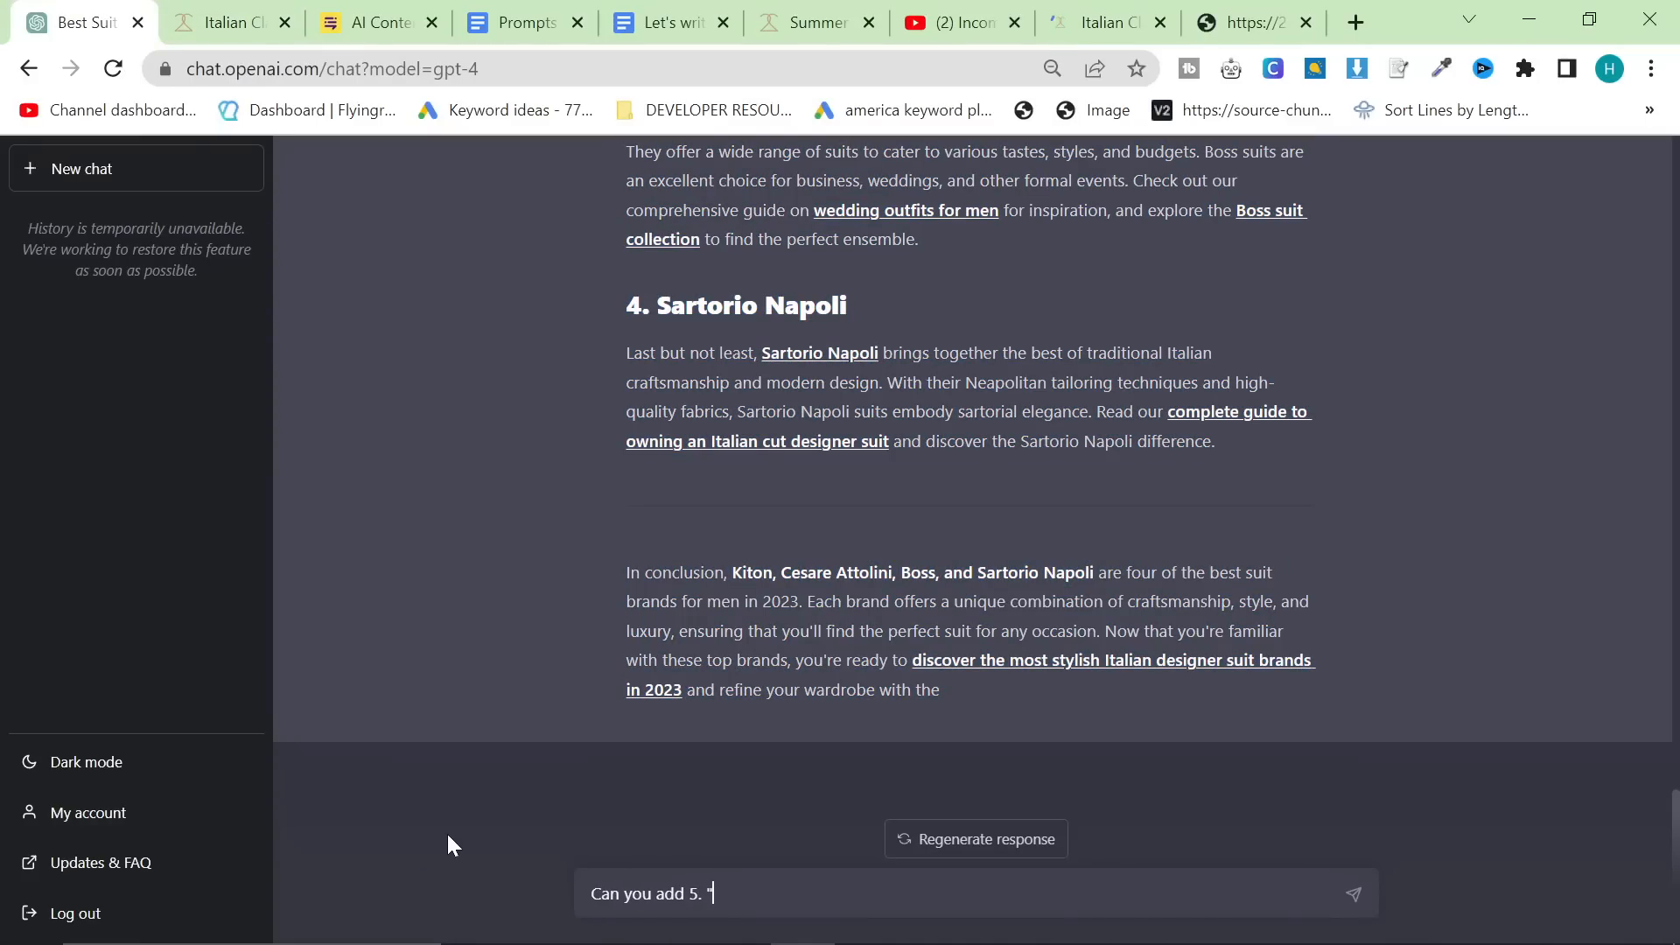
# - Send GPT-4 'Can you add 5. "four season suits" and talk about Virgin Wool Suits'
pyautogui.write('four season suits')
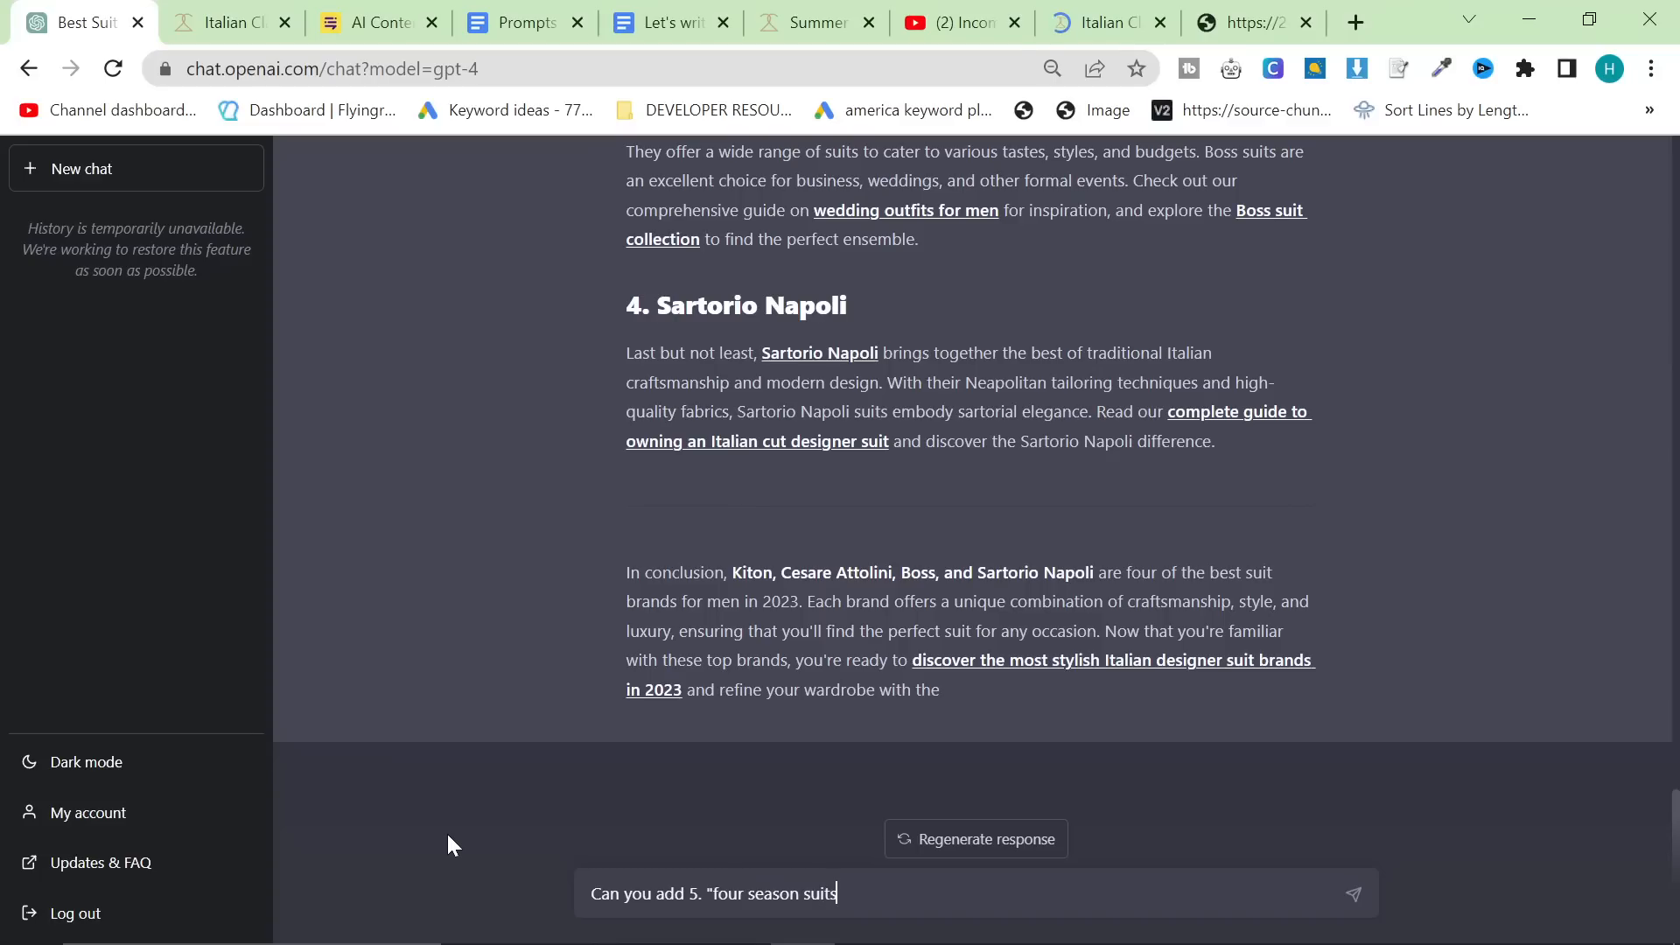
pyautogui.write('" and talk about "')
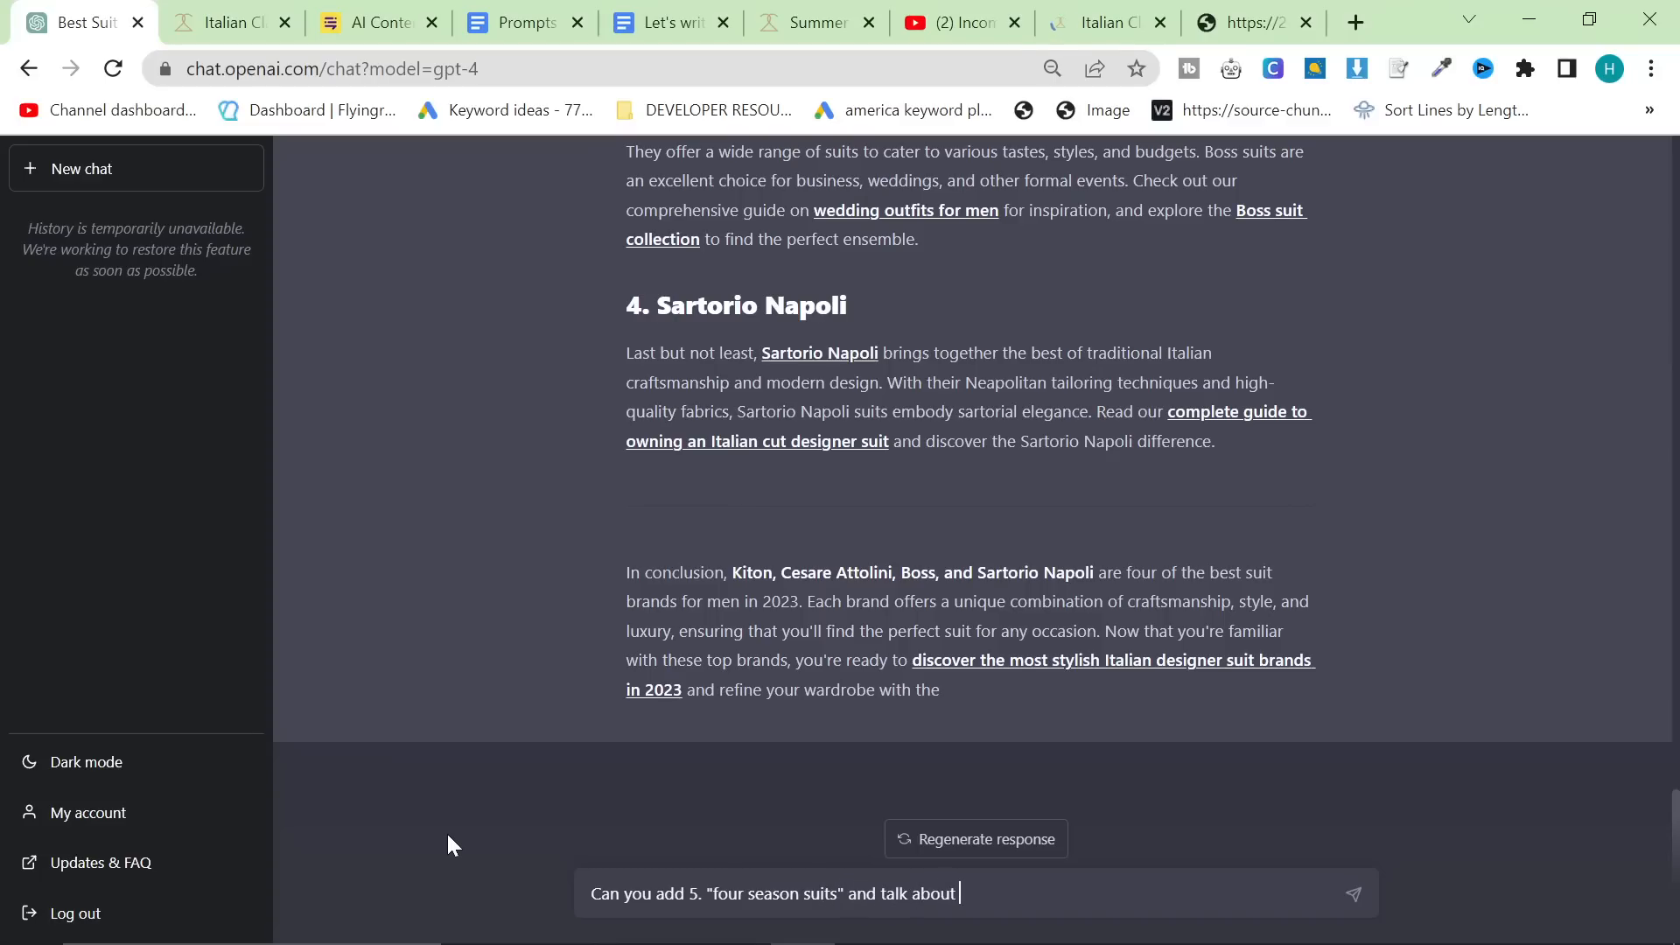
pyautogui.write('Virgin W')
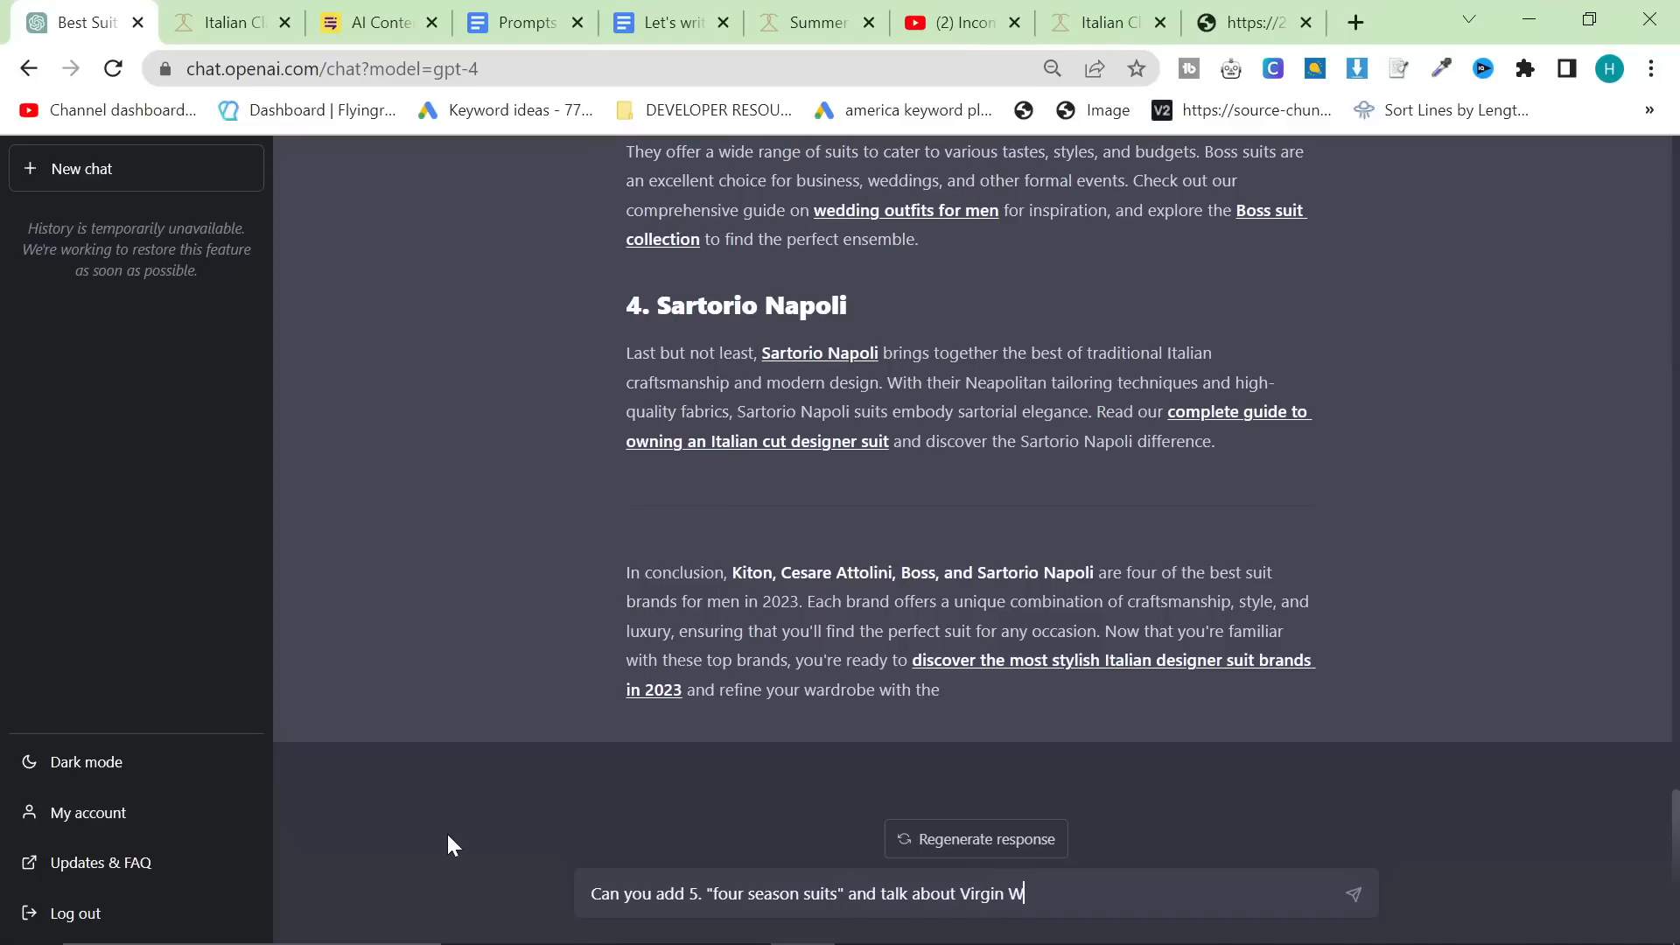
pyautogui.press('Return')
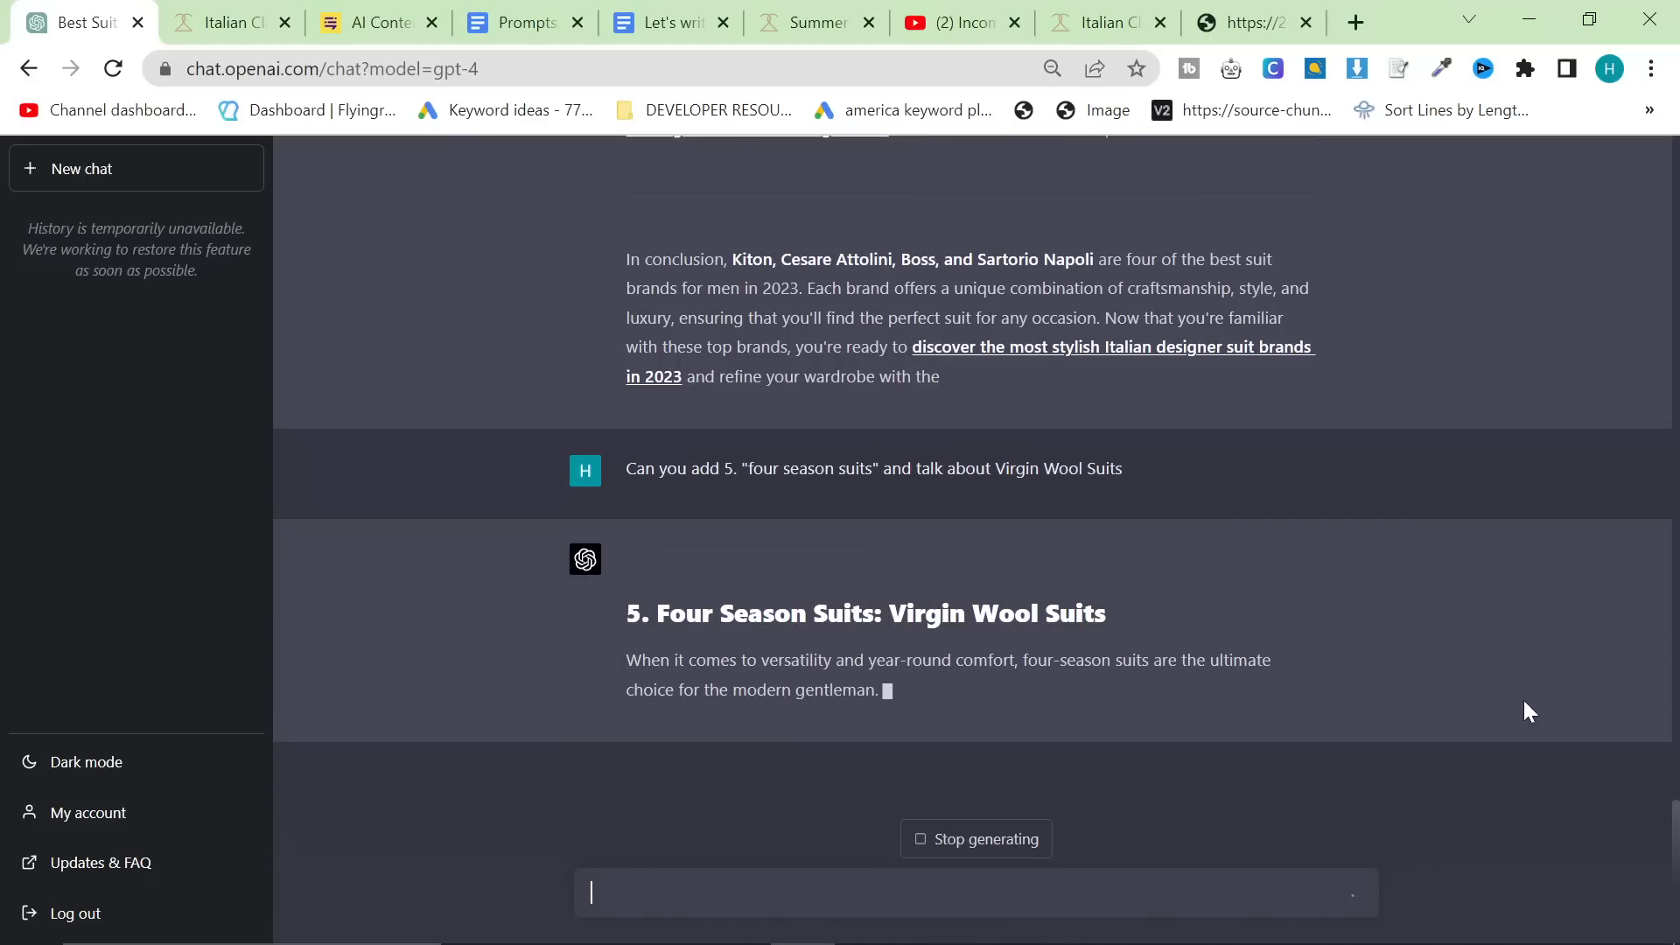
# - On 2men.it, open the Summer Wedding Outfits journal article and read down to its suit-fabrics section
pyautogui.click(1093, 21)
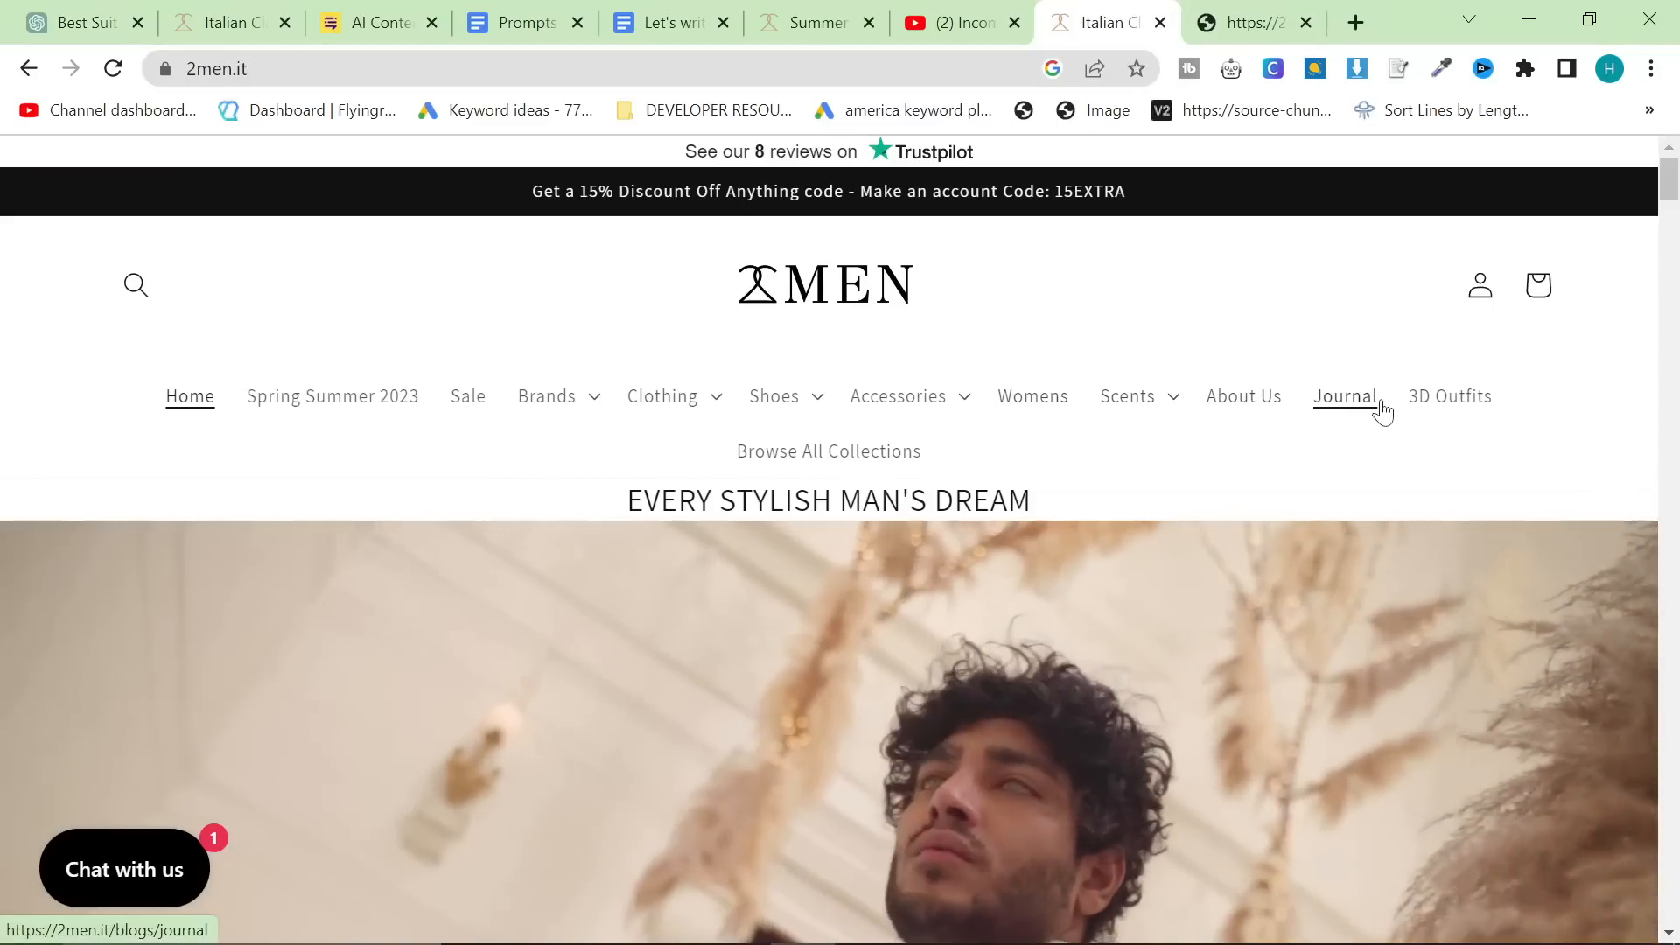
pyautogui.click(1344, 396)
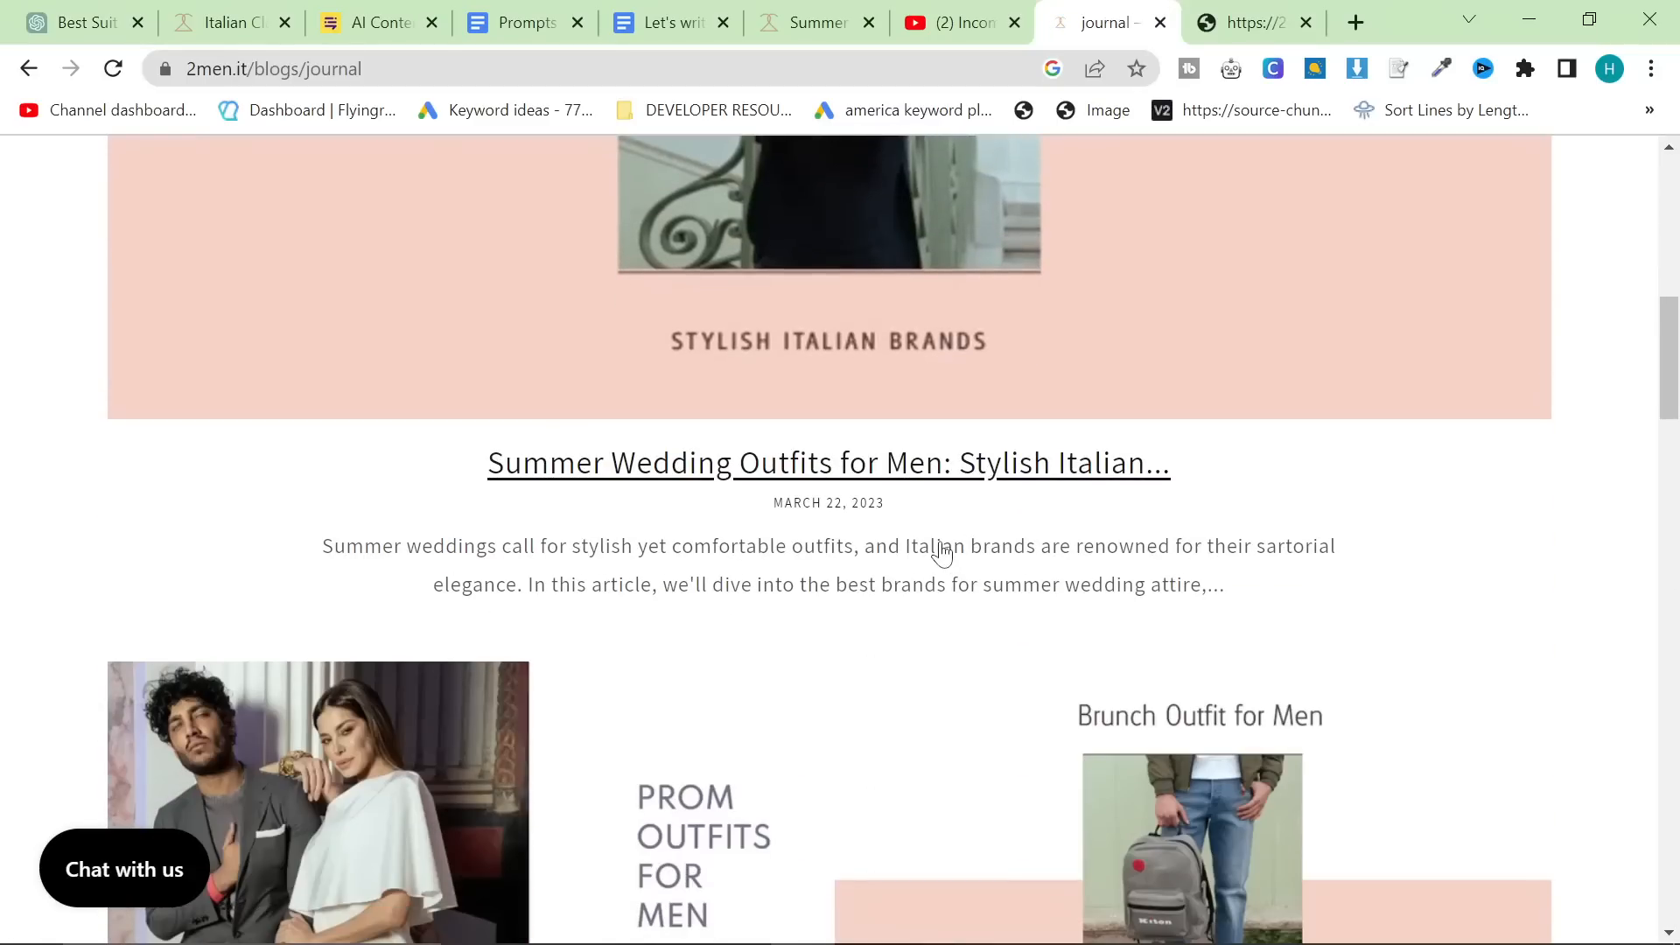
pyautogui.click(829, 462)
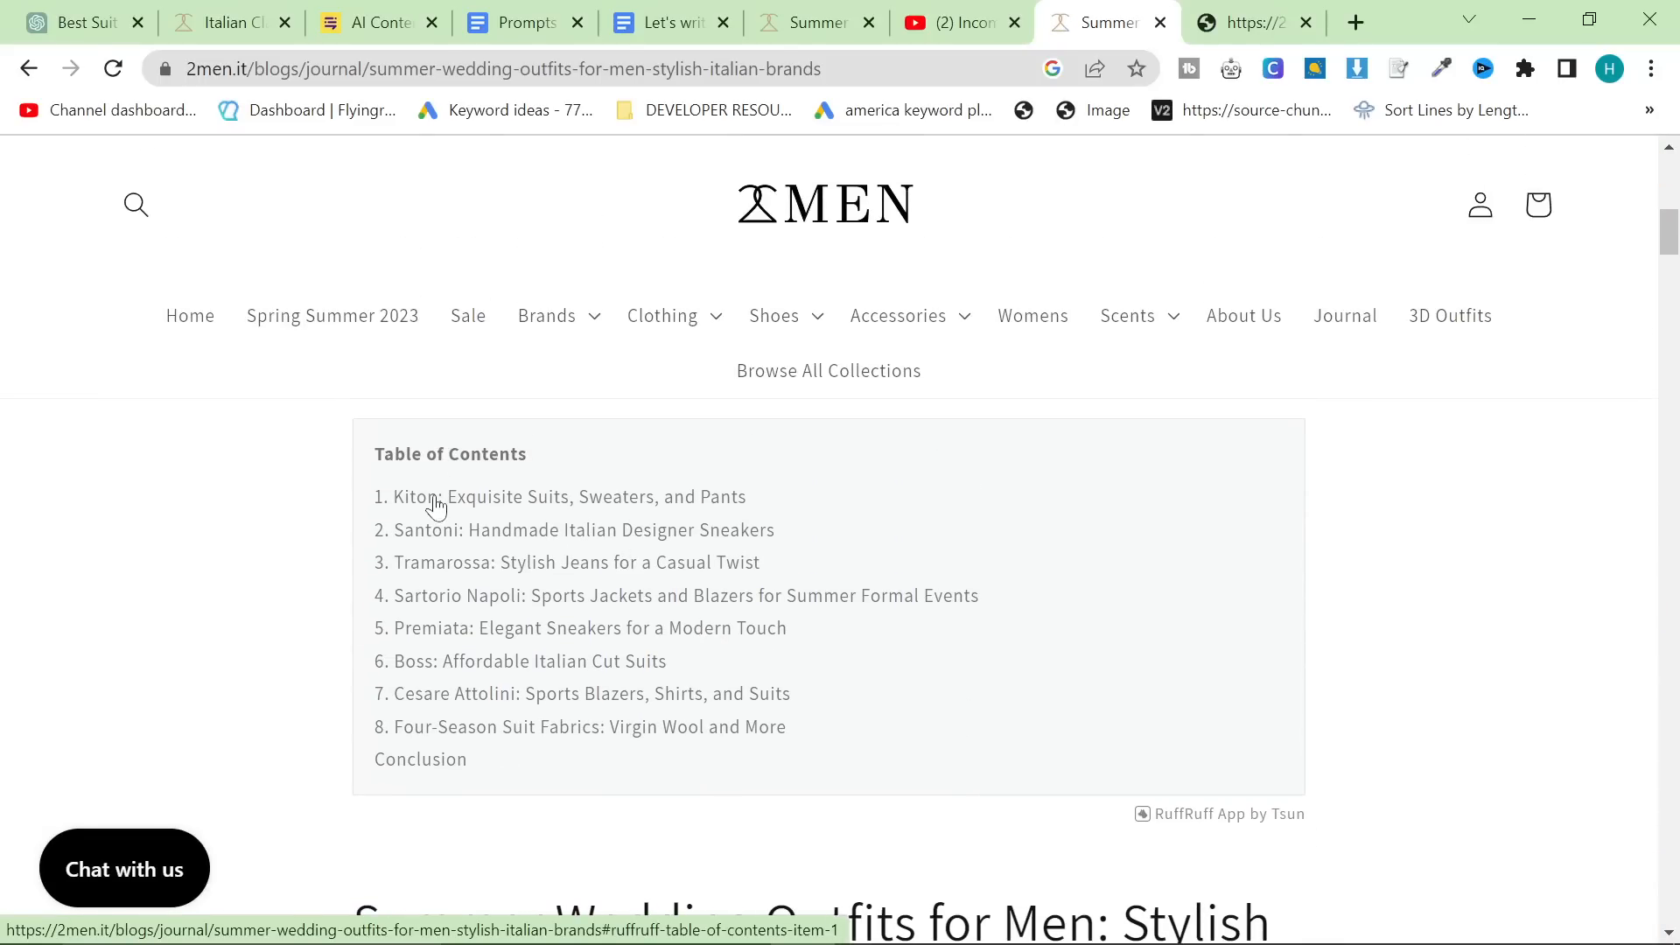
pyautogui.scroll(3)
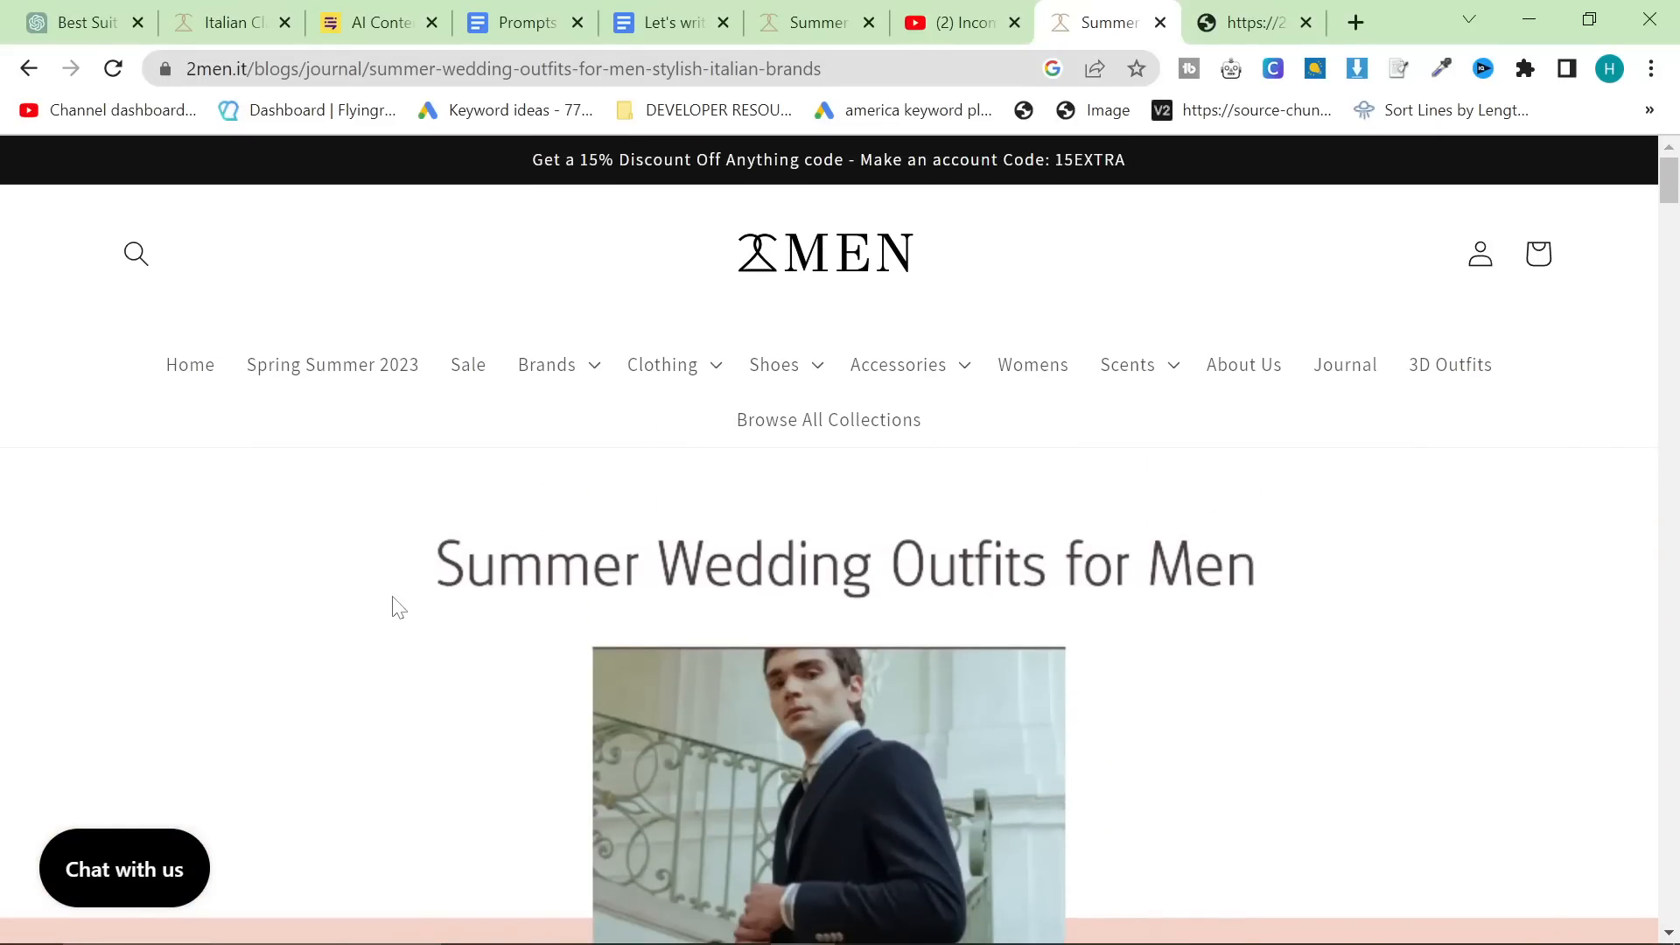
pyautogui.scroll(-3)
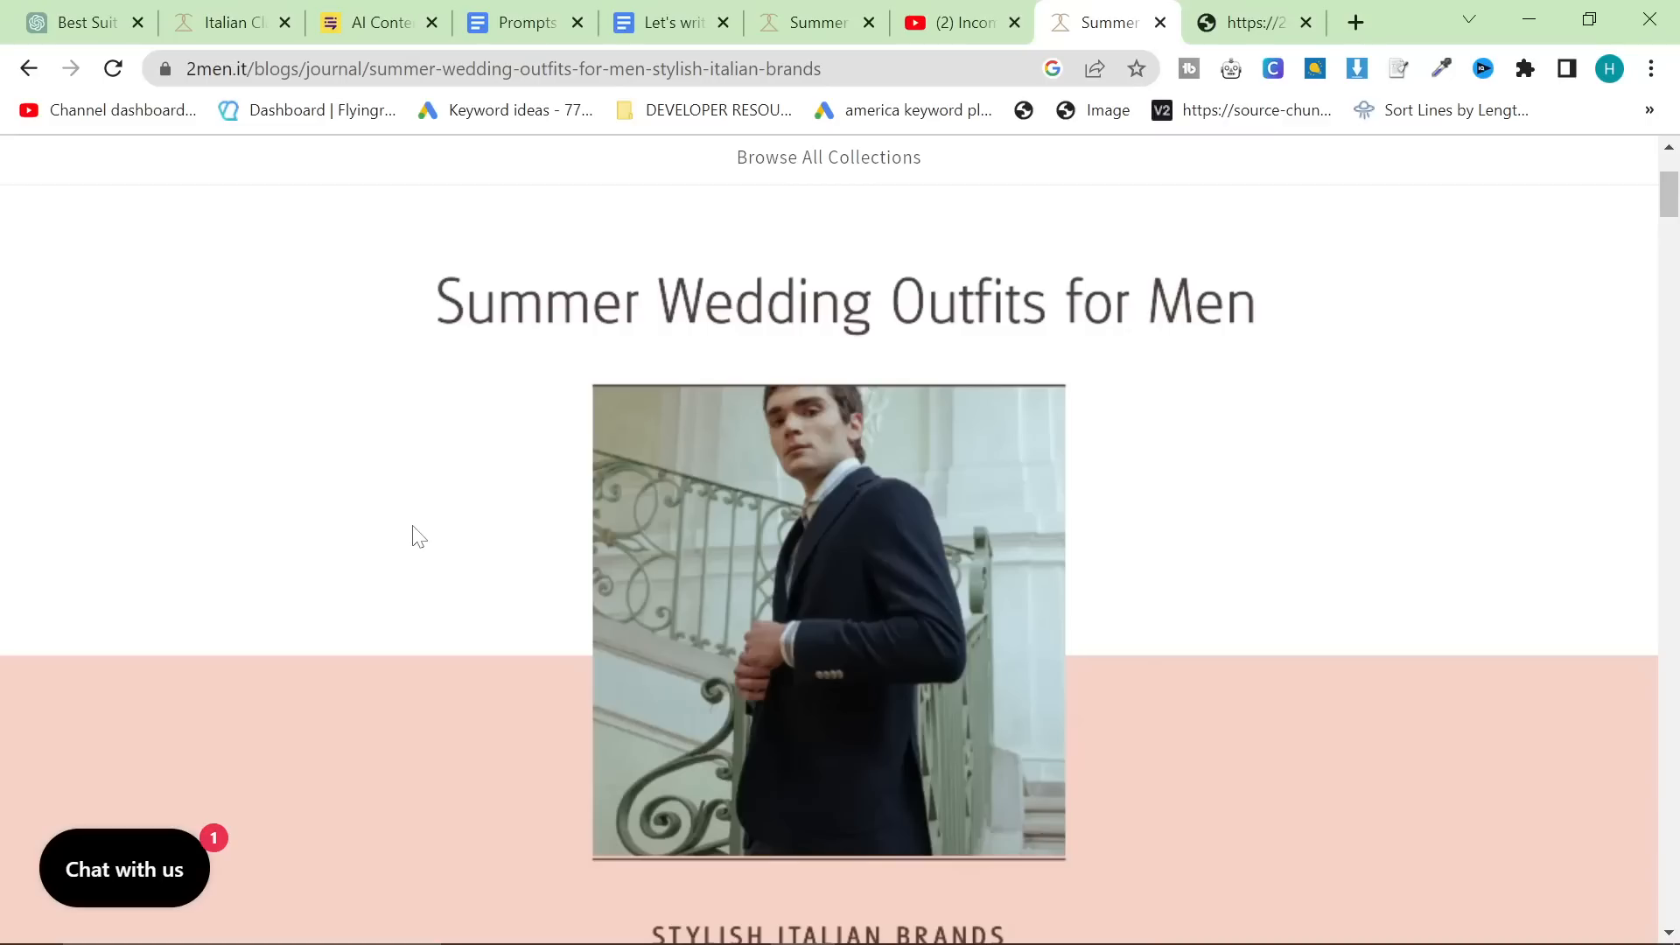
pyautogui.scroll(-3)
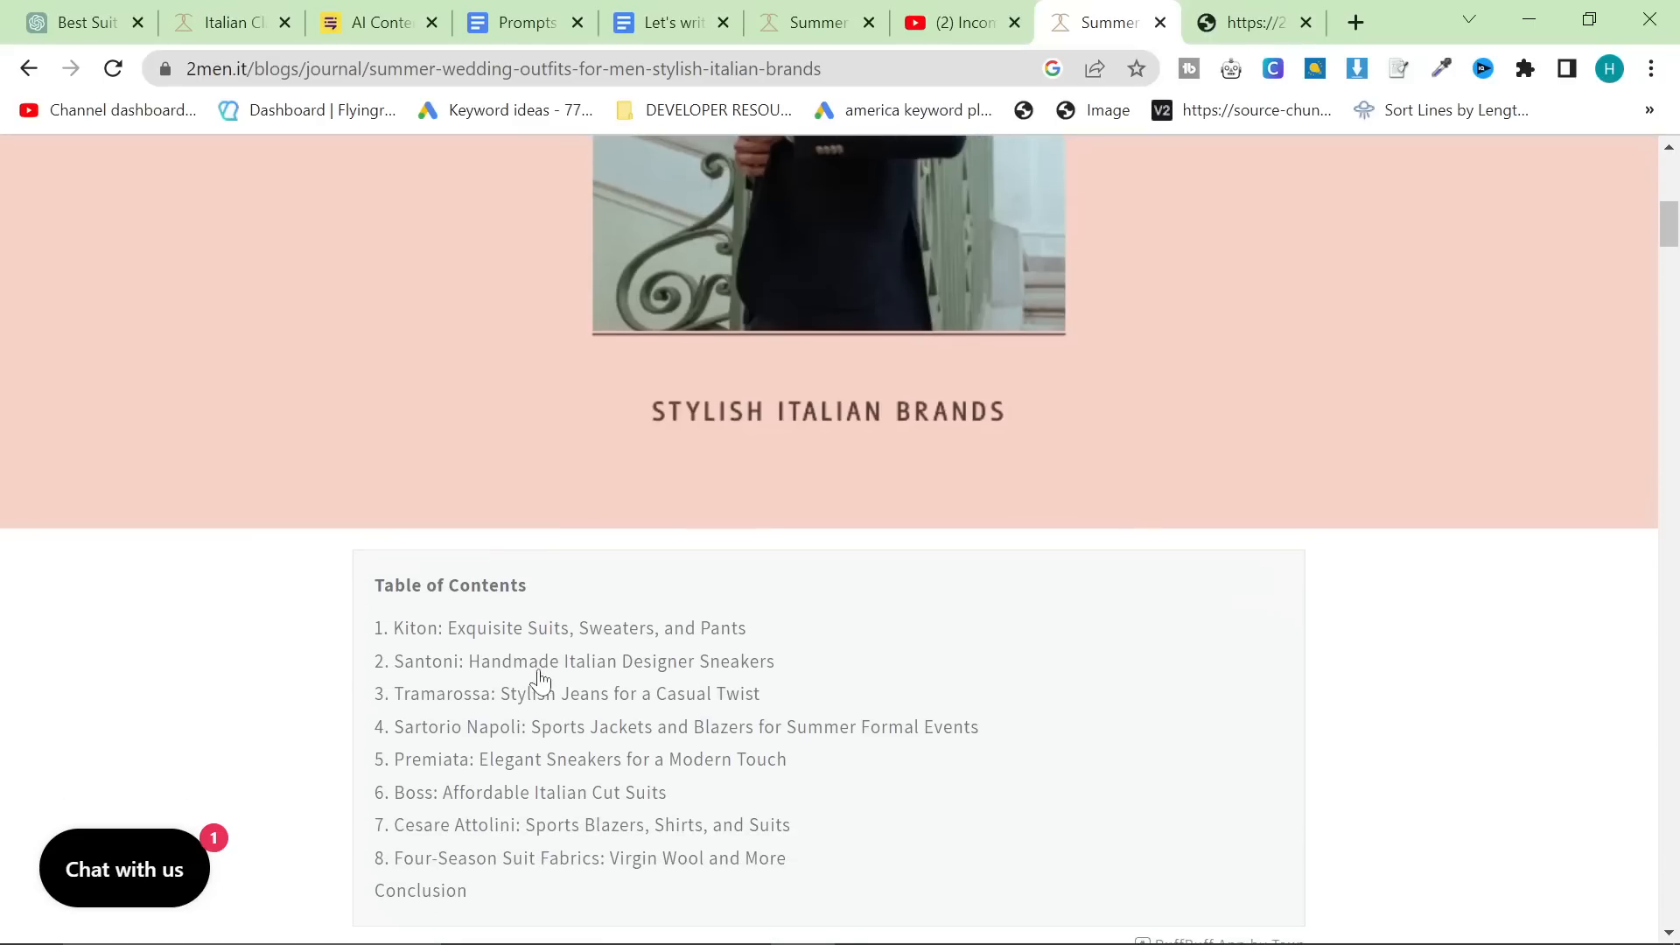
pyautogui.moveTo(482, 681)
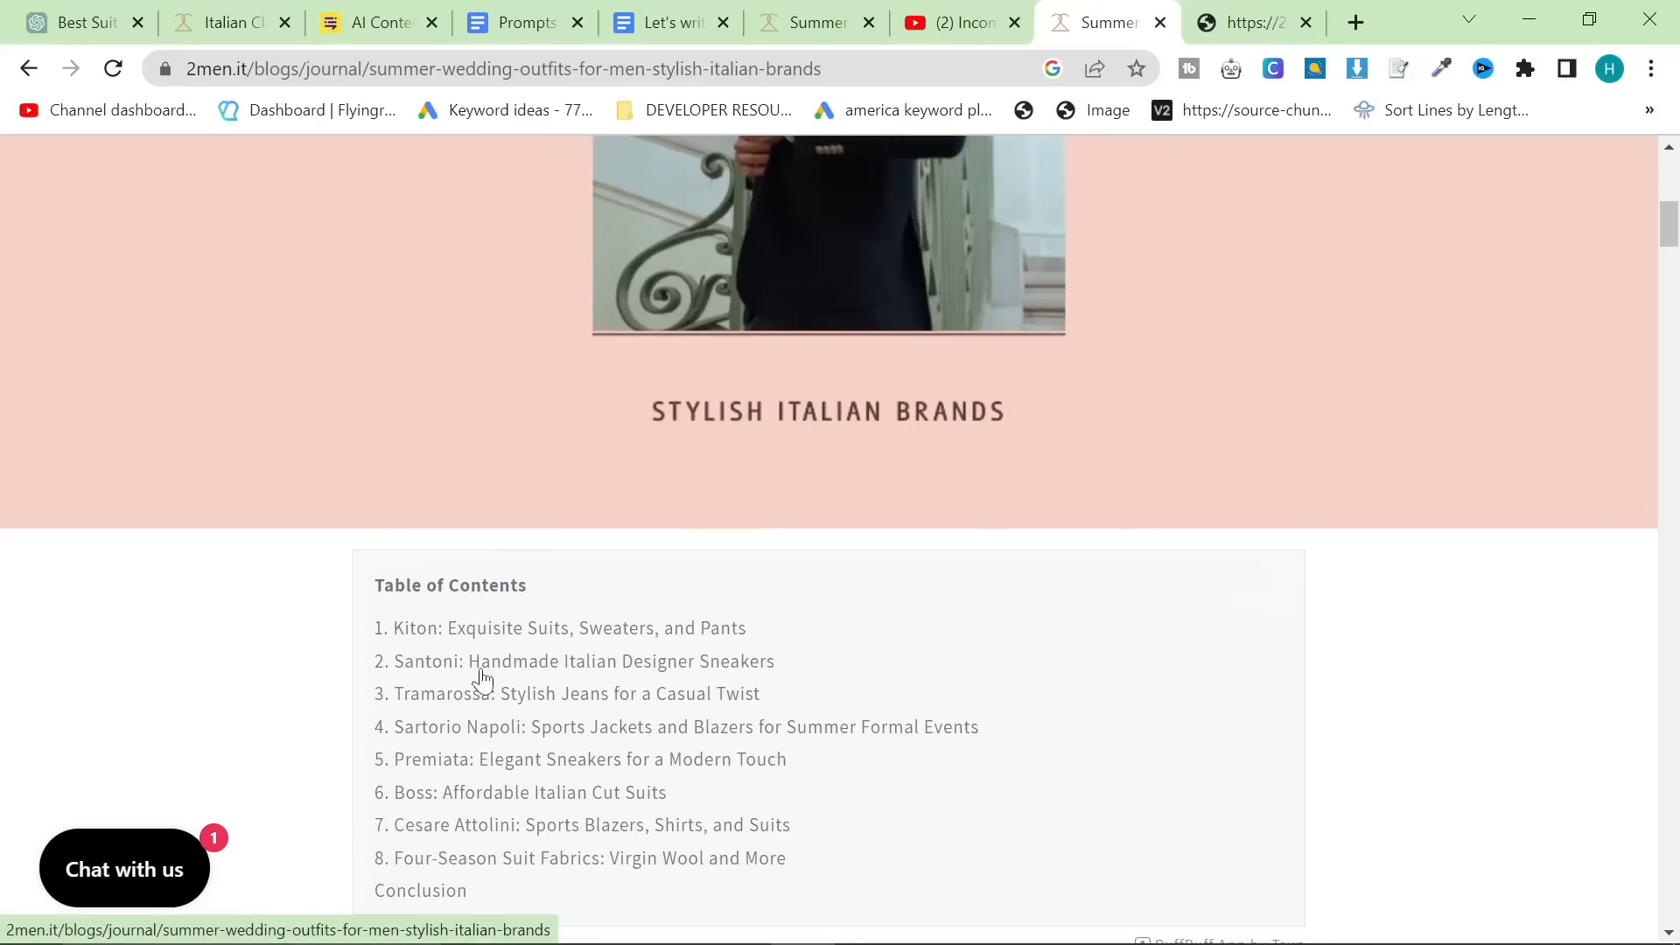
pyautogui.scroll(-3)
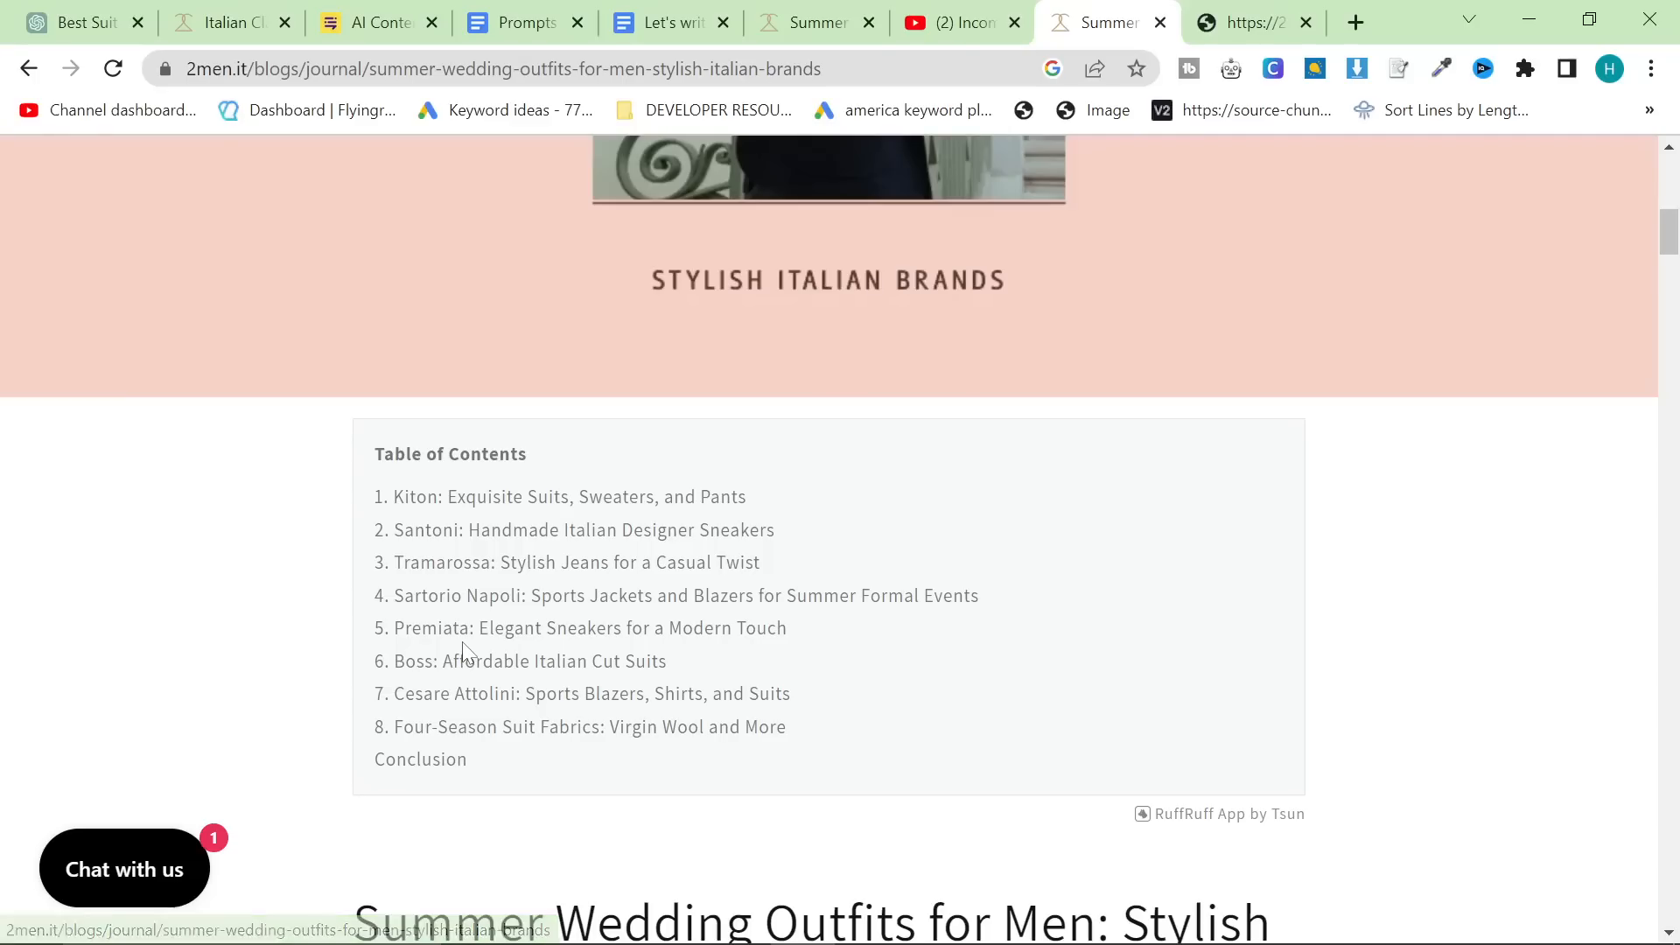
pyautogui.moveTo(504, 734)
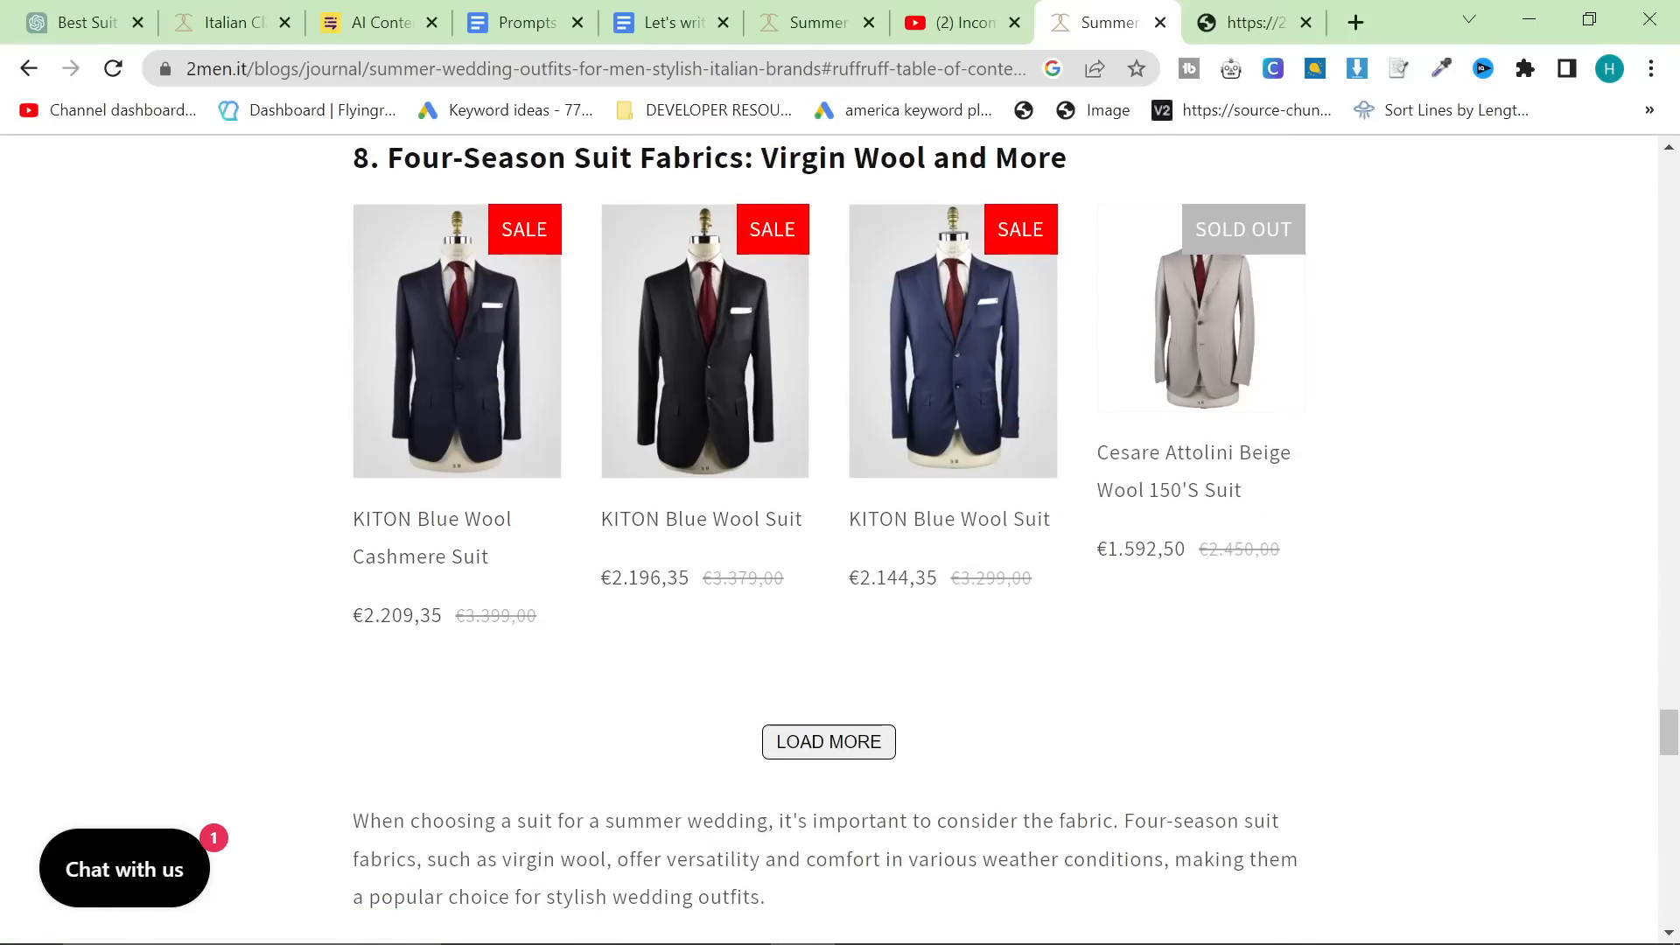
pyautogui.scroll(-3)
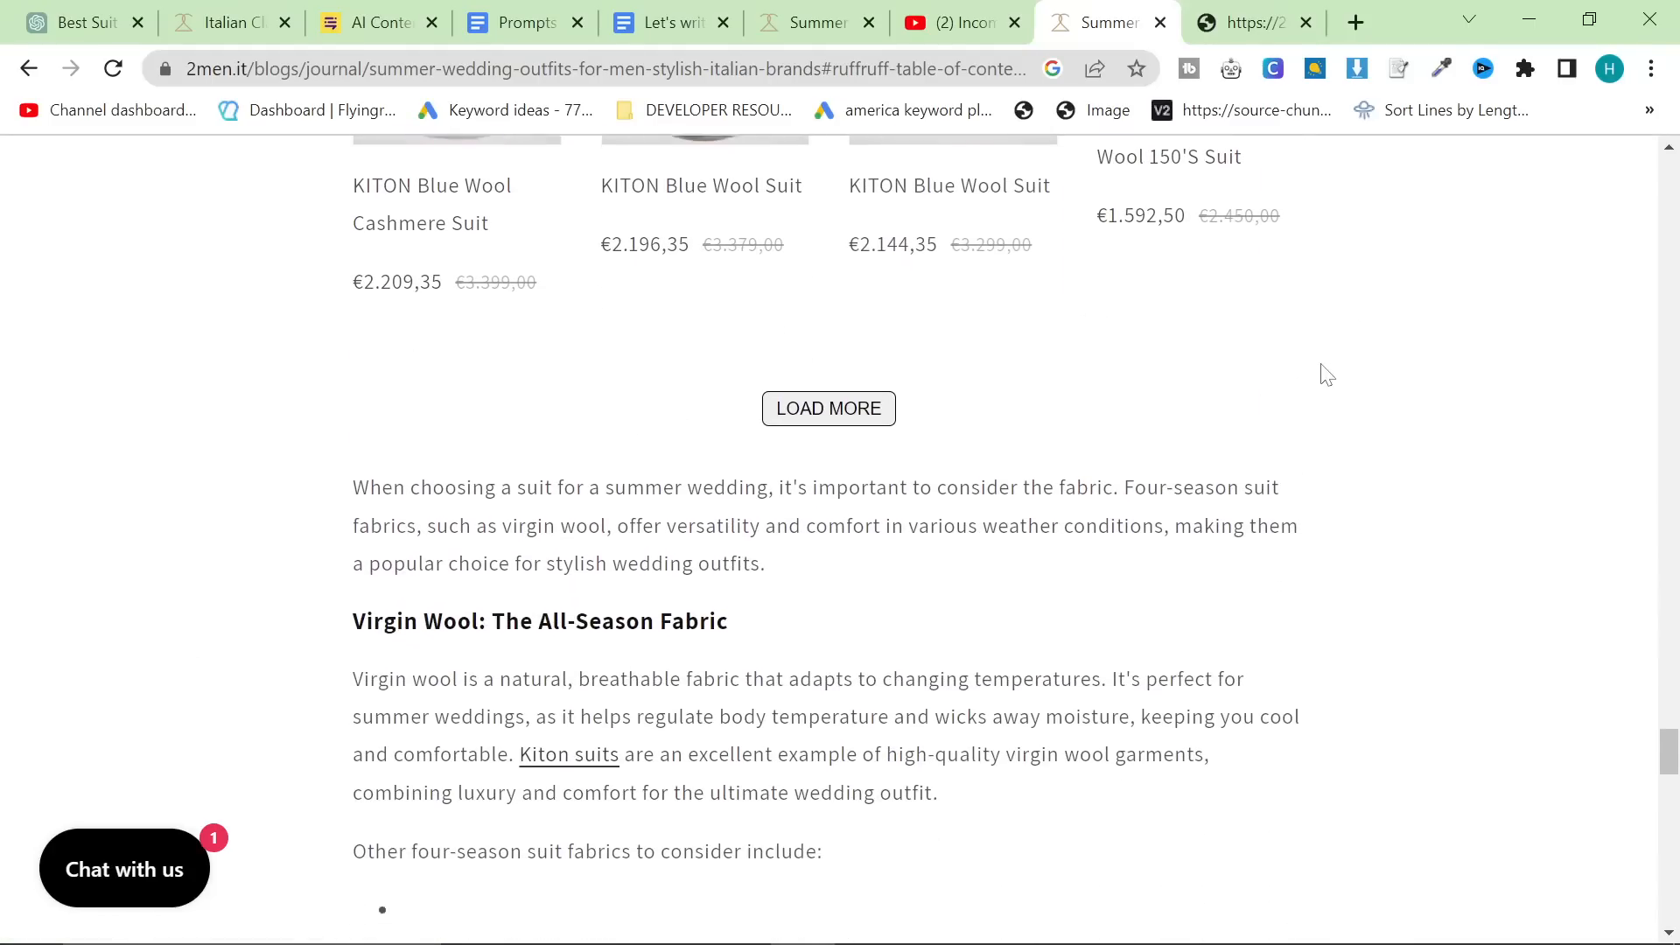
pyautogui.scroll(-3)
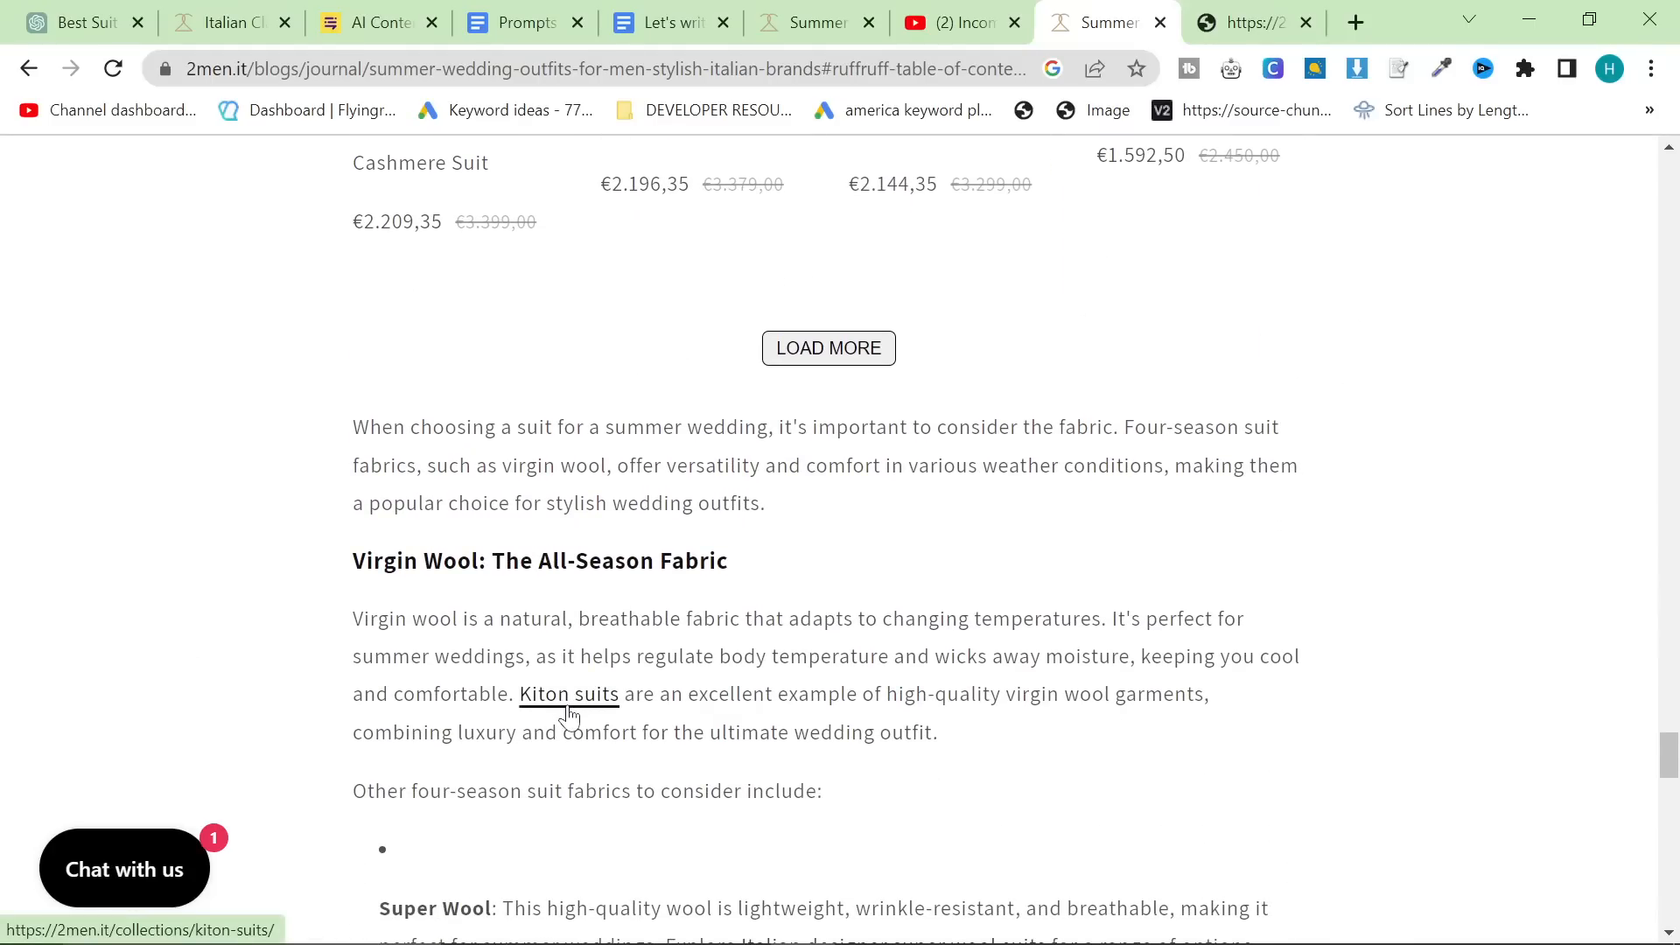
pyautogui.scroll(-3)
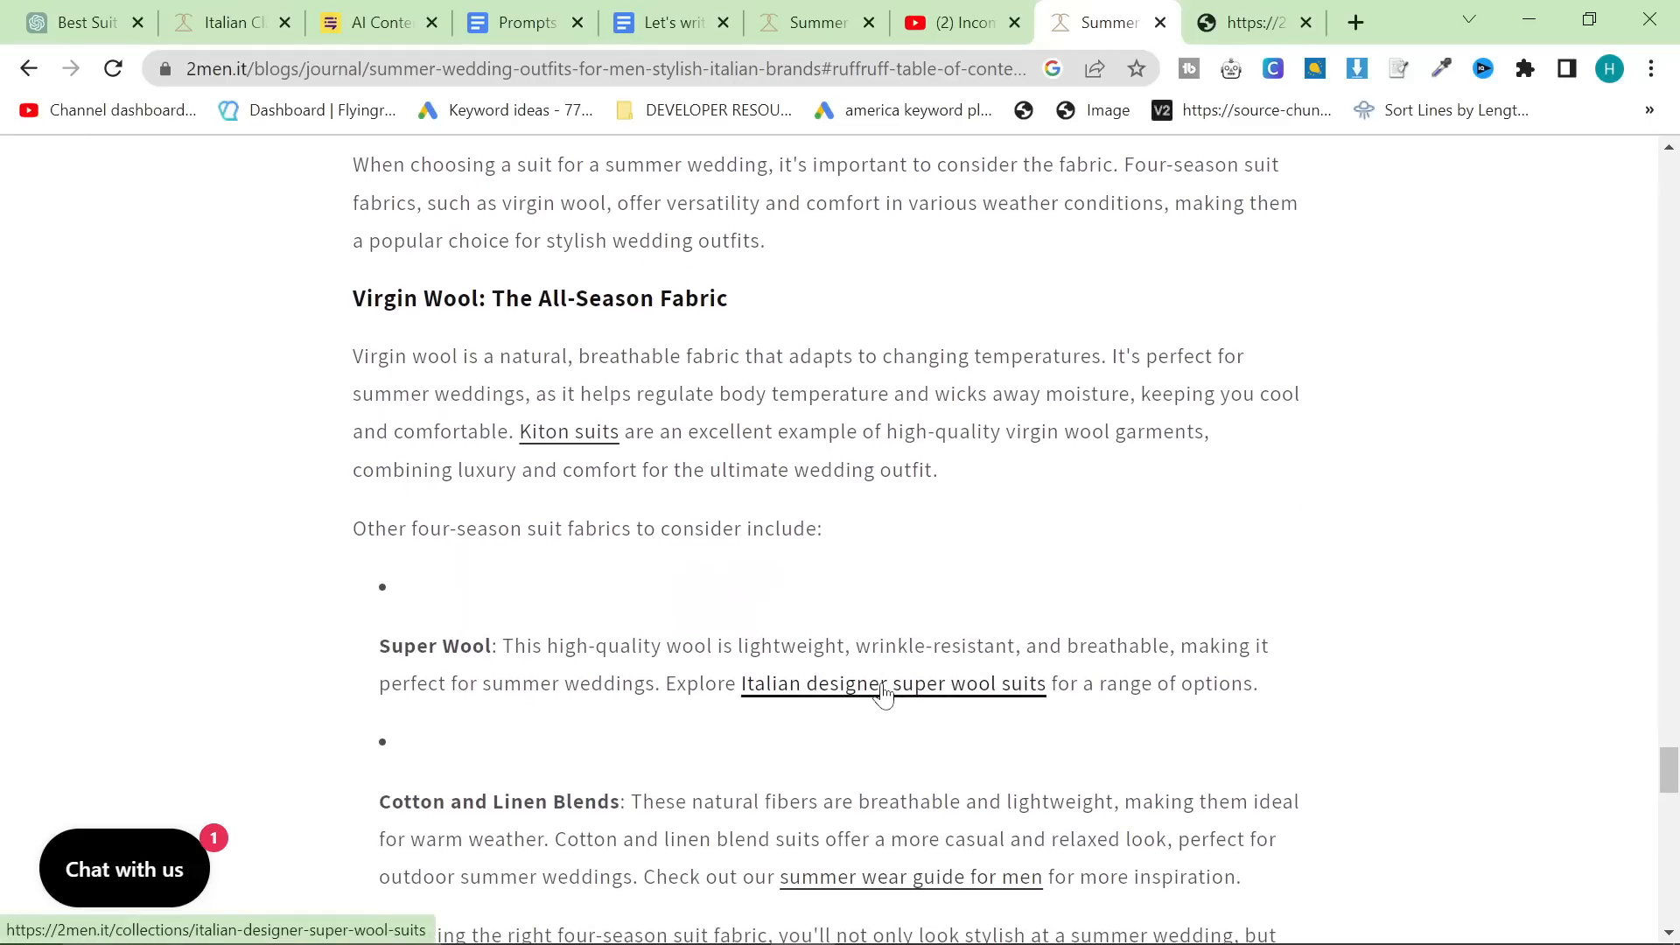
# - Open the linked super wool suits and Kiton suits collections in new tabs, checking each, then head to the detector
pyautogui.click(892, 684)
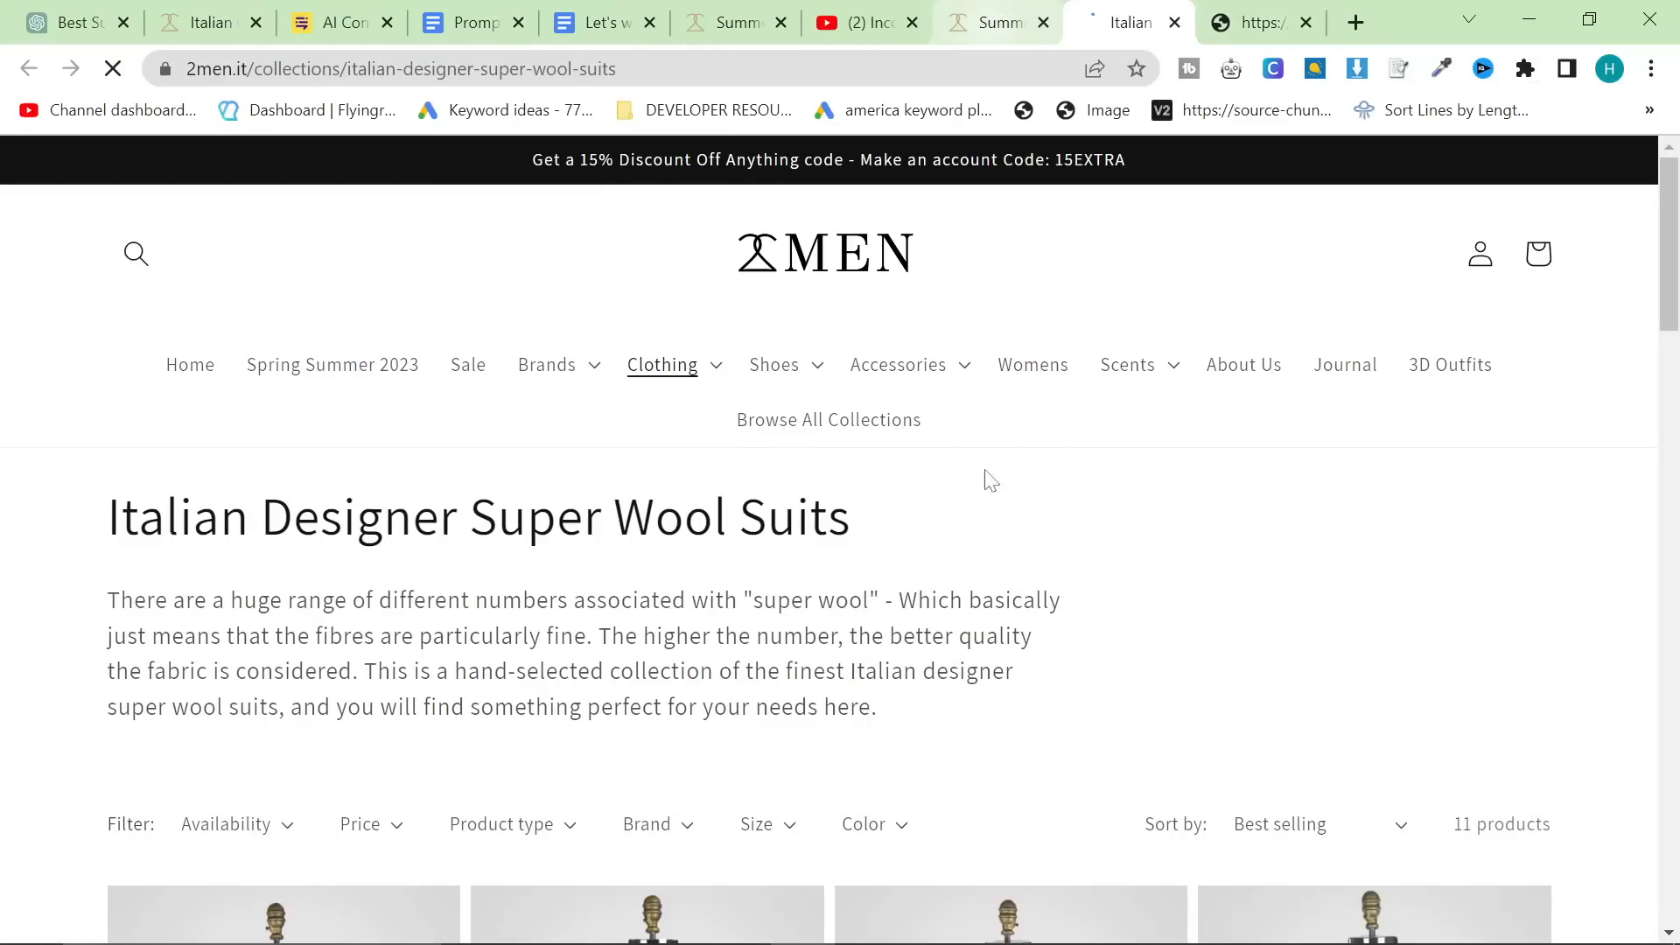
pyautogui.click(993, 21)
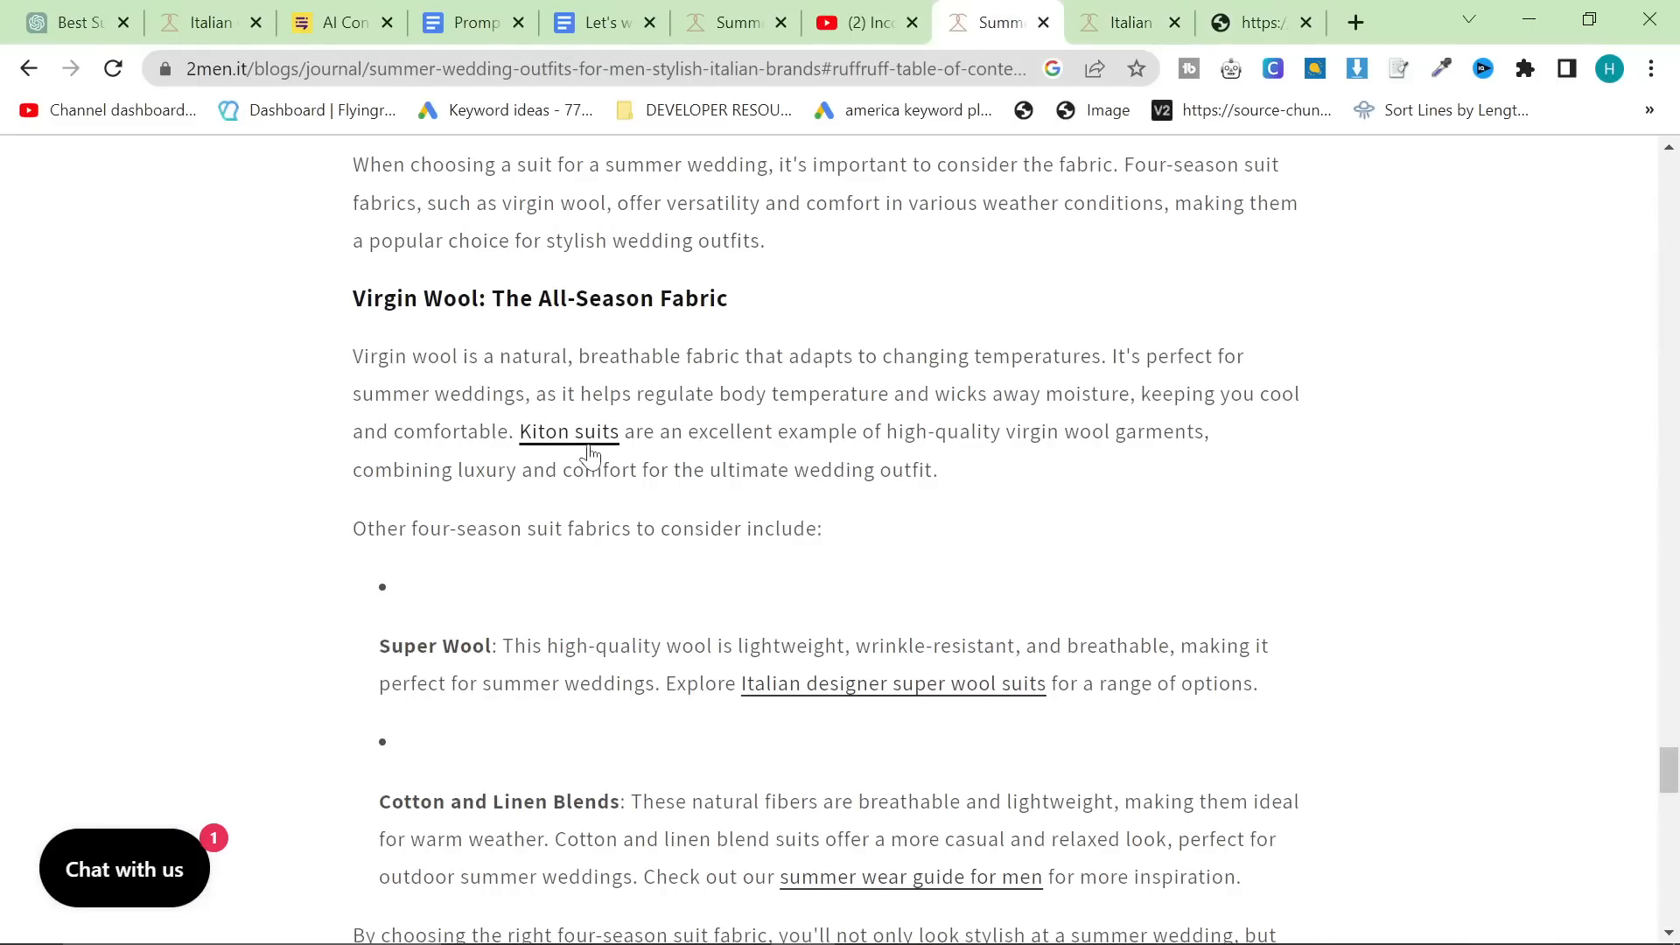
pyautogui.click(568, 431)
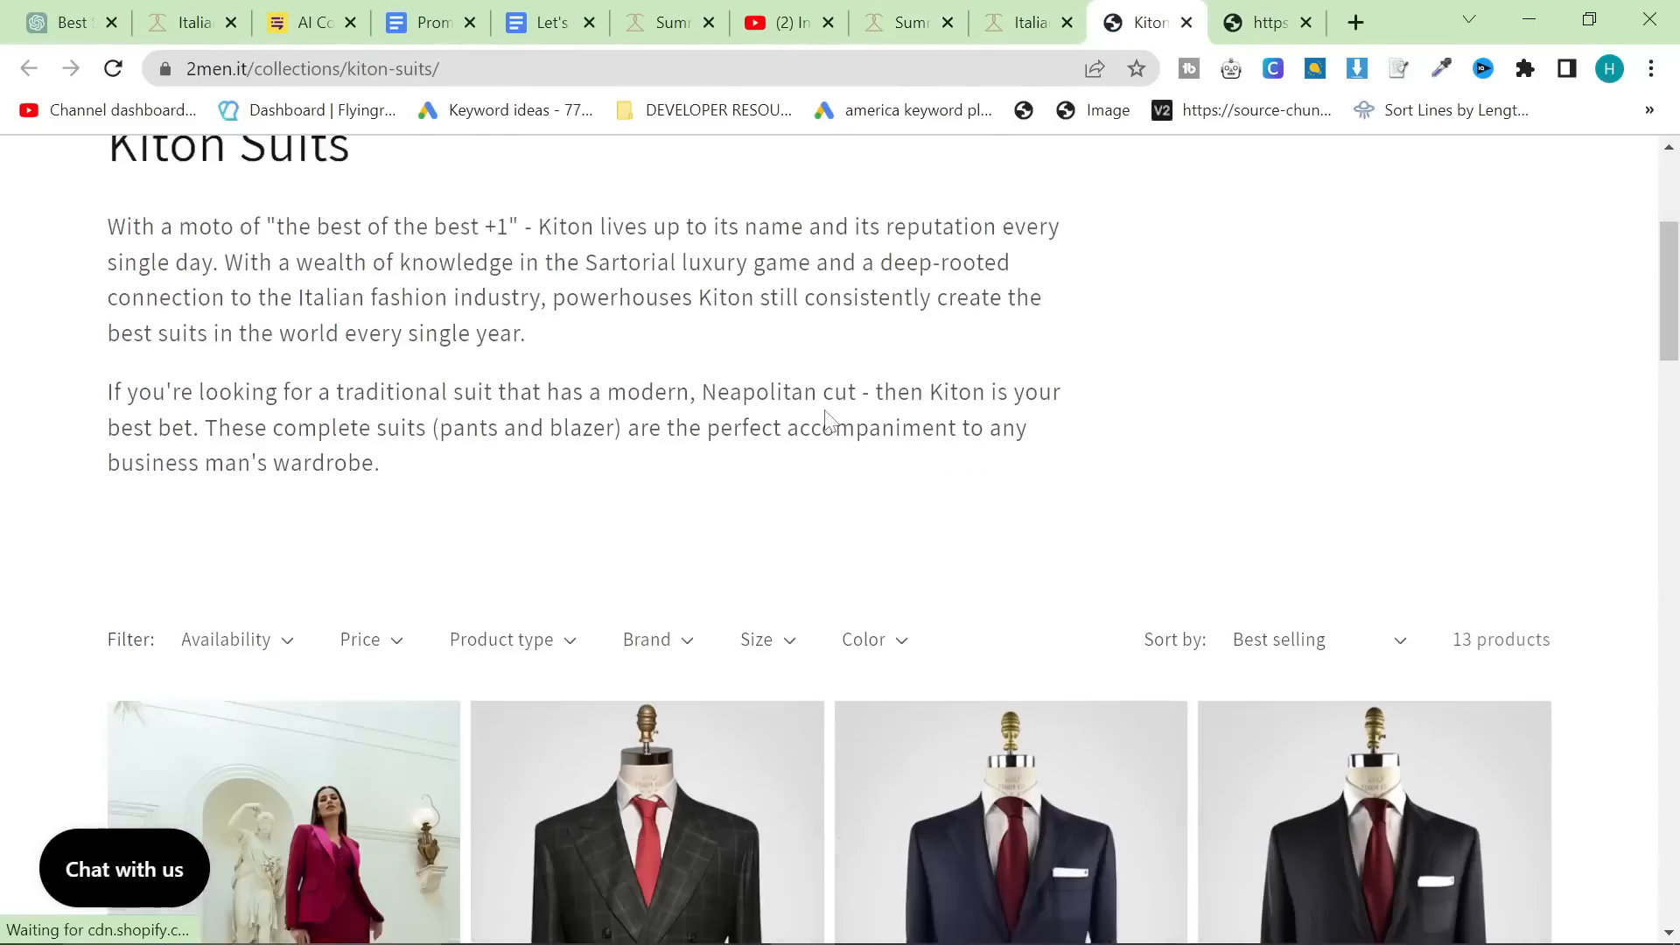
pyautogui.click(906, 21)
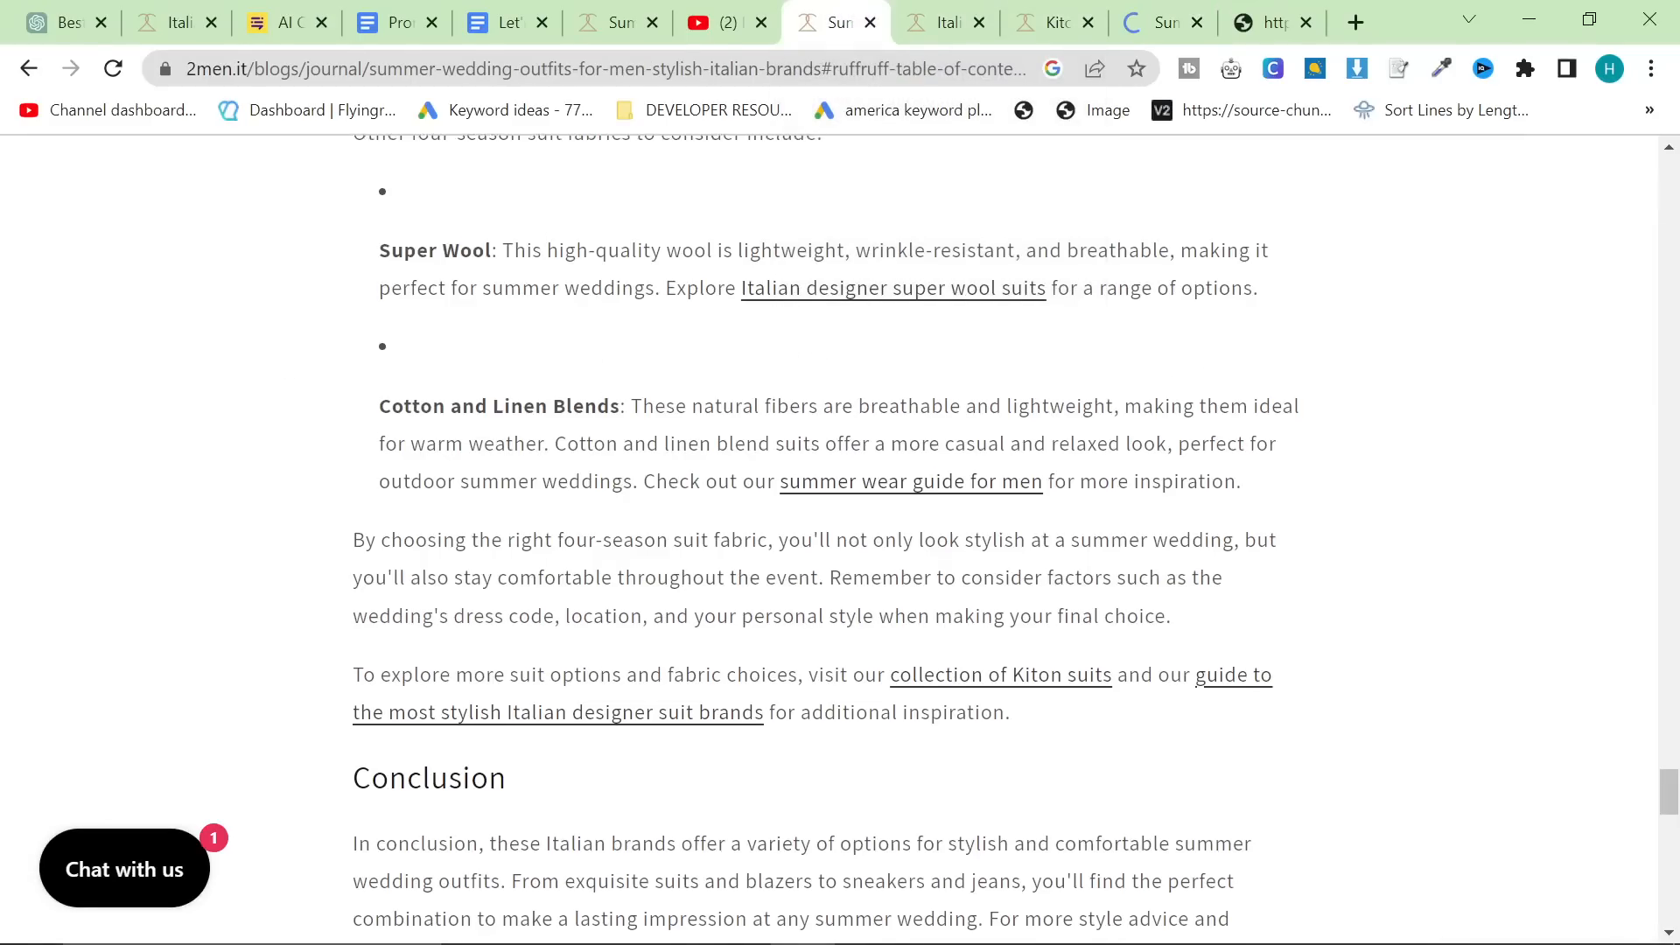
pyautogui.click(998, 675)
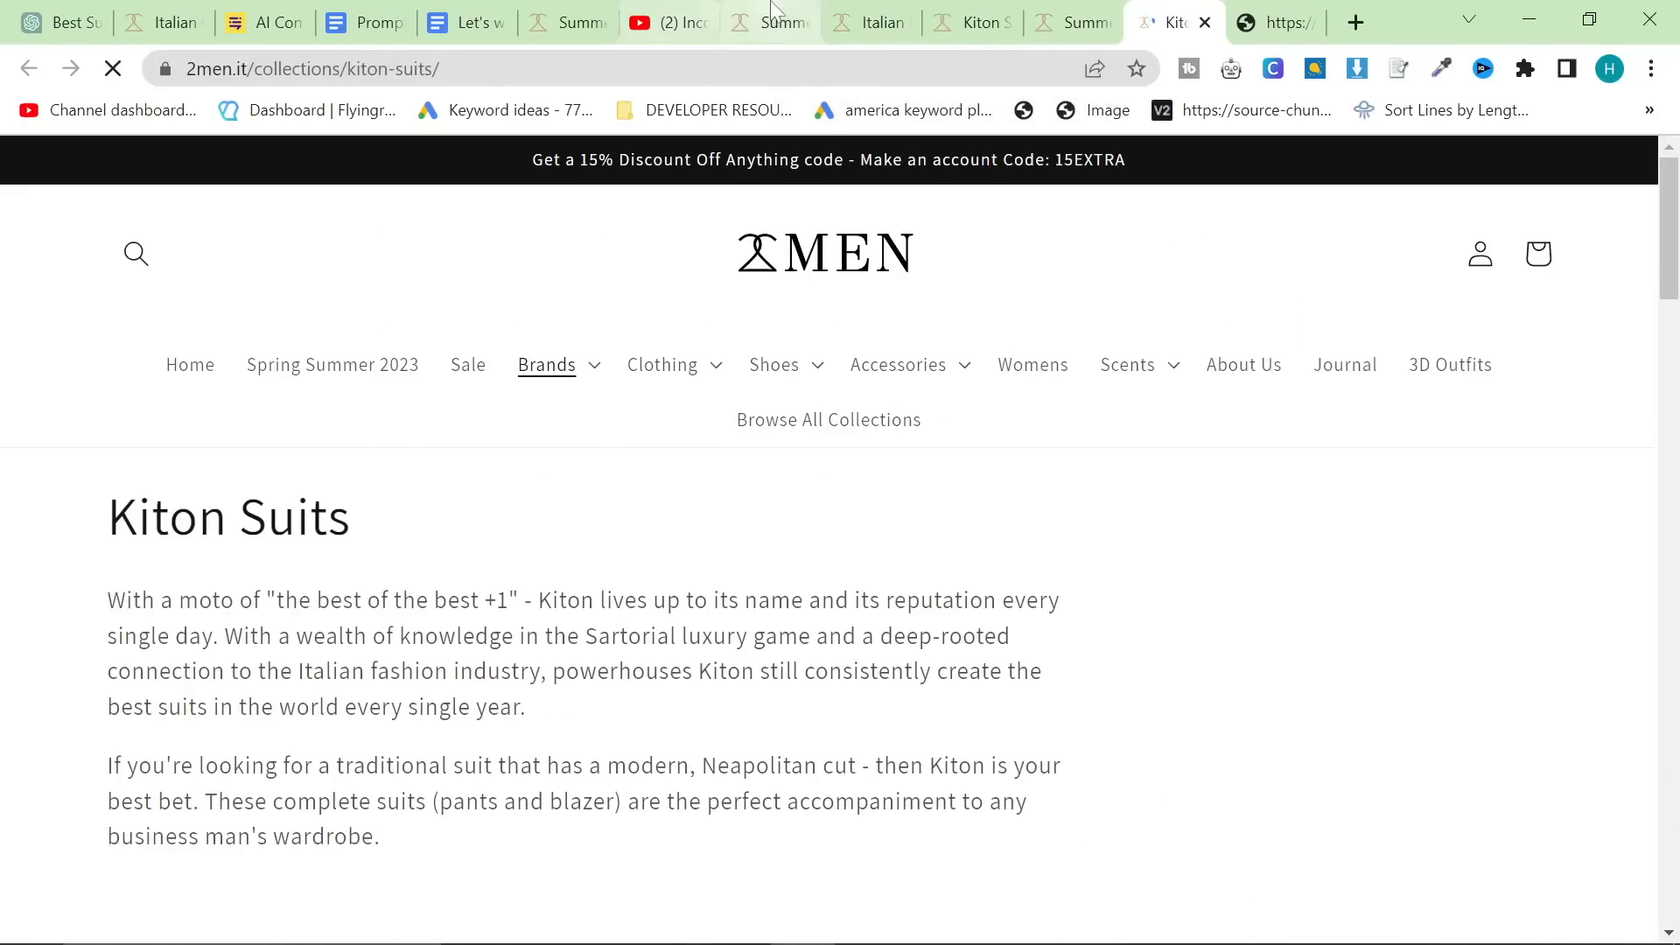
pyautogui.click(769, 21)
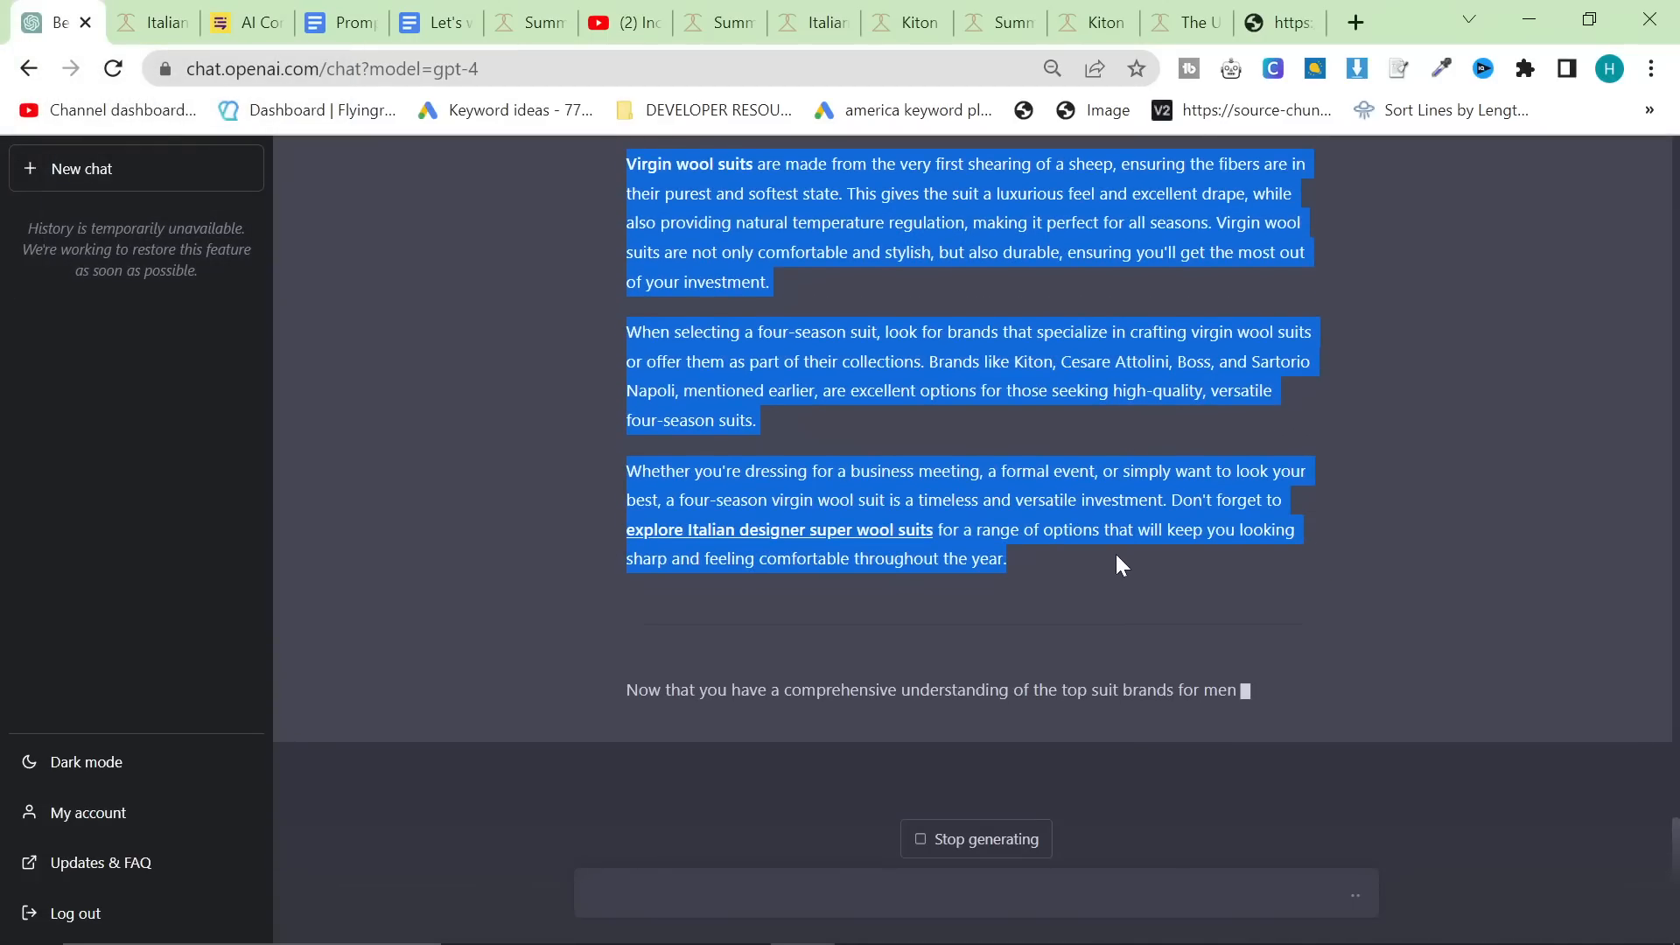
pyautogui.click(247, 21)
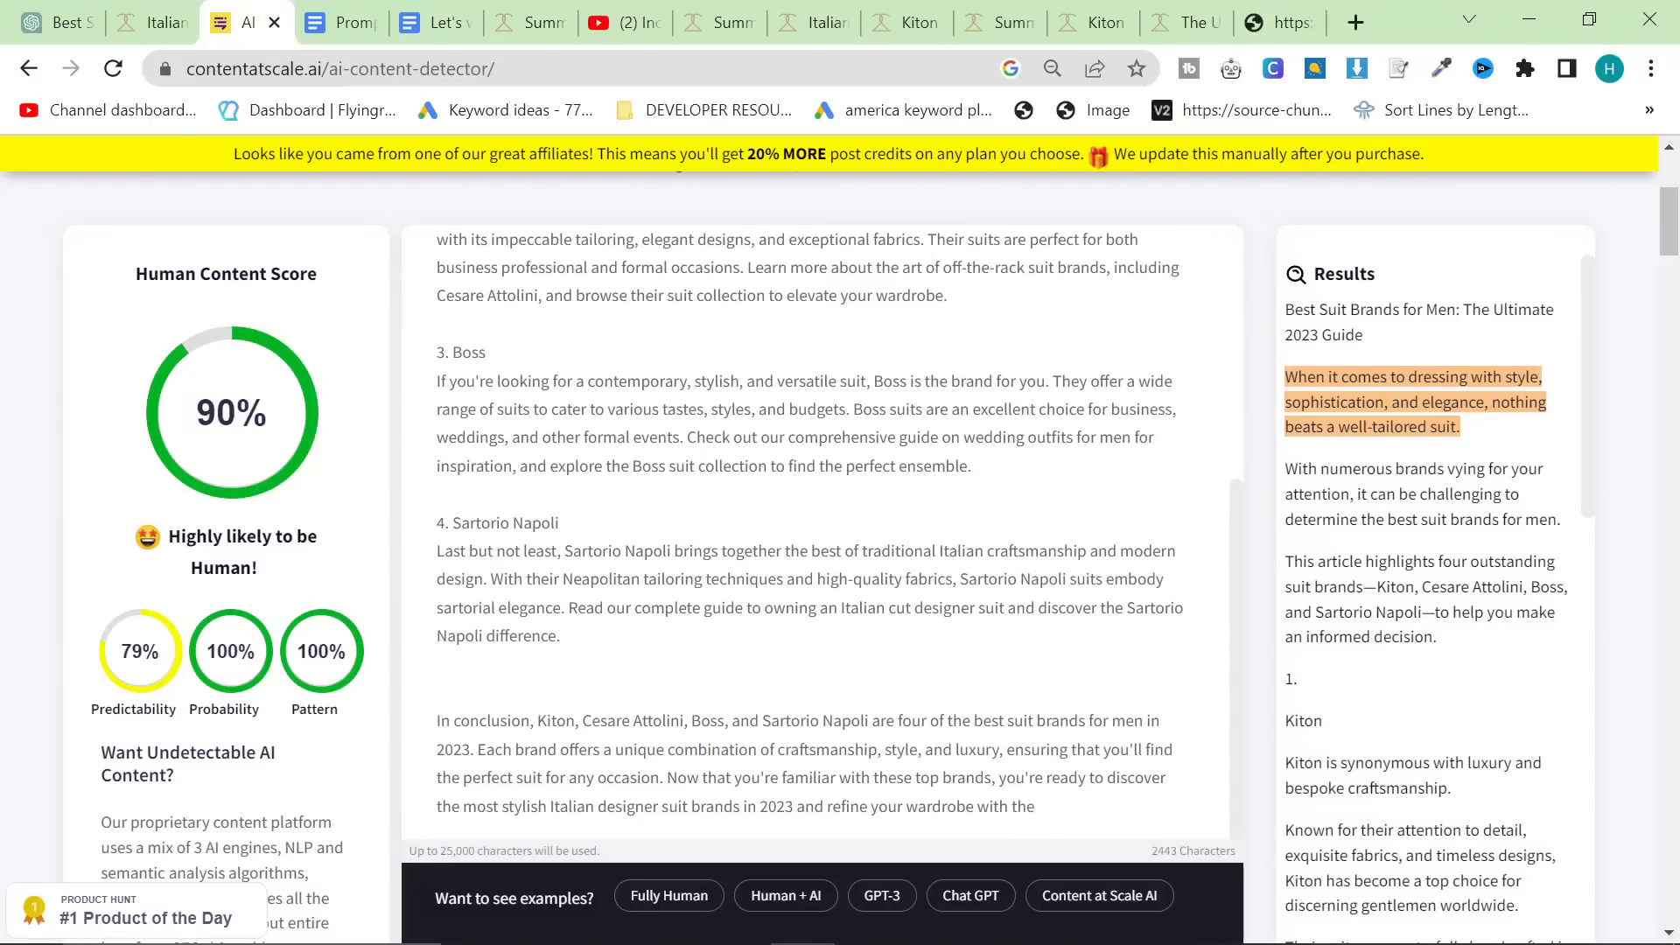
# - Rescore the 571-word article with the virgin wool section, now rated 92% human
pyautogui.scroll(-3)
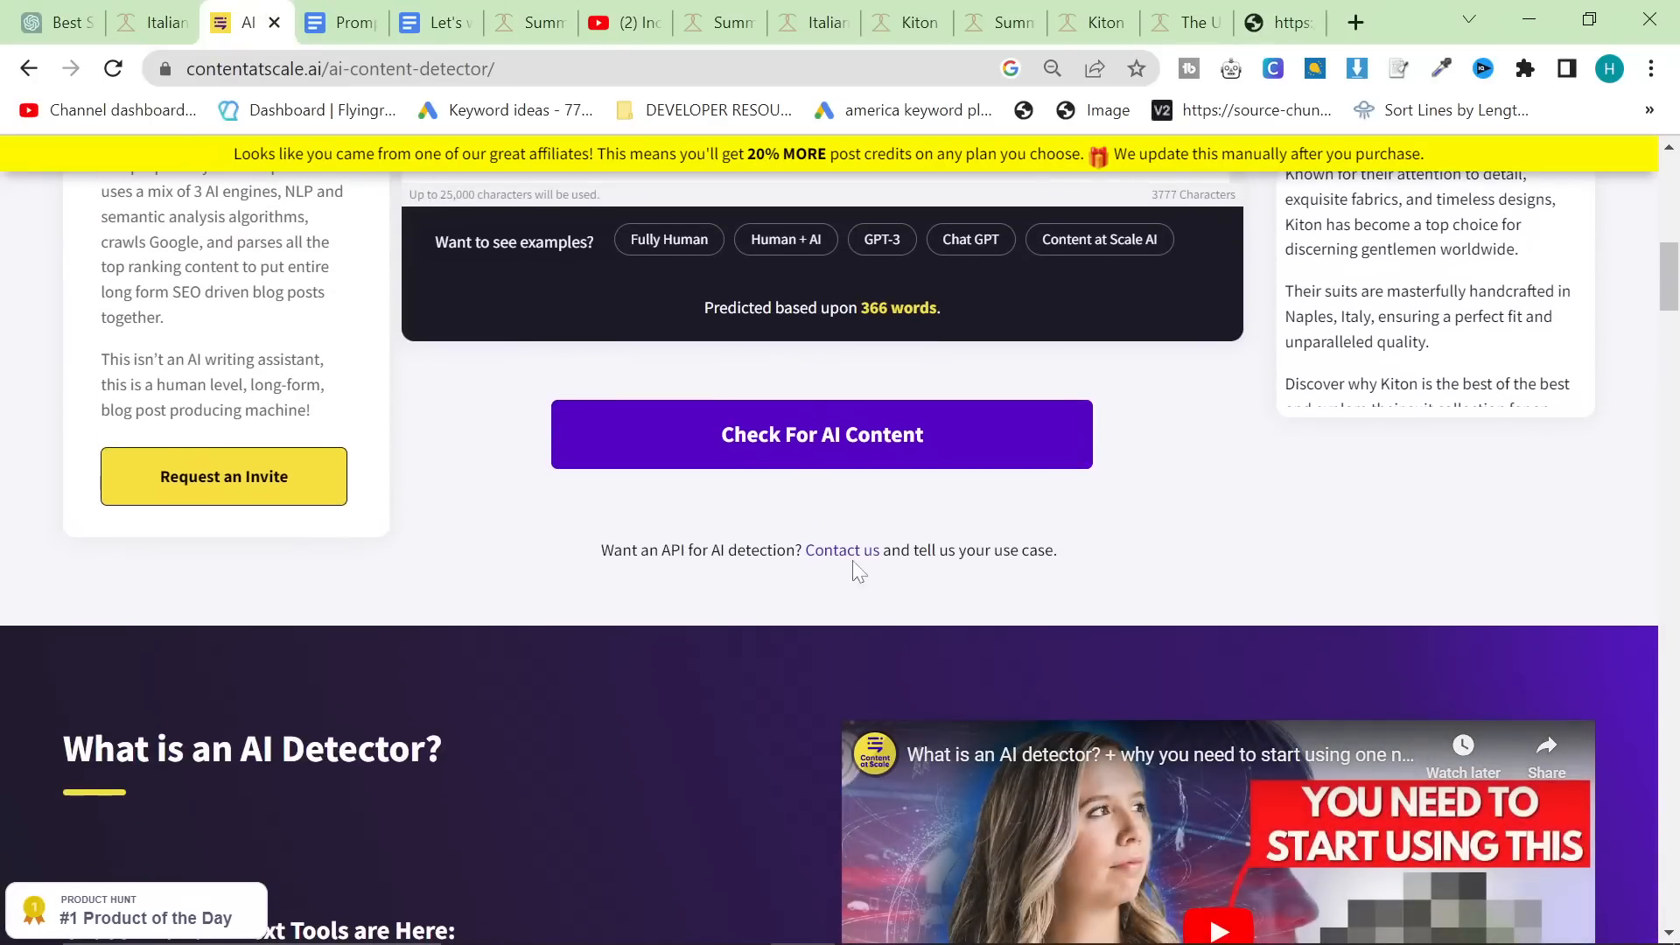
pyautogui.click(821, 434)
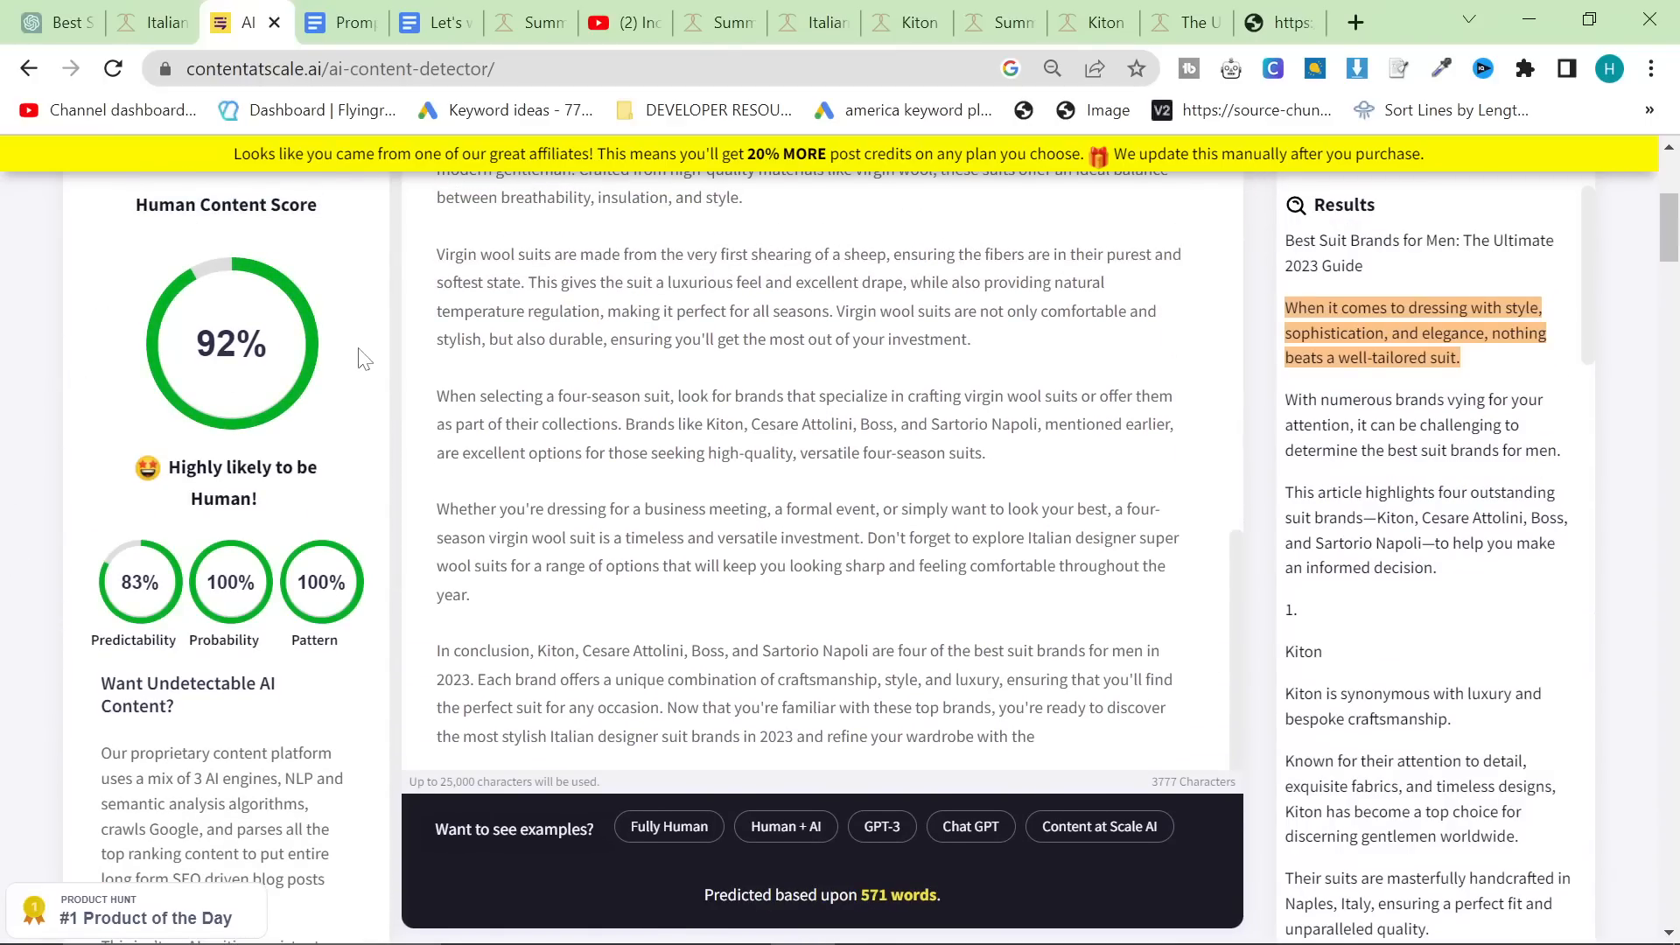
pyautogui.scroll(-3)
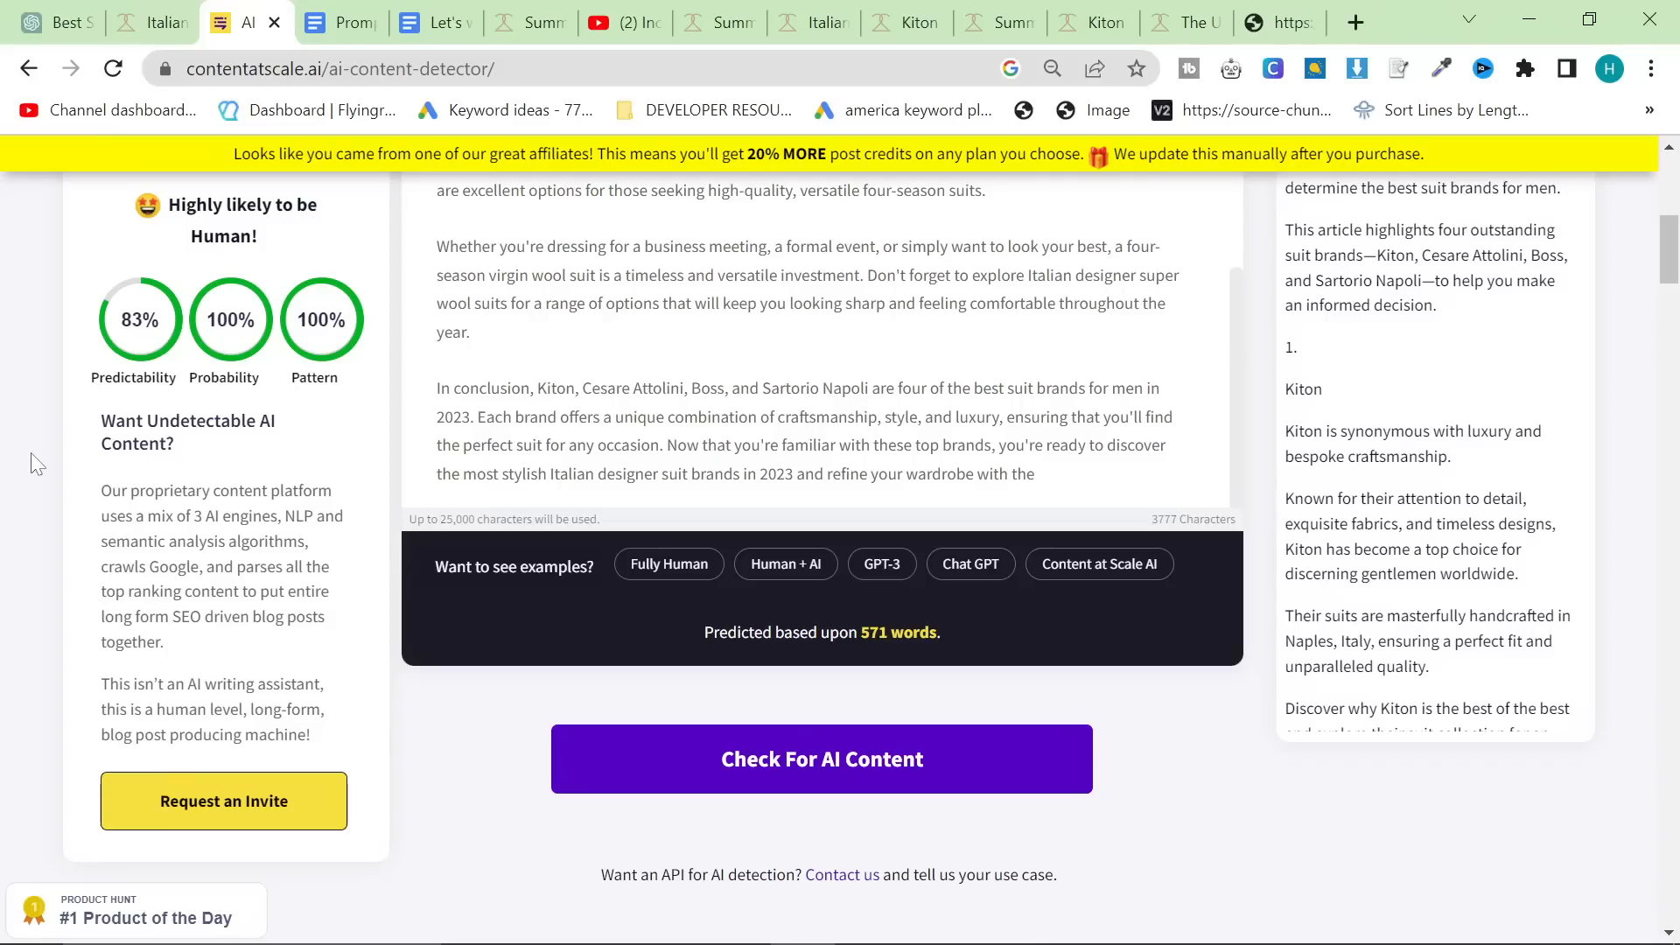
pyautogui.scroll(3)
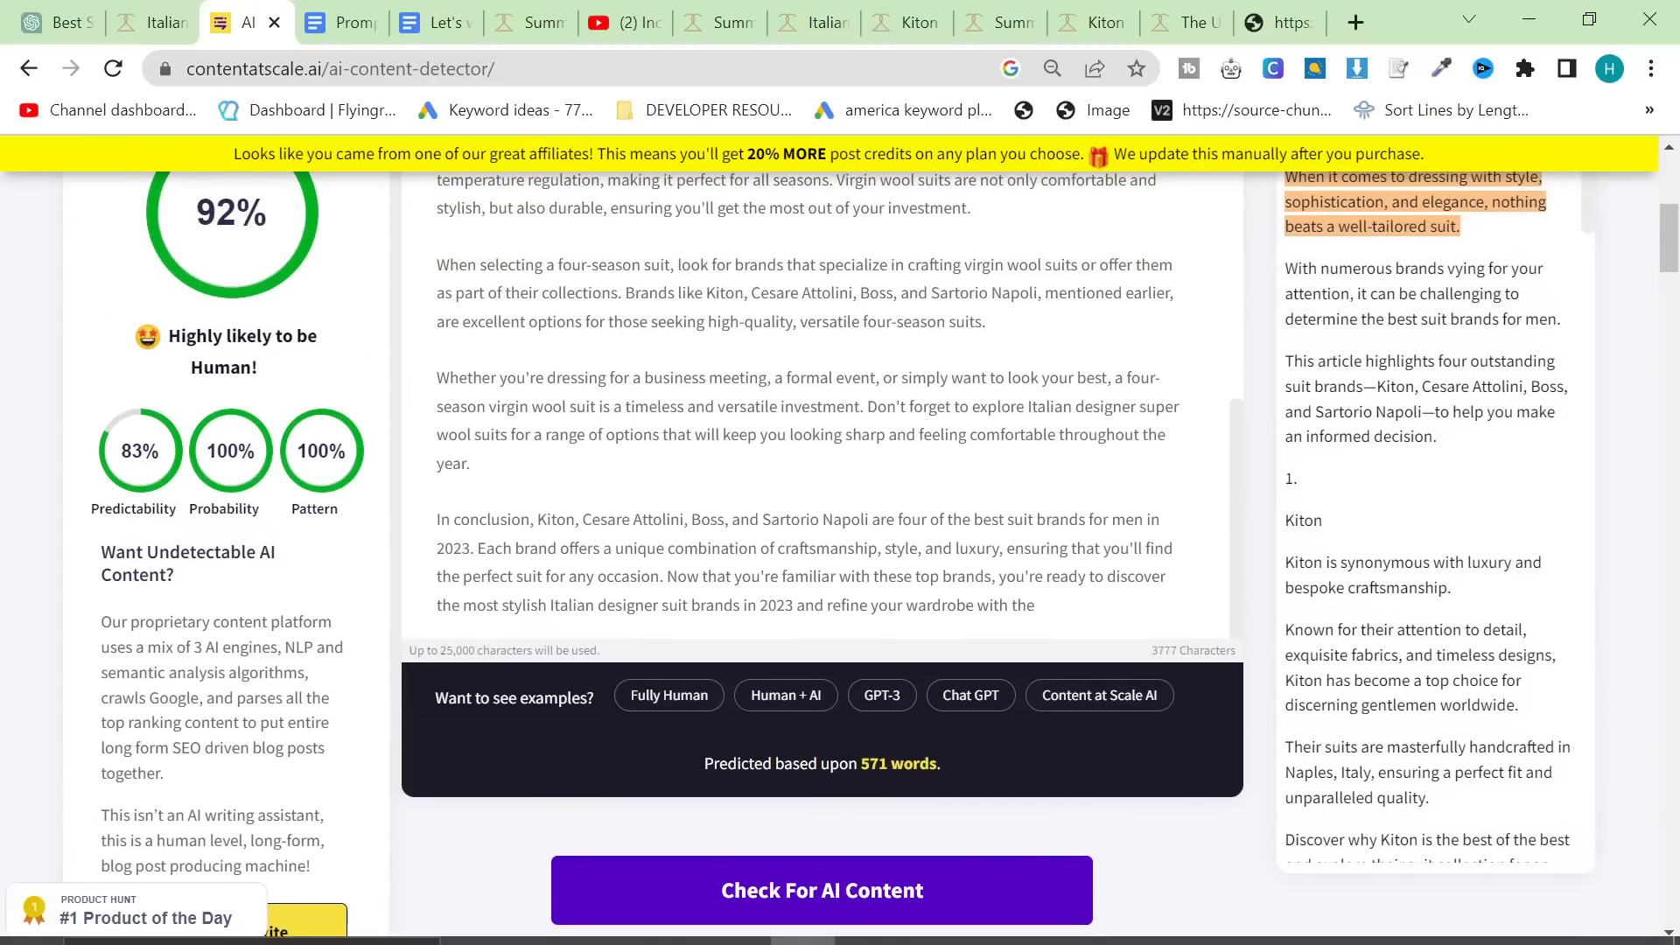
pyautogui.moveTo(1271, 597)
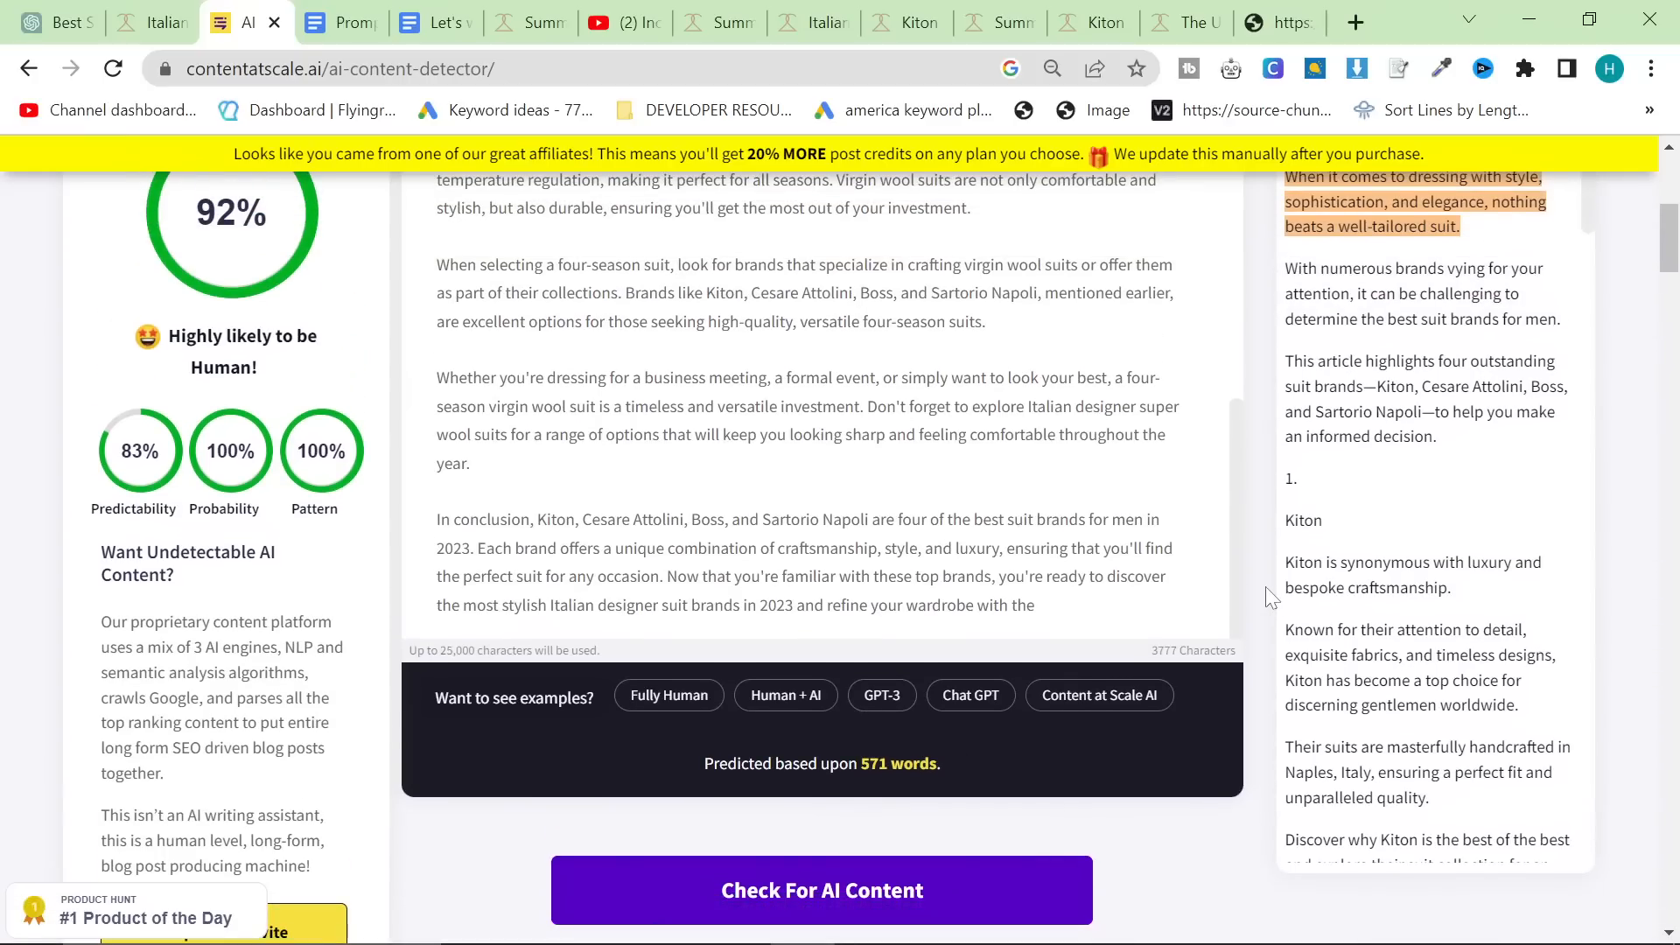
pyautogui.moveTo(1466, 746)
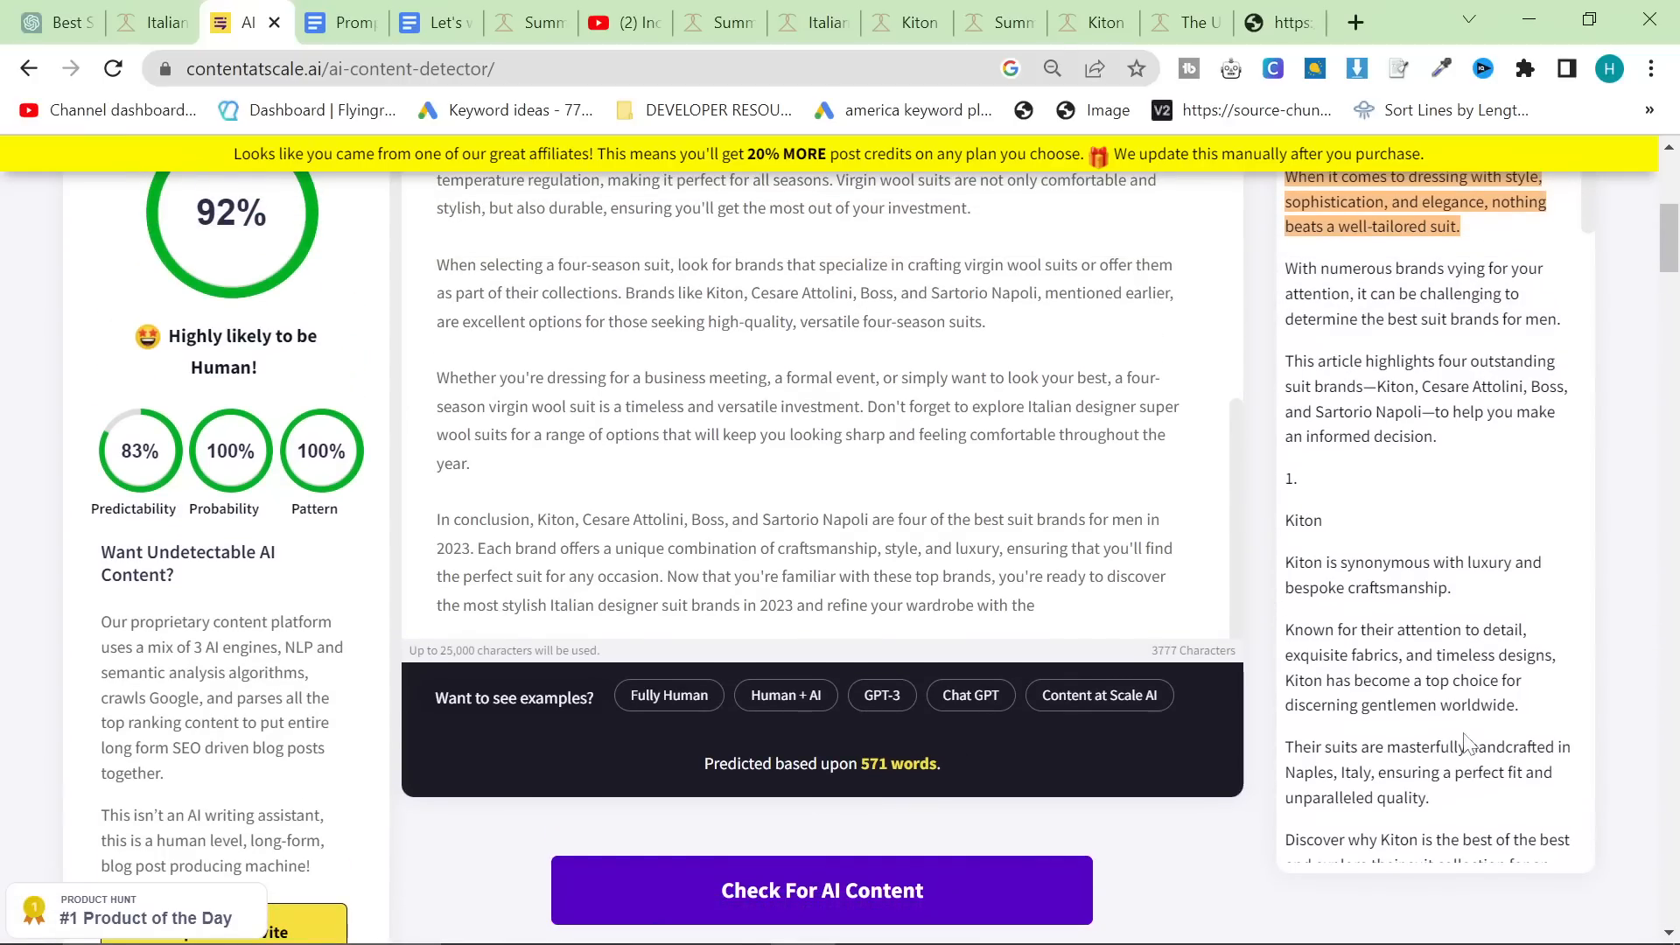
pyautogui.scroll(3)
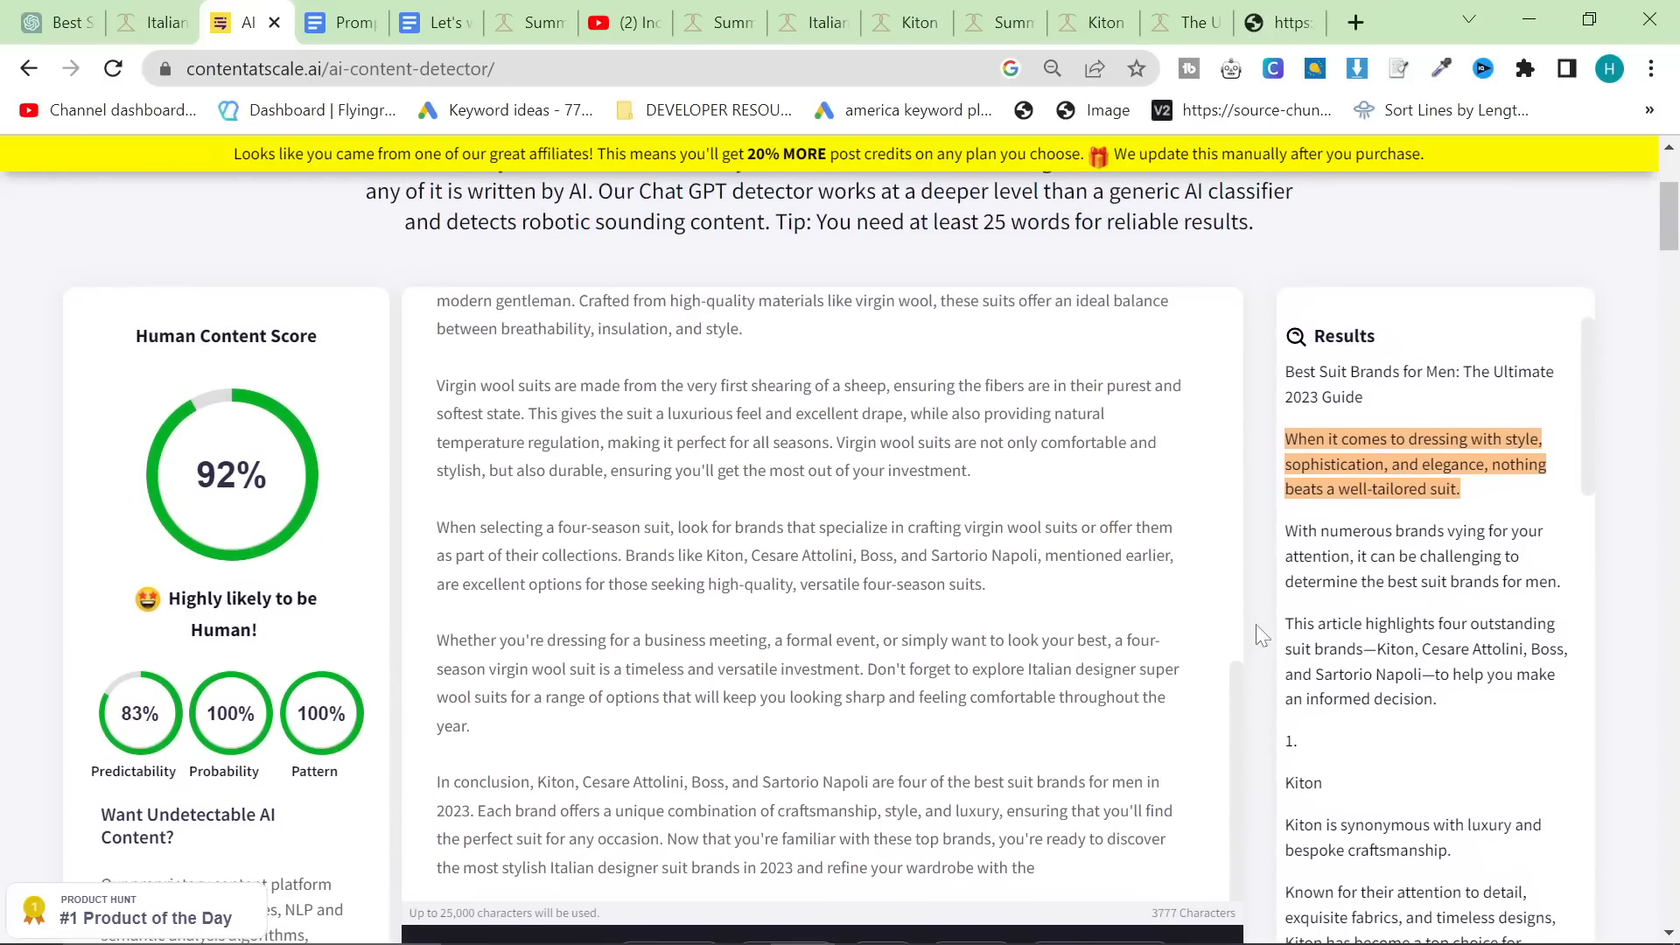
pyautogui.scroll(3)
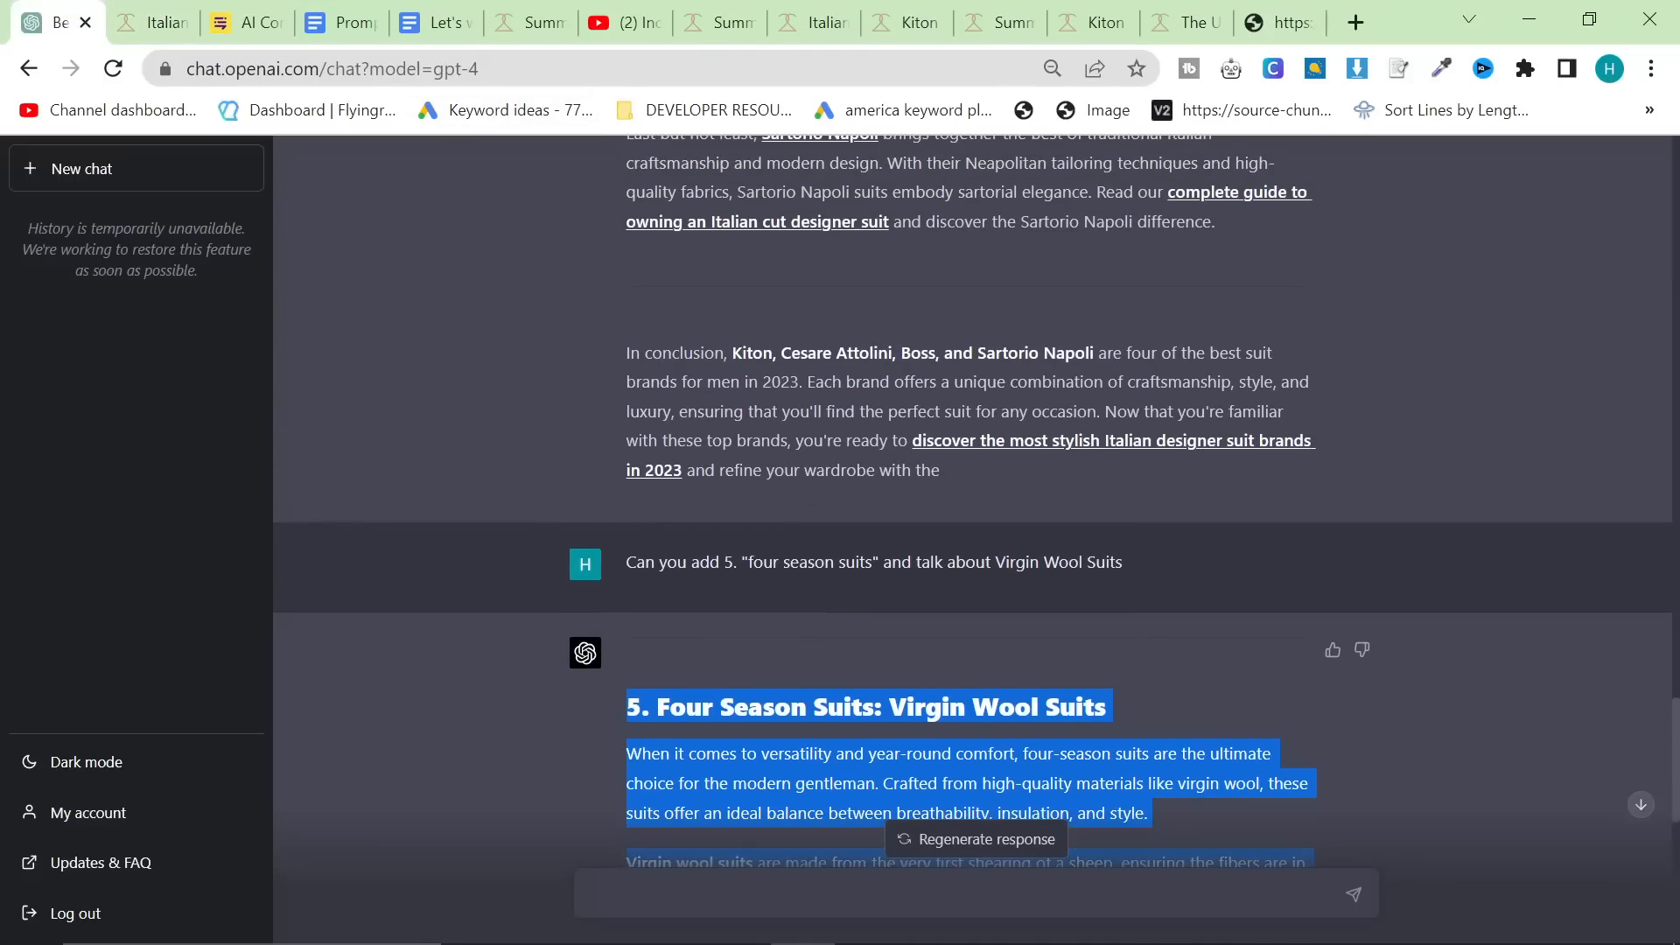
pyautogui.scroll(-3)
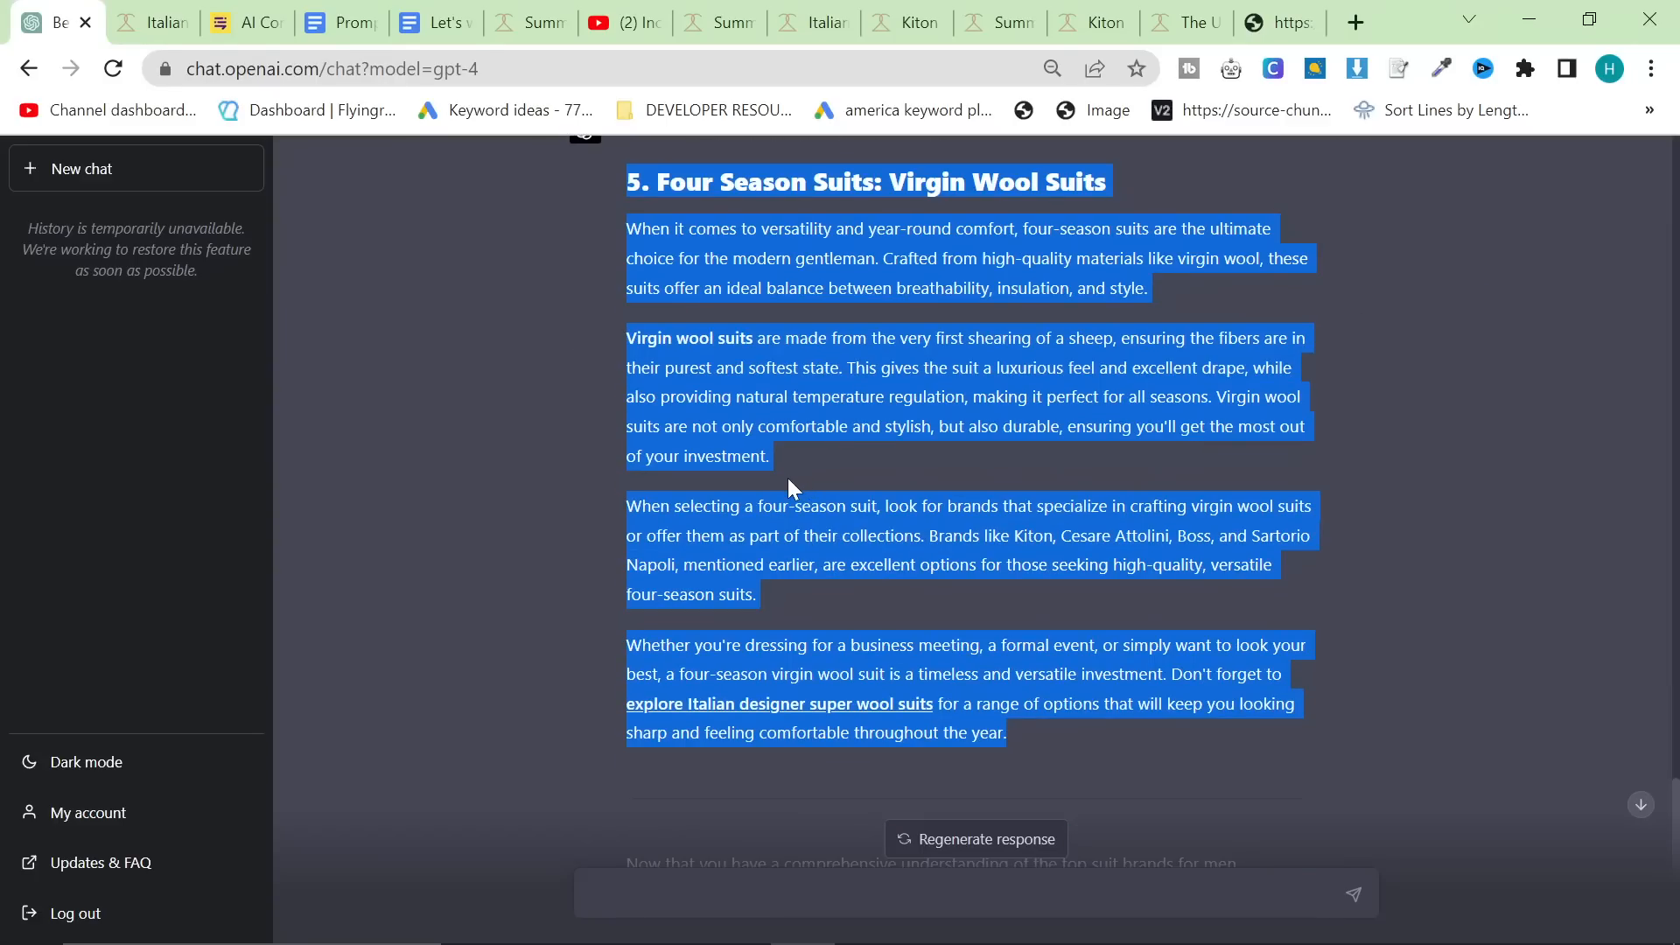
pyautogui.scroll(3)
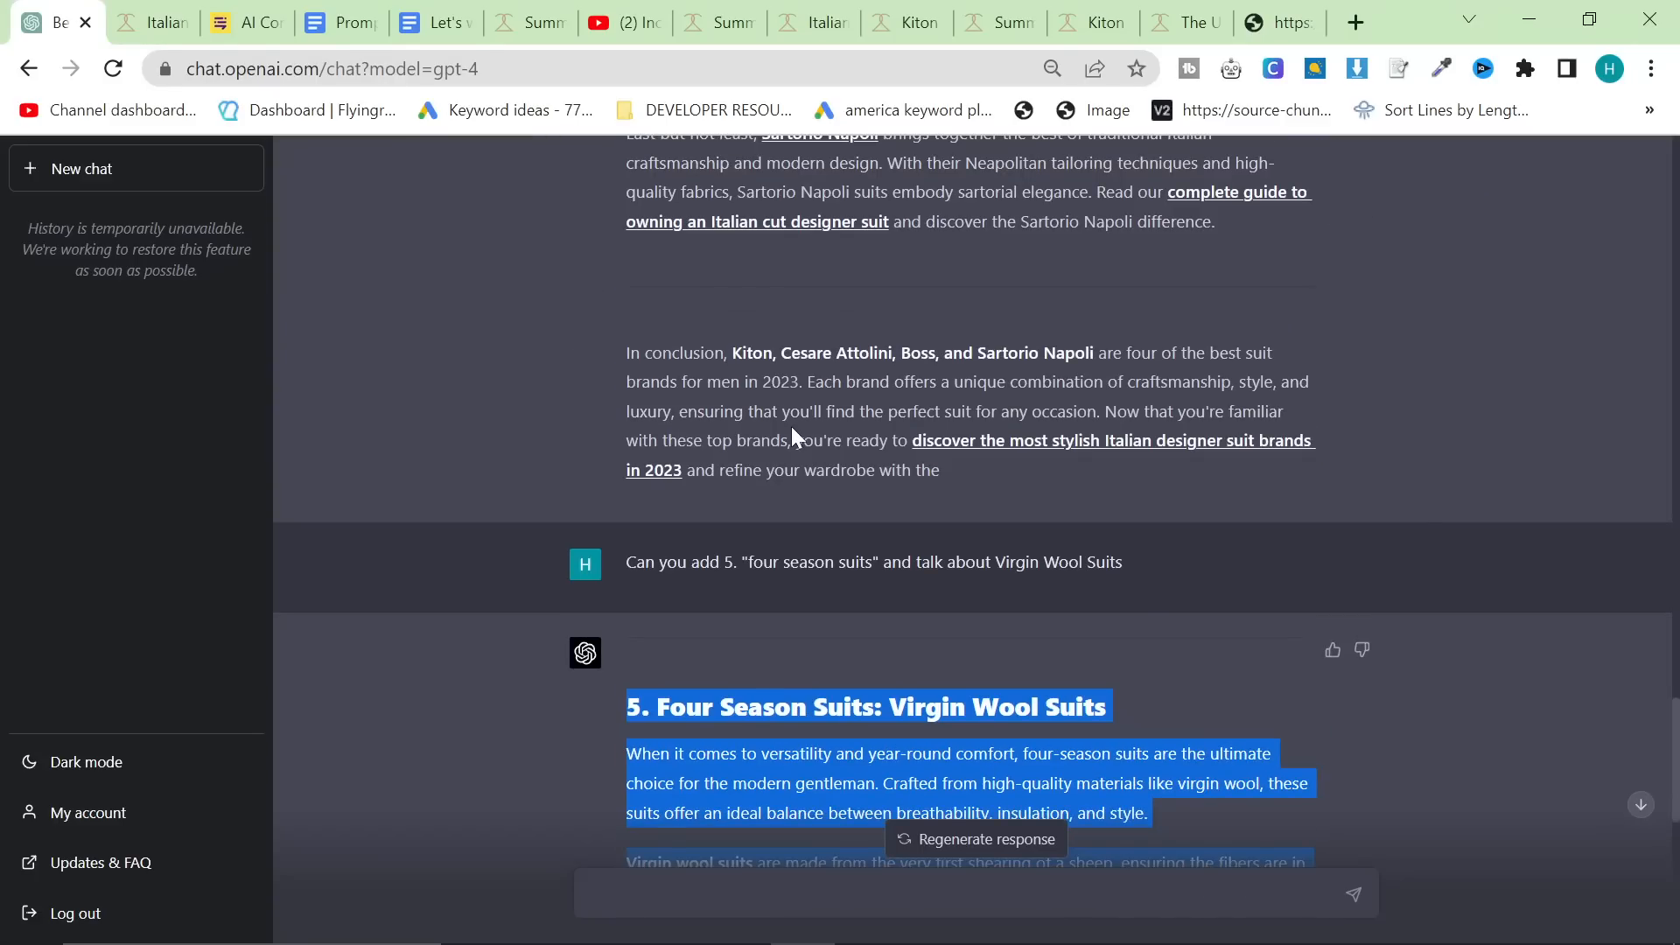
pyautogui.scroll(3)
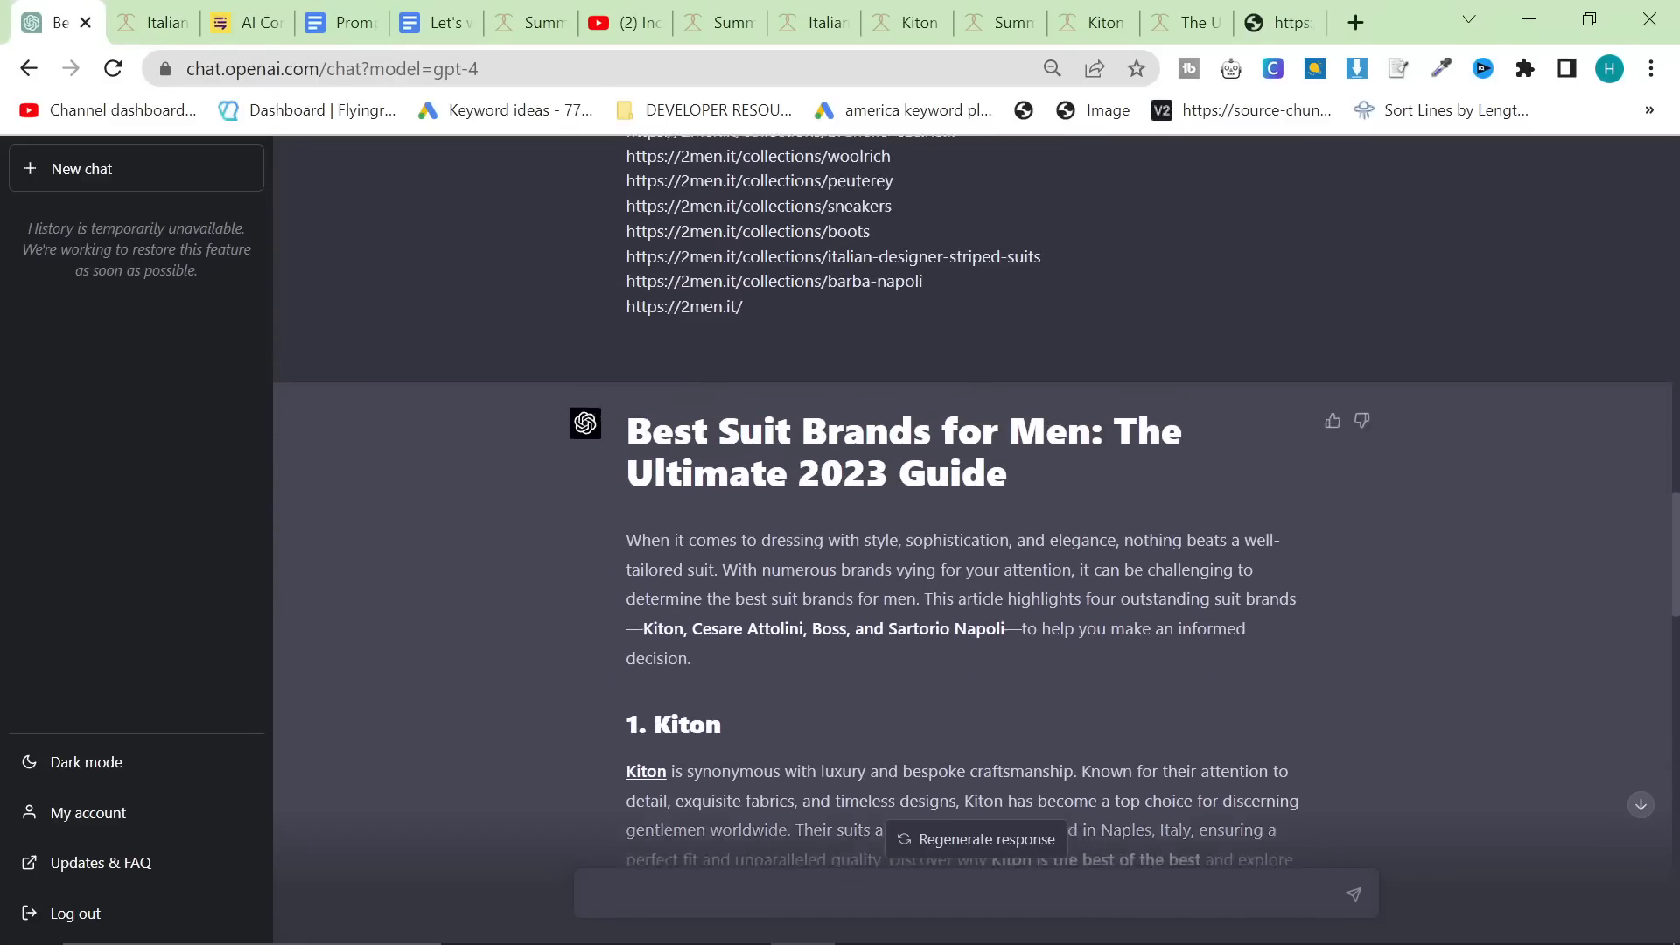
pyautogui.scroll(-3)
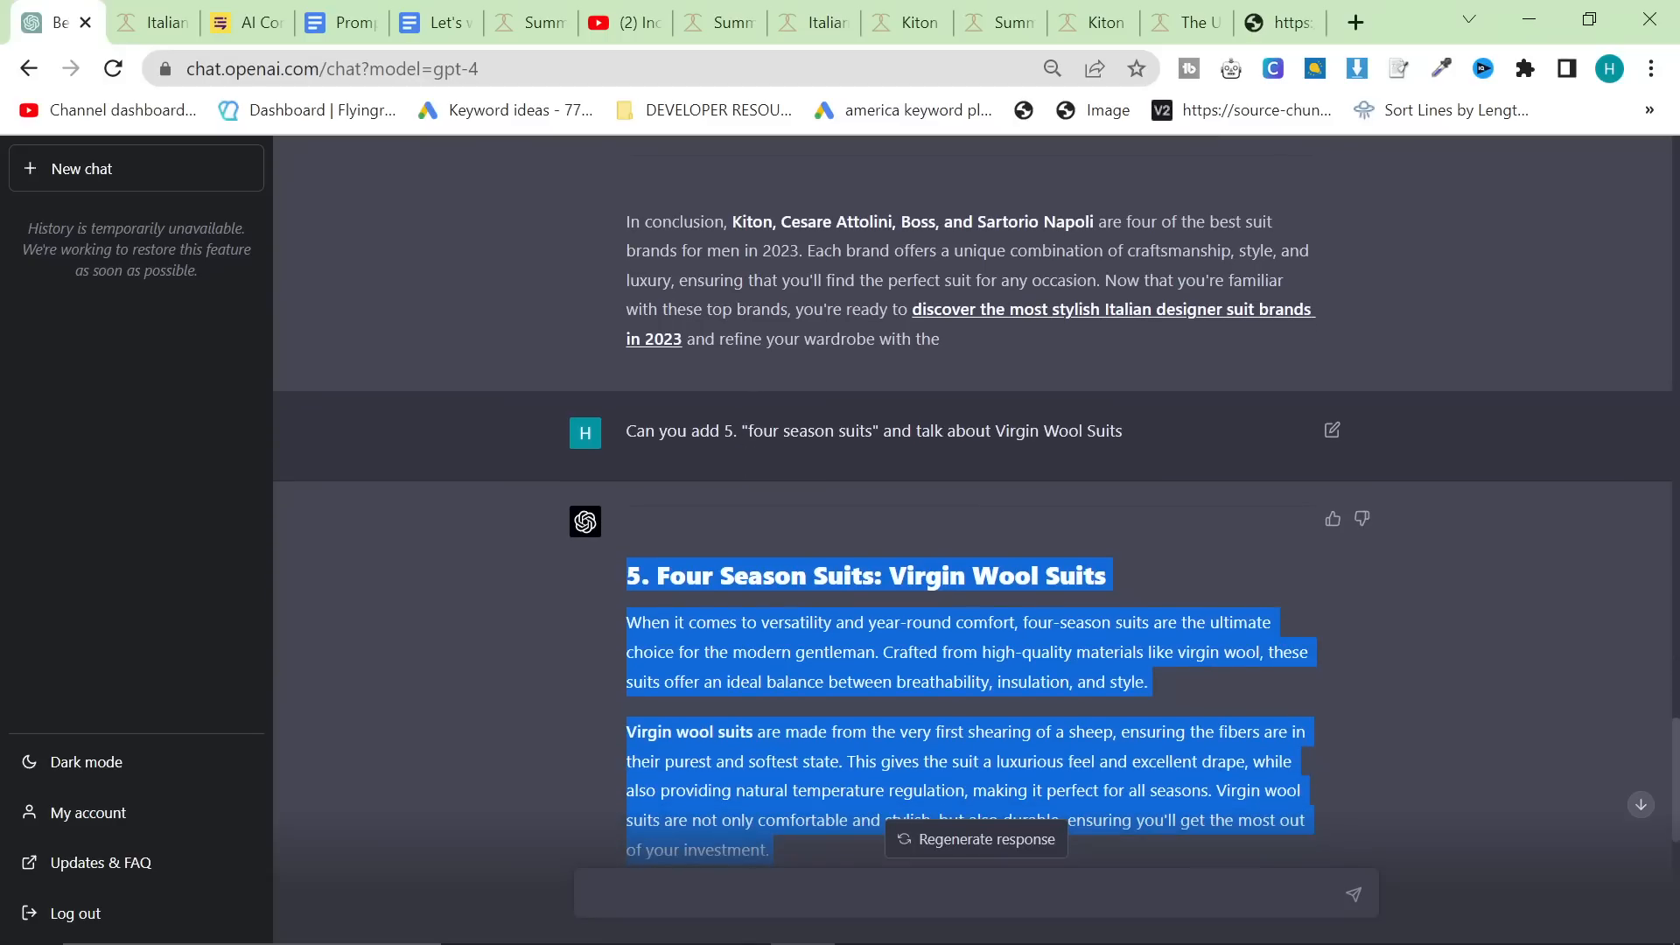
pyautogui.moveTo(686, 473)
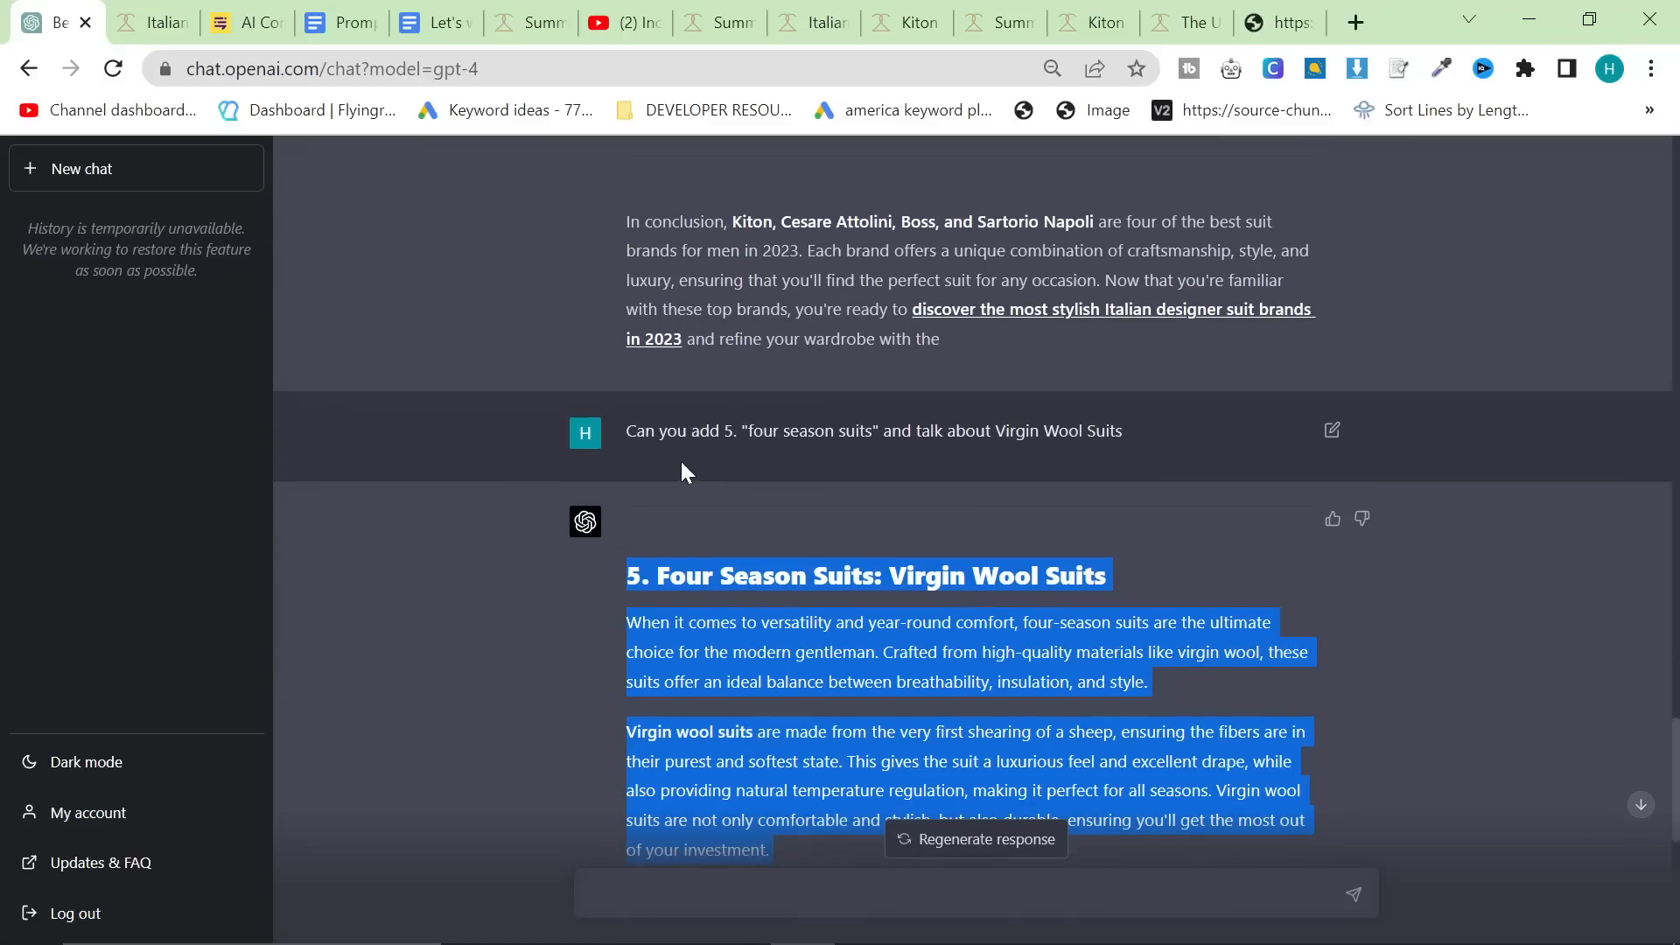
pyautogui.scroll(-3)
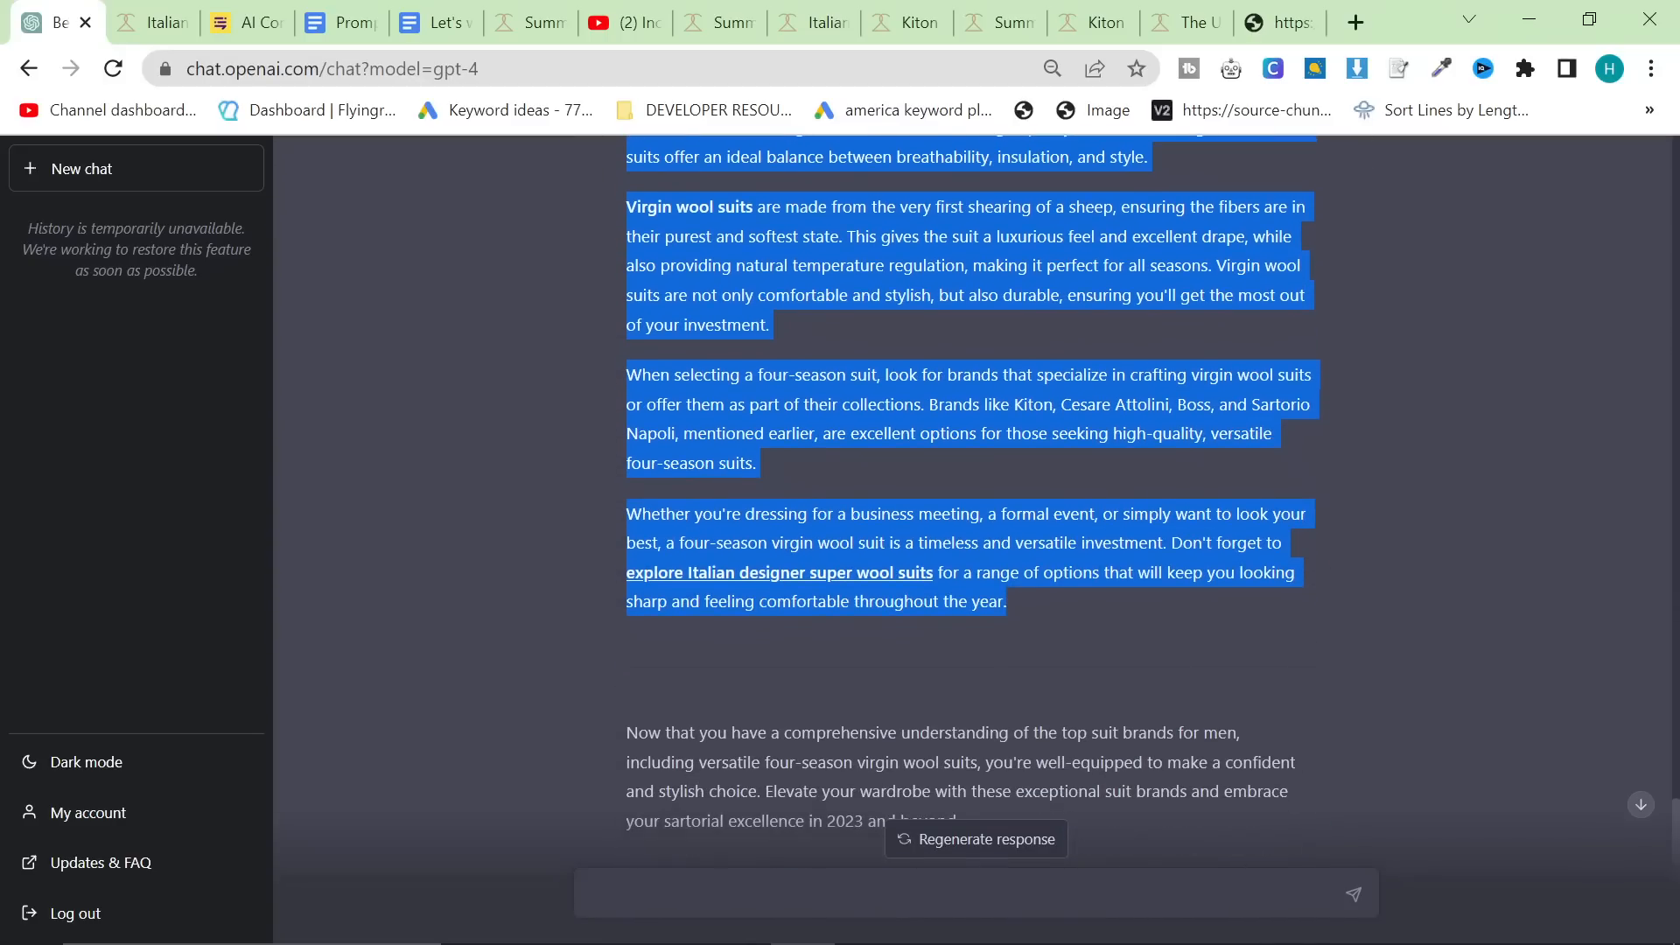
pyautogui.scroll(-3)
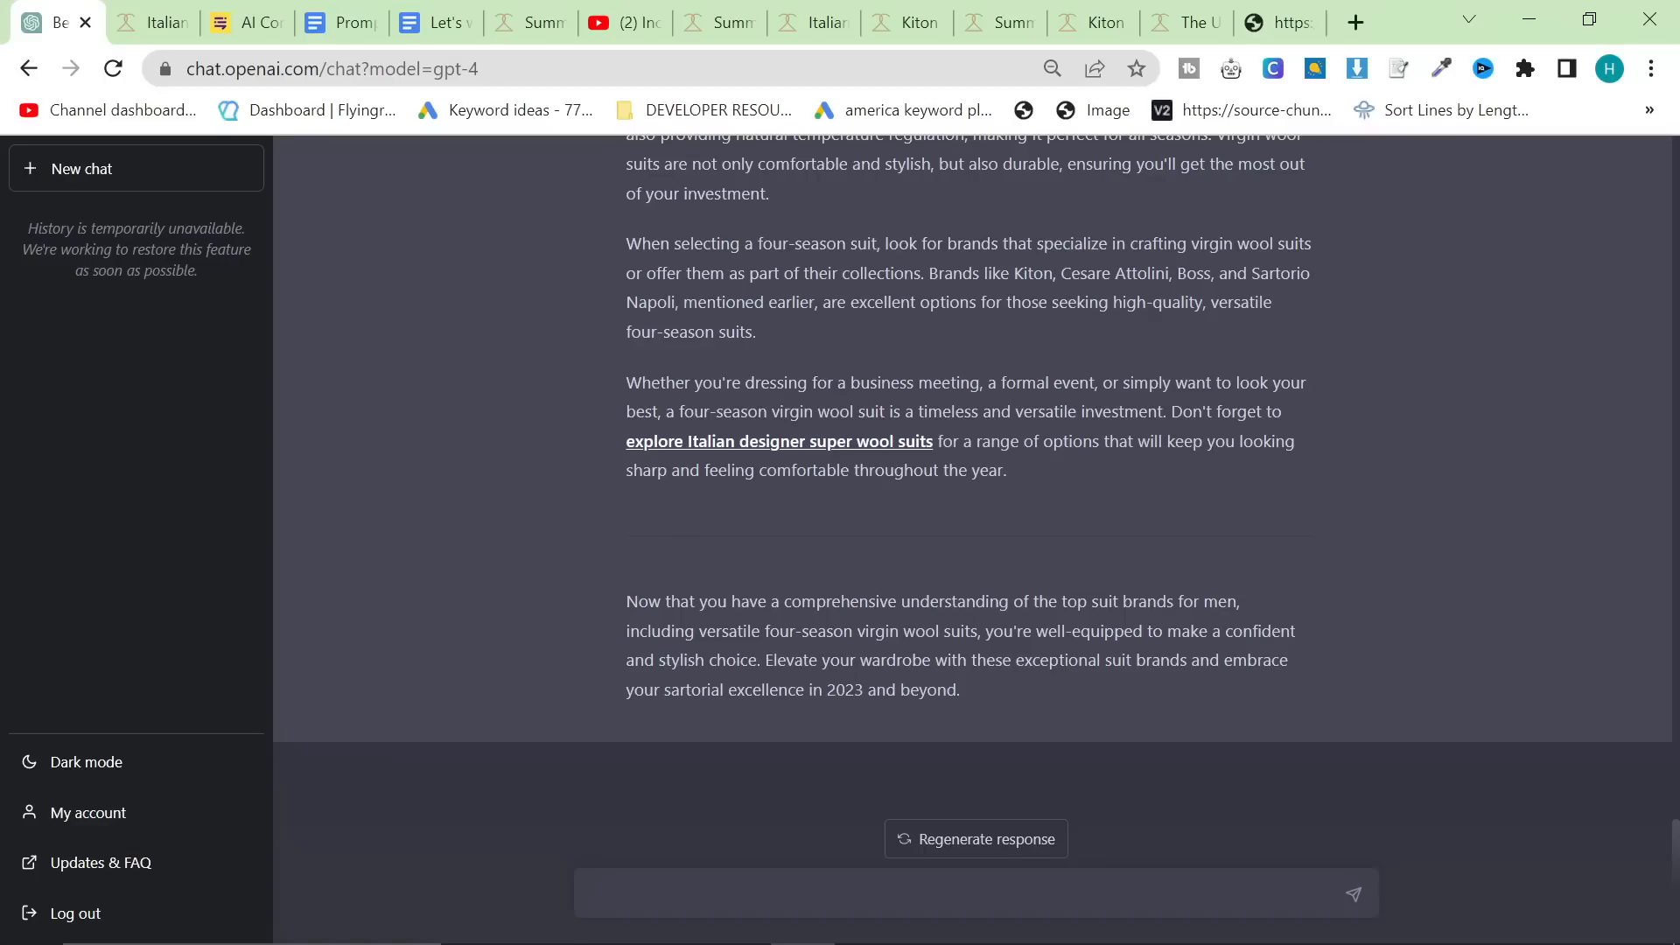
pyautogui.moveTo(864, 726)
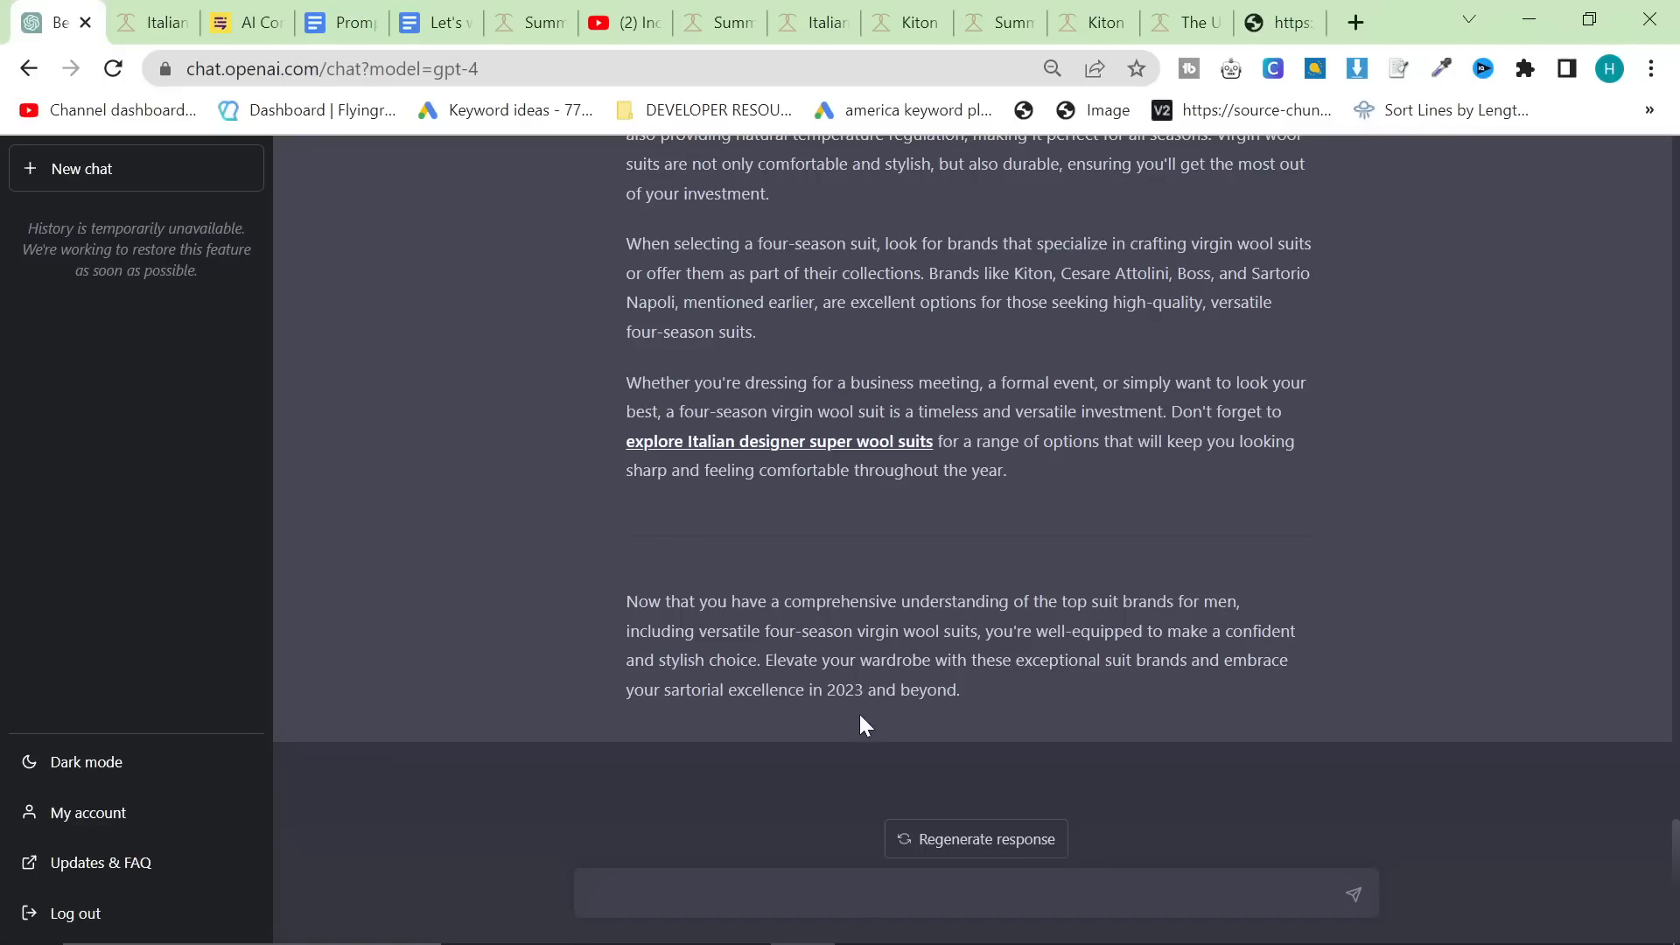